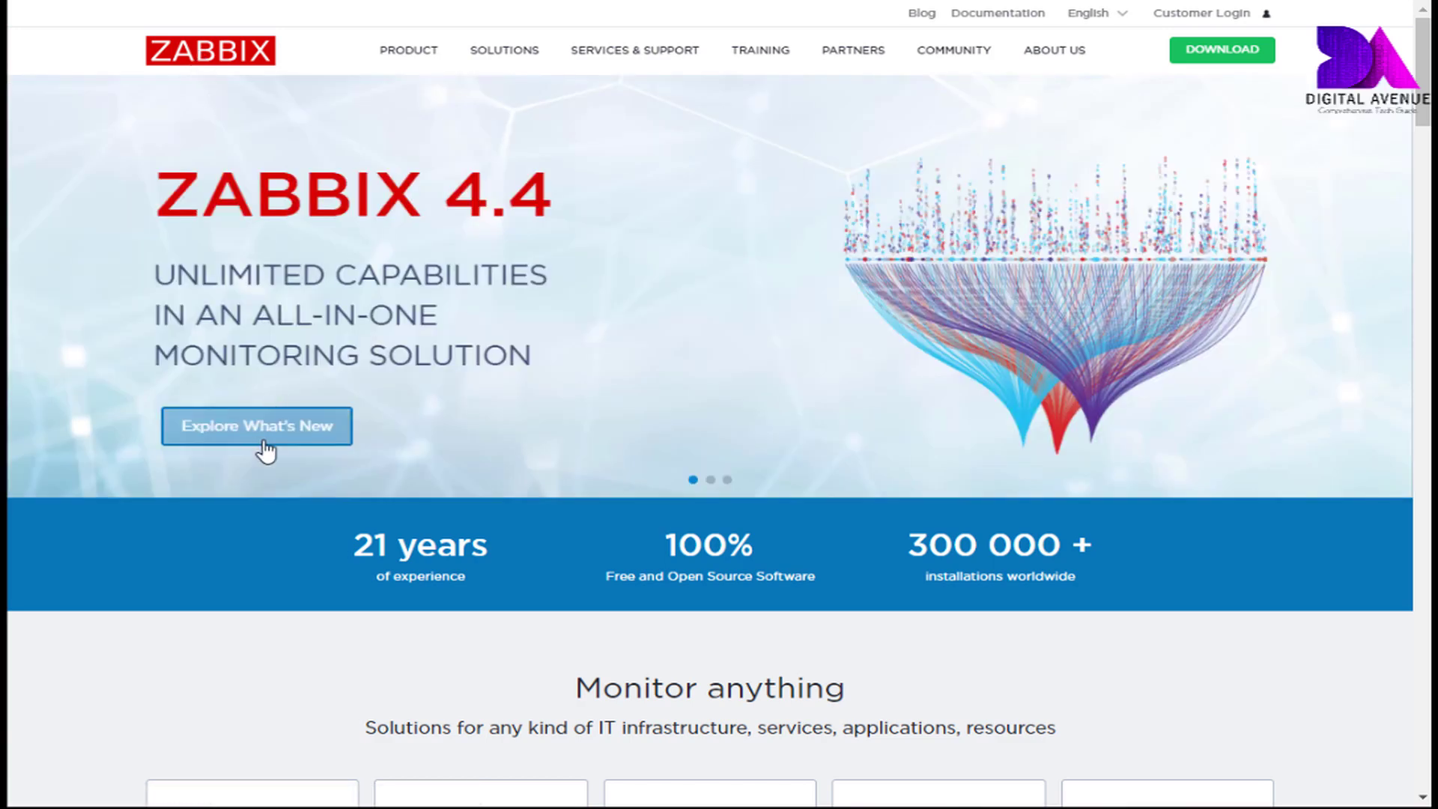
- Browse the Zabbix Solutions page for network monitoring and view its screenshot gallery
{"action": "scroll", "scroll_direction": "down", "scroll_amount": 3}
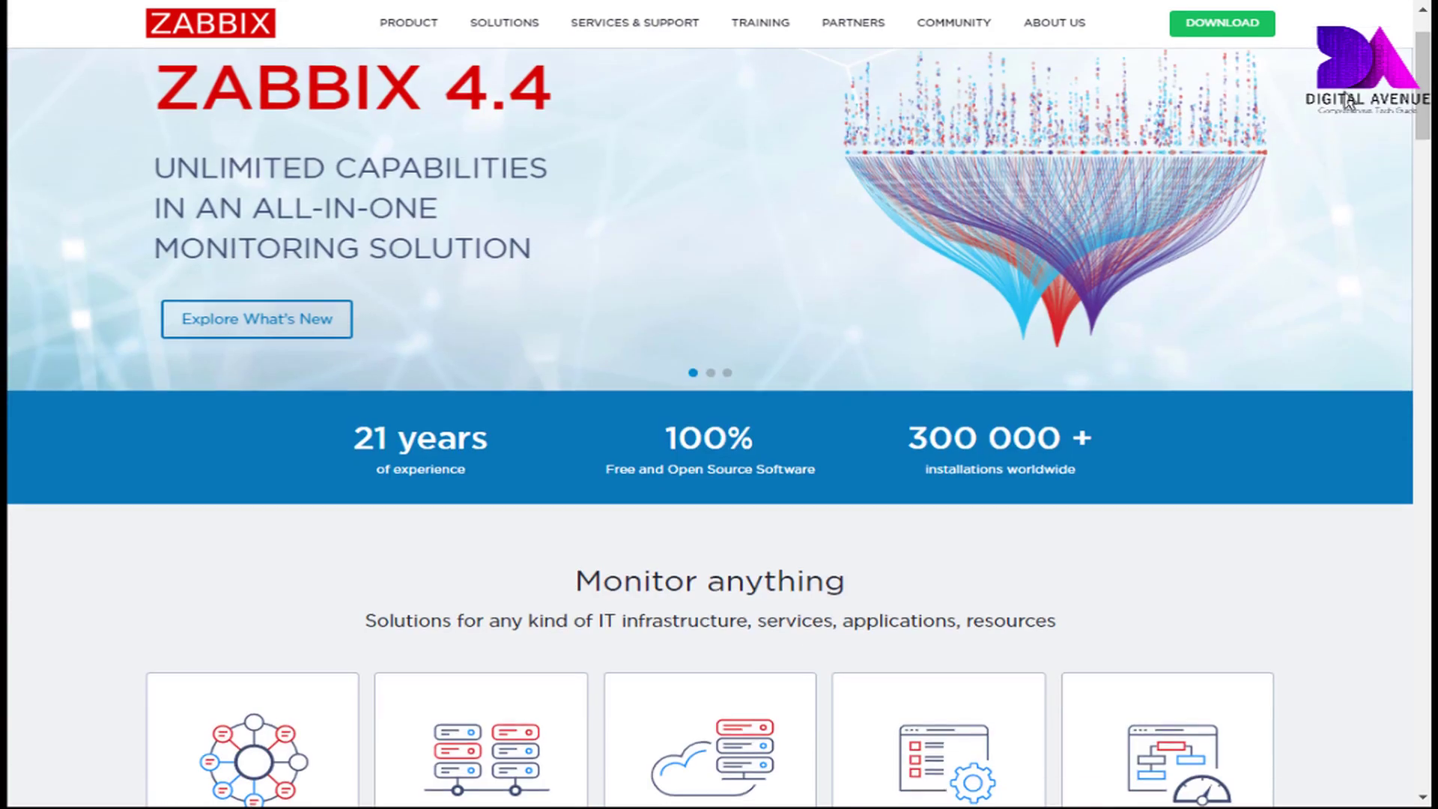
{"action": "left_click", "coordinate": [503, 22]}
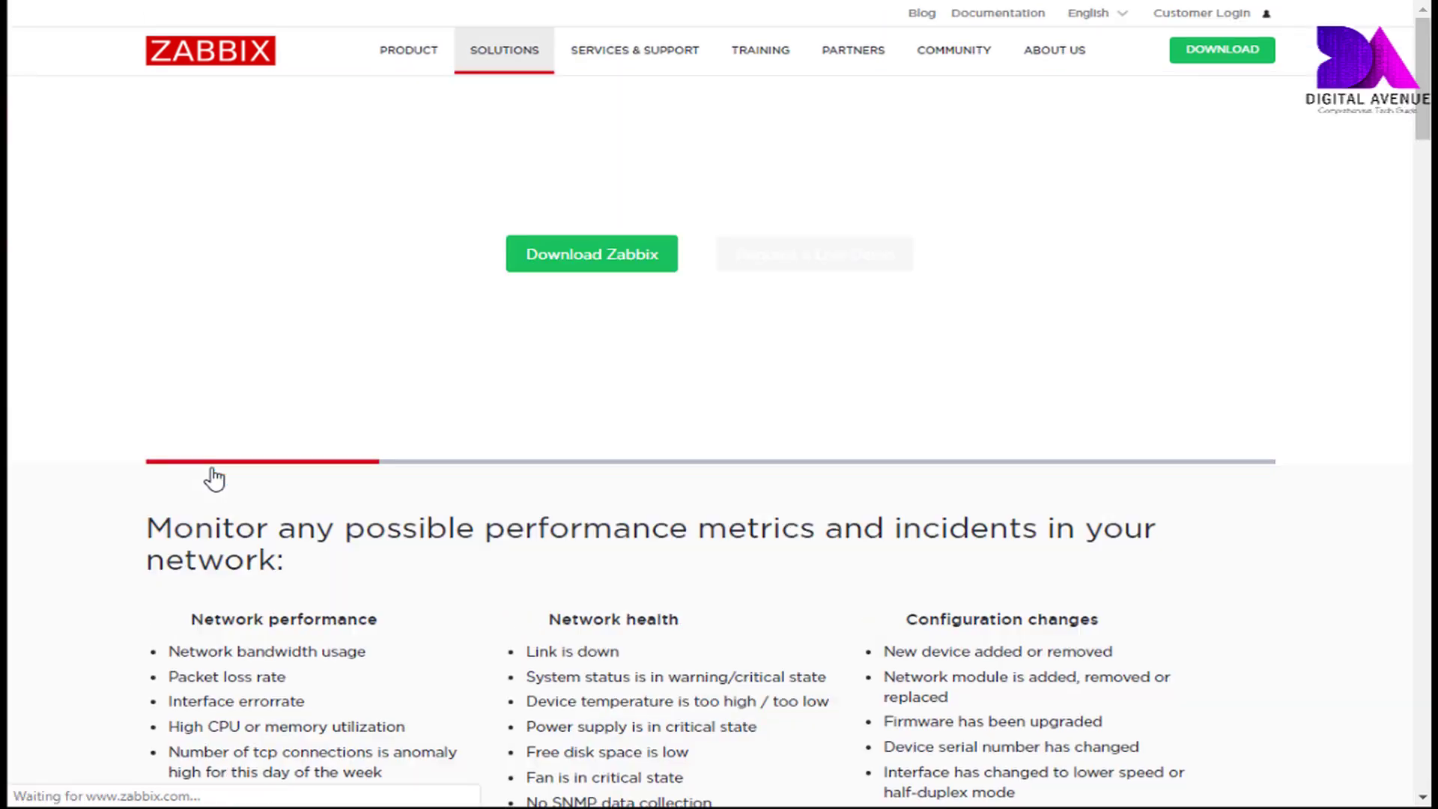
{"action": "scroll", "scroll_direction": "down", "scroll_amount": 3}
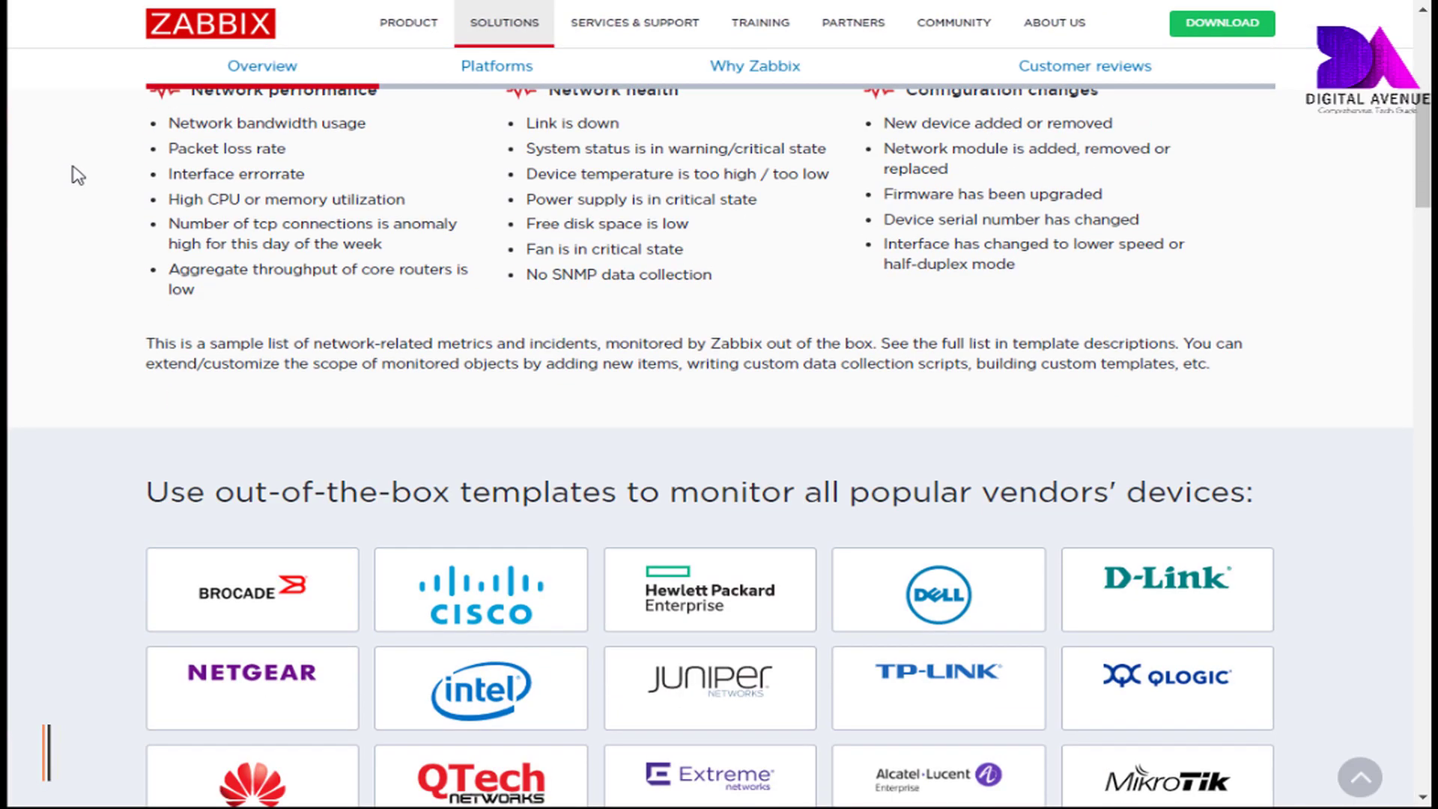
{"action": "scroll", "scroll_direction": "down", "scroll_amount": 3}
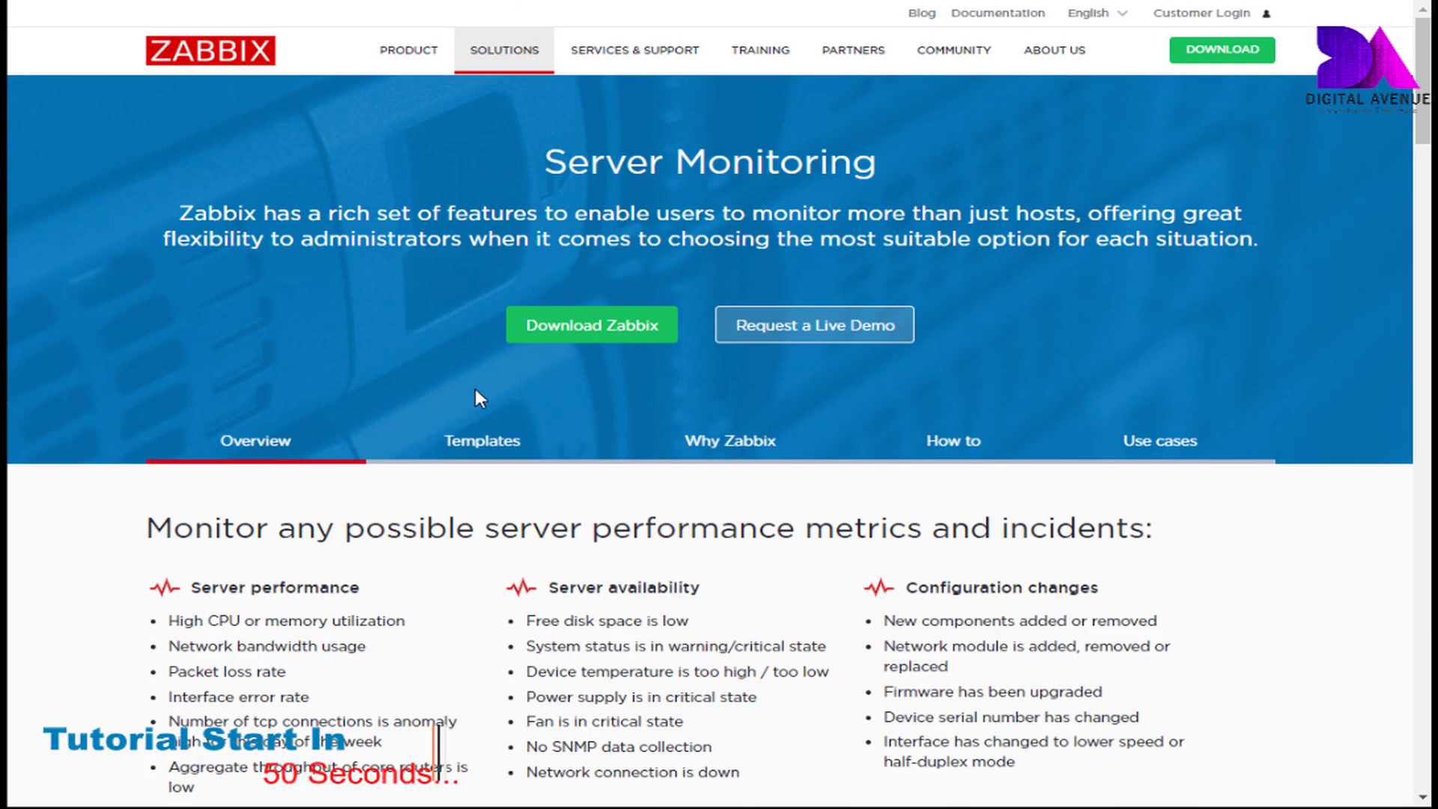
{"action": "scroll", "scroll_direction": "down", "scroll_amount": 3}
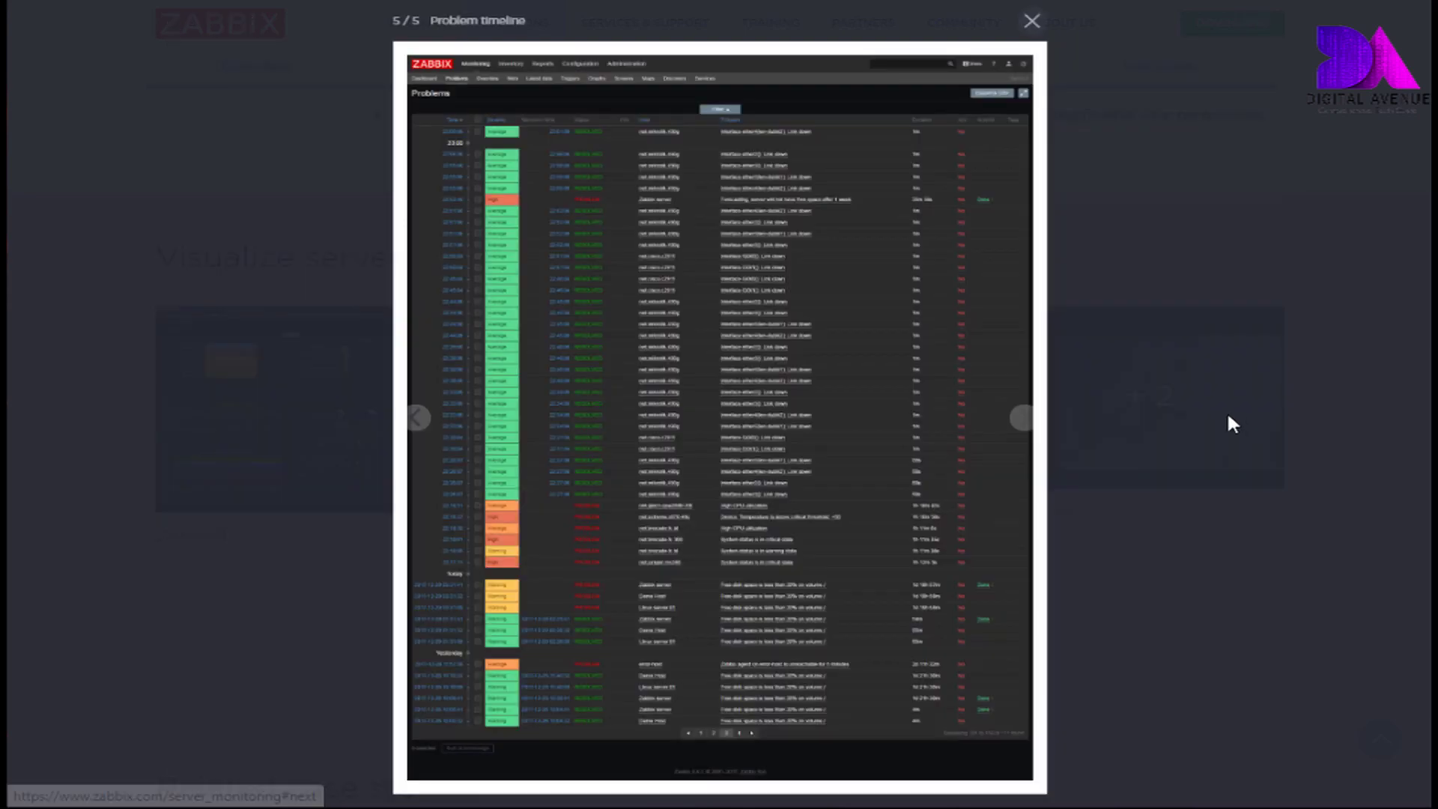
{"action": "left_click", "coordinate": [1030, 20]}
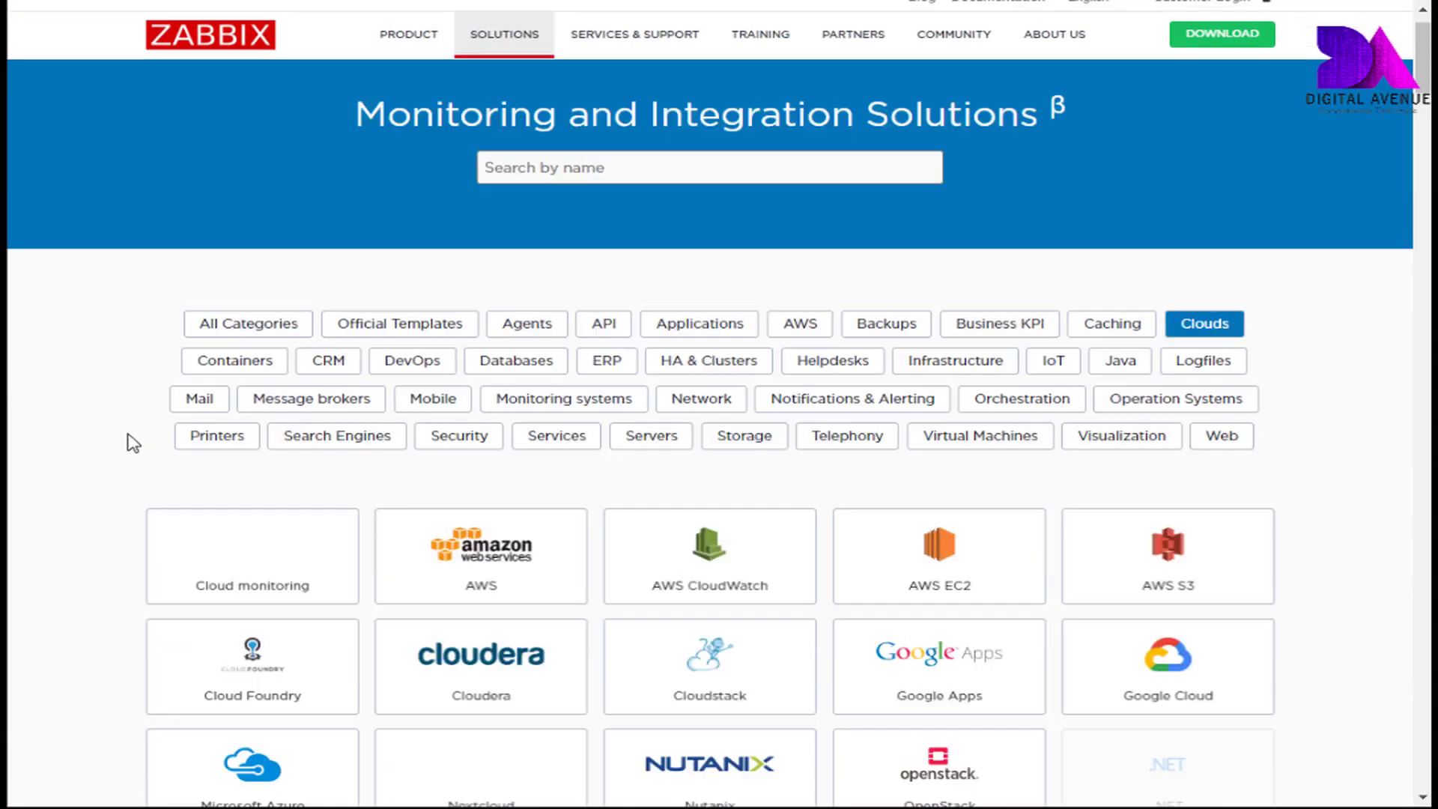
- Scroll through the Zabbix Integrations catalogue from A to Z and return to its top
{"action": "scroll", "scroll_direction": "down", "scroll_amount": 3}
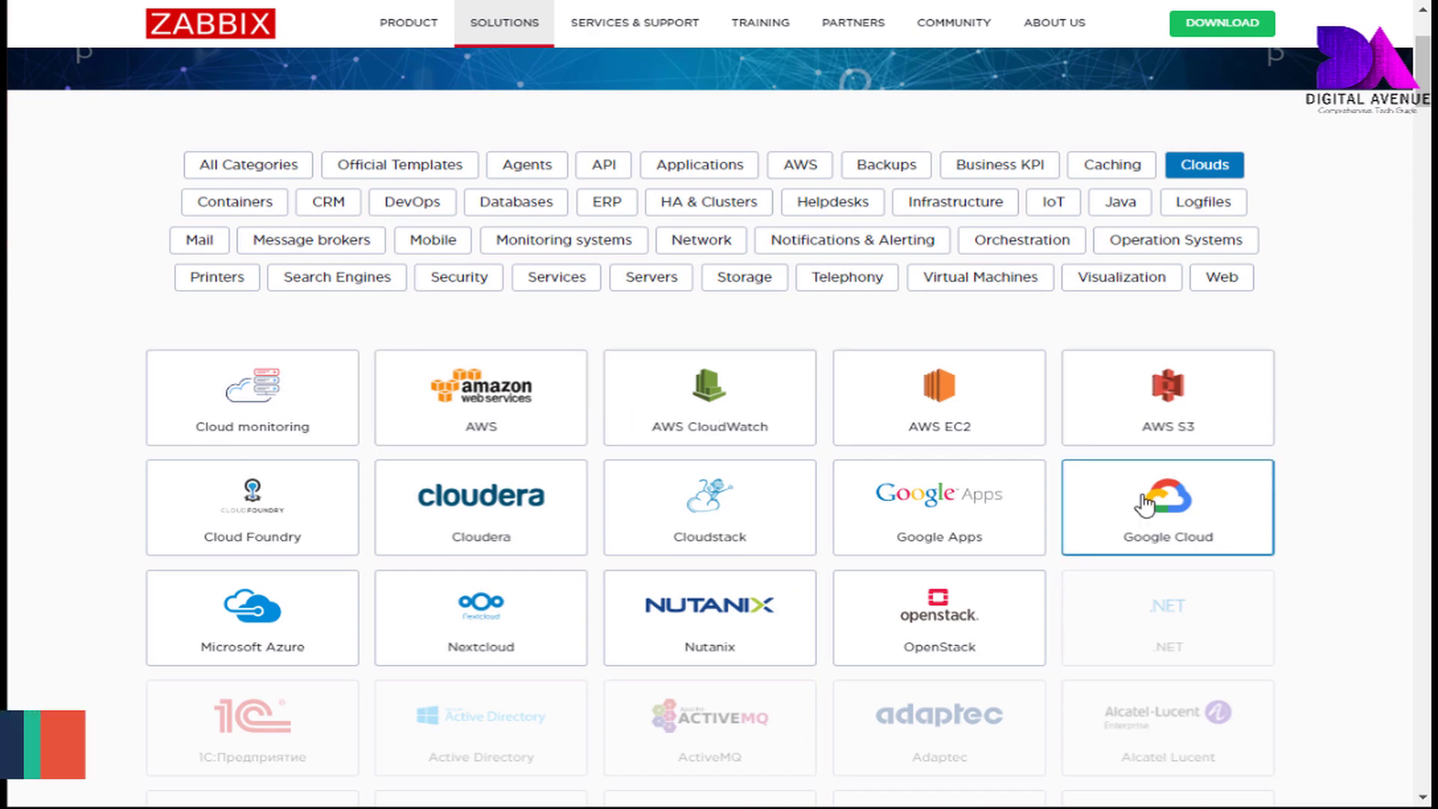
{"action": "scroll", "scroll_direction": "down", "scroll_amount": 3}
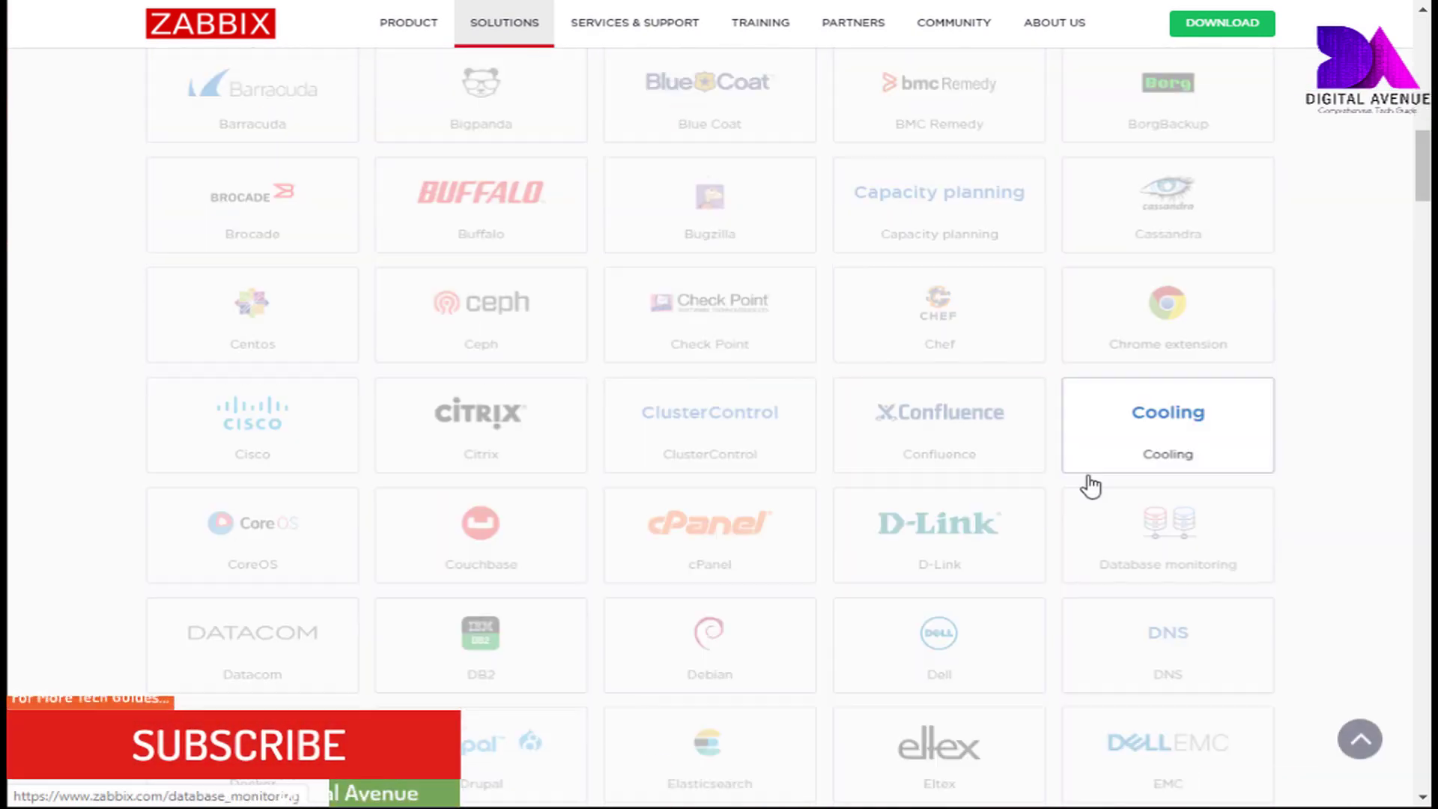
{"action": "scroll", "scroll_direction": "down", "scroll_amount": 3}
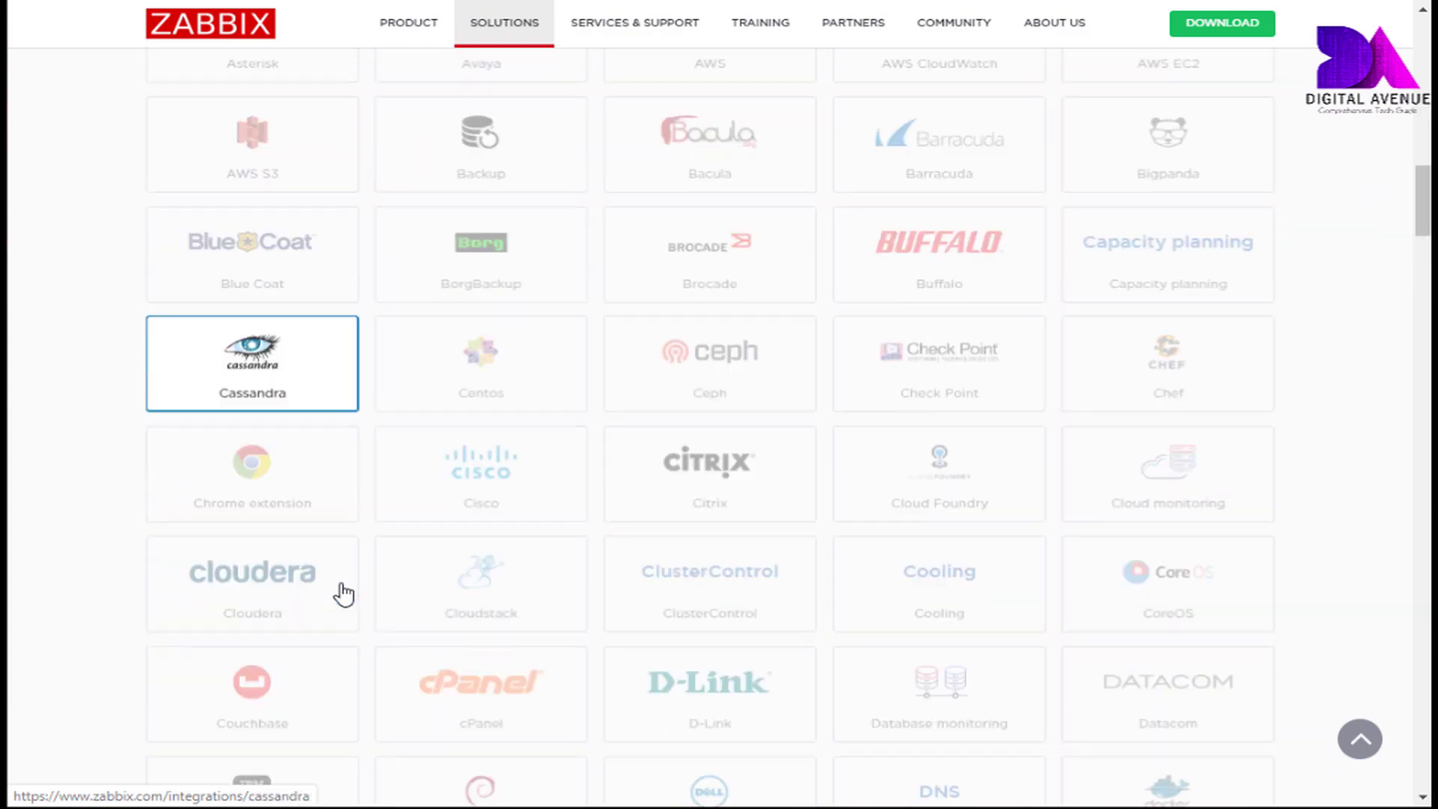
{"action": "scroll", "scroll_direction": "down", "scroll_amount": 3}
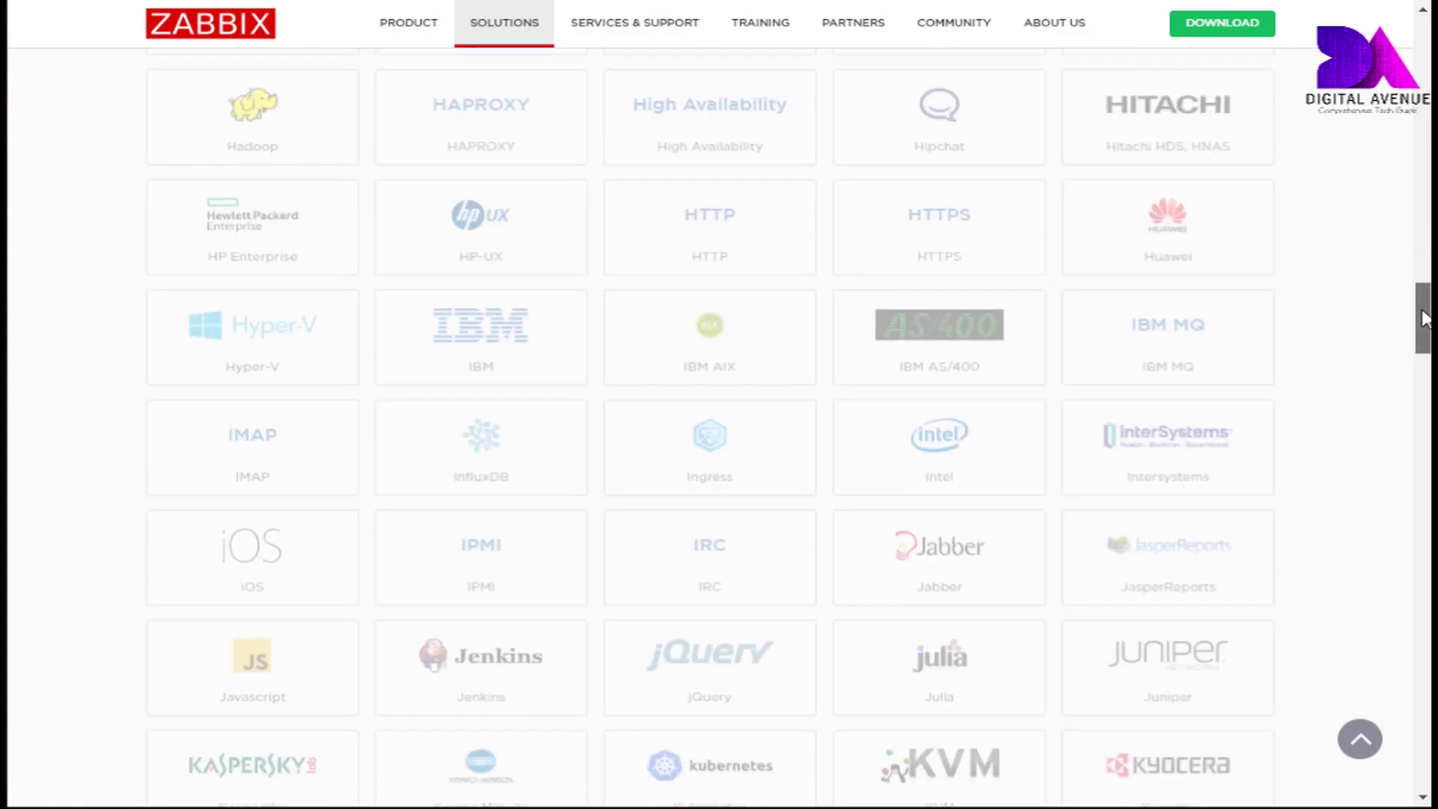
{"action": "scroll", "scroll_direction": "down", "scroll_amount": 3}
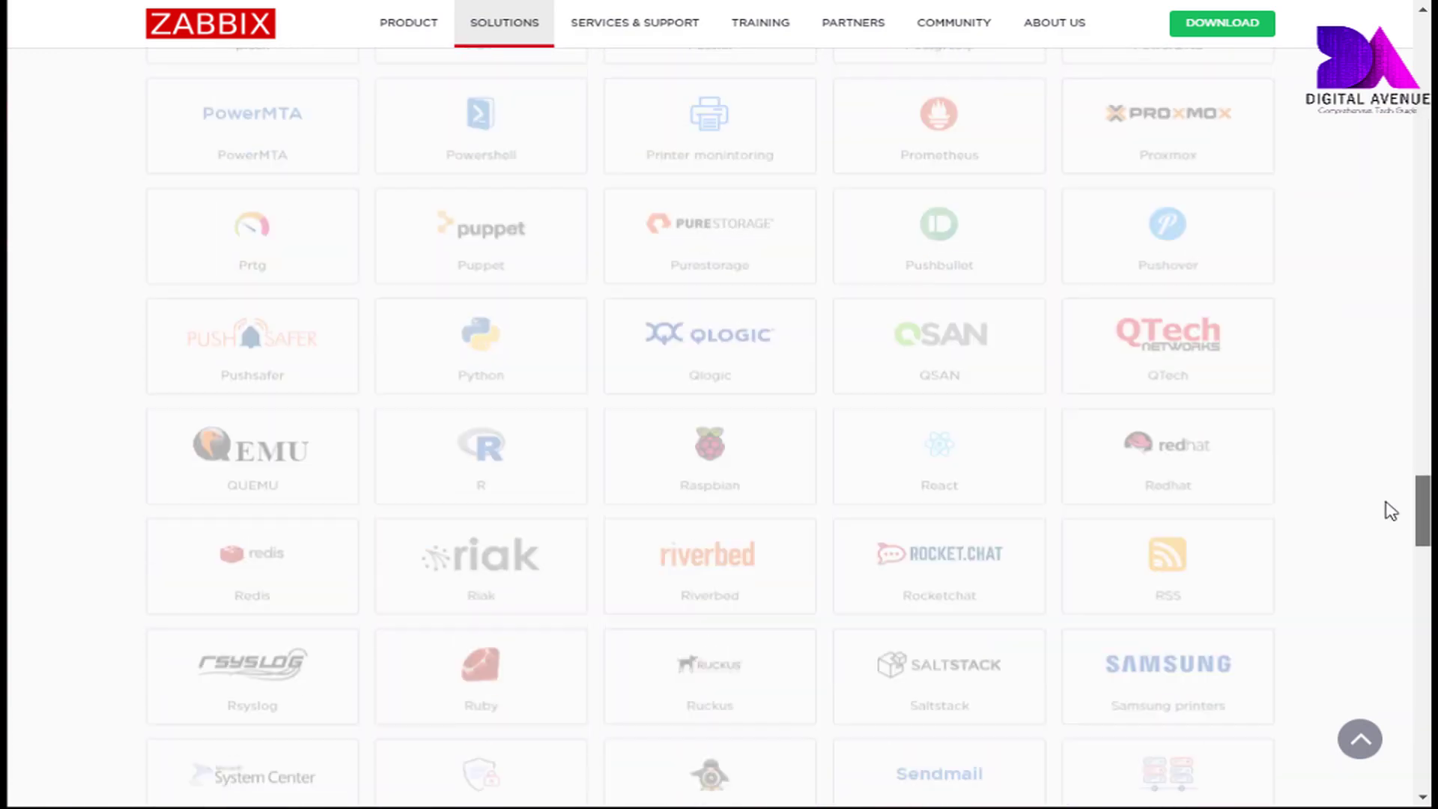
{"action": "scroll", "scroll_direction": "down", "scroll_amount": 3}
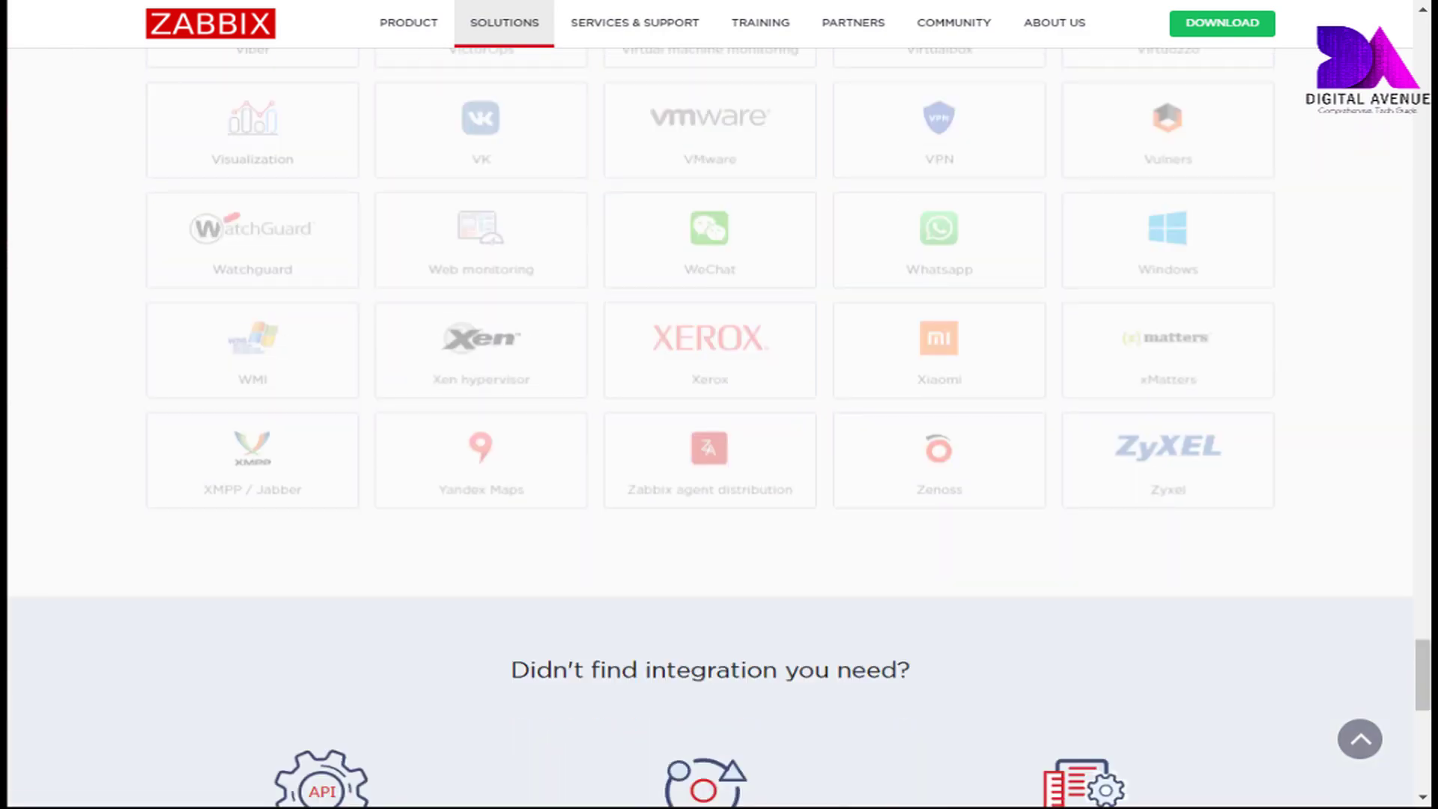
{"action": "left_click", "coordinate": [554, 64]}
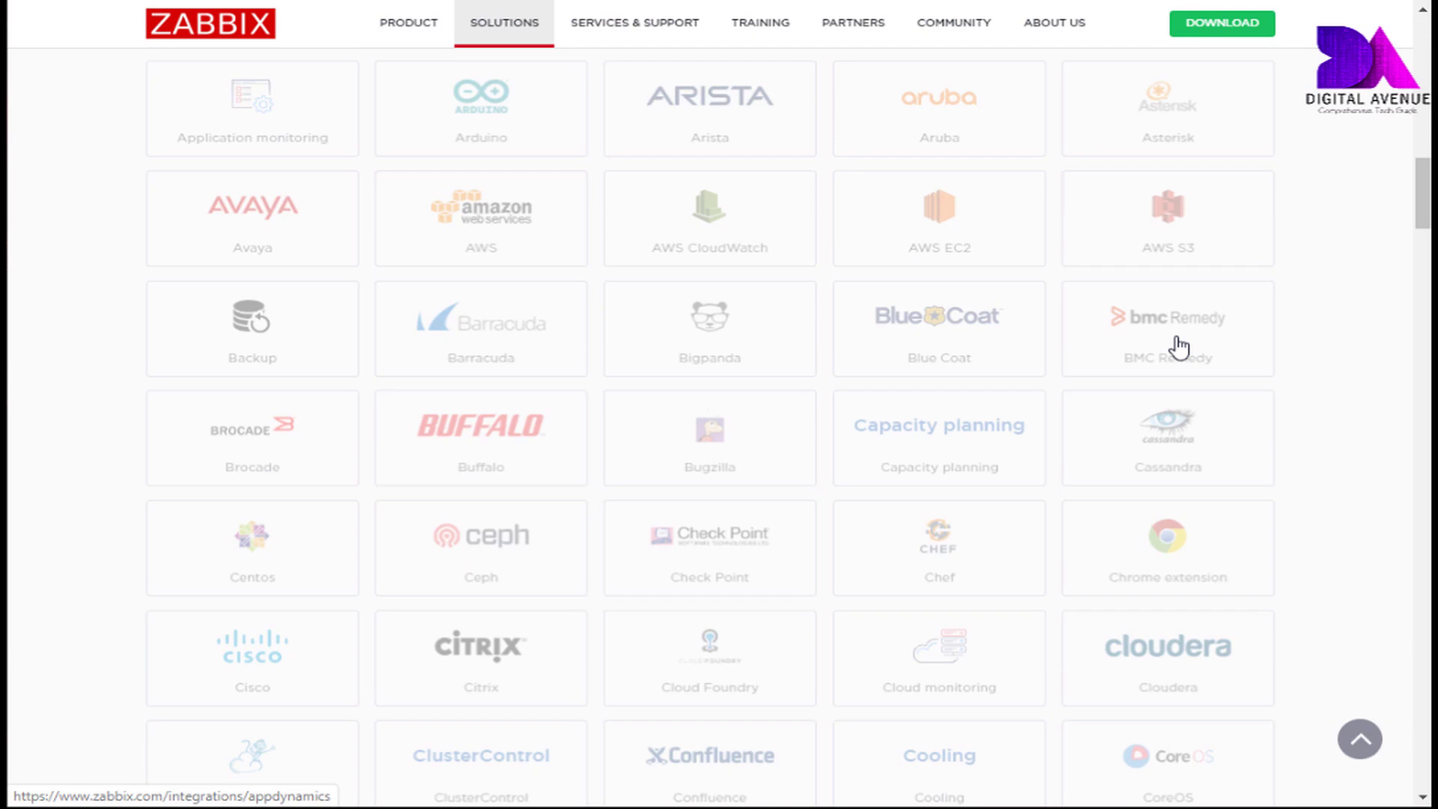
{"action": "scroll", "scroll_direction": "down", "scroll_amount": 3}
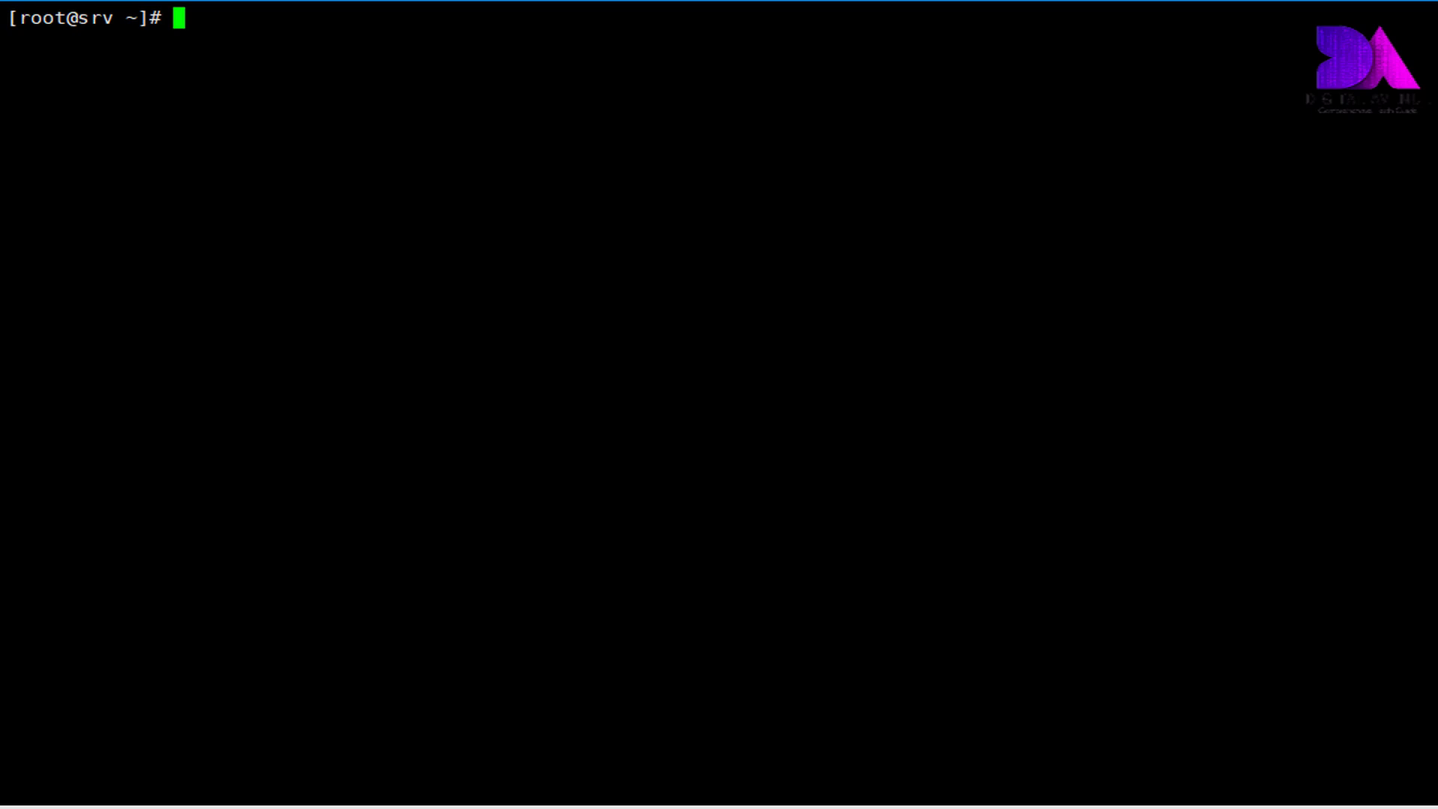
- Set the machine hostname to zabbix in /etc/hostname using vim
{"action": "type", "text": "vim /e"}
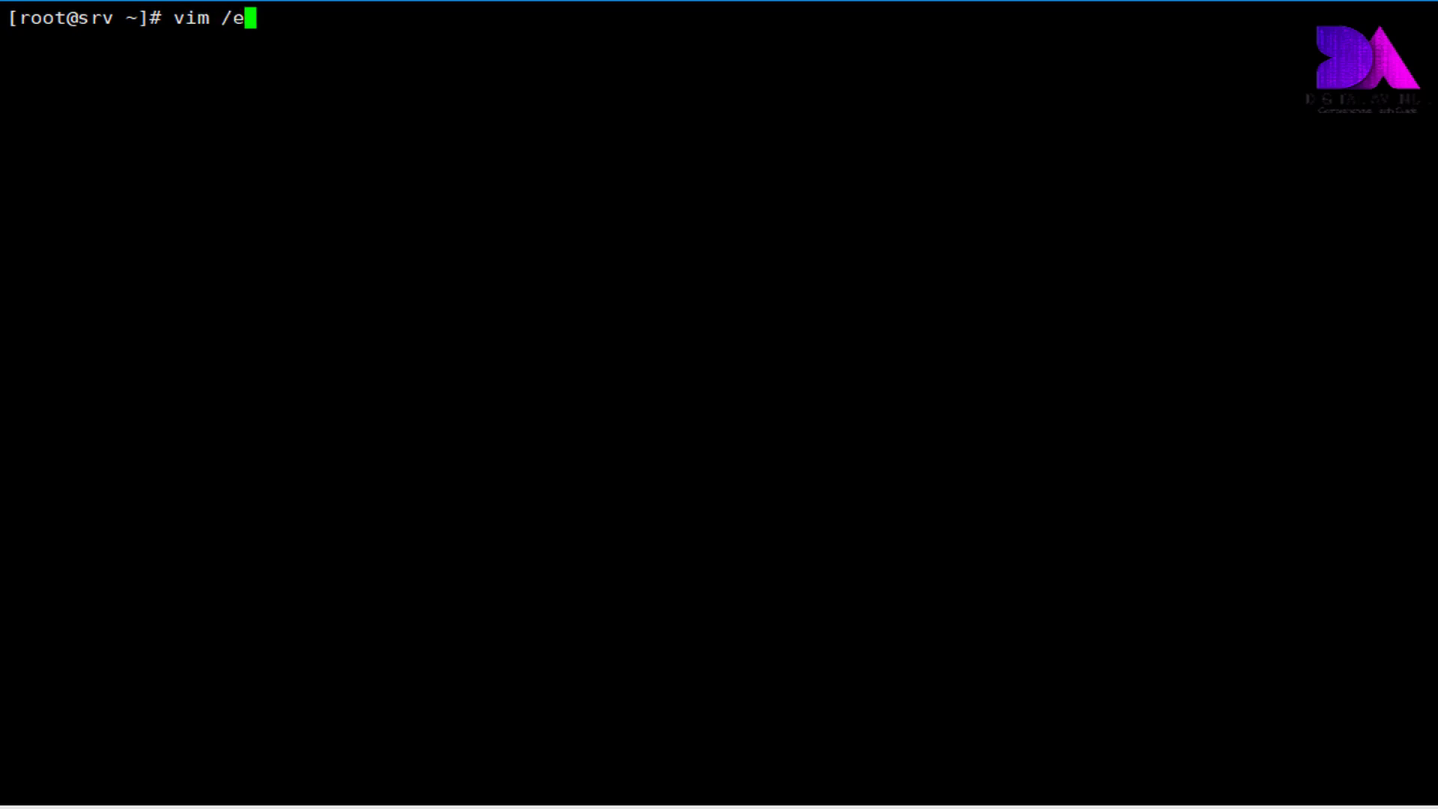
{"action": "type", "text": "tc/hos"}
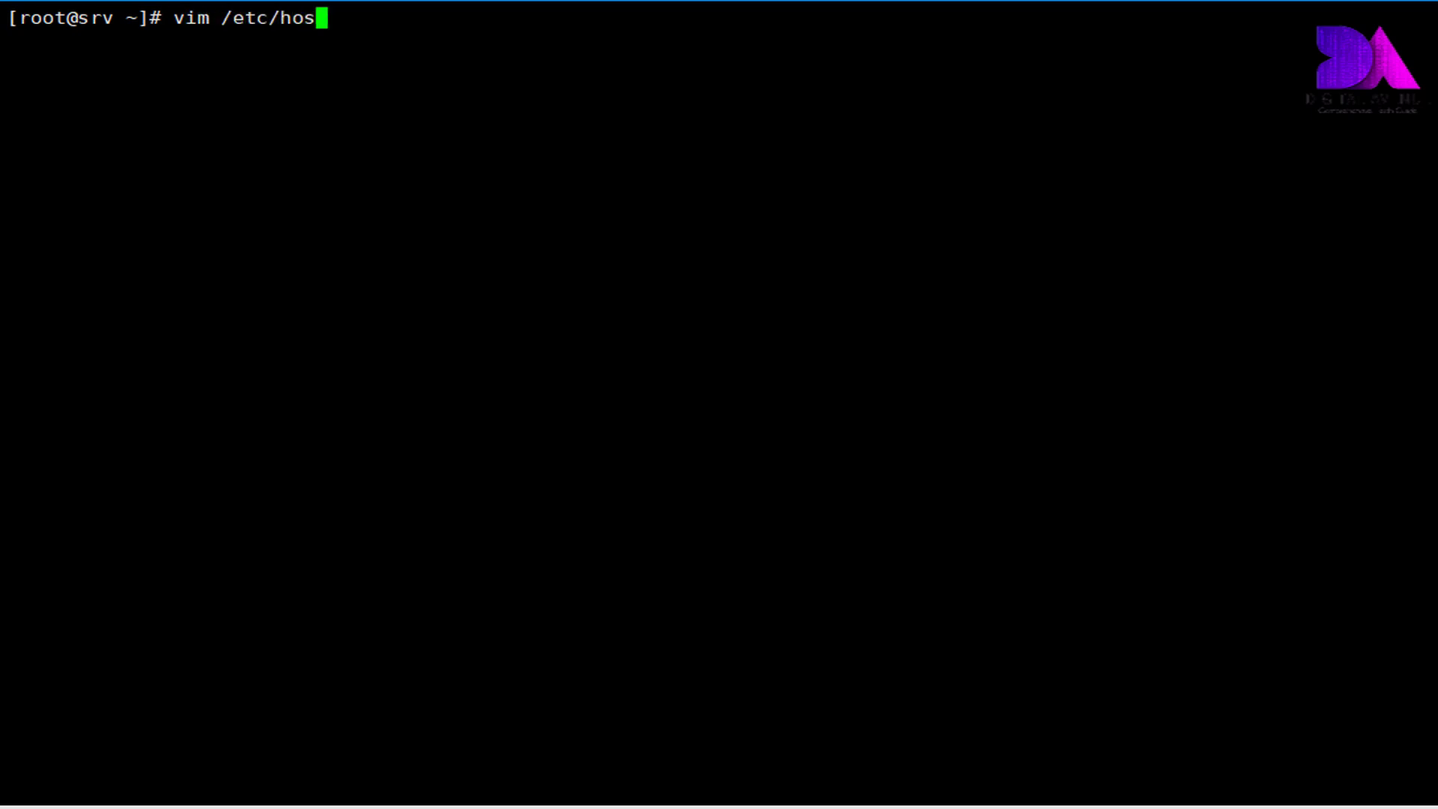
{"action": "key", "text": "Return"}
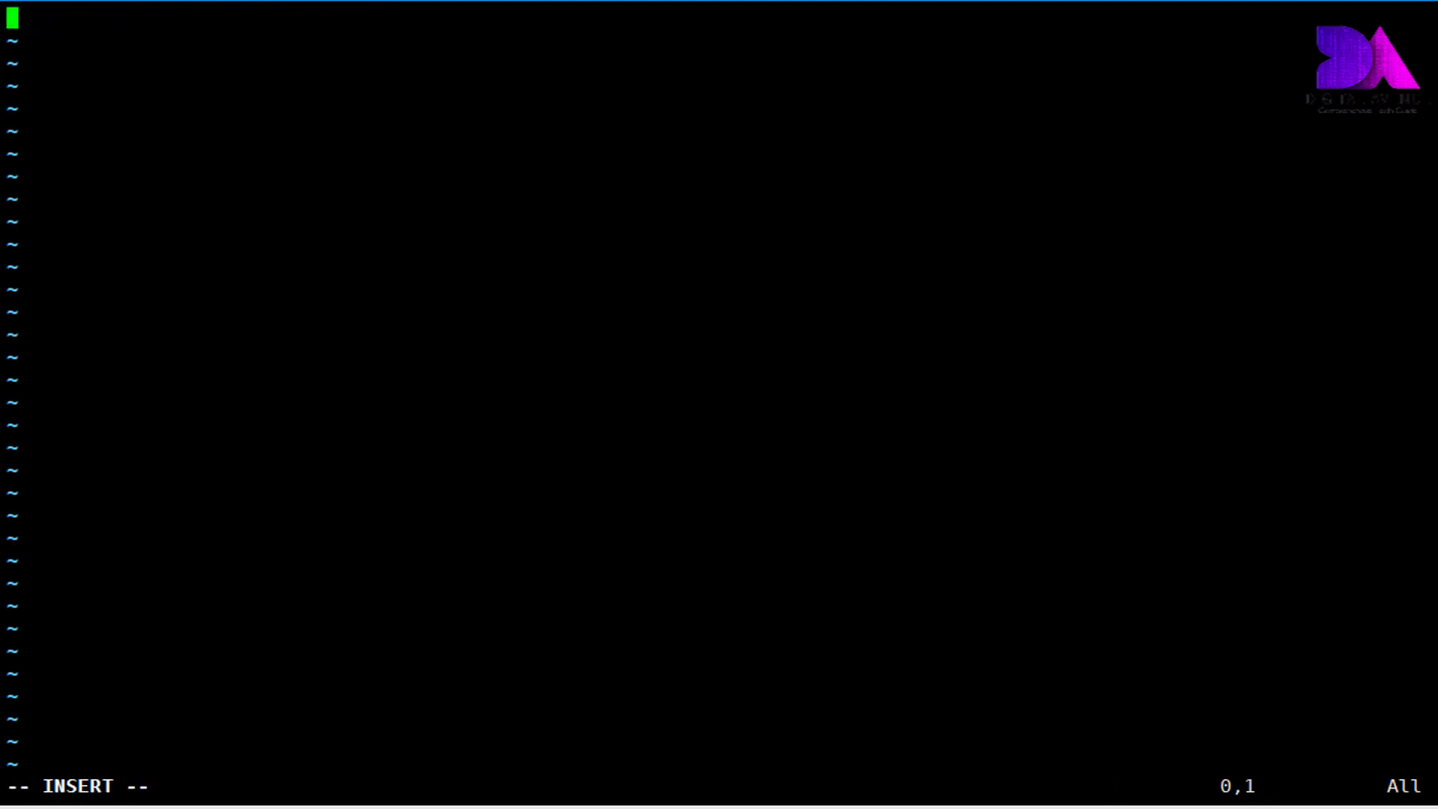
{"action": "type", "text": "zabbi"}
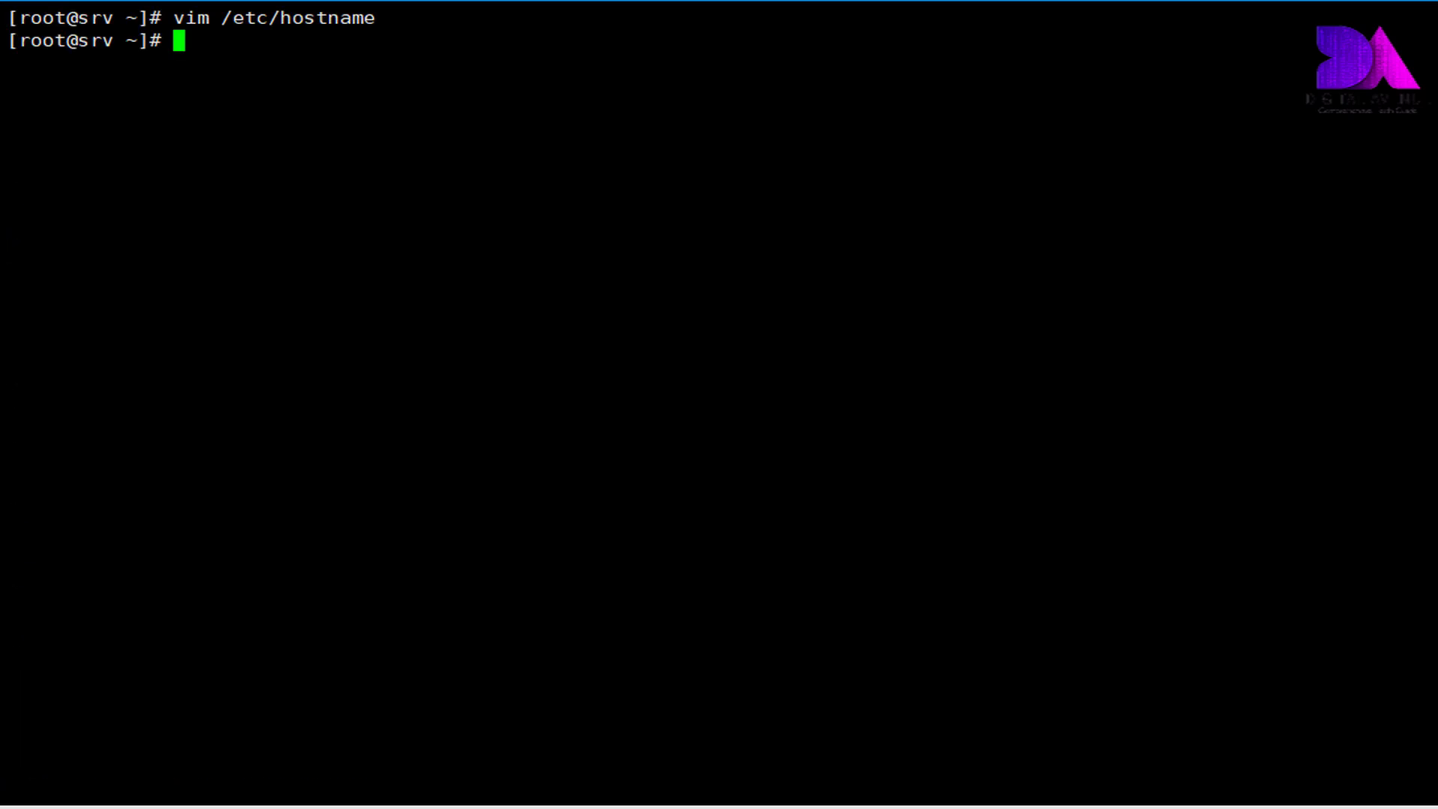
- Map 172.25.10.100 to zabbix.da.com zabbix in /etc/hosts and save with :wq!
{"action": "type", "text": "vim /etc/host"}
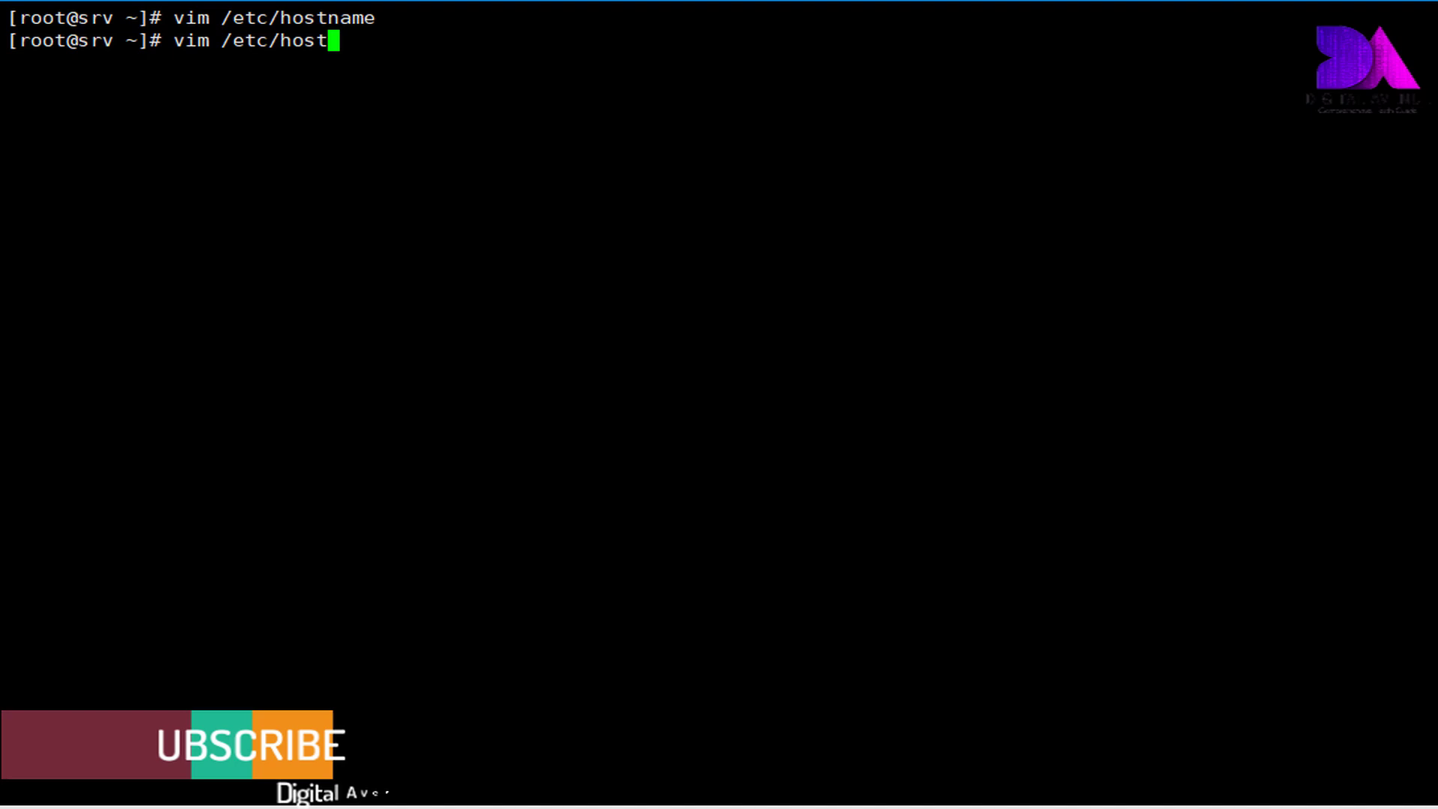
{"action": "key", "text": "Return"}
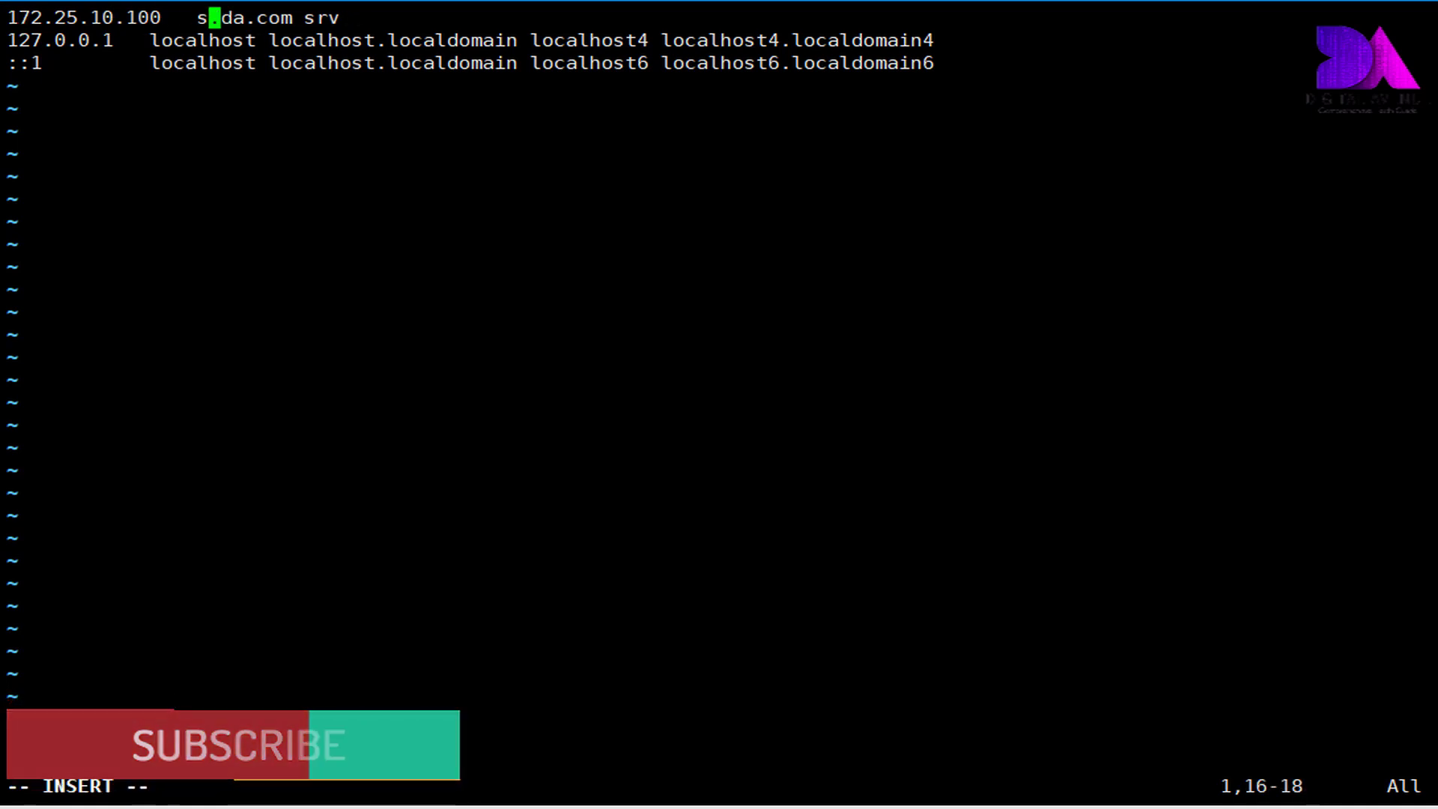
{"action": "type", "text": "zabbix.da.com zabbi"}
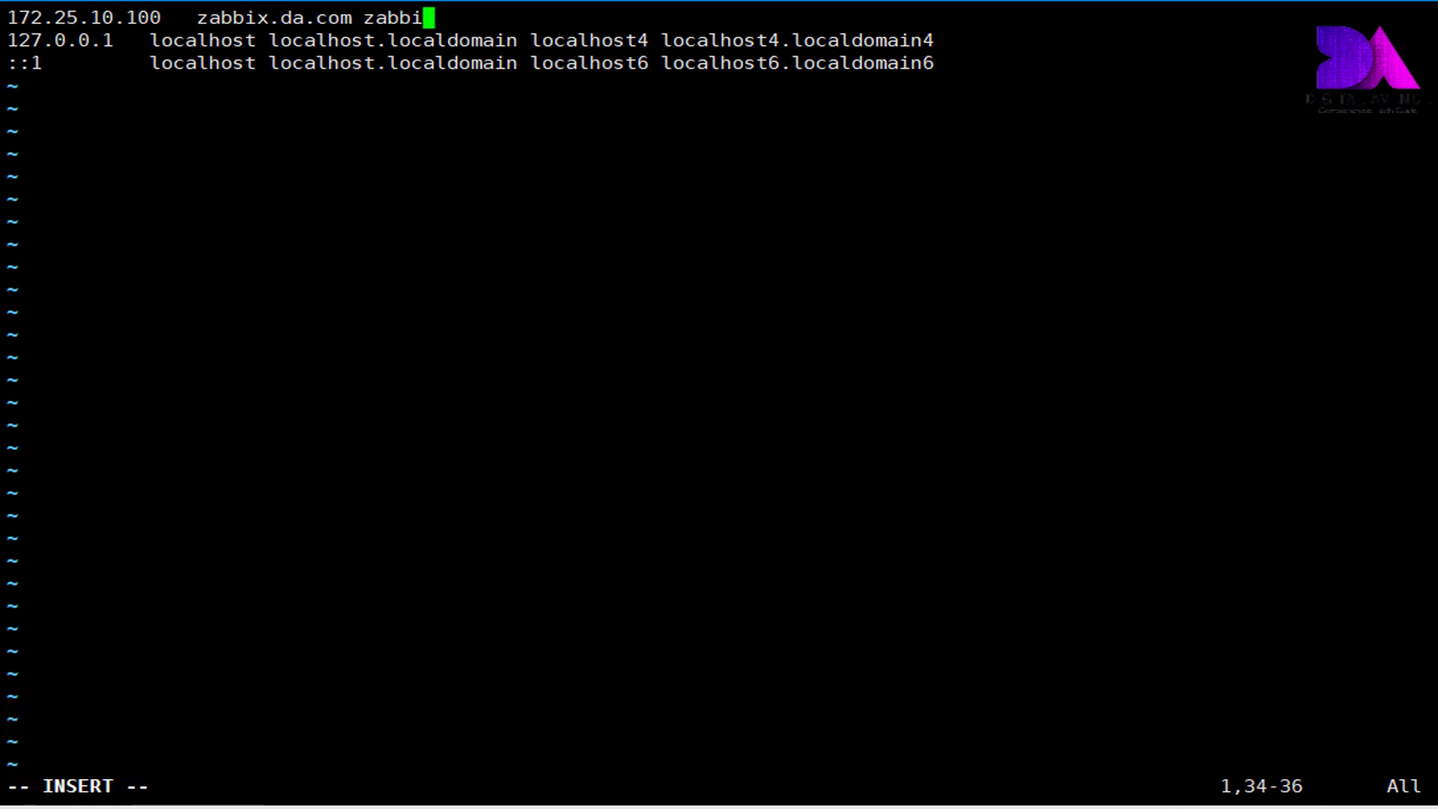
{"action": "type", "text": ":wq!"}
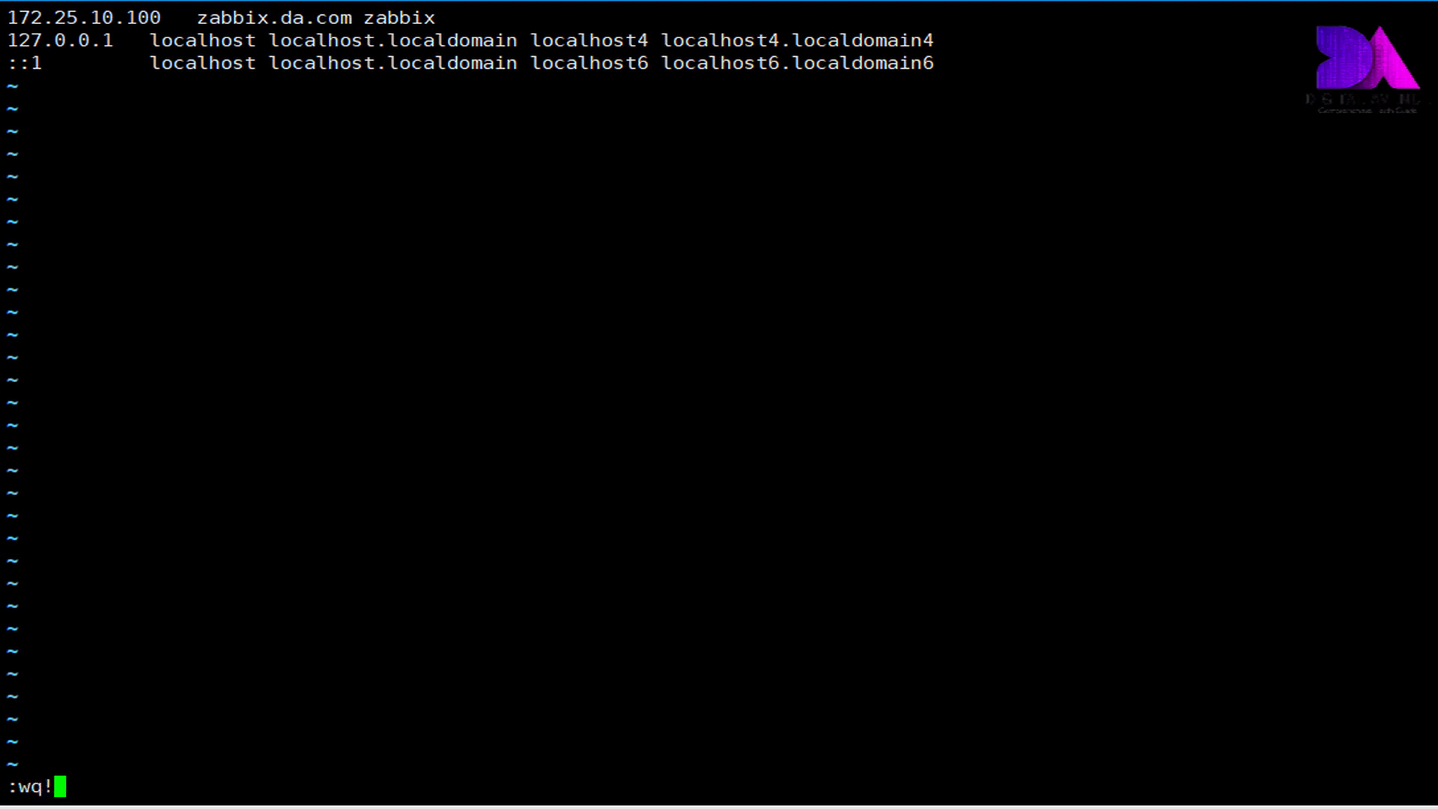
{"action": "key", "text": "Return"}
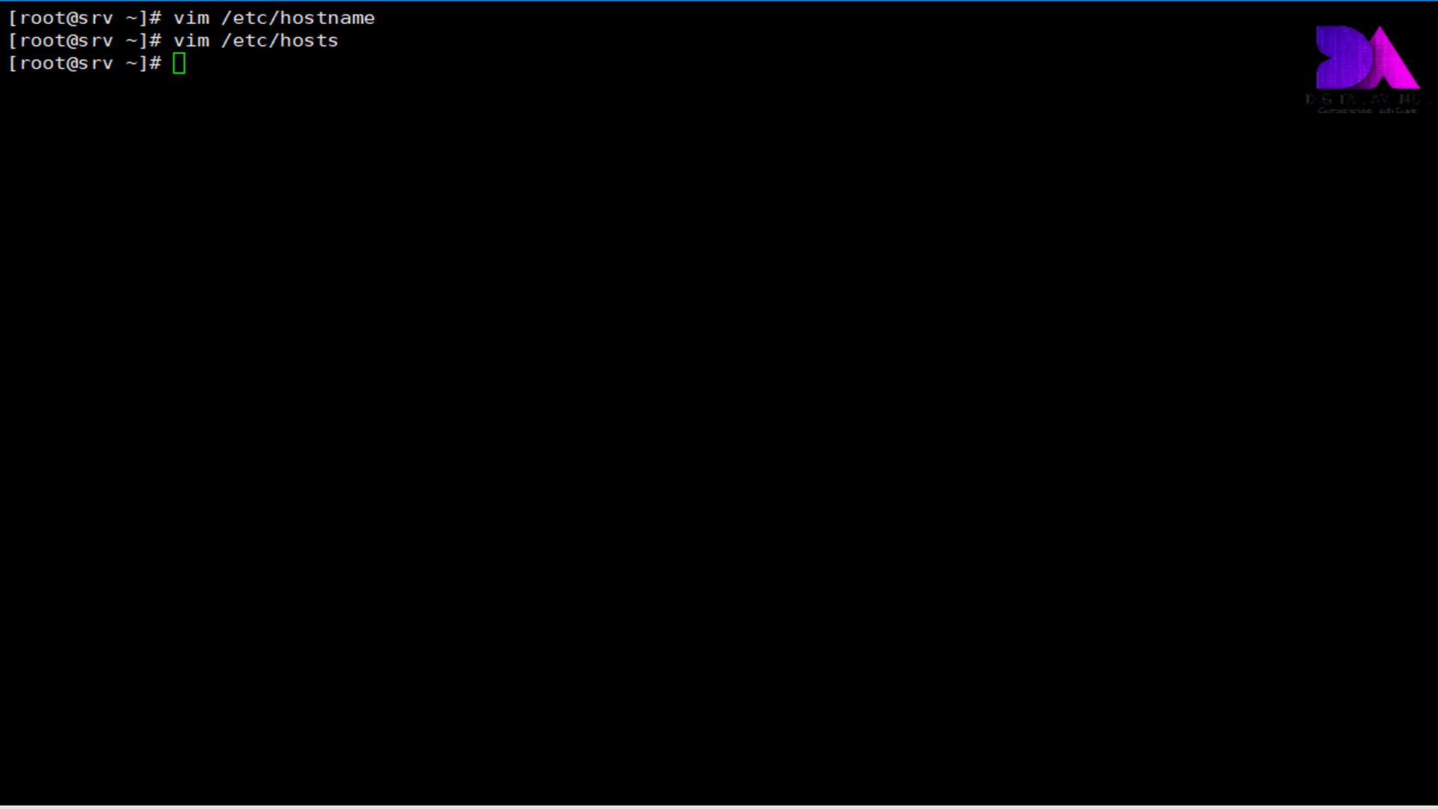
- Install the EPEL release package via rpm and run a full yum update -y
{"action": "key", "text": "Return"}
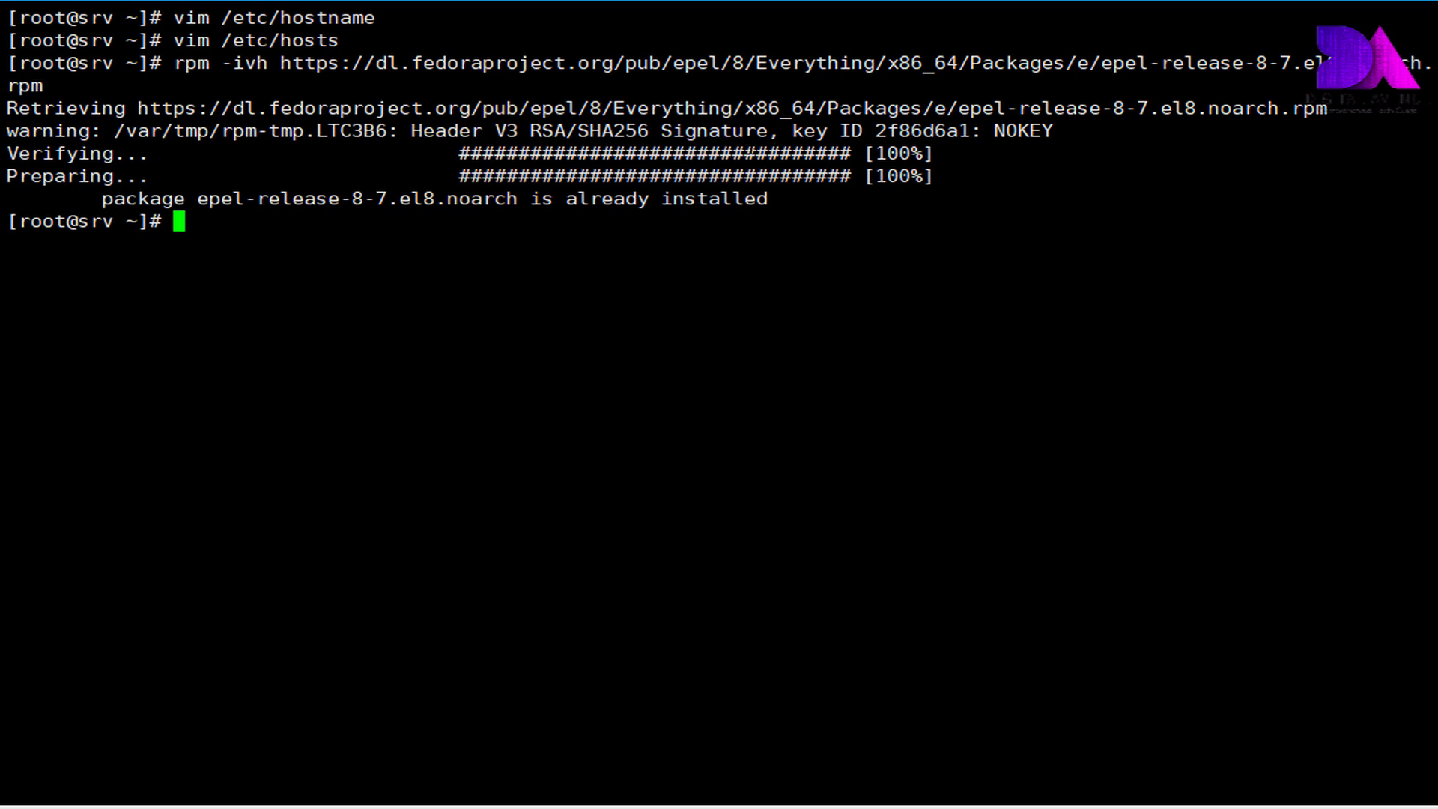
{"action": "type", "text": "yum updat"}
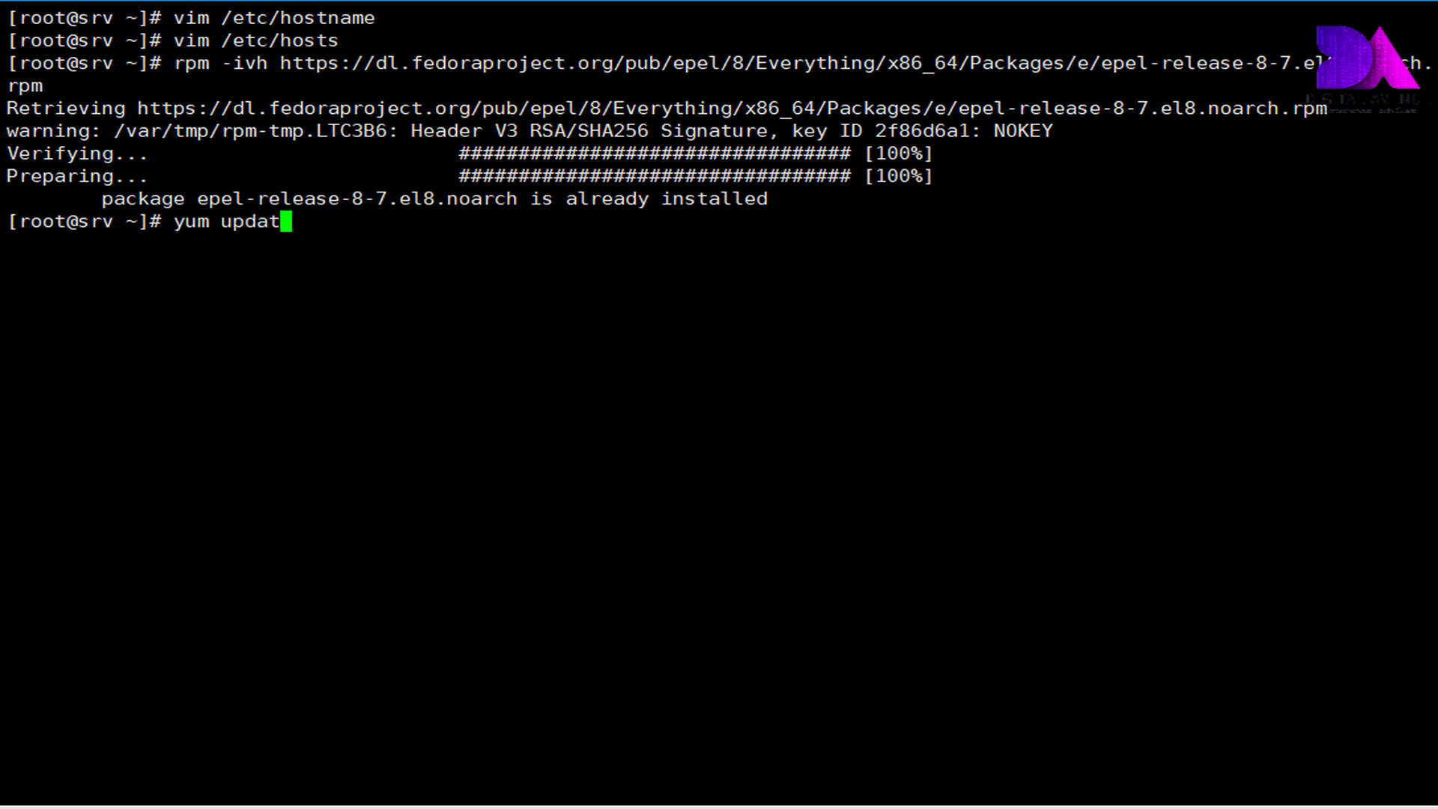
{"action": "key", "text": "Return"}
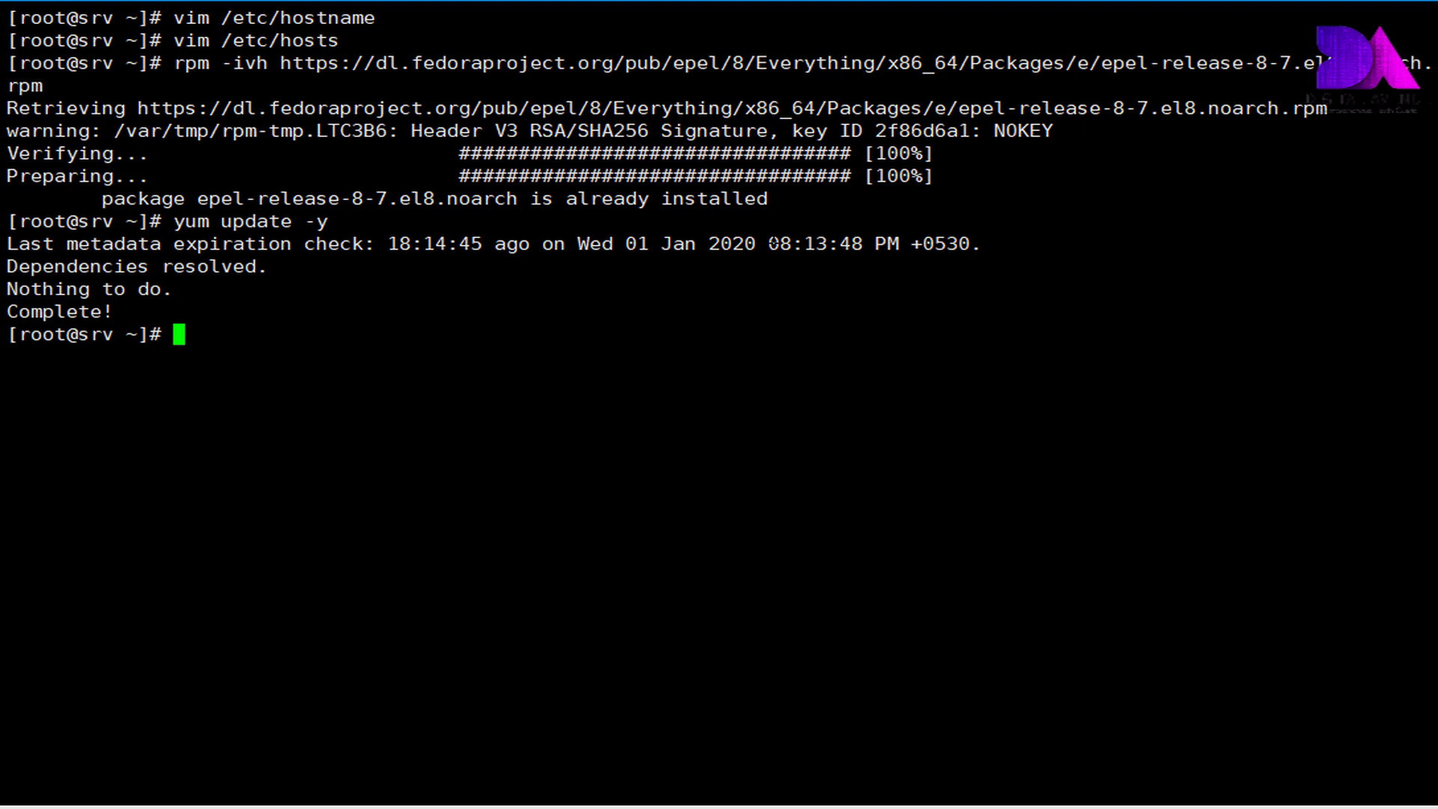
{"action": "type", "text": "vim"}
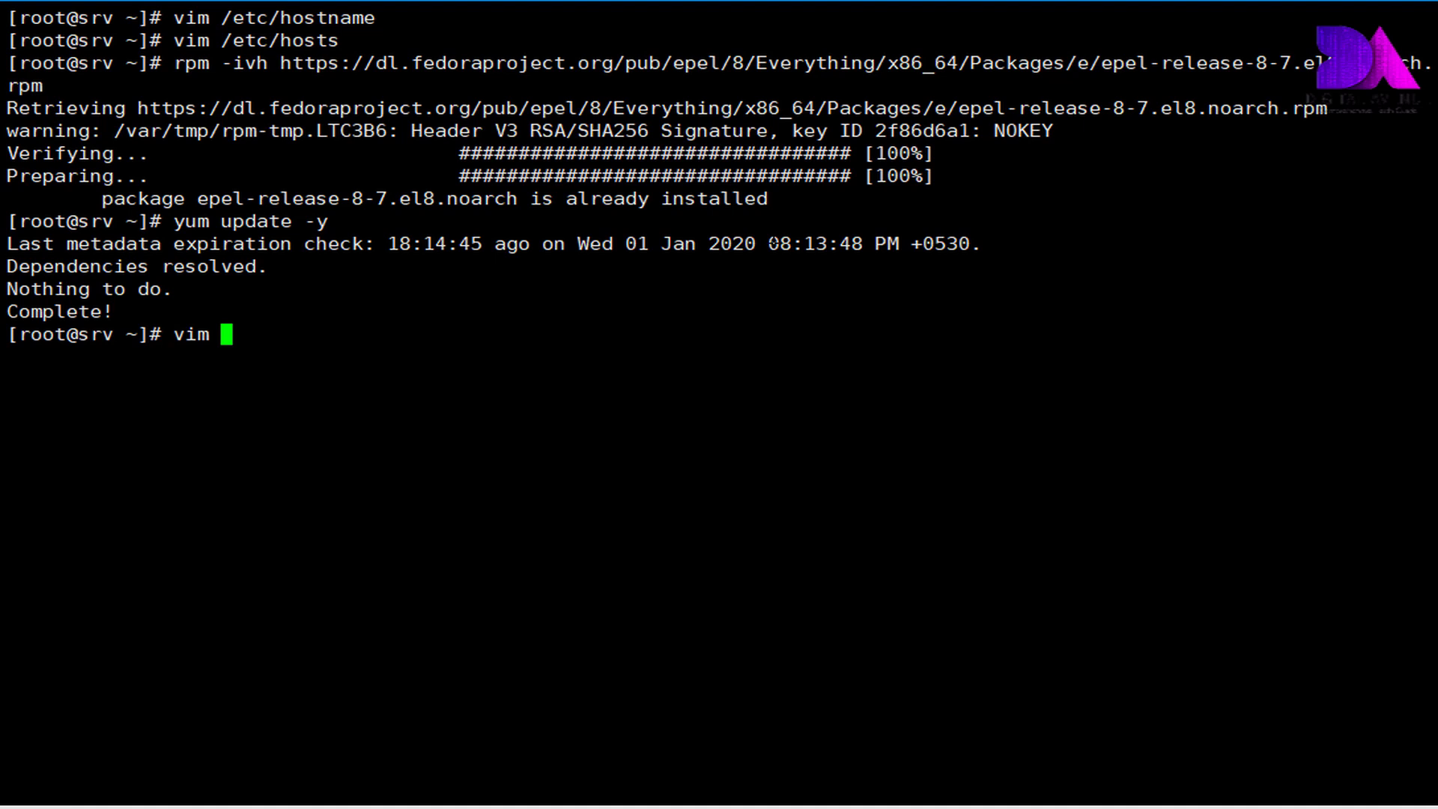
- Set SELINUX=permissive in /etc/selinux/config and save the file
{"action": "type", "text": "/etc/se"}
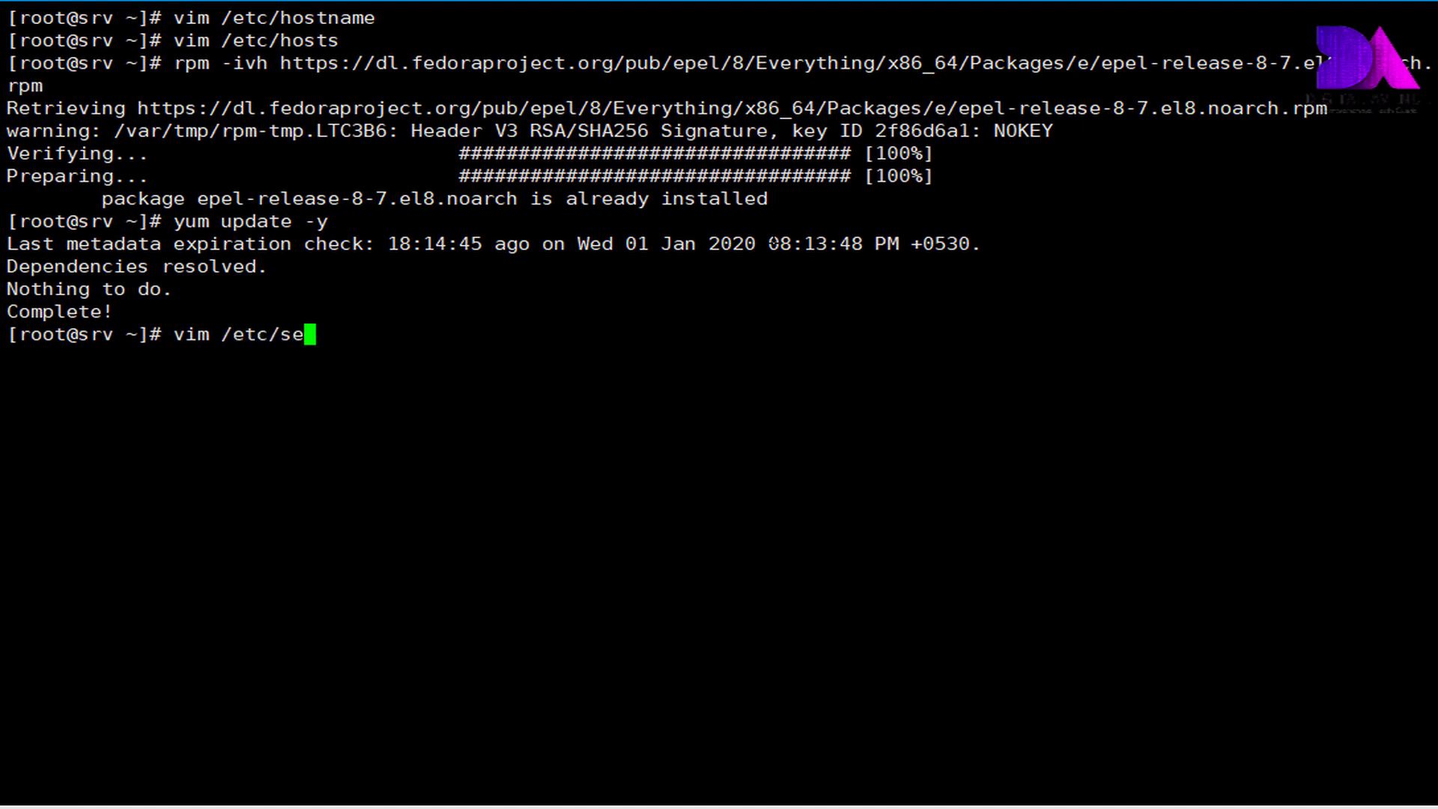
{"action": "type", "text": "linux/config"}
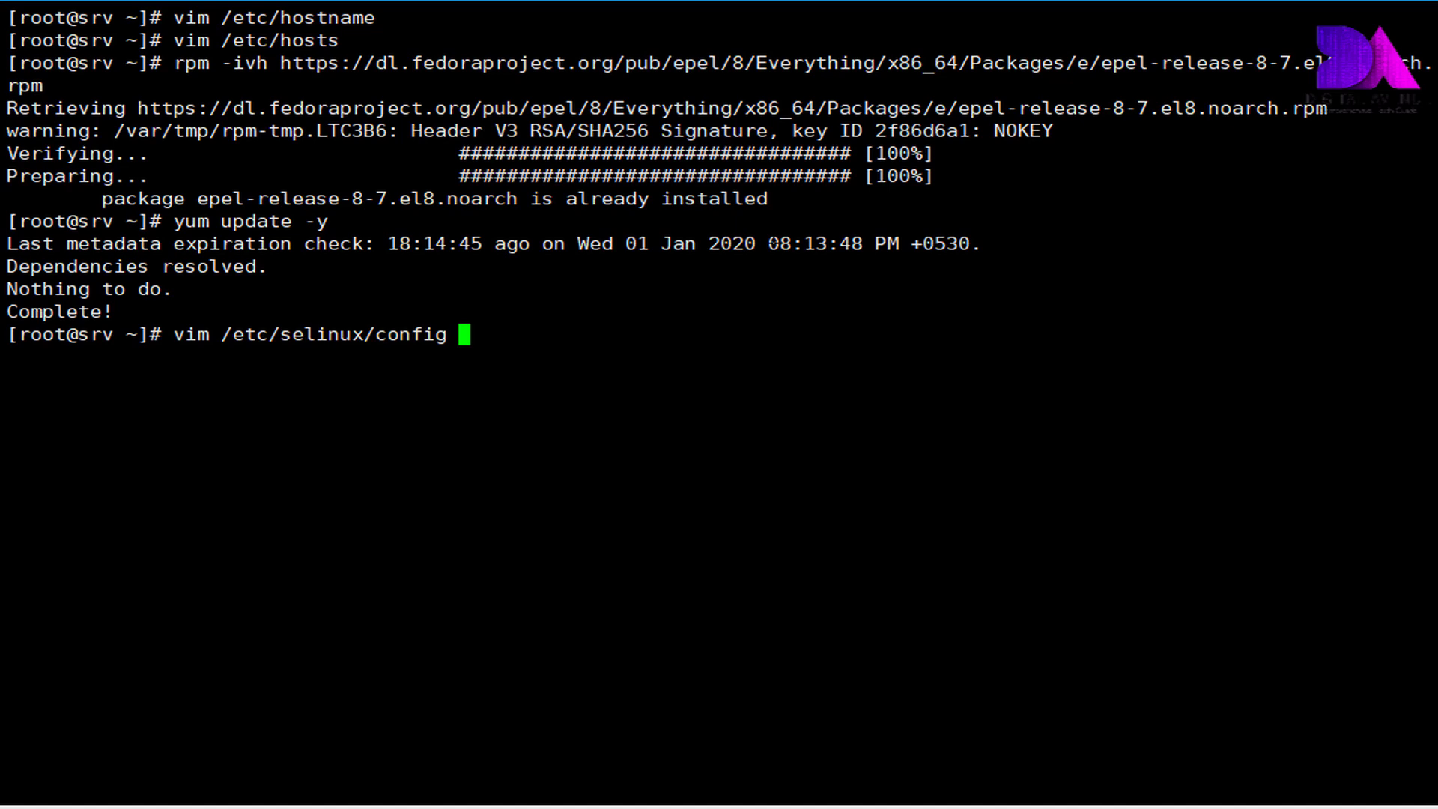
{"action": "key", "text": "Return"}
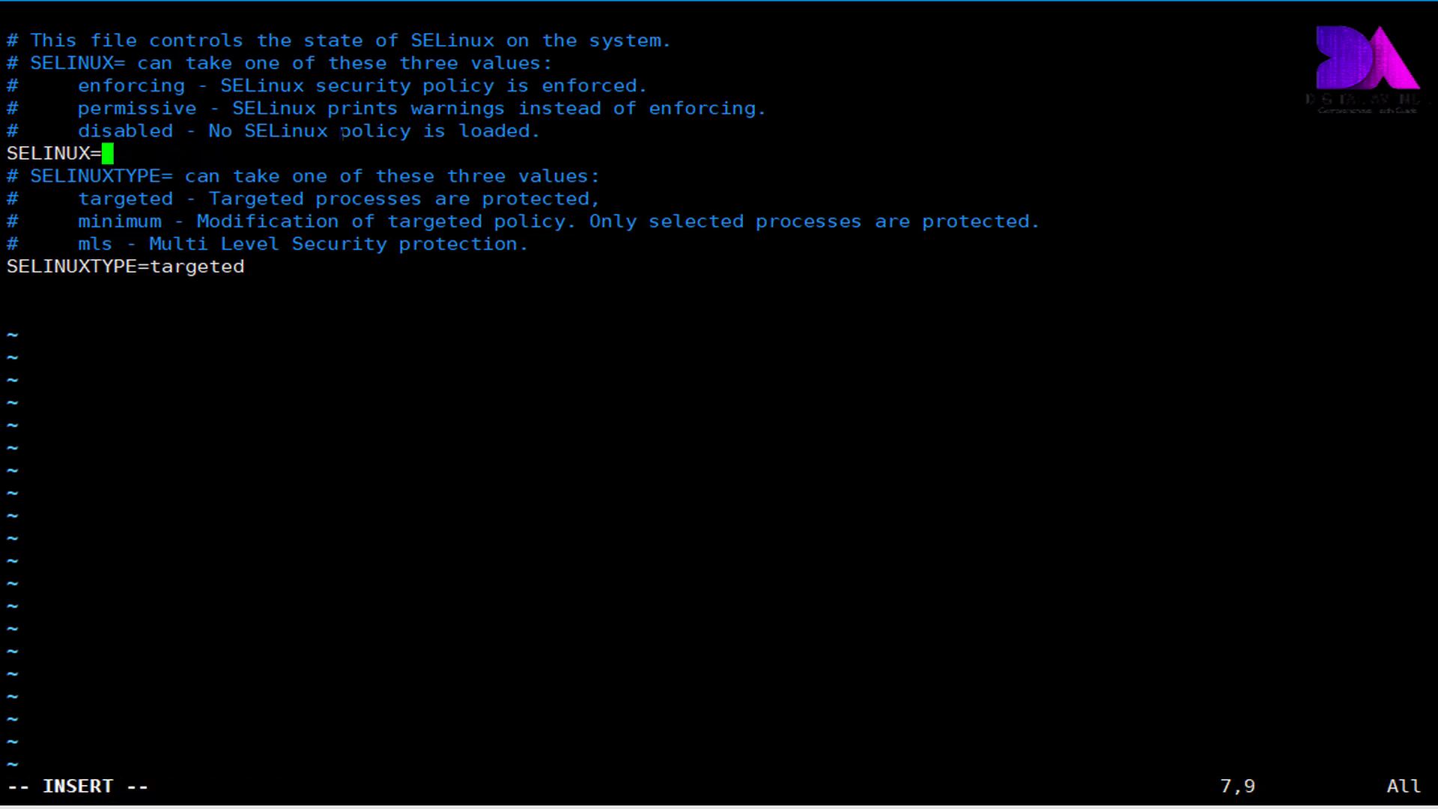
{"action": "type", "text": "permissive"}
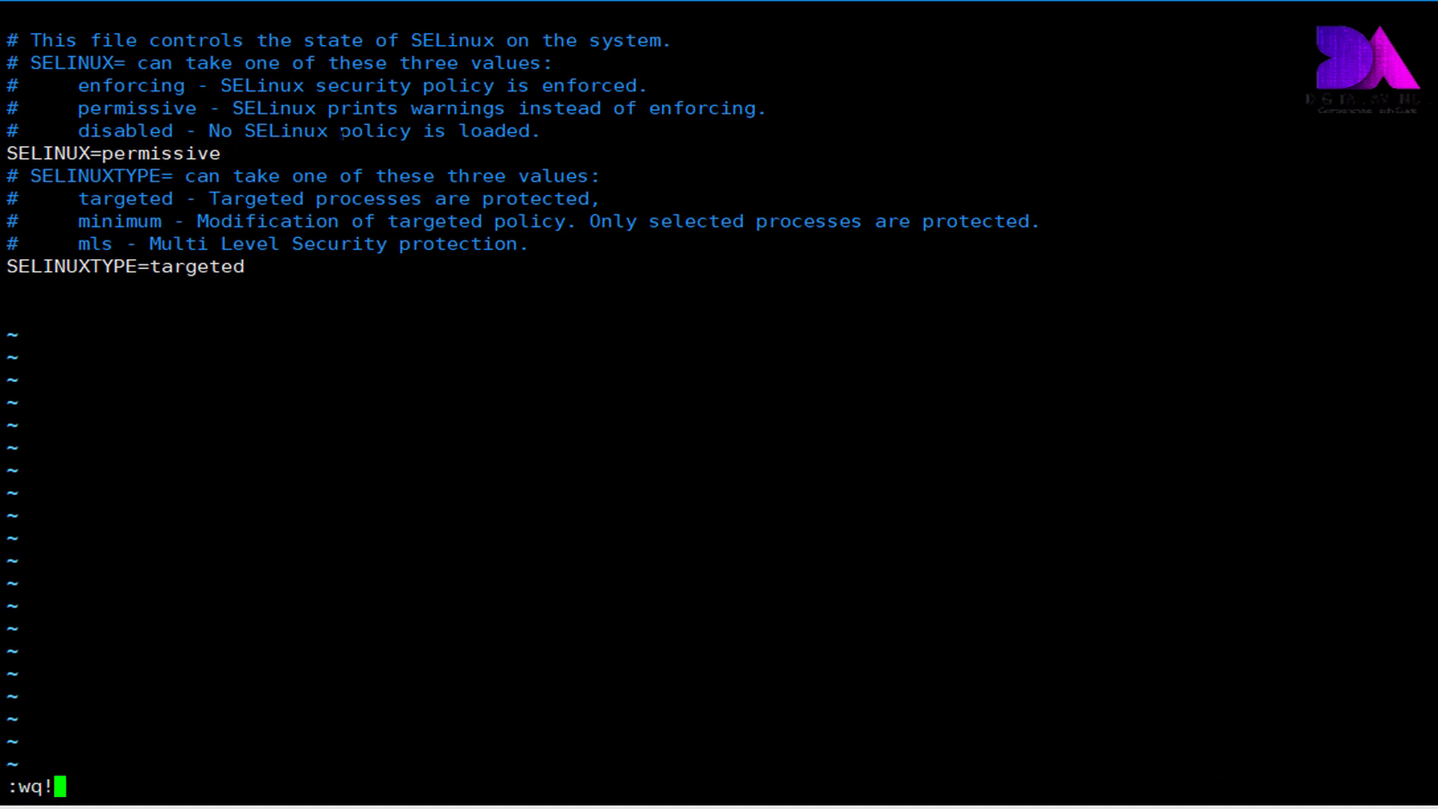
{"action": "key", "text": "Return"}
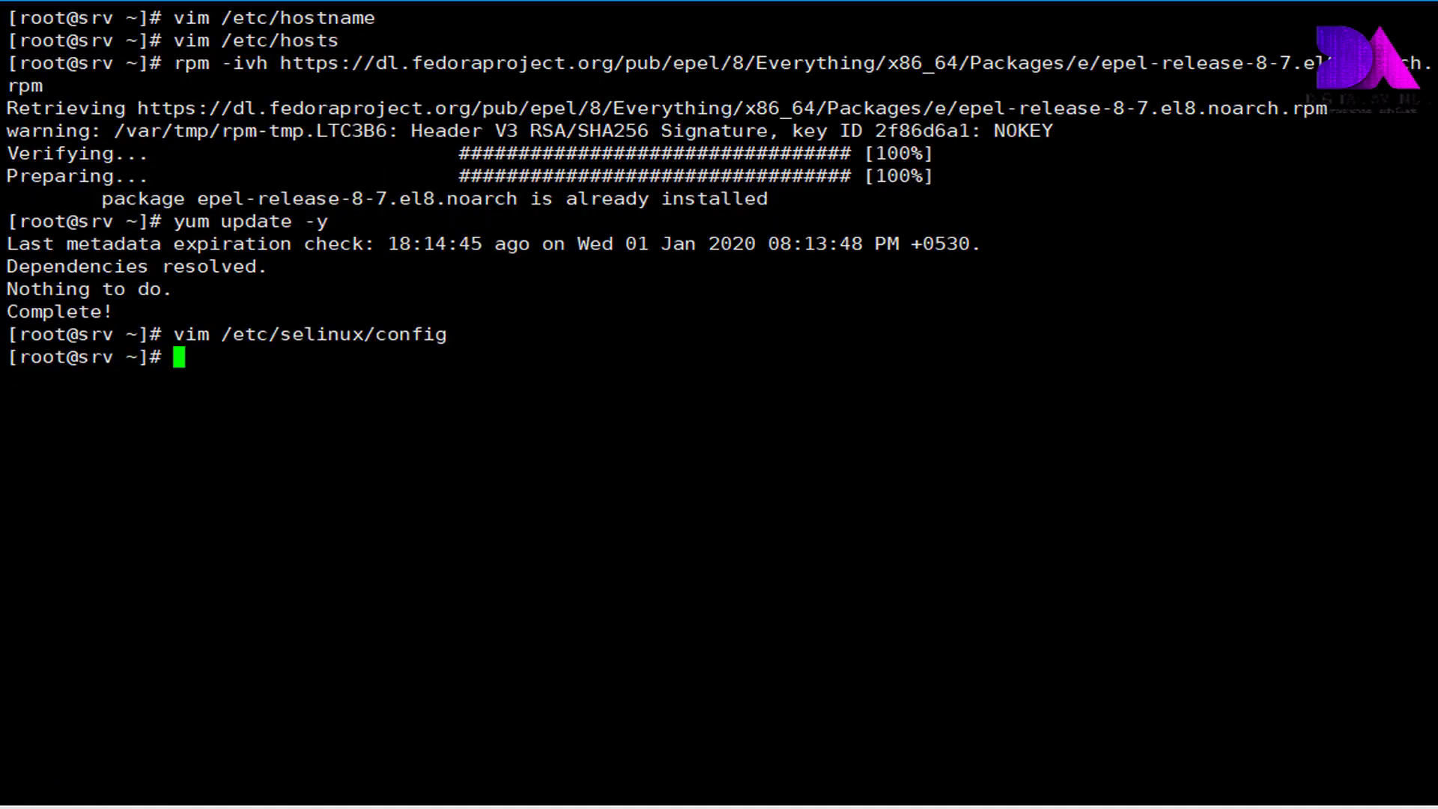
- Reboot the server to apply the hostname and SELinux changes
{"action": "type", "text": "re"}
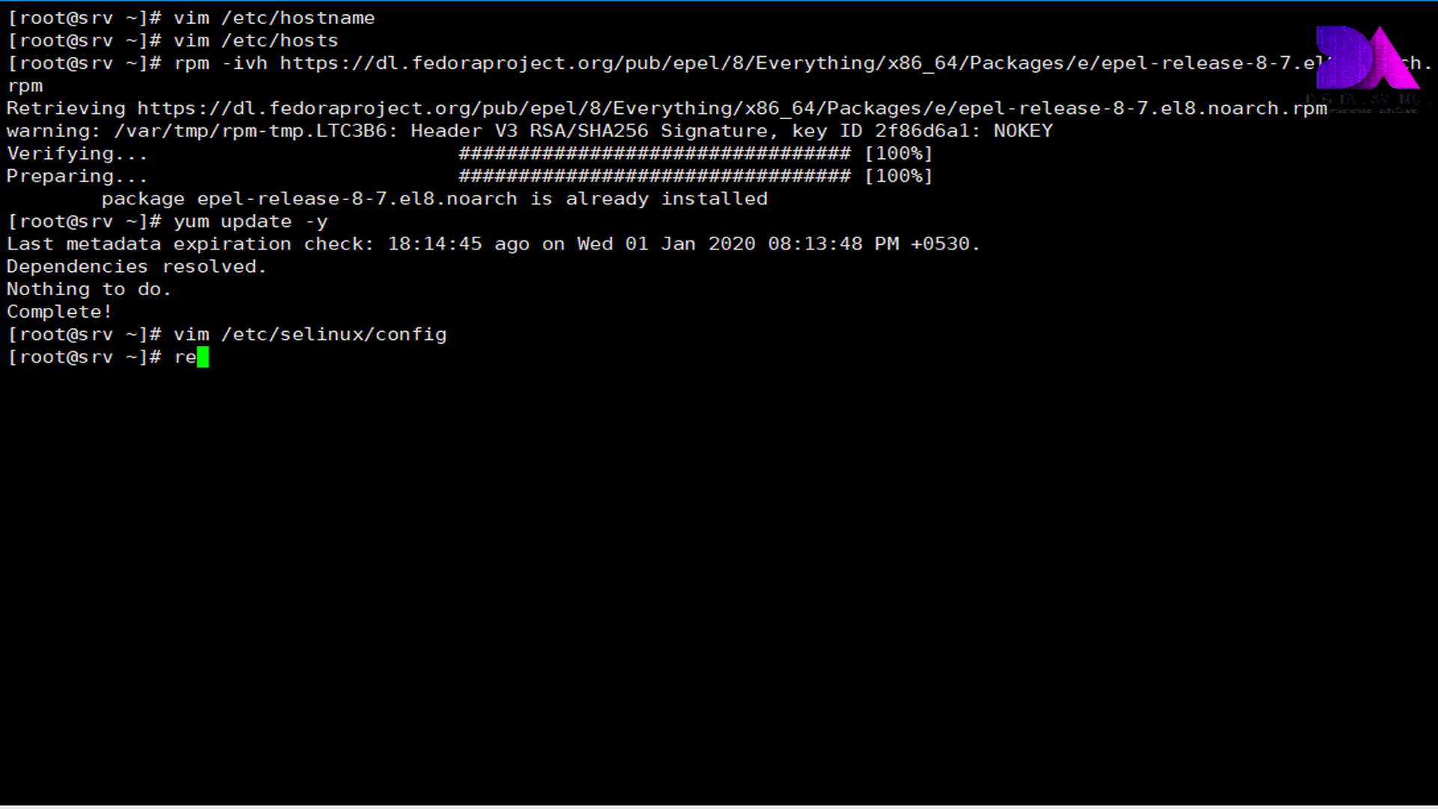
{"action": "key", "text": "Return"}
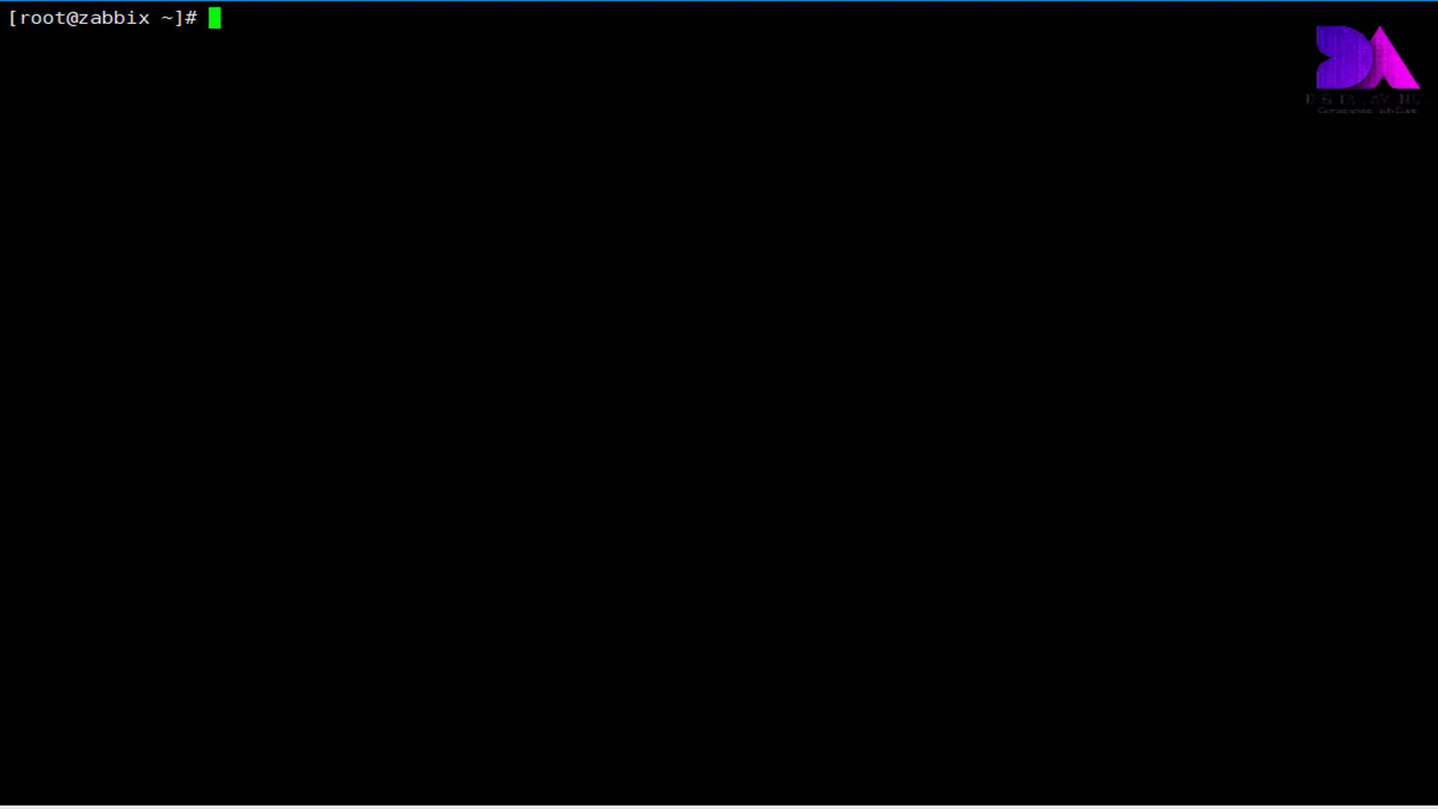
- Install Apache httpd and httpd-tools with yum install -y
{"action": "type", "text": "yum install httpd h"}
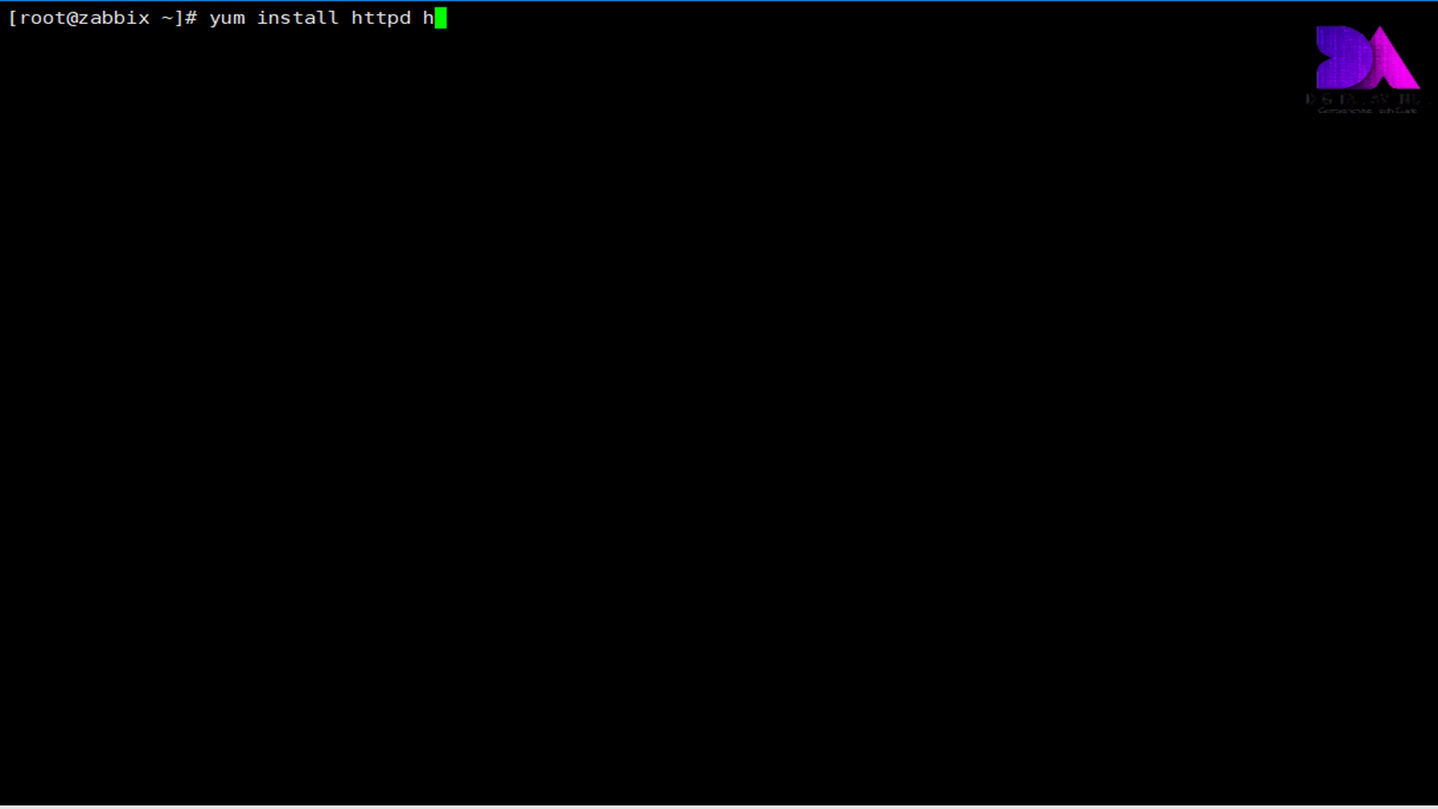
{"action": "type", "text": "ttpd-tools -y"}
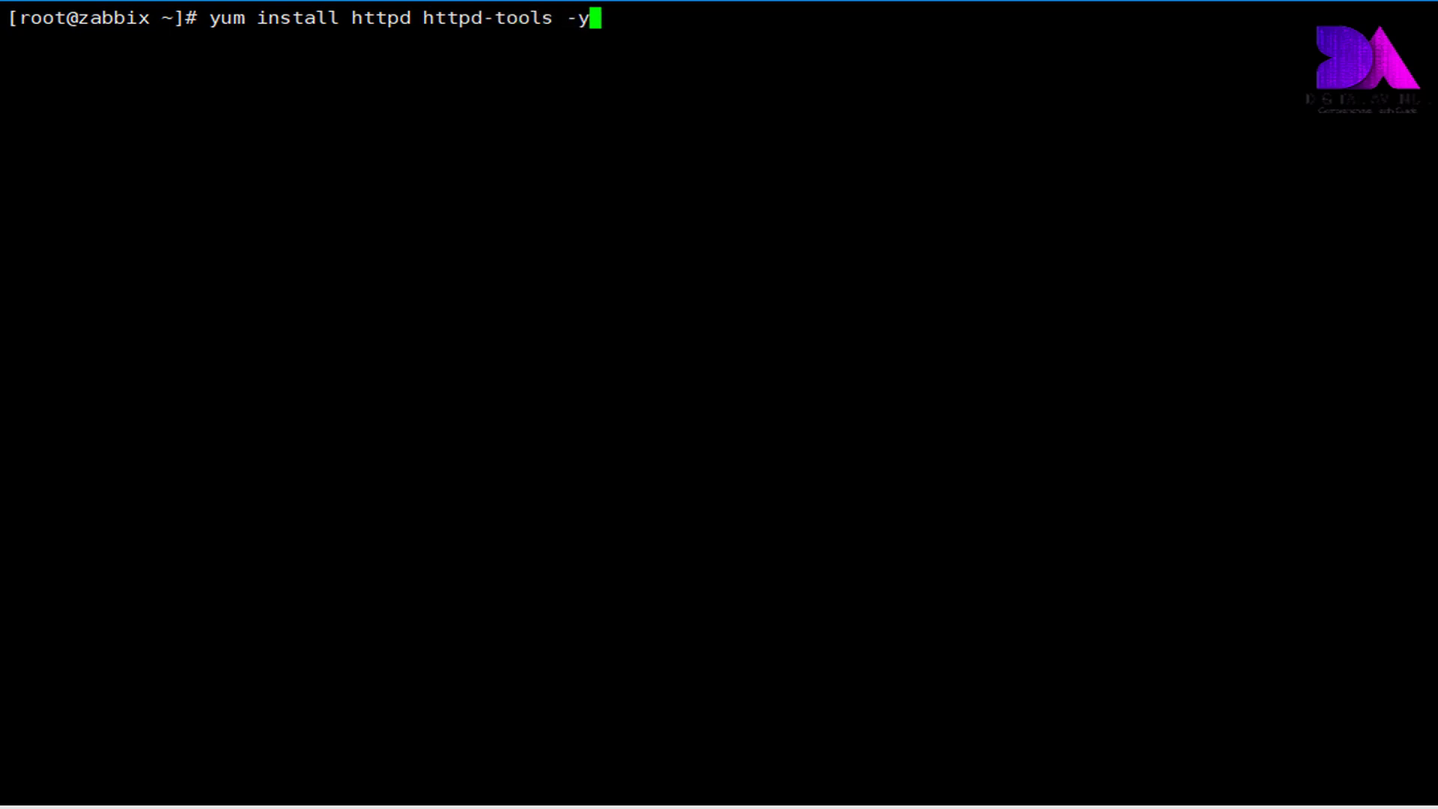
{"action": "key", "text": "Return"}
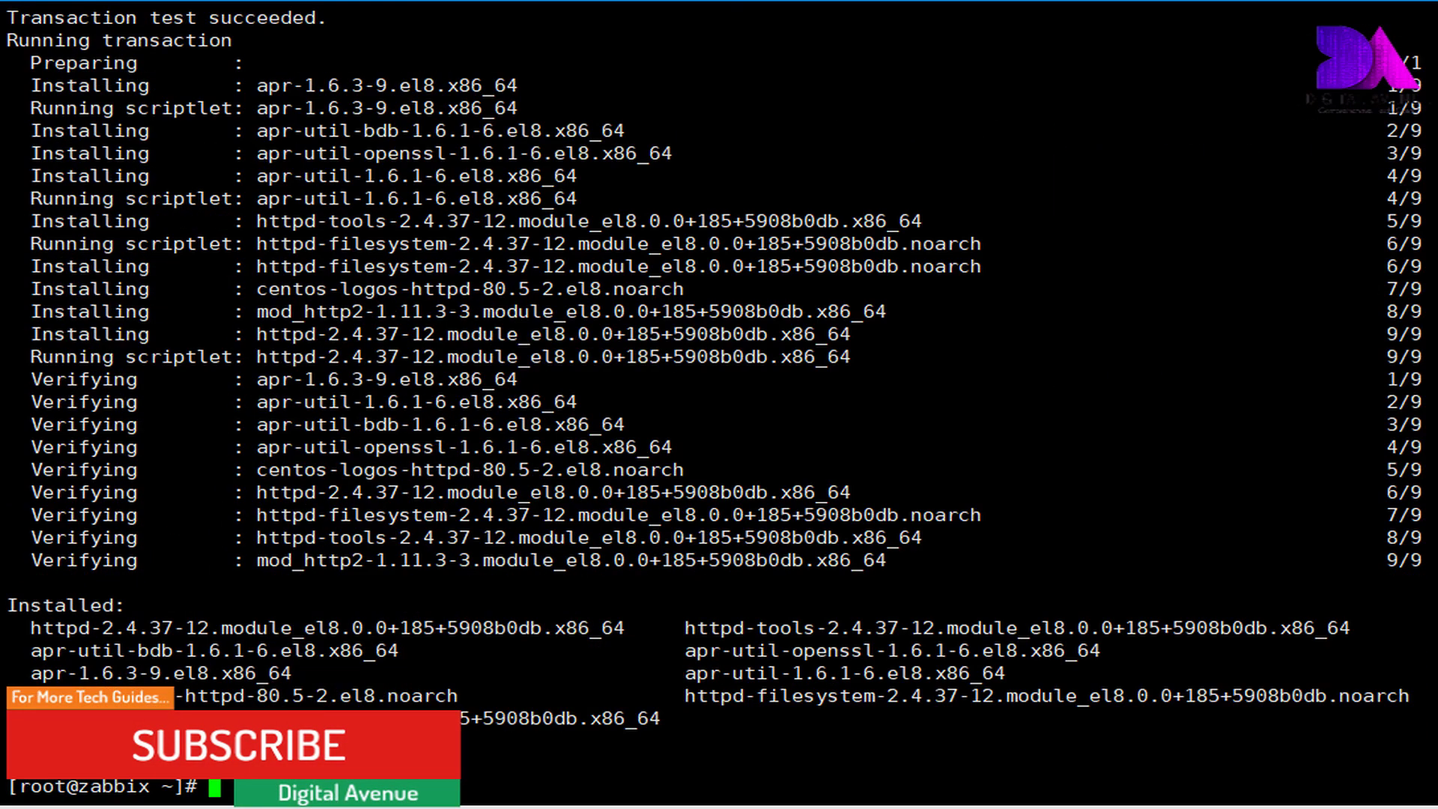
{"action": "mouse_move", "coordinate": [1326, 8]}
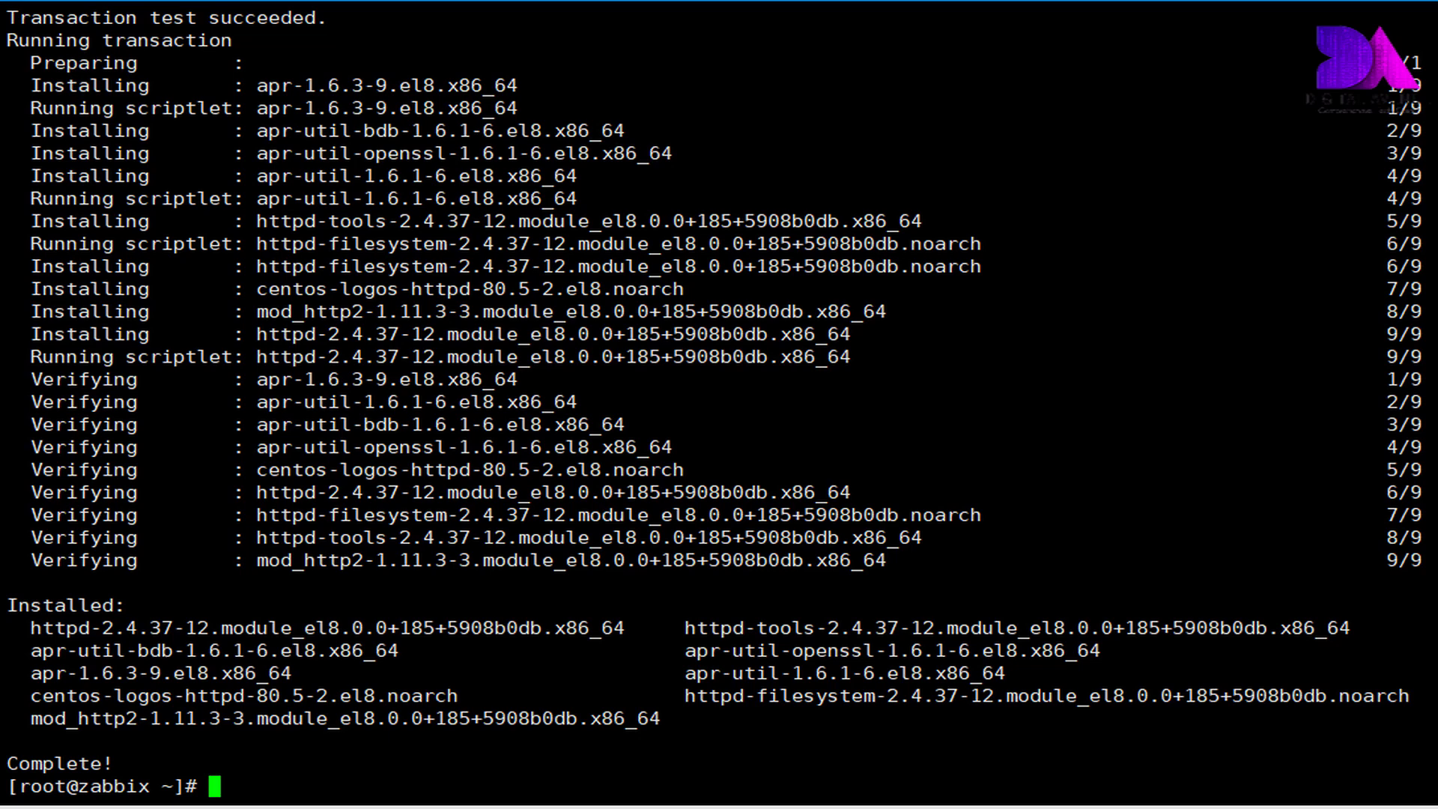
{"action": "type", "text": "firewall"}
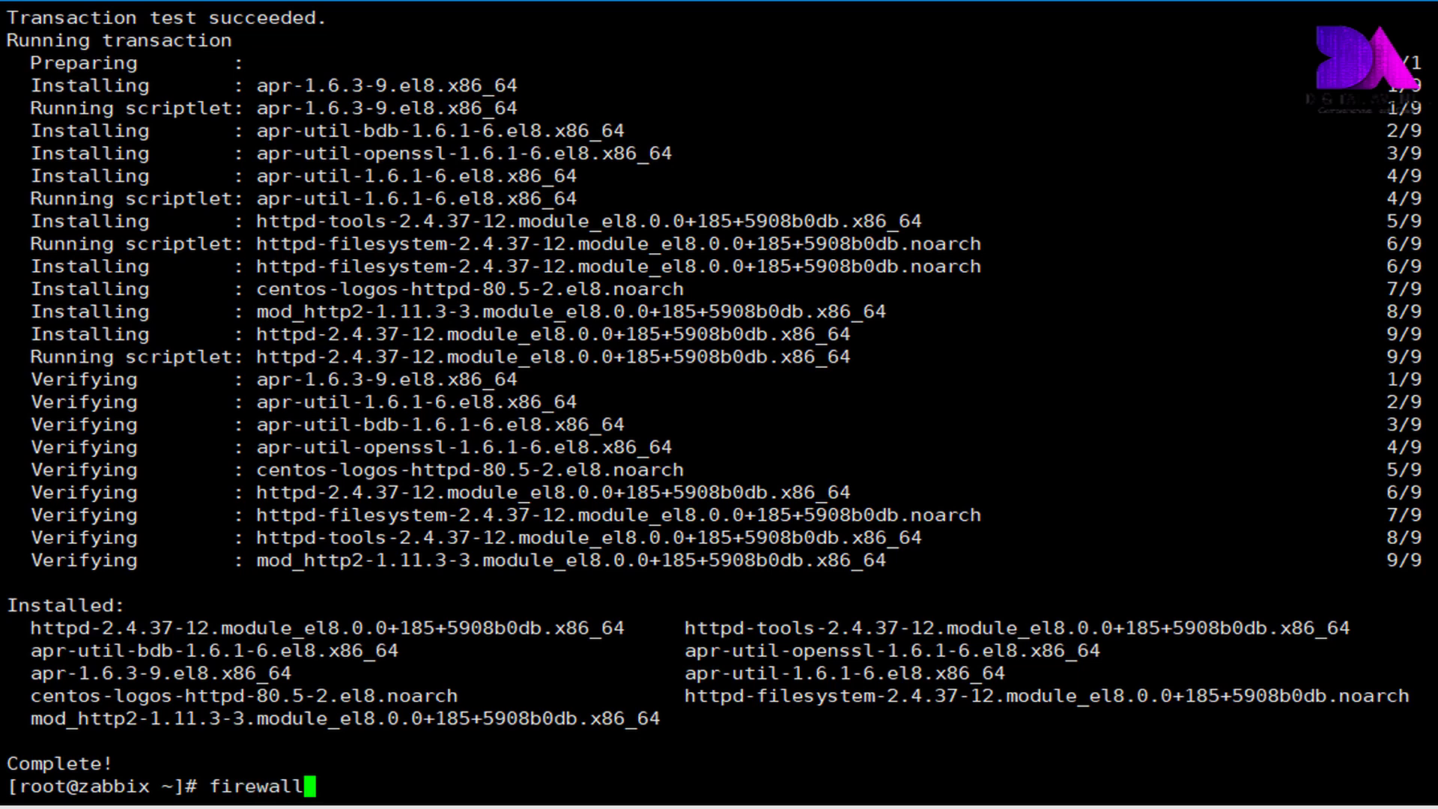
- Permanently allow the http and https services through the firewall with firewall-cmd
{"action": "type", "text": "-cmd --permanent --add-service=htt"}
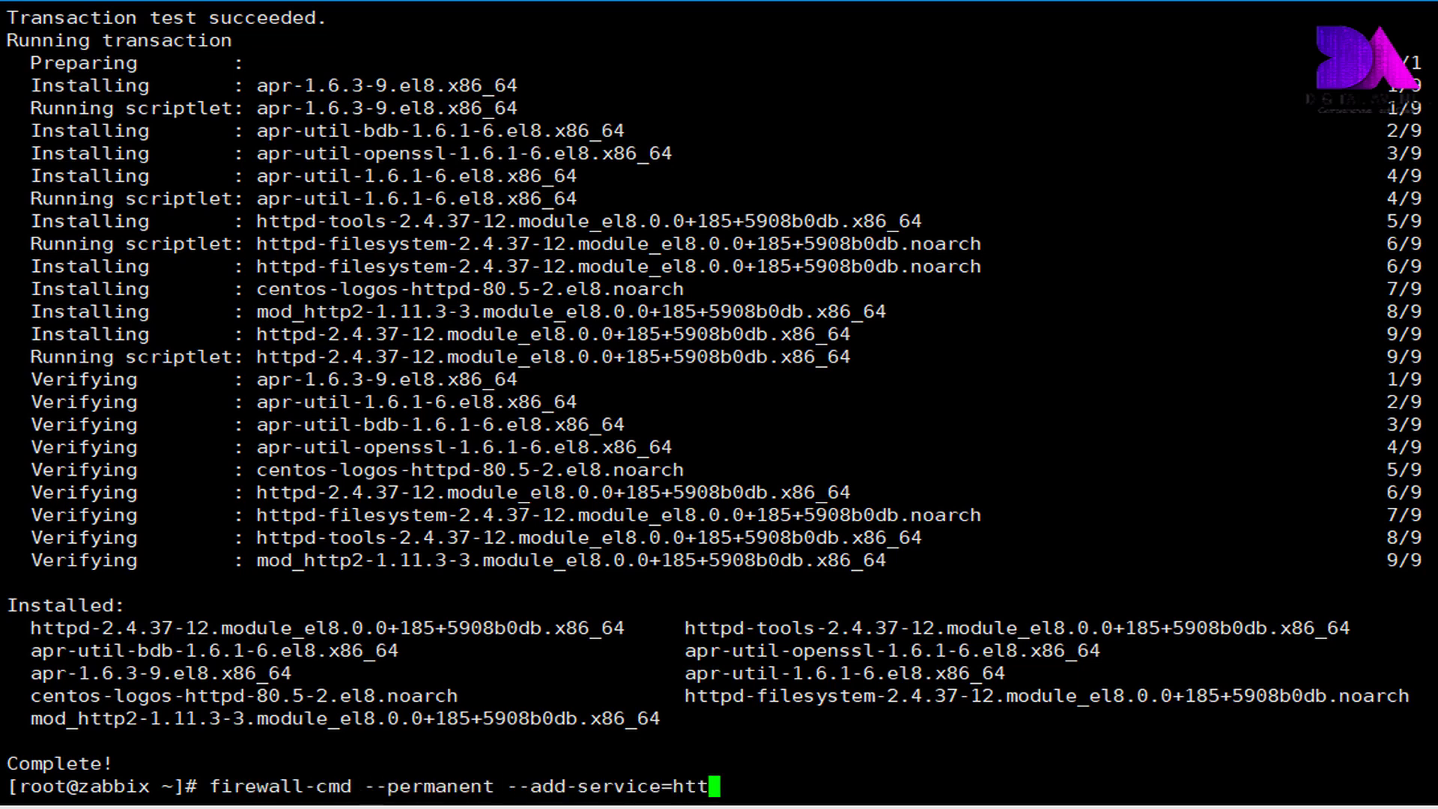
{"action": "type", "text": "p,https}"}
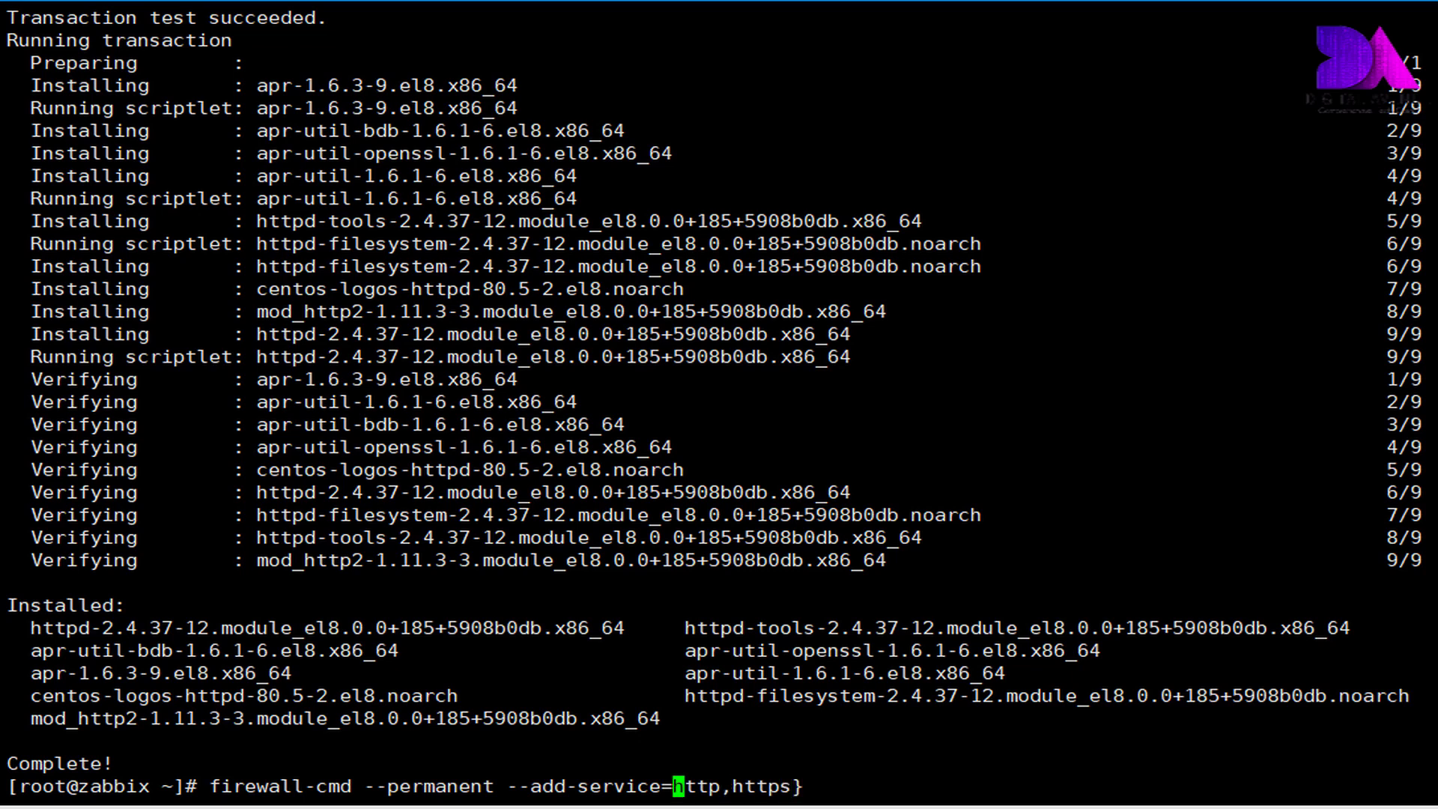
{"action": "key", "text": "Return"}
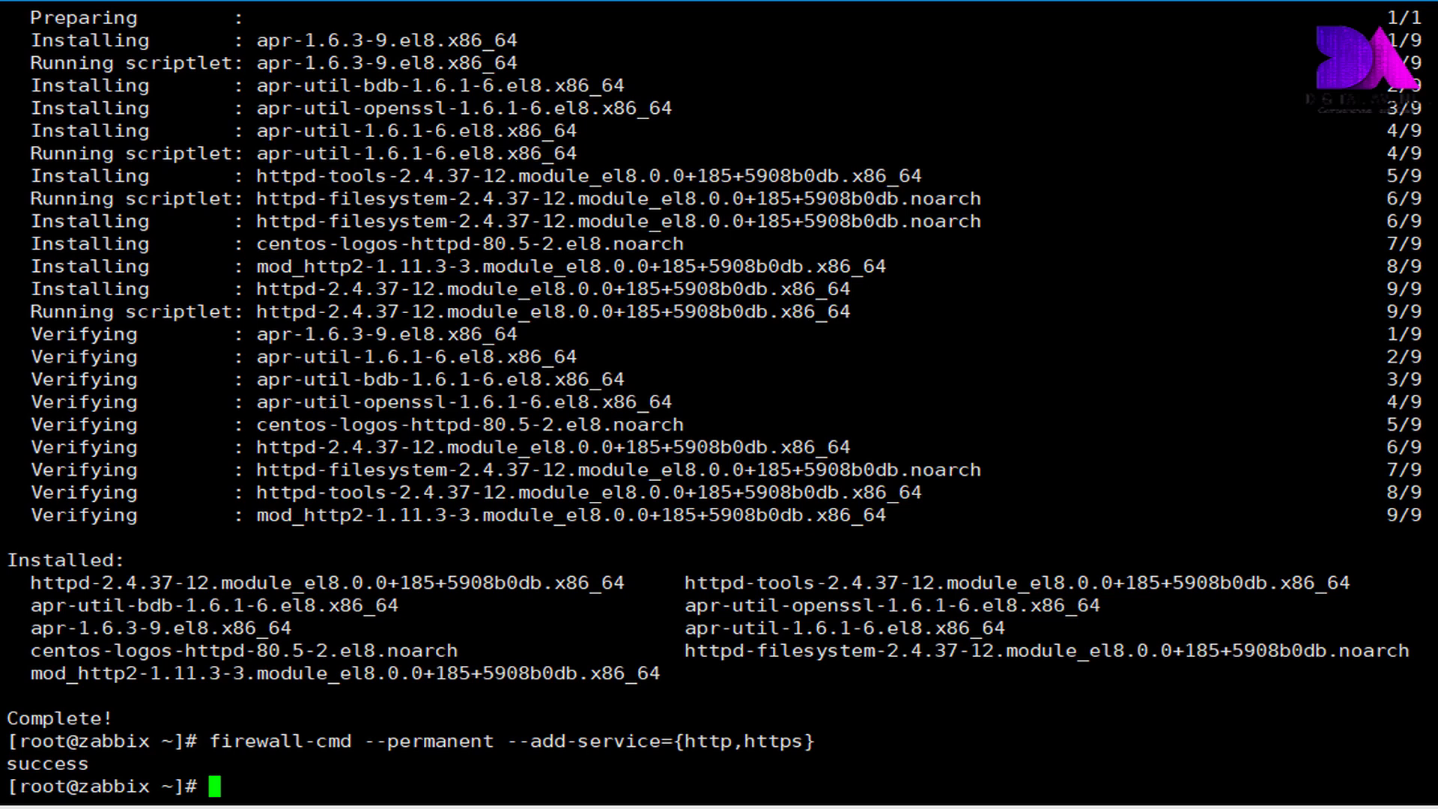
- Permanently open TCP ports 80 and 443 in the firewall
{"action": "type", "text": "firewall-cmd --permanent --add-service={http,https}"}
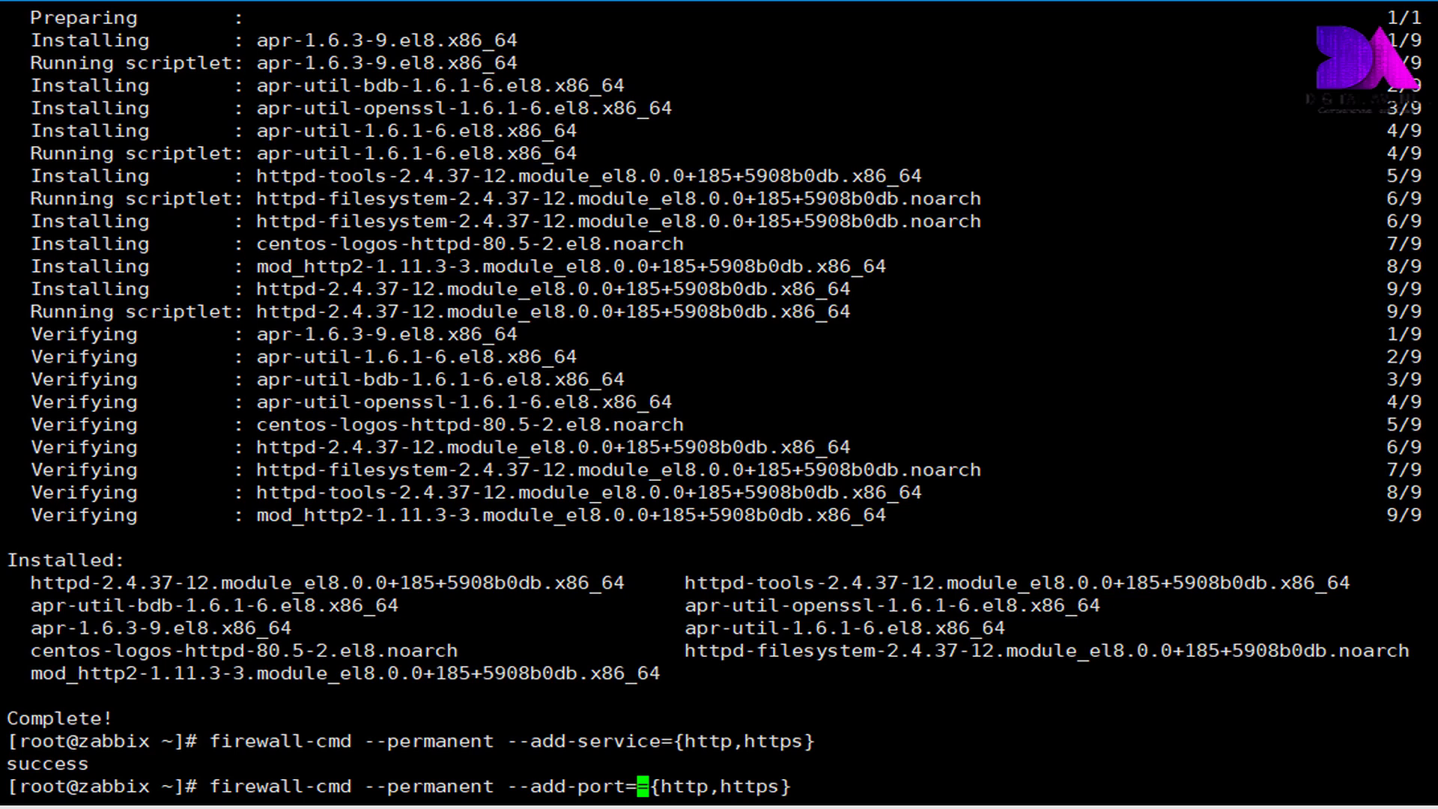
{"action": "type", "text": "{h"}
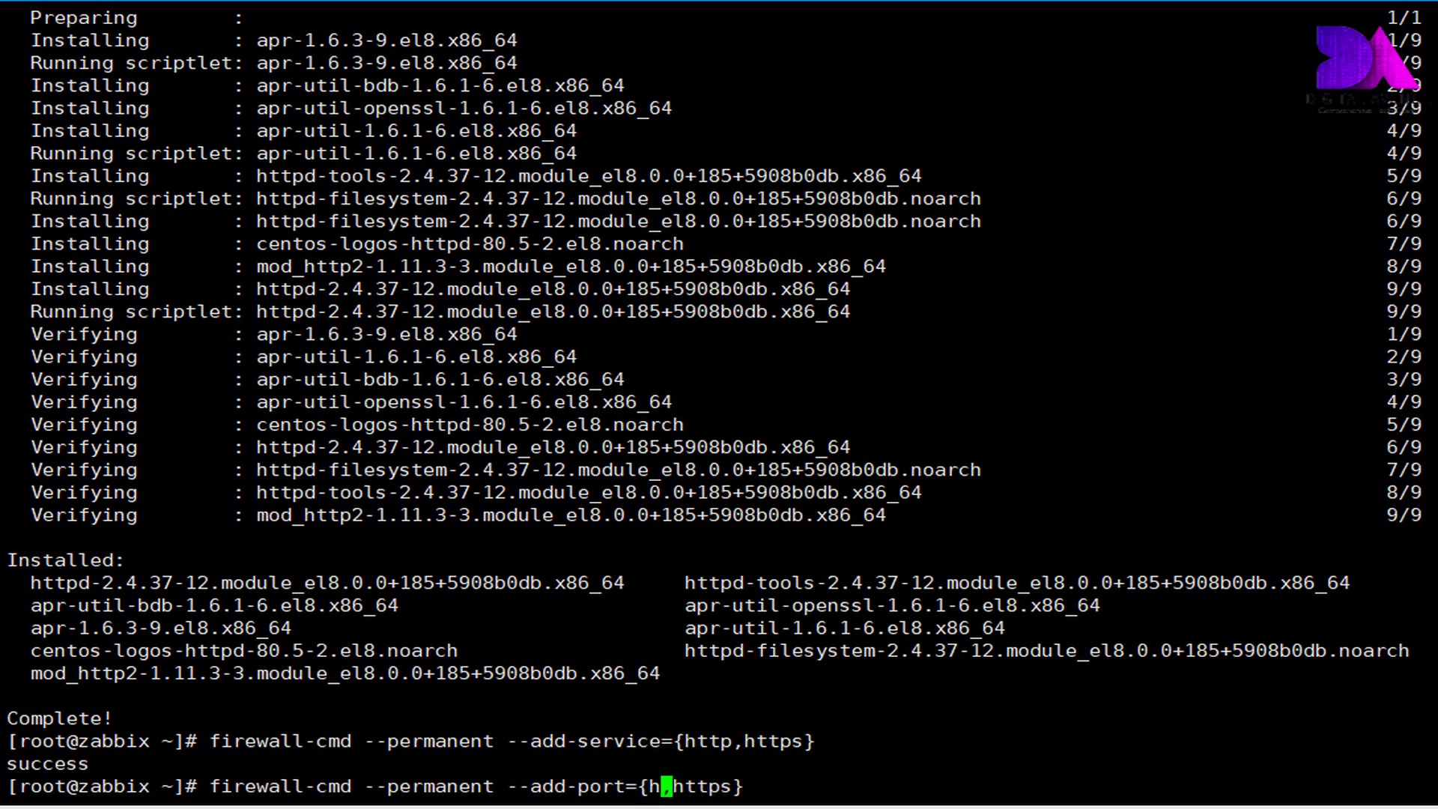
{"action": "type", "text": "80,4"}
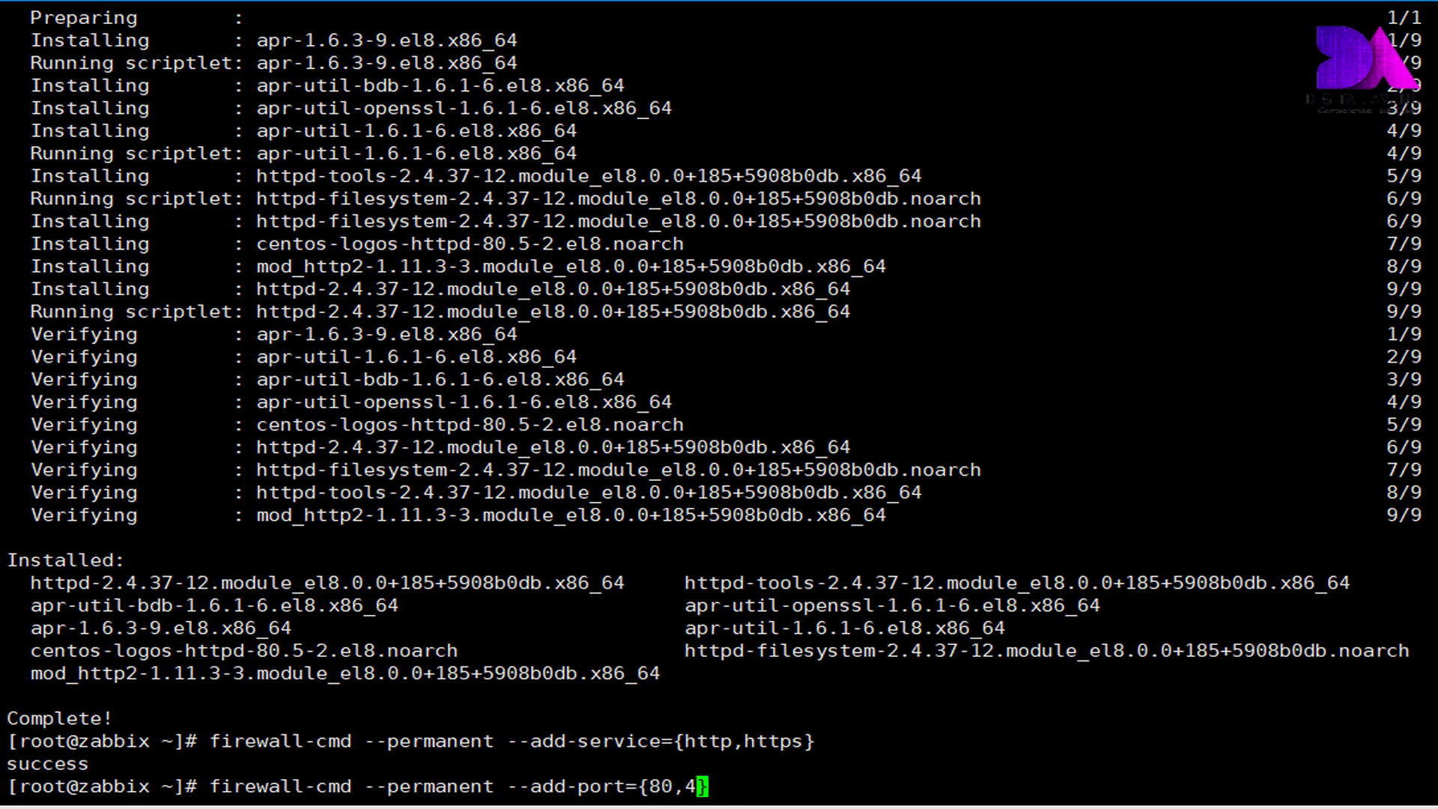
{"action": "key", "text": "Return"}
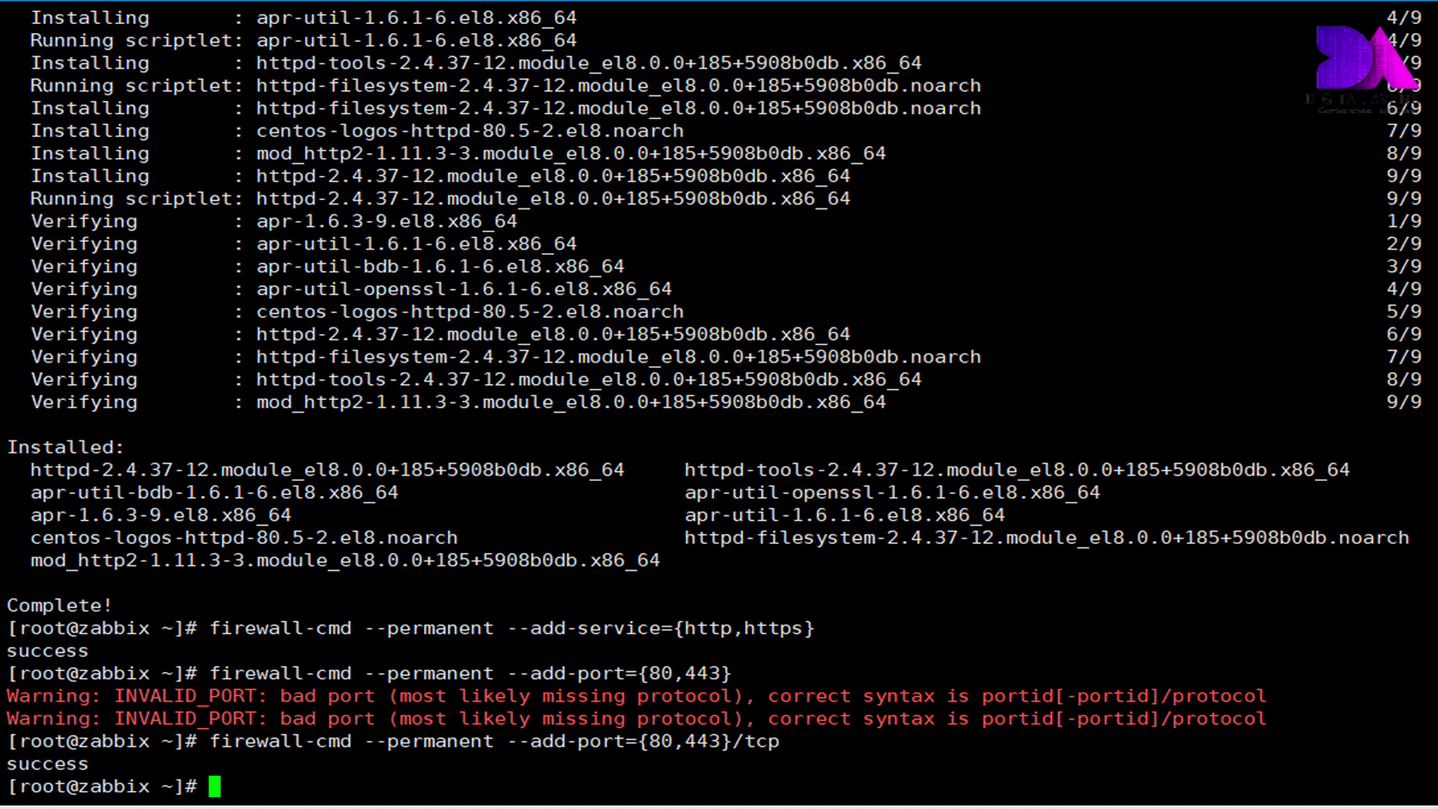
- Reload the firewall so the new http/https rules take effect
{"action": "type", "text": "firewall-cmd --re"}
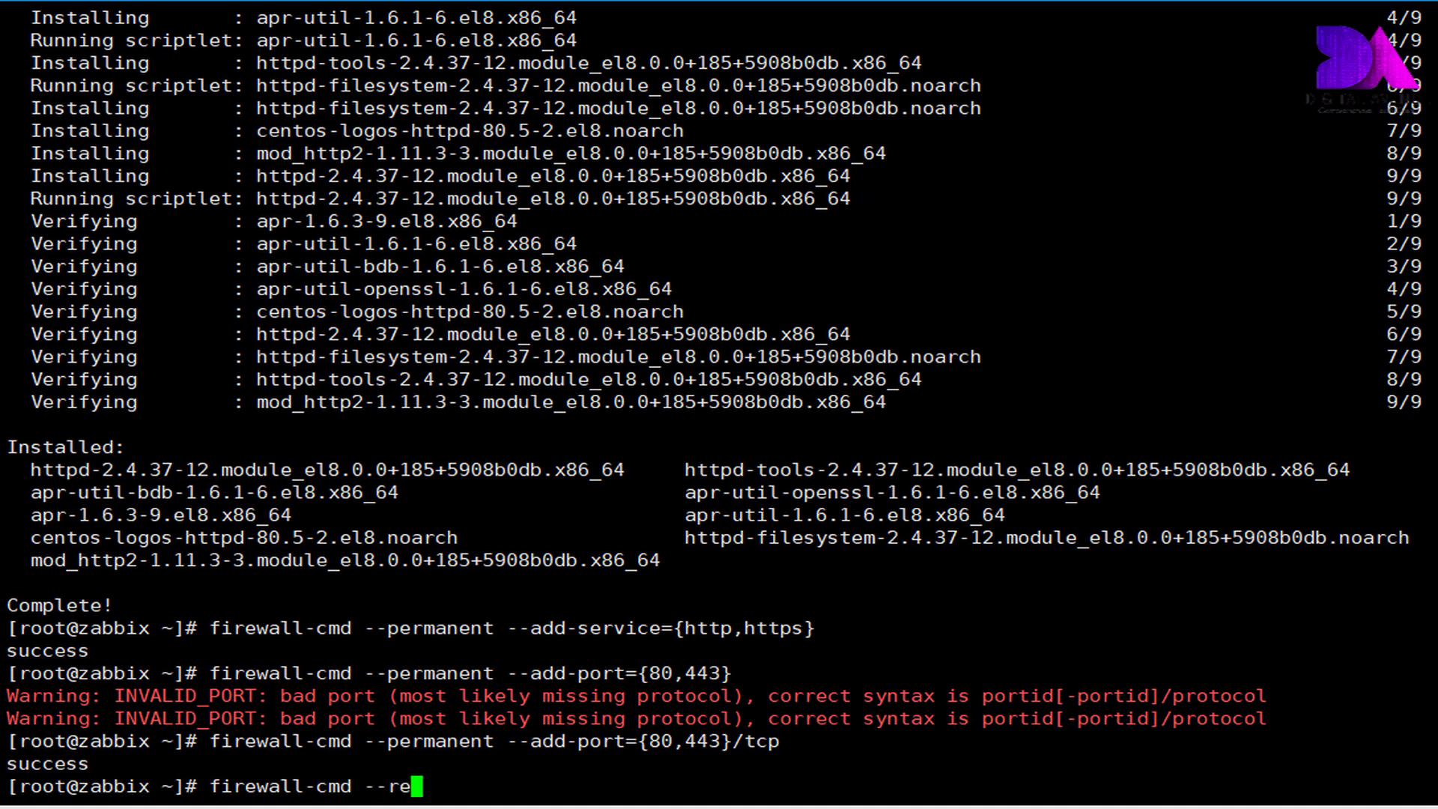
{"action": "key", "text": "Return"}
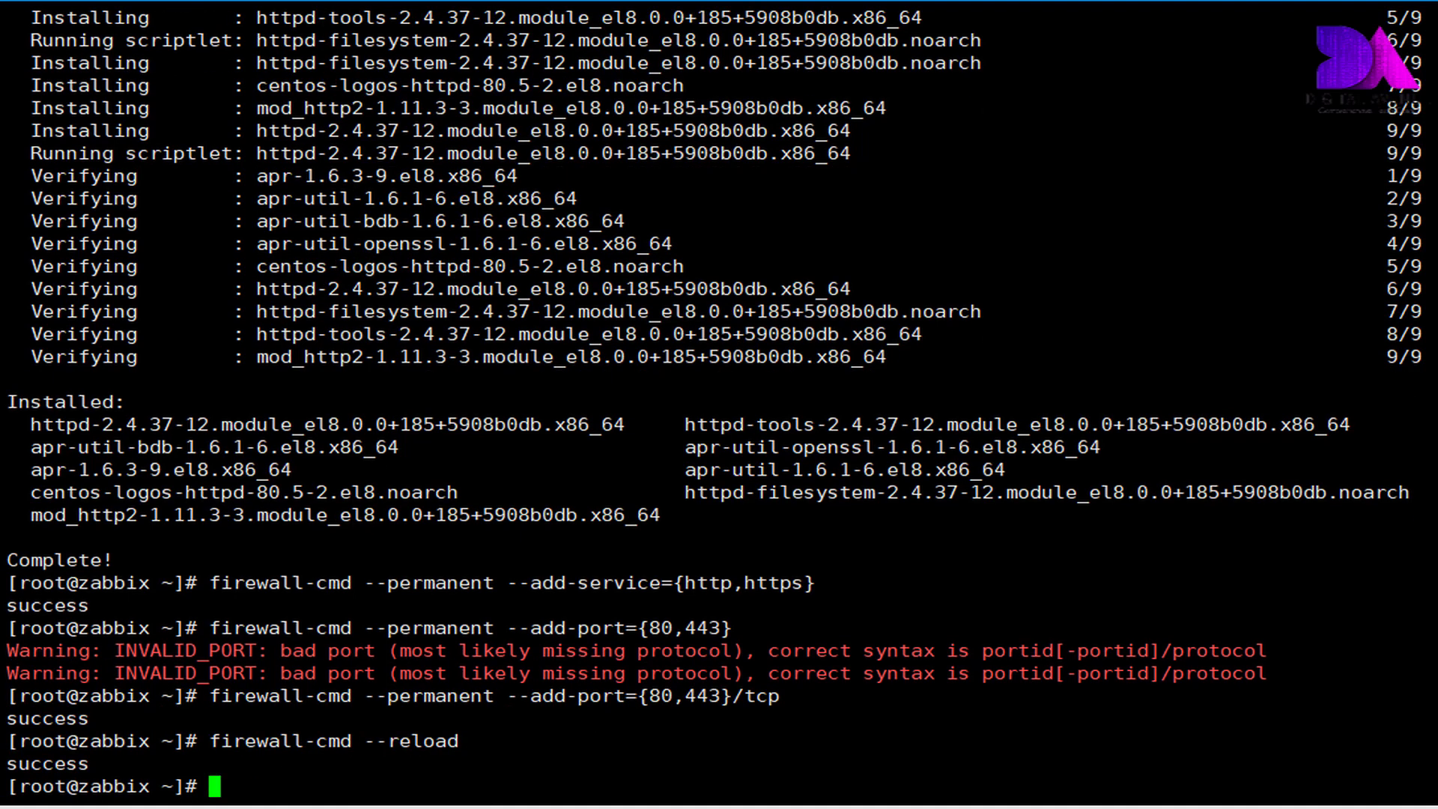
{"action": "type", "text": "clea"}
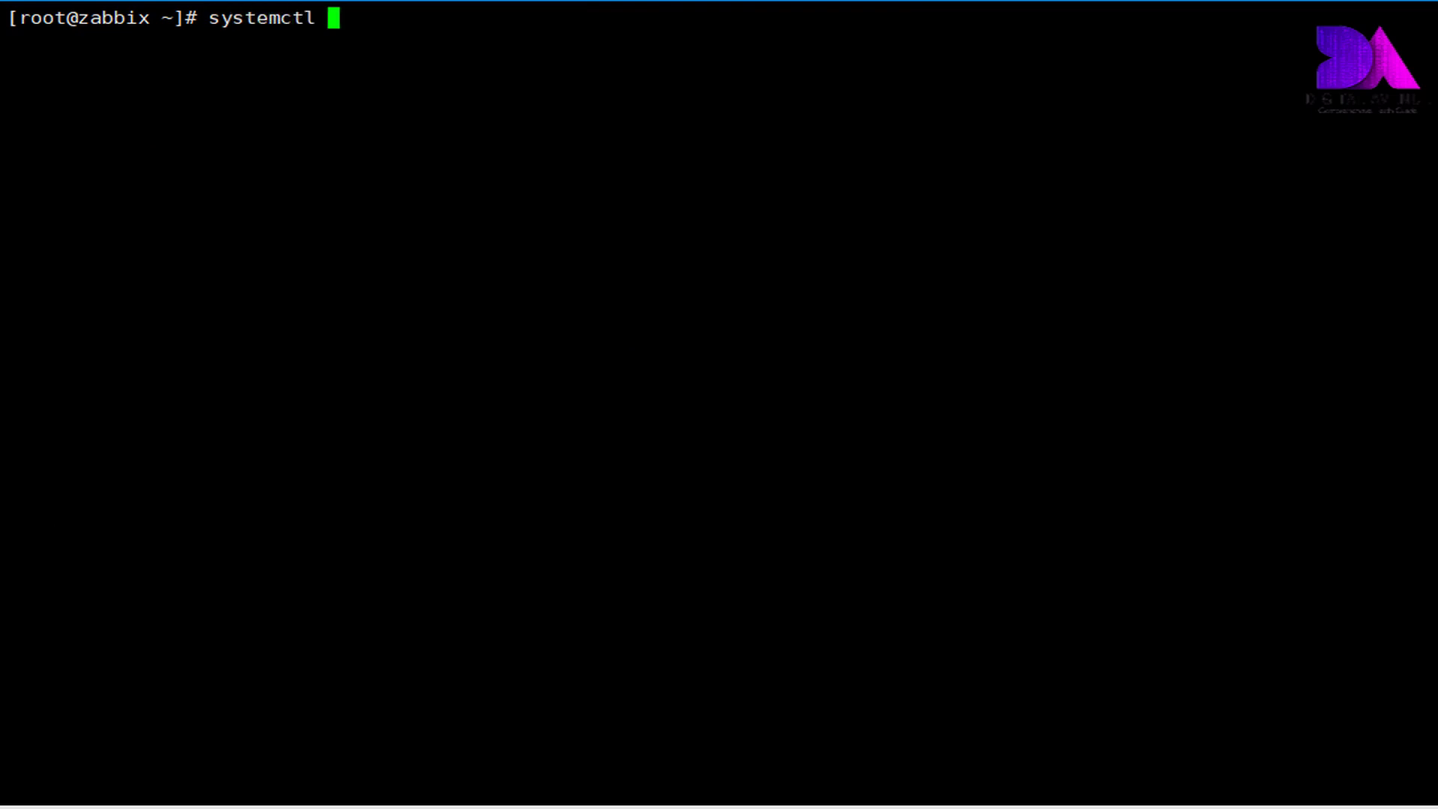
- Enable httpd.service to start automatically at boot with systemctl
{"action": "type", "text": "enable"}
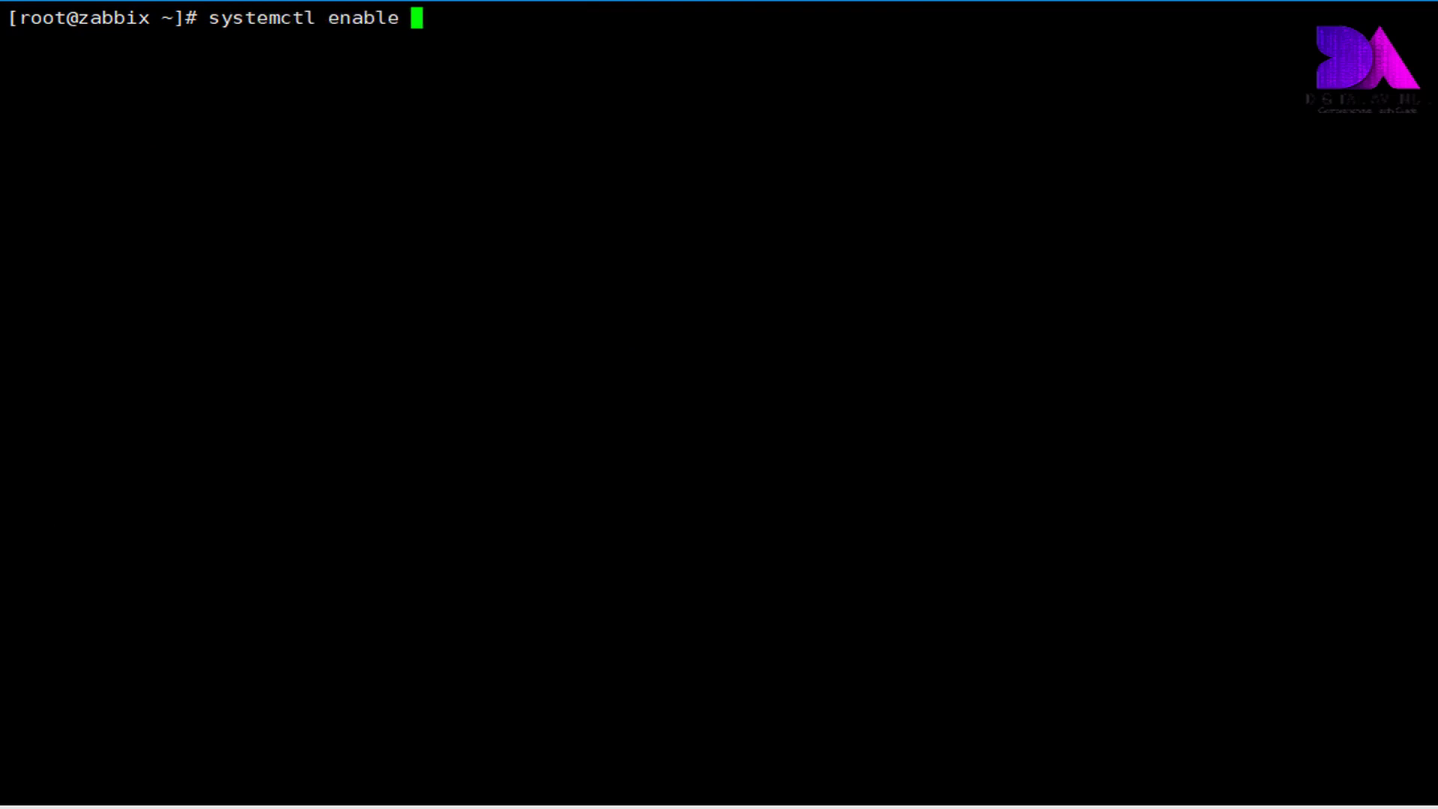
{"action": "type", "text": "httpd"}
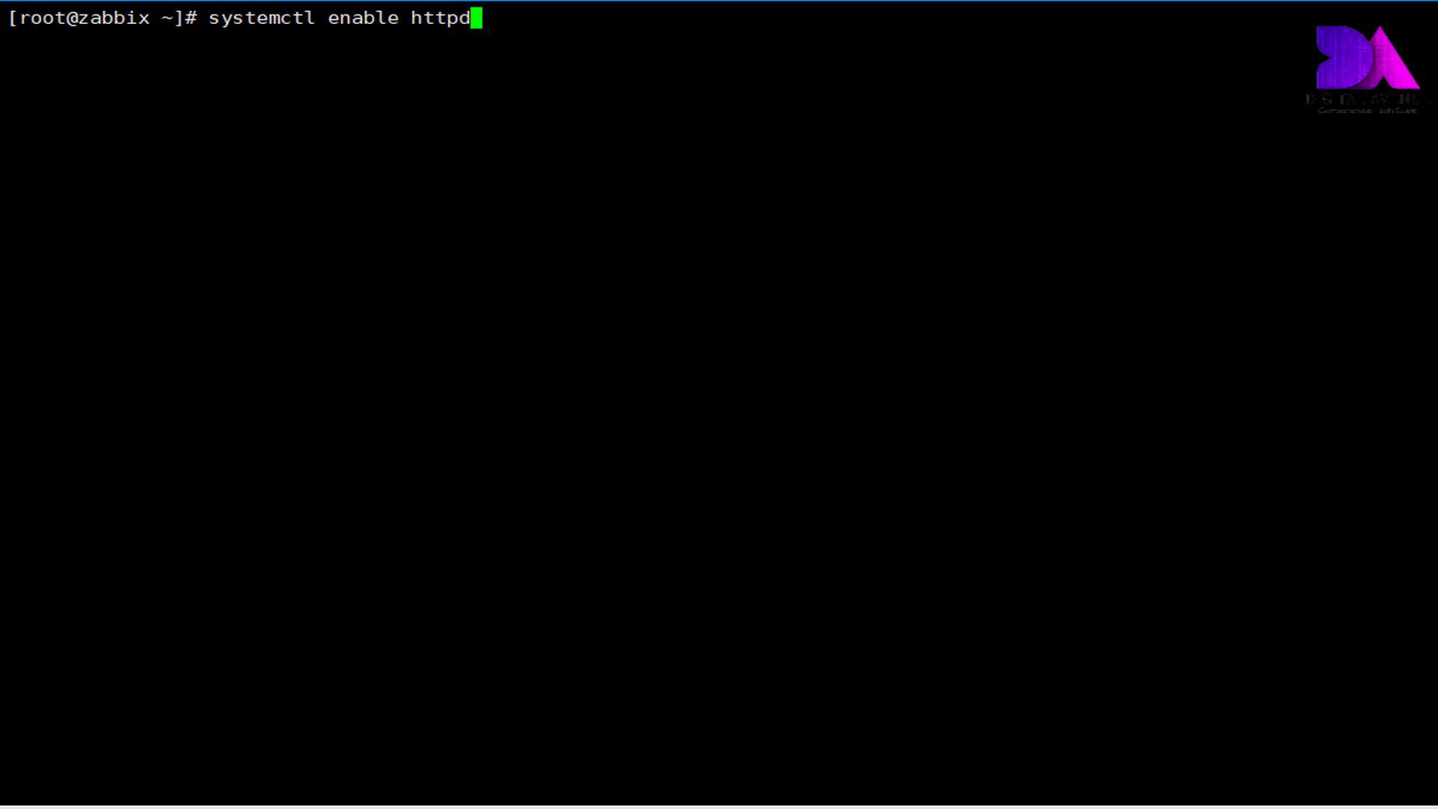
{"action": "type", "text": ".s"}
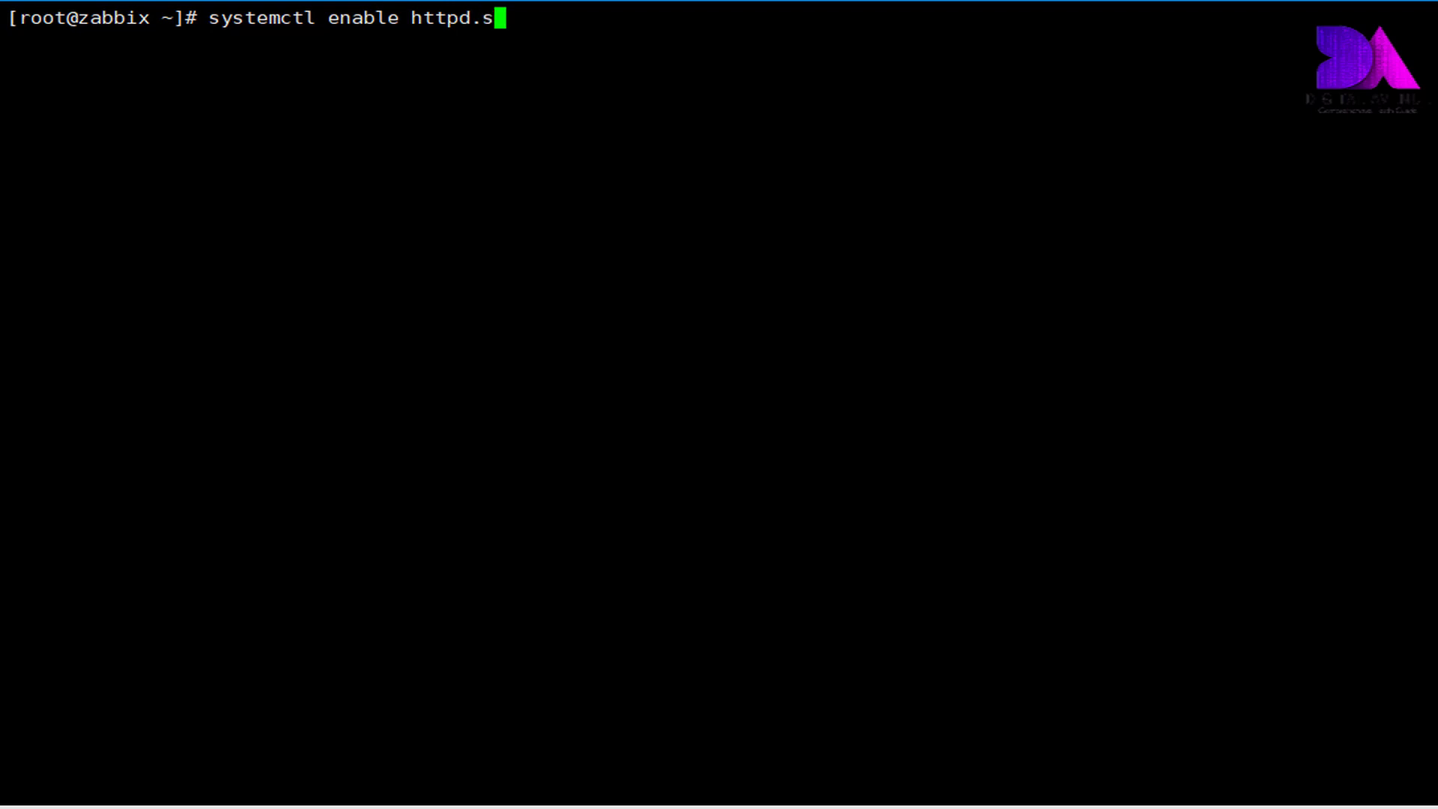
{"action": "key", "text": "Return"}
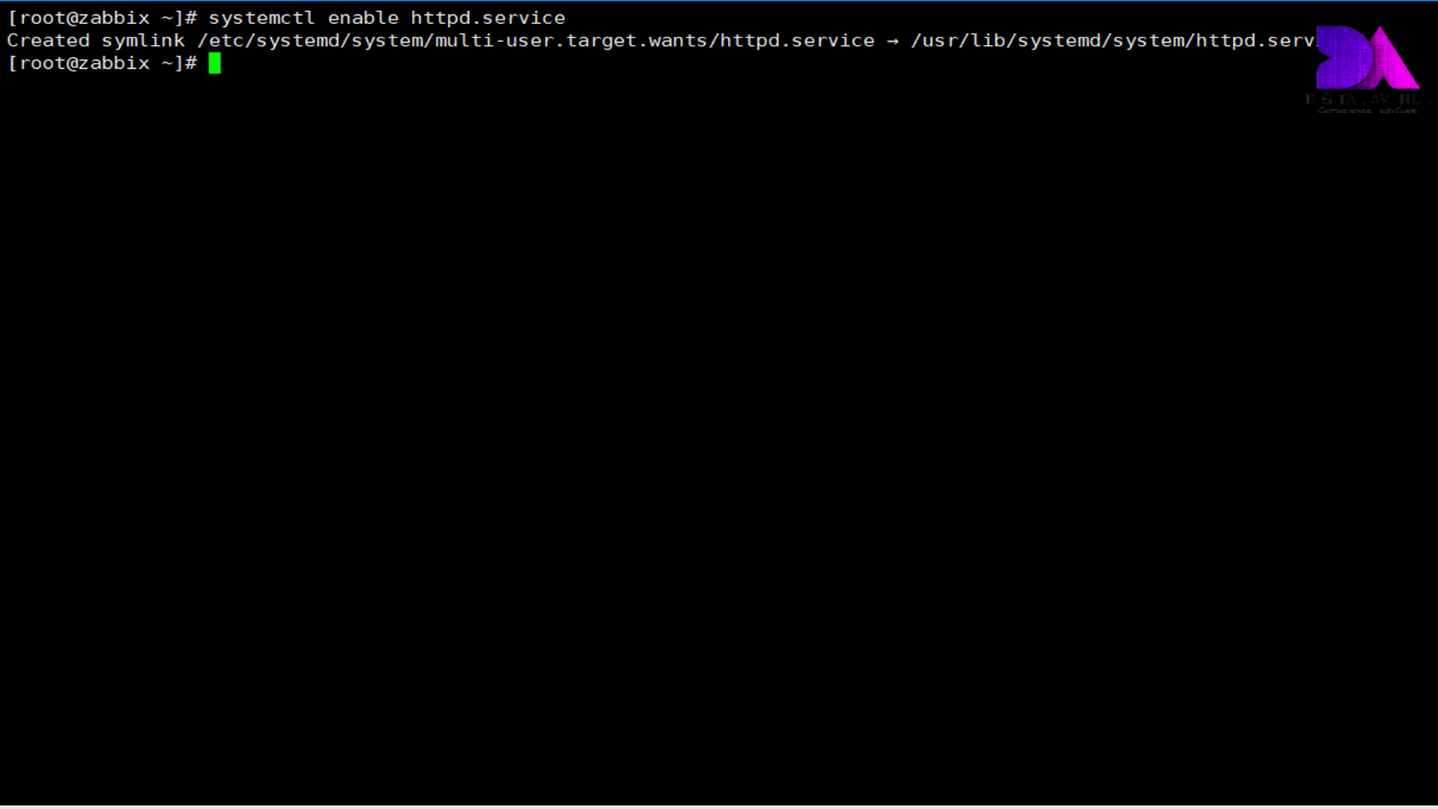
- Restart httpd.service and show its status with systemctl status -l, confirming it is active
{"action": "type", "text": "systemctl restart http"}
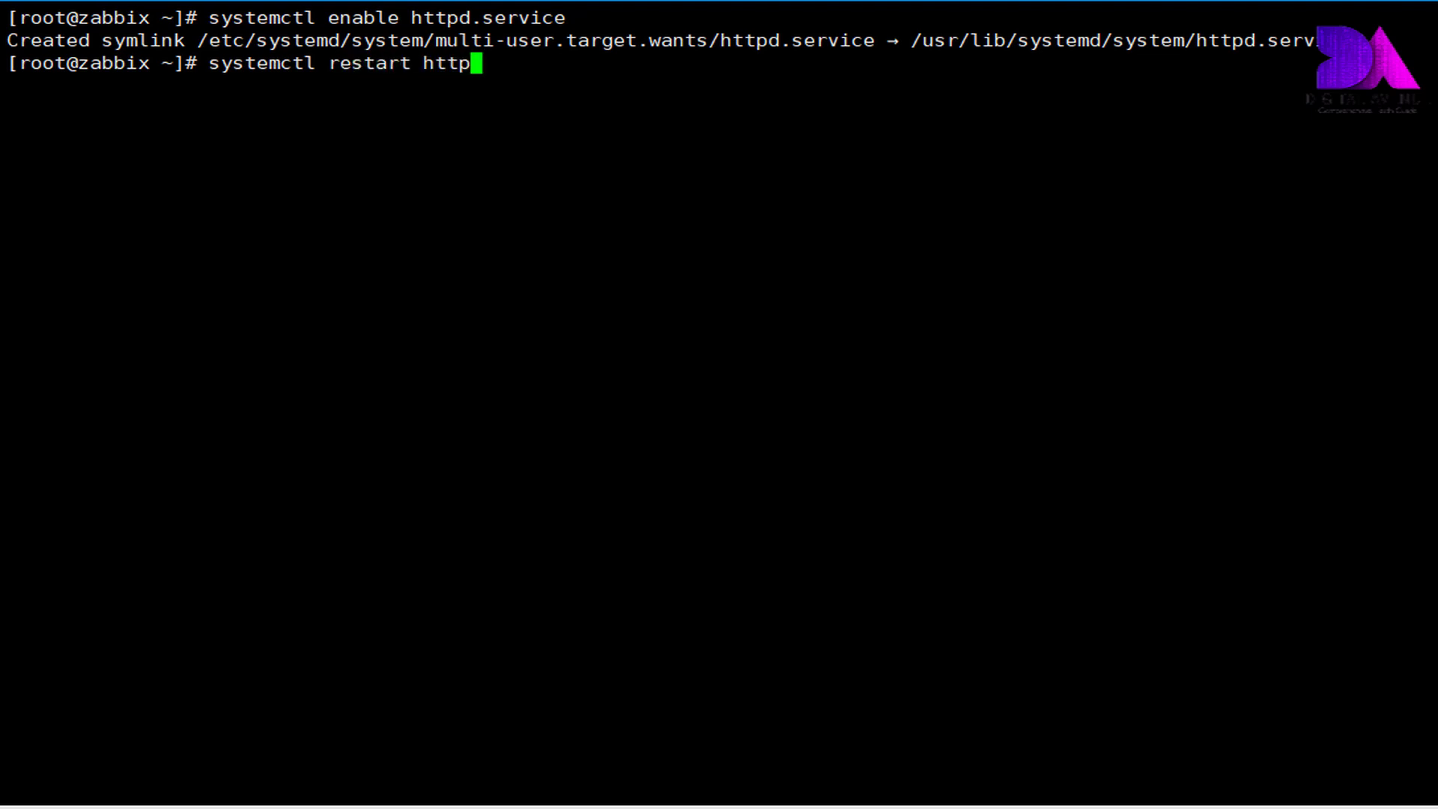
{"action": "type", "text": "d.service"}
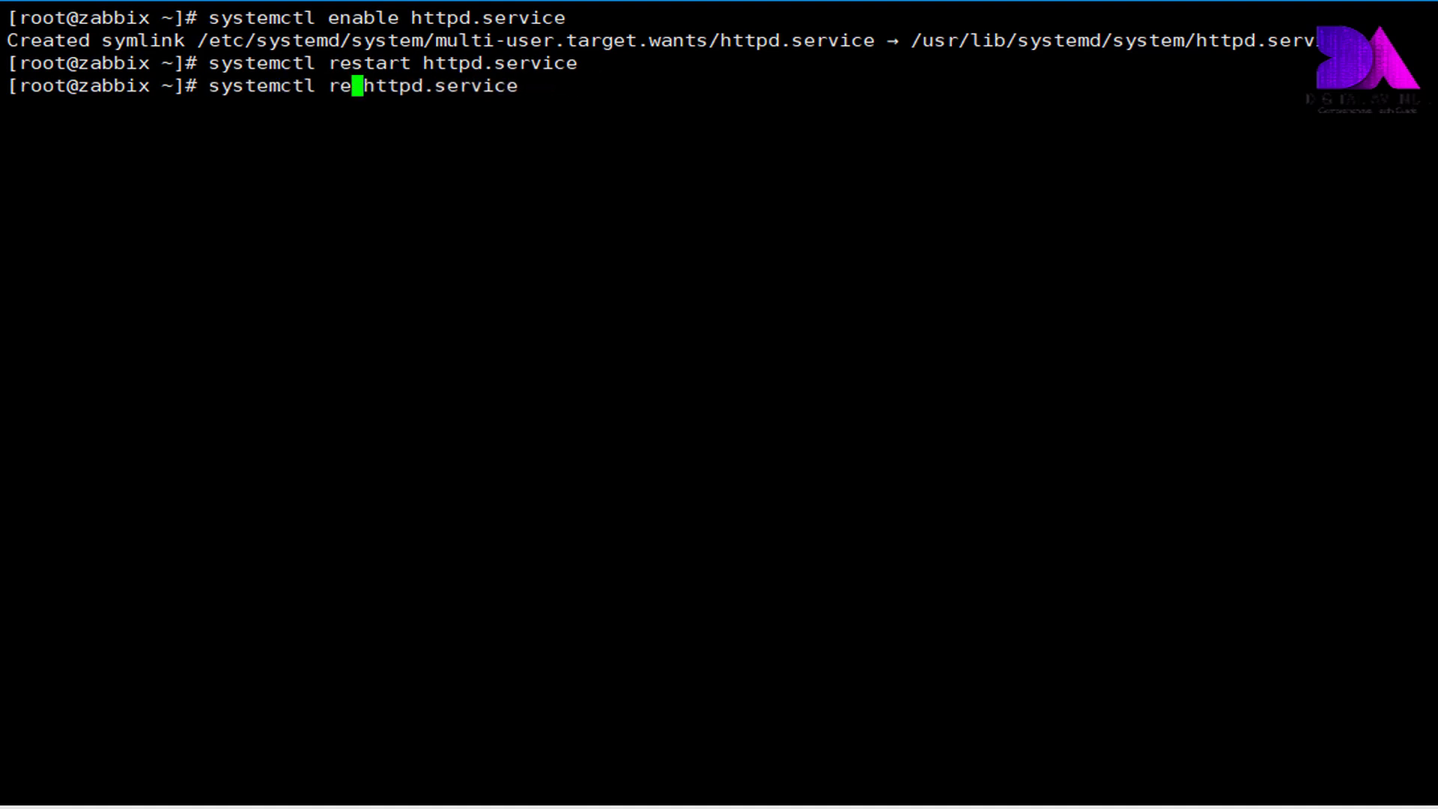
{"action": "type", "text": "status -l"}
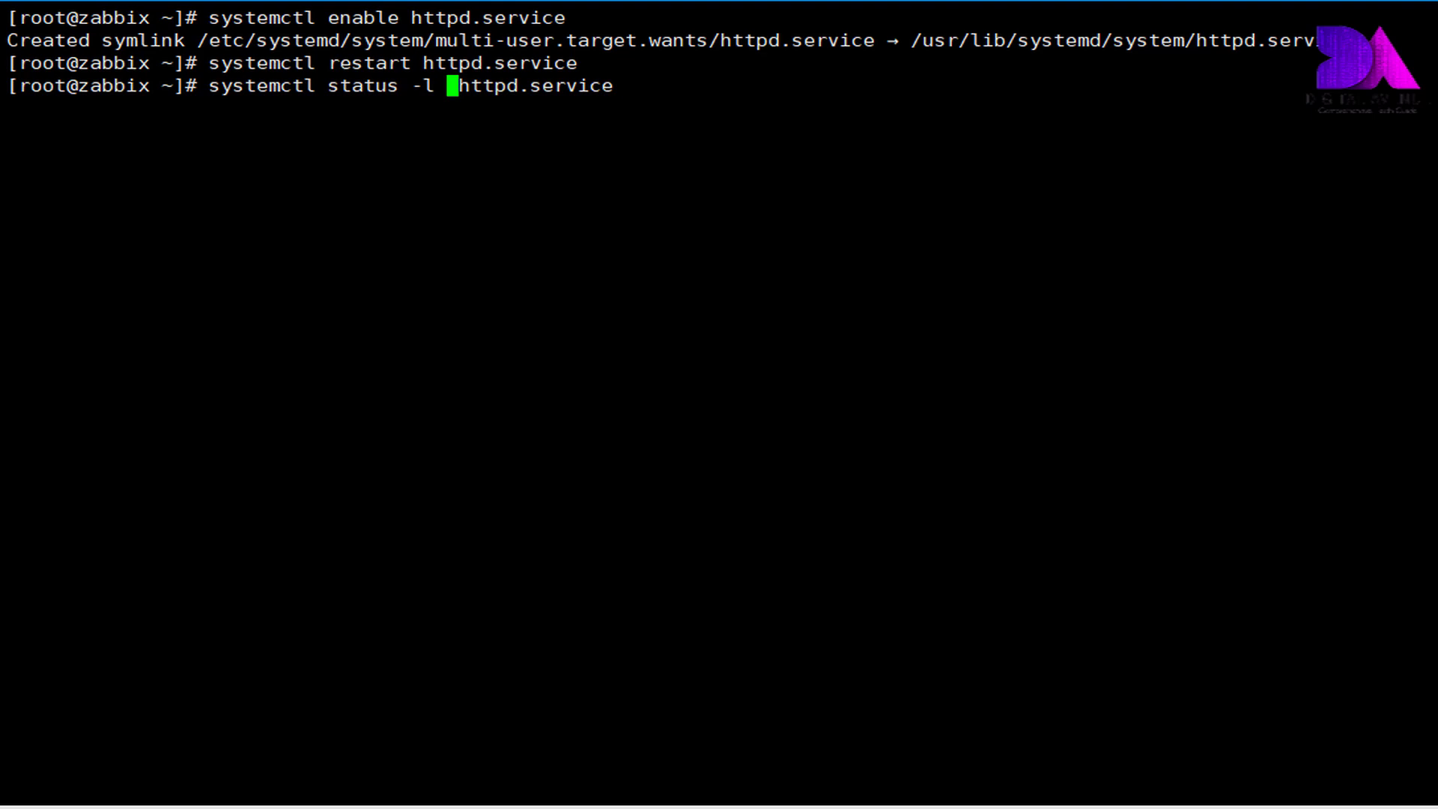
{"action": "key", "text": "Return"}
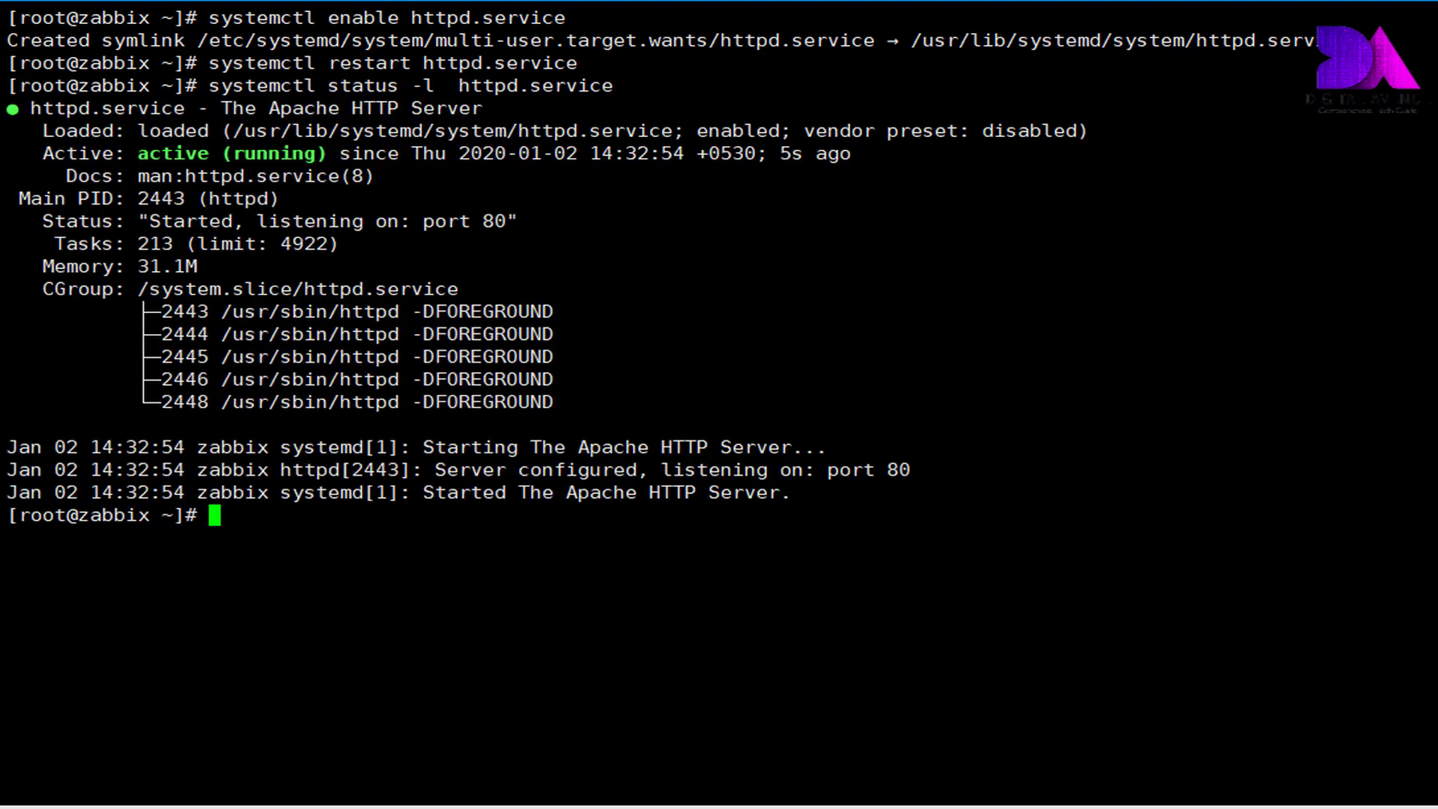
{"action": "type", "text": "netstat"}
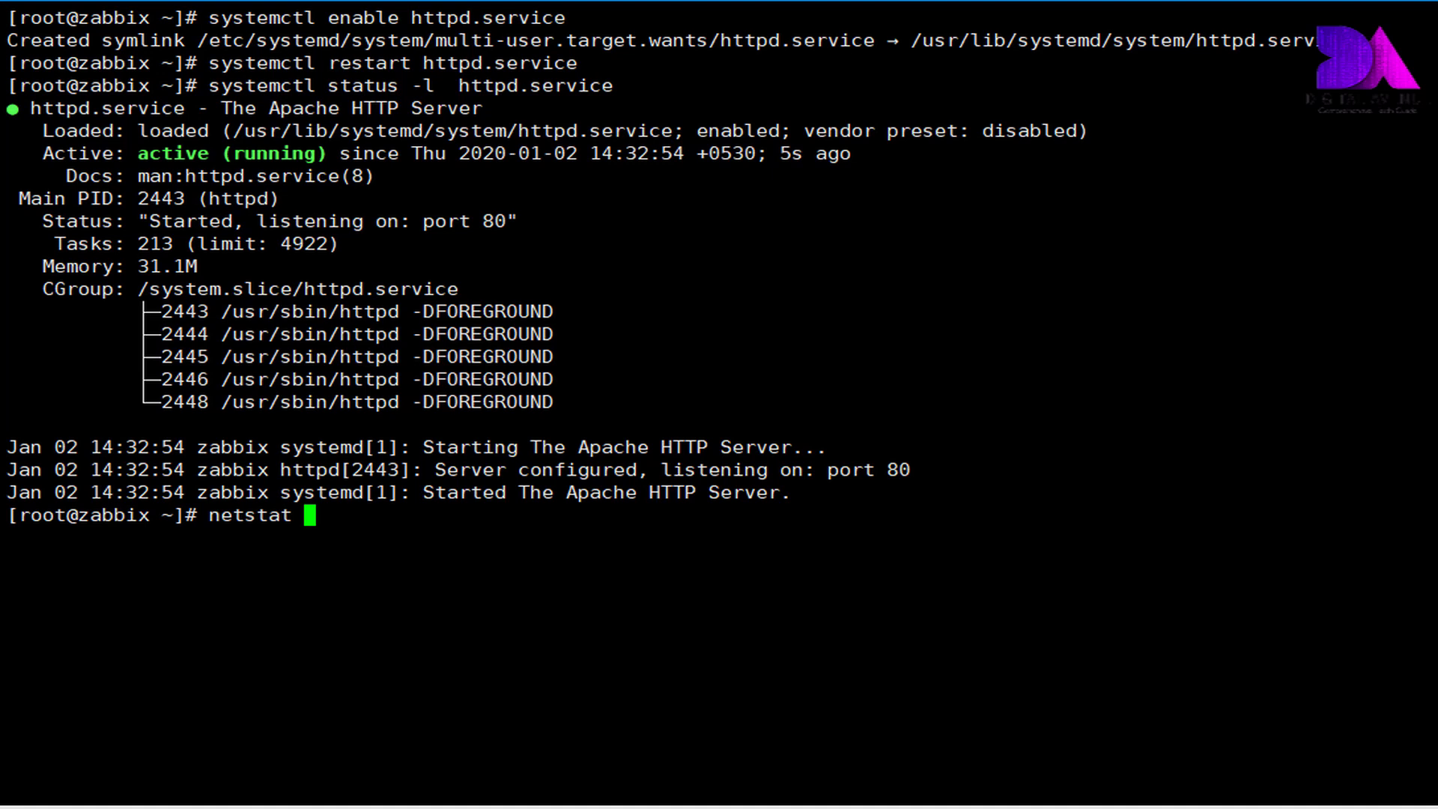
- Run netstat -tulpena | grep httpd to confirm httpd is listening on port 80
{"action": "type", "text": "-tul"}
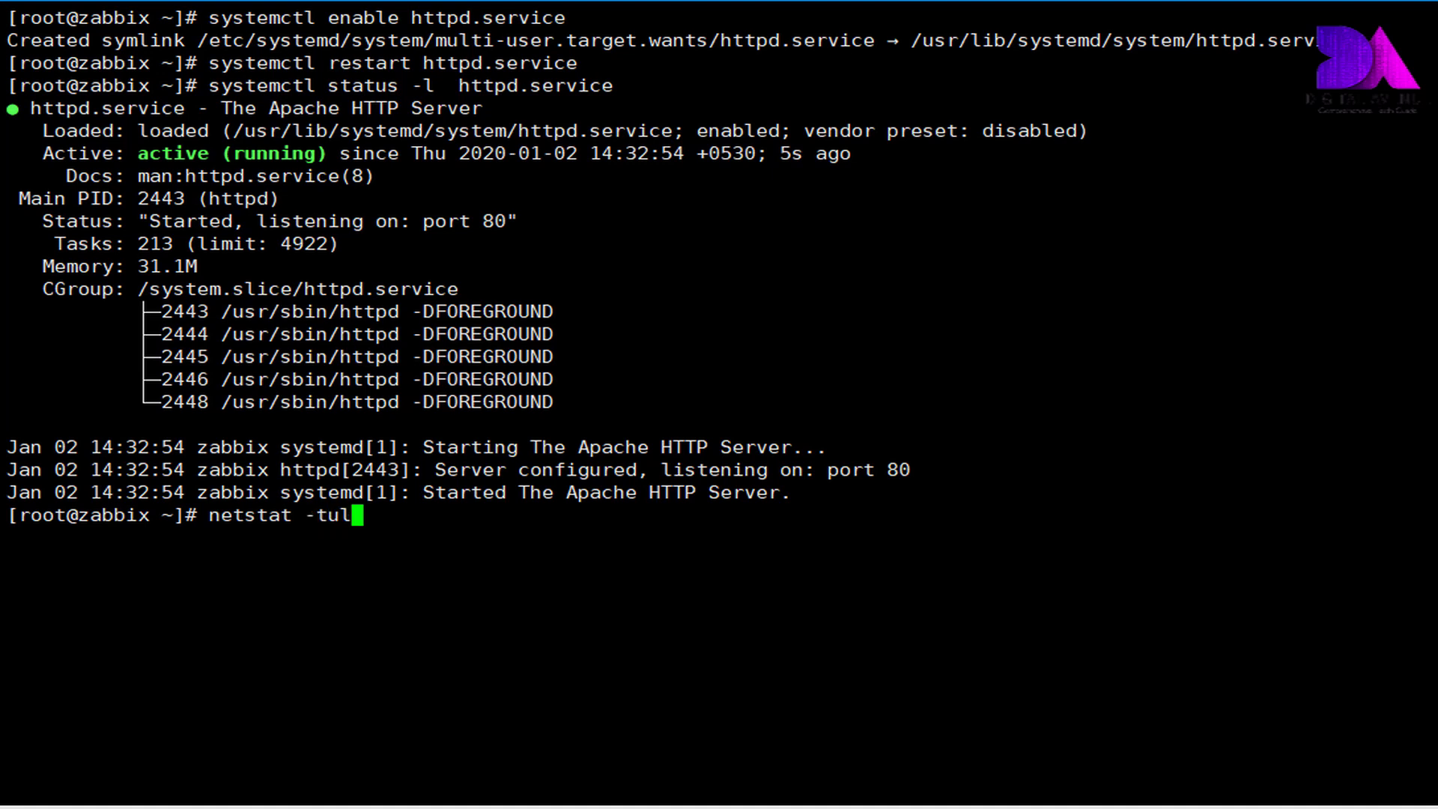
{"action": "type", "text": "pena"}
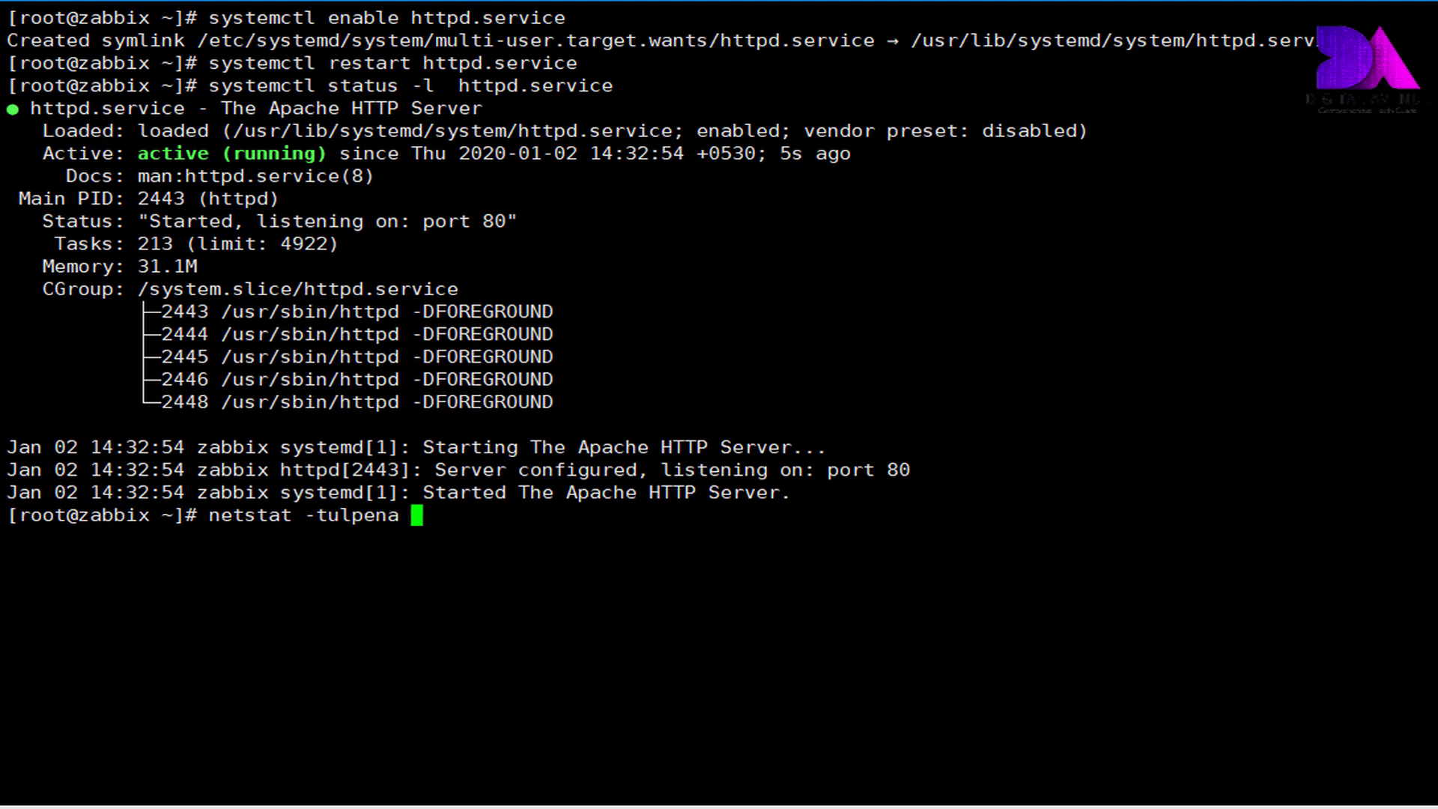
{"action": "type", "text": "| gr"}
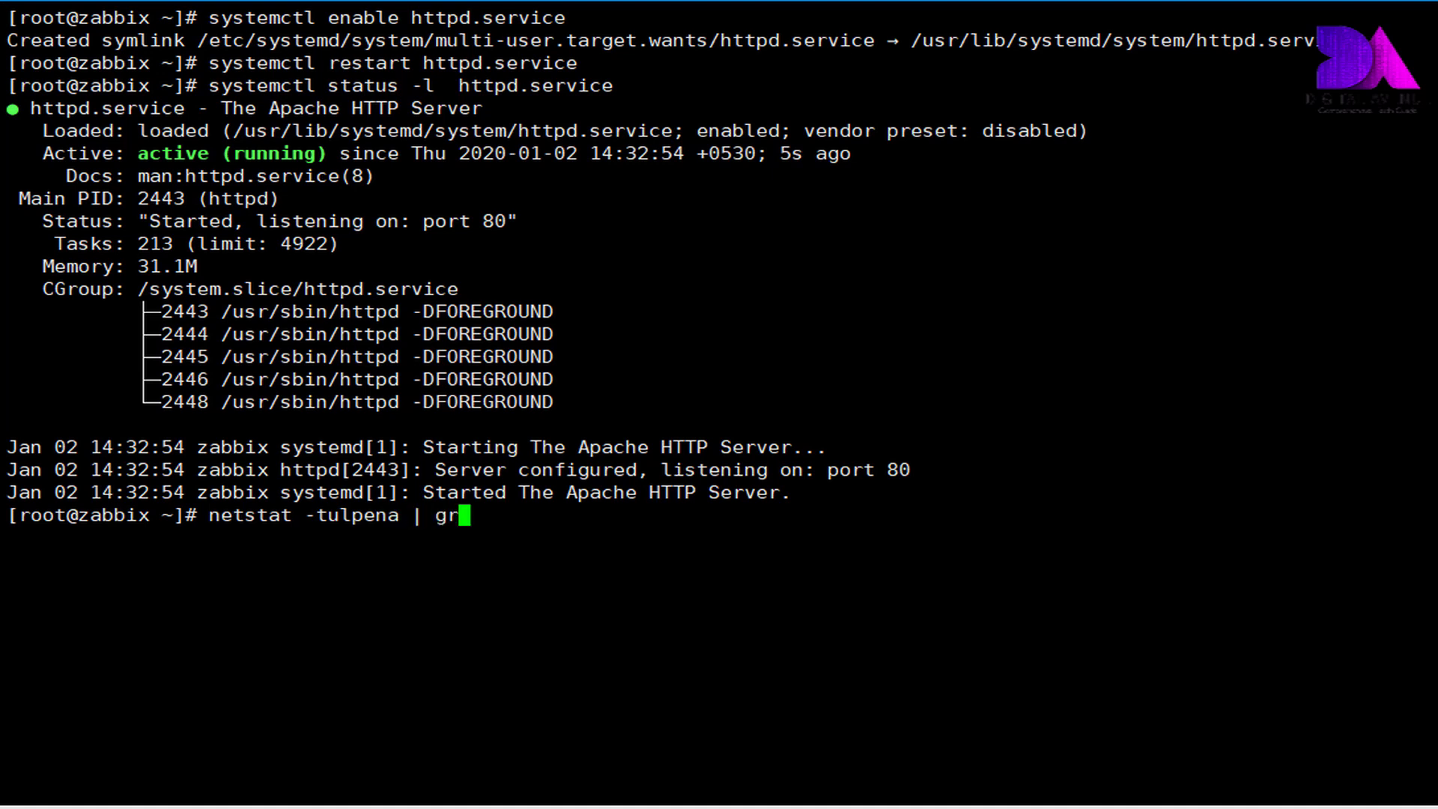
{"action": "type", "text": "ep http"}
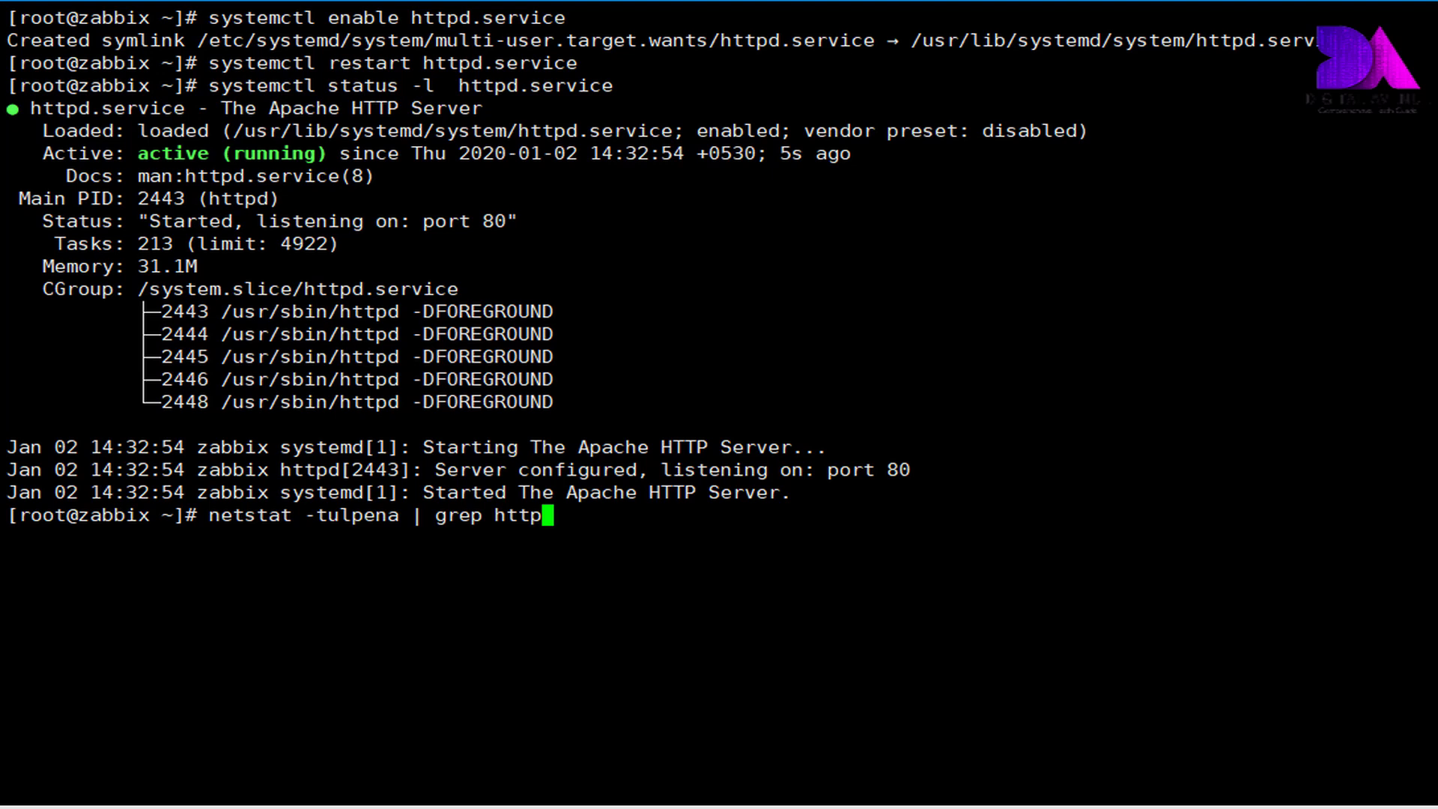
{"action": "key", "text": "Return"}
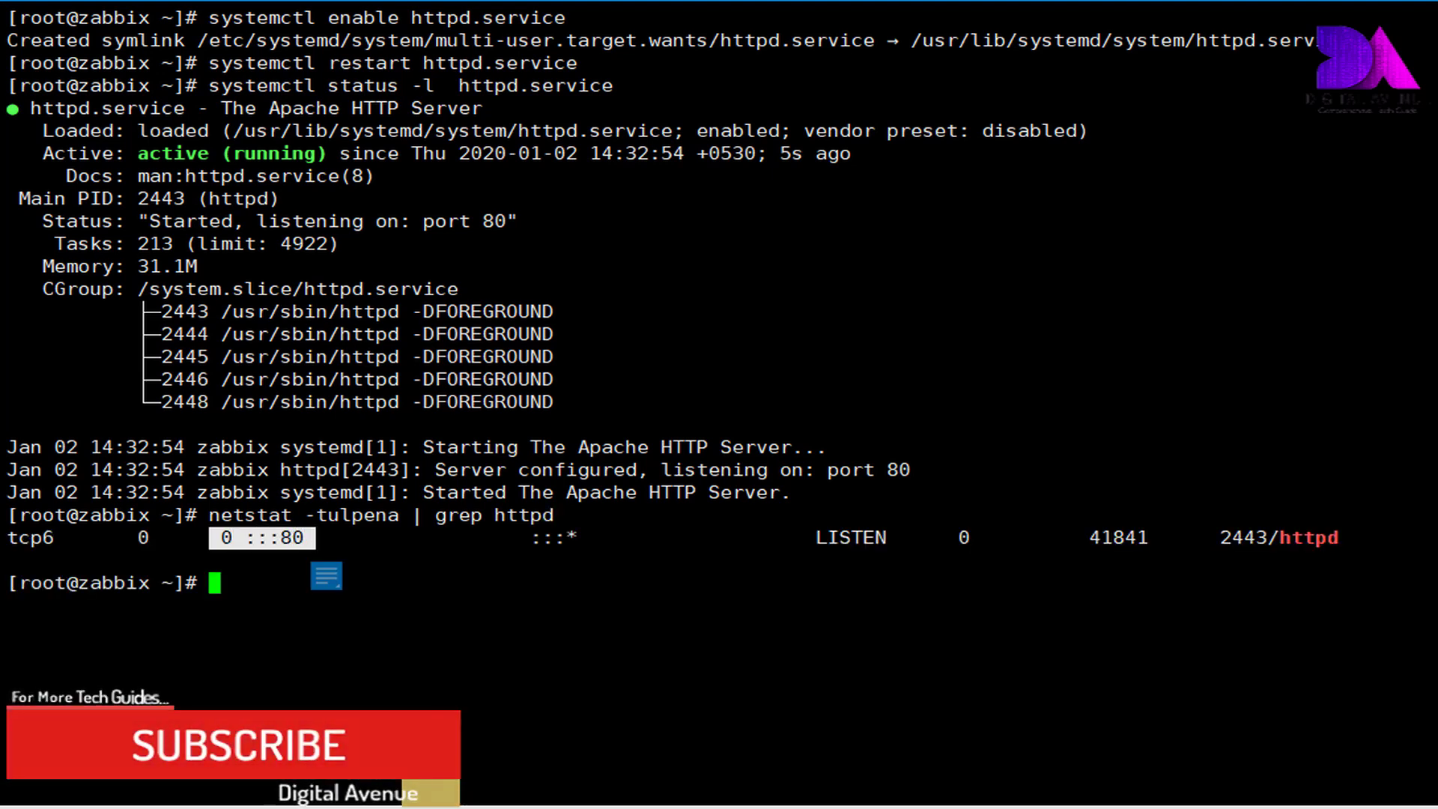
{"action": "type", "text": "vim /e"}
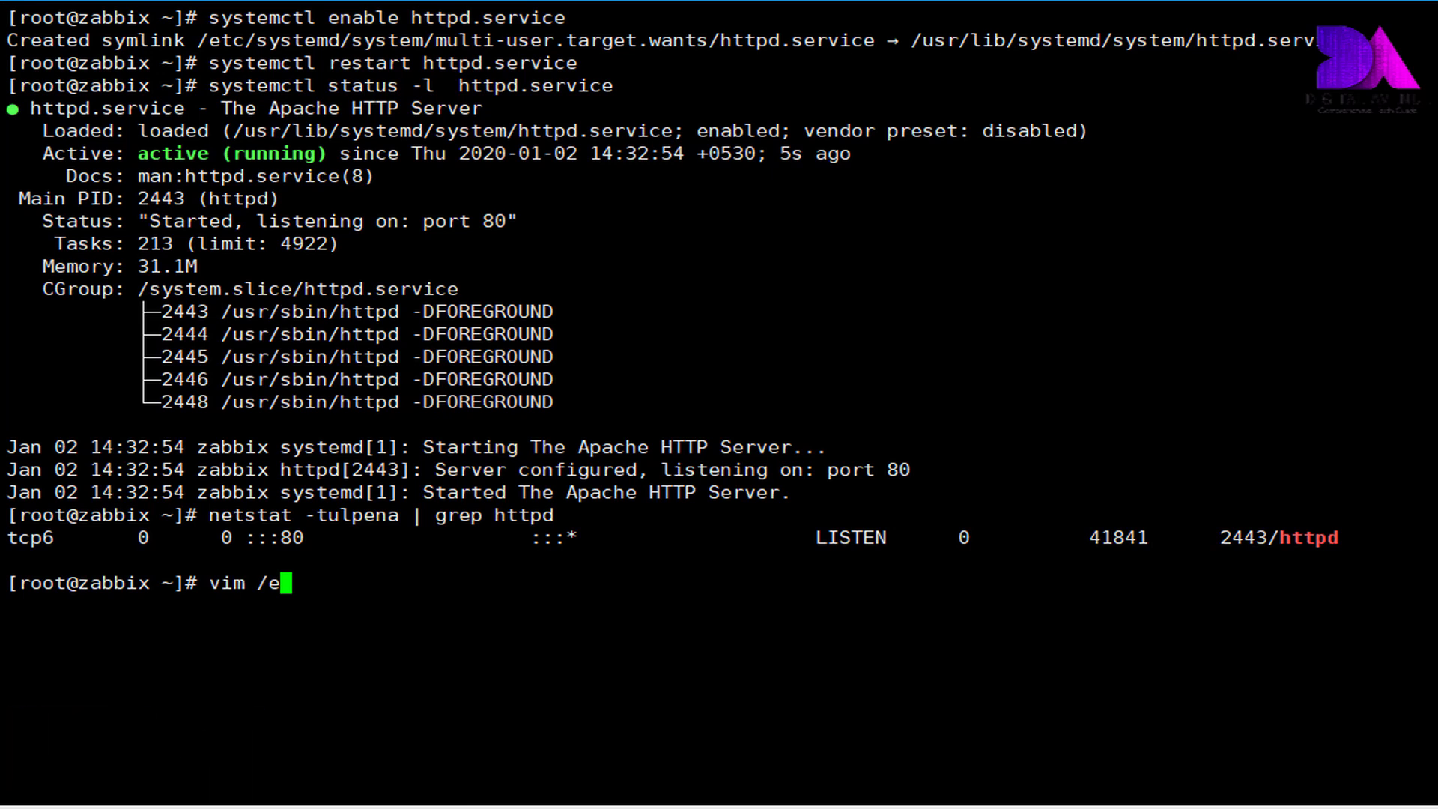
- Write TEST123 into /var/www/html/index.html with echo as the Apache test page
{"action": "key", "text": "ctrl+u"}
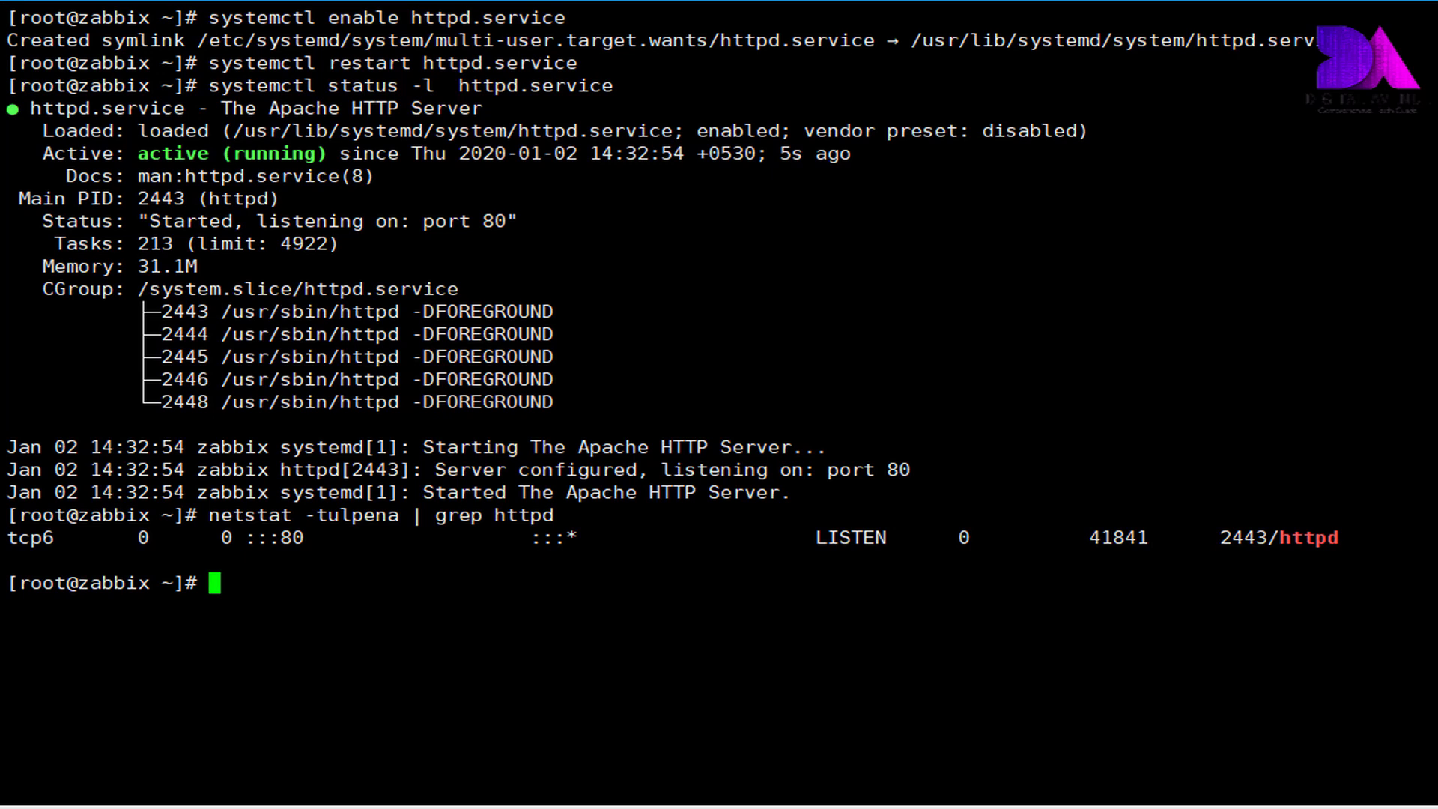
{"action": "type", "text": "echo \"\""}
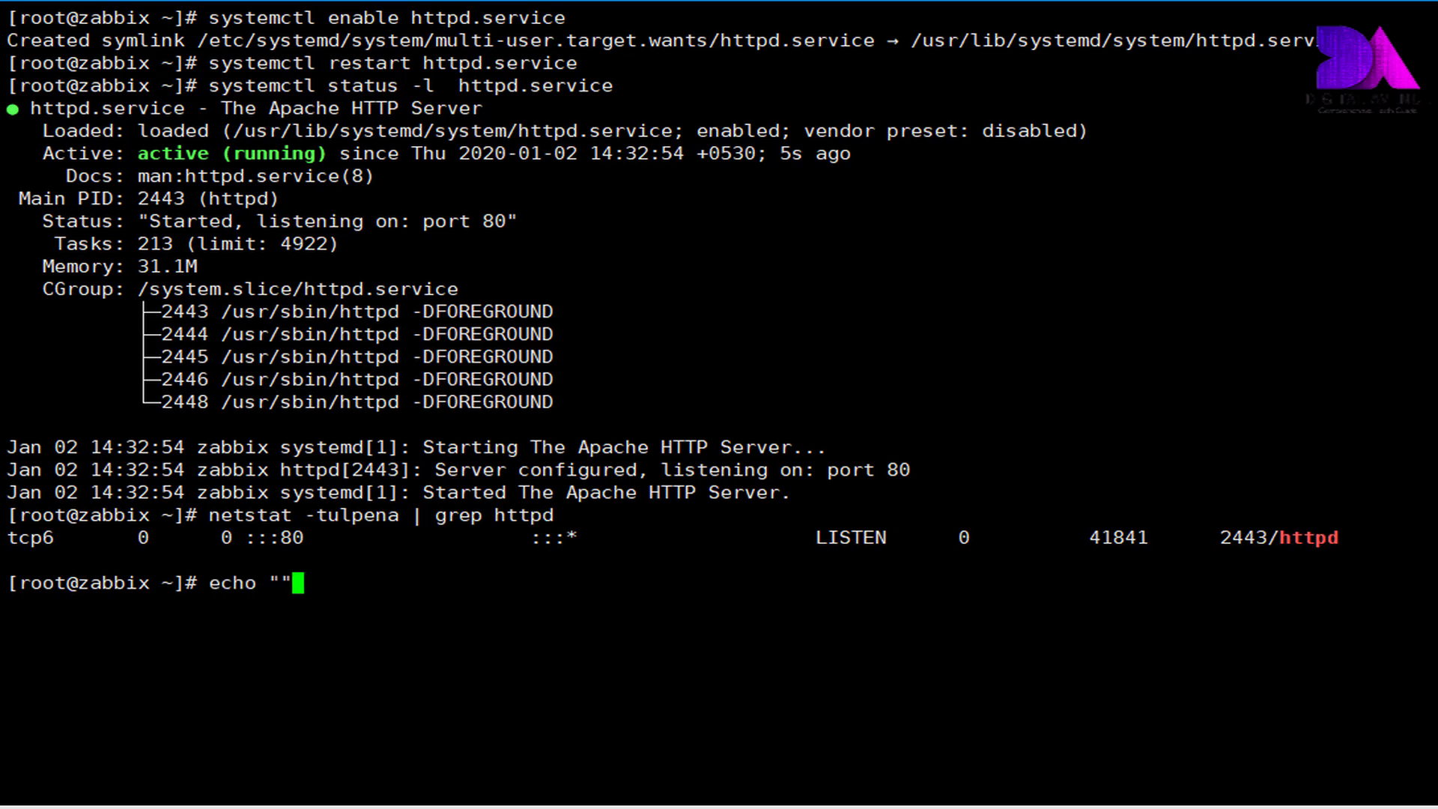
{"action": "type", "text": "T"}
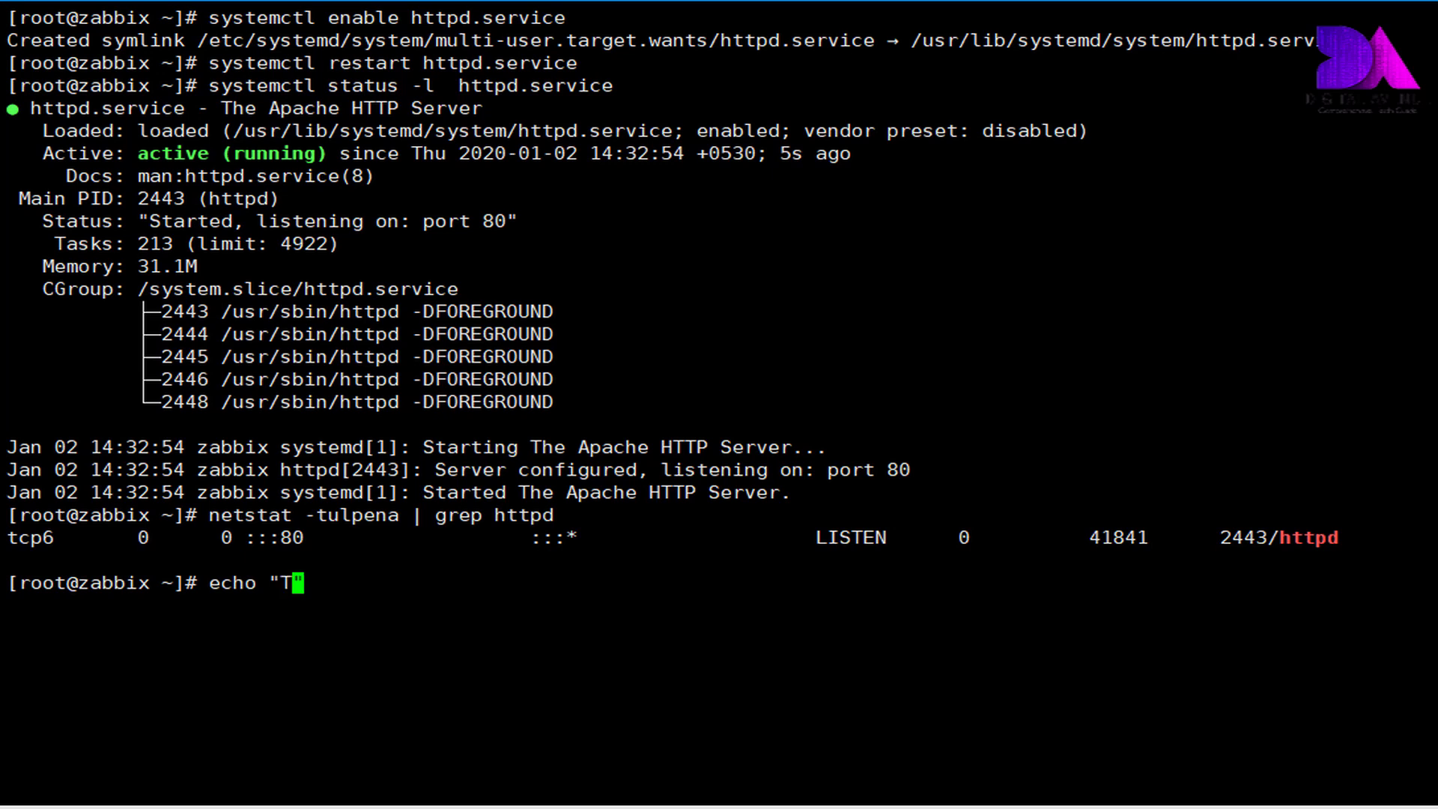
{"action": "type", "text": "EST123"}
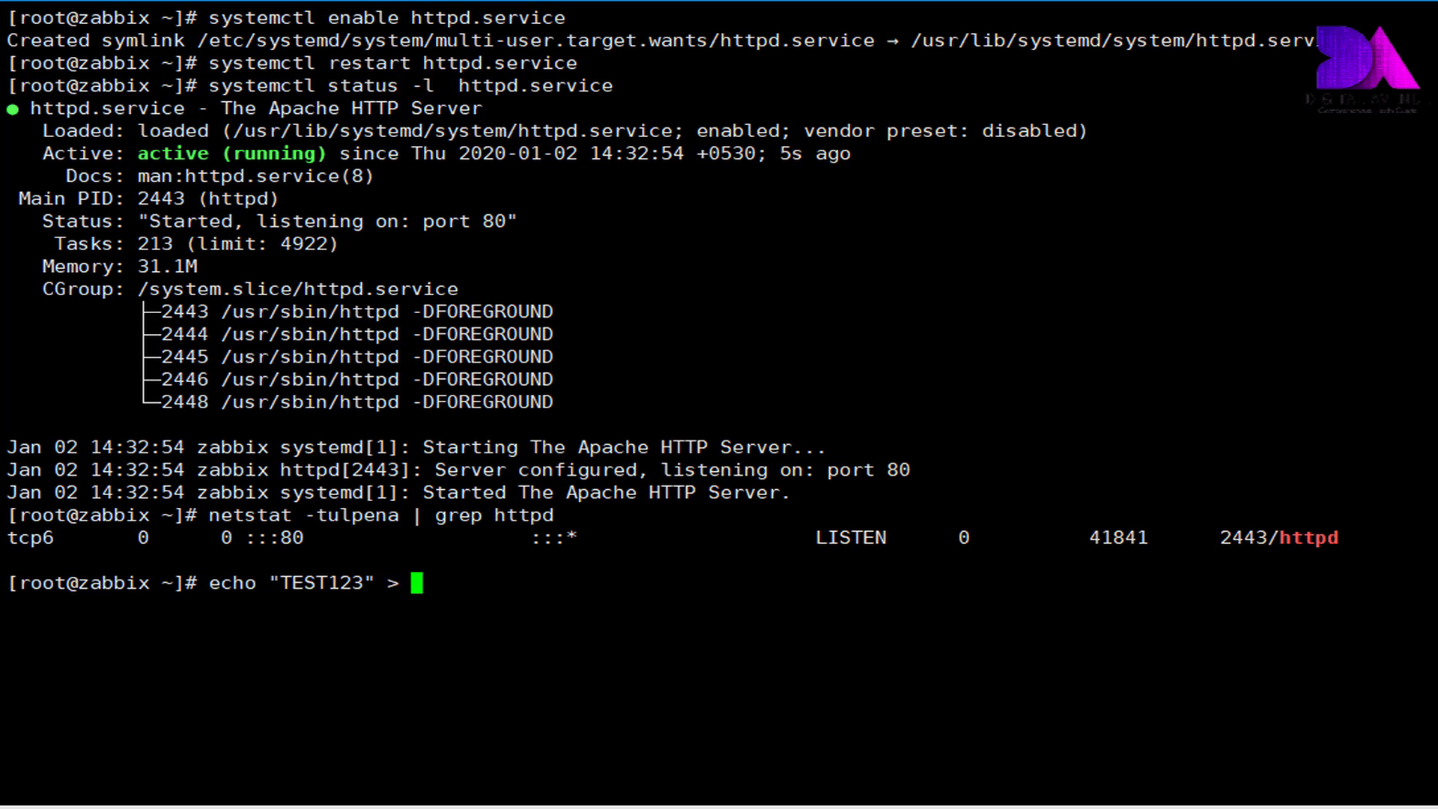
{"action": "type", "text": "/"}
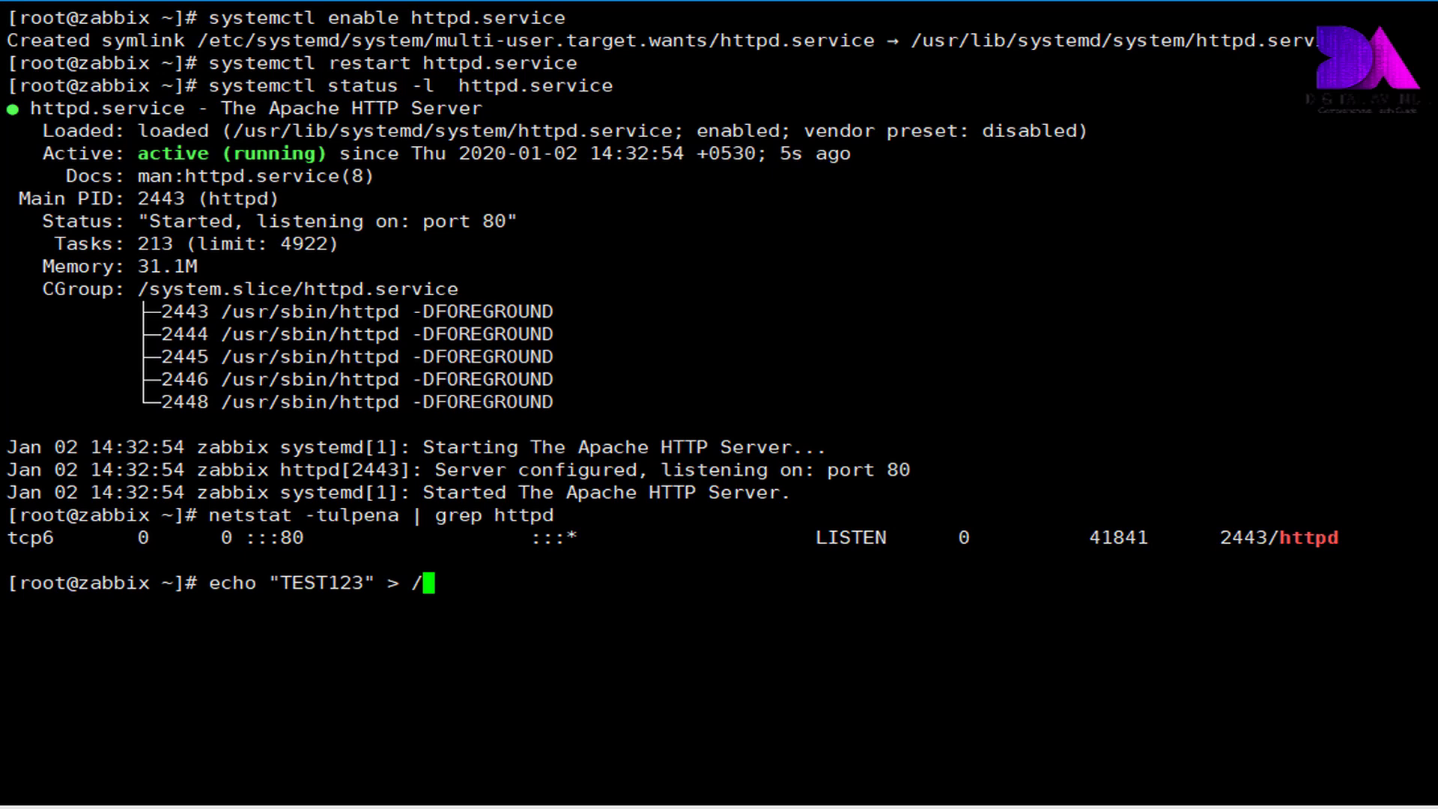
{"action": "type", "text": "var/"}
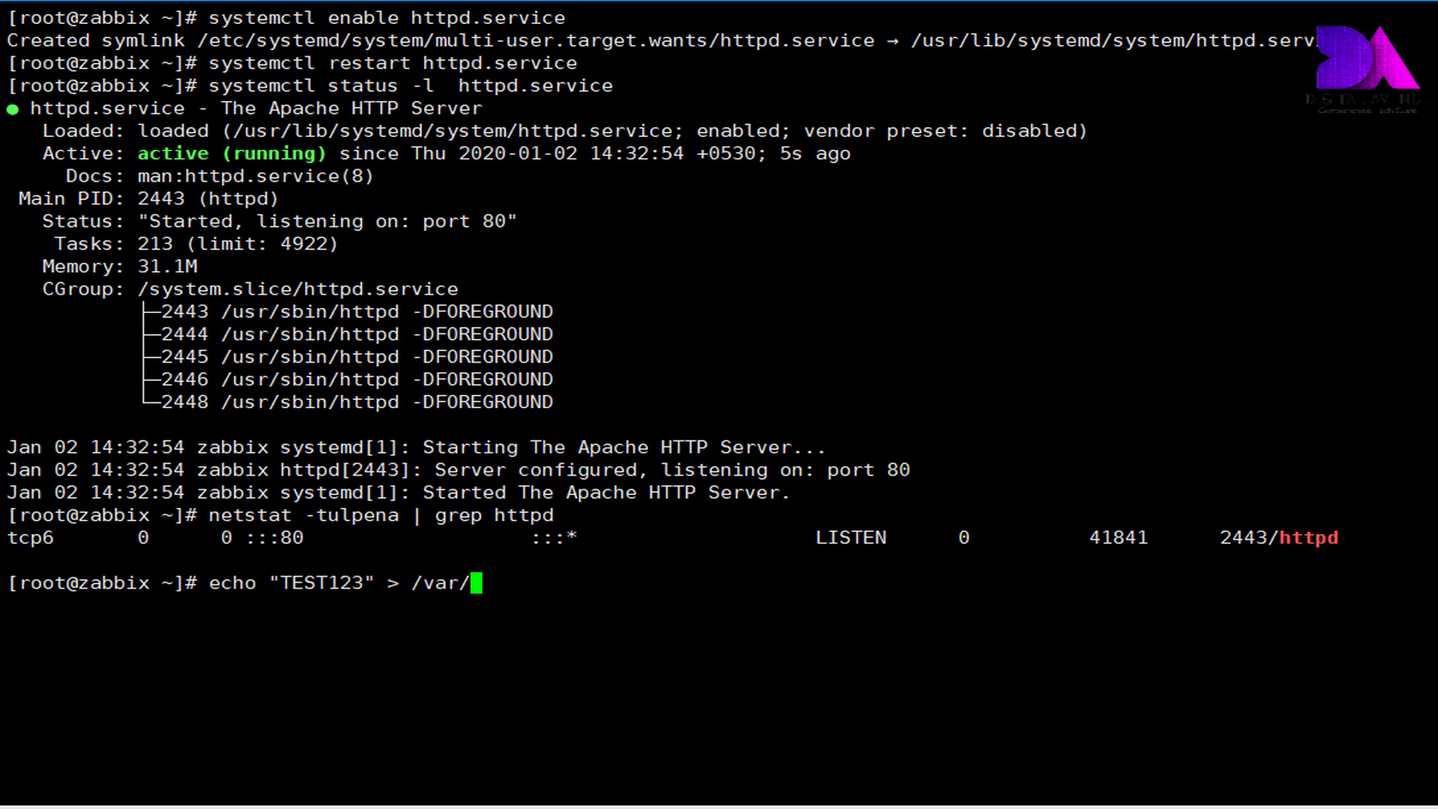
{"action": "type", "text": "www/"}
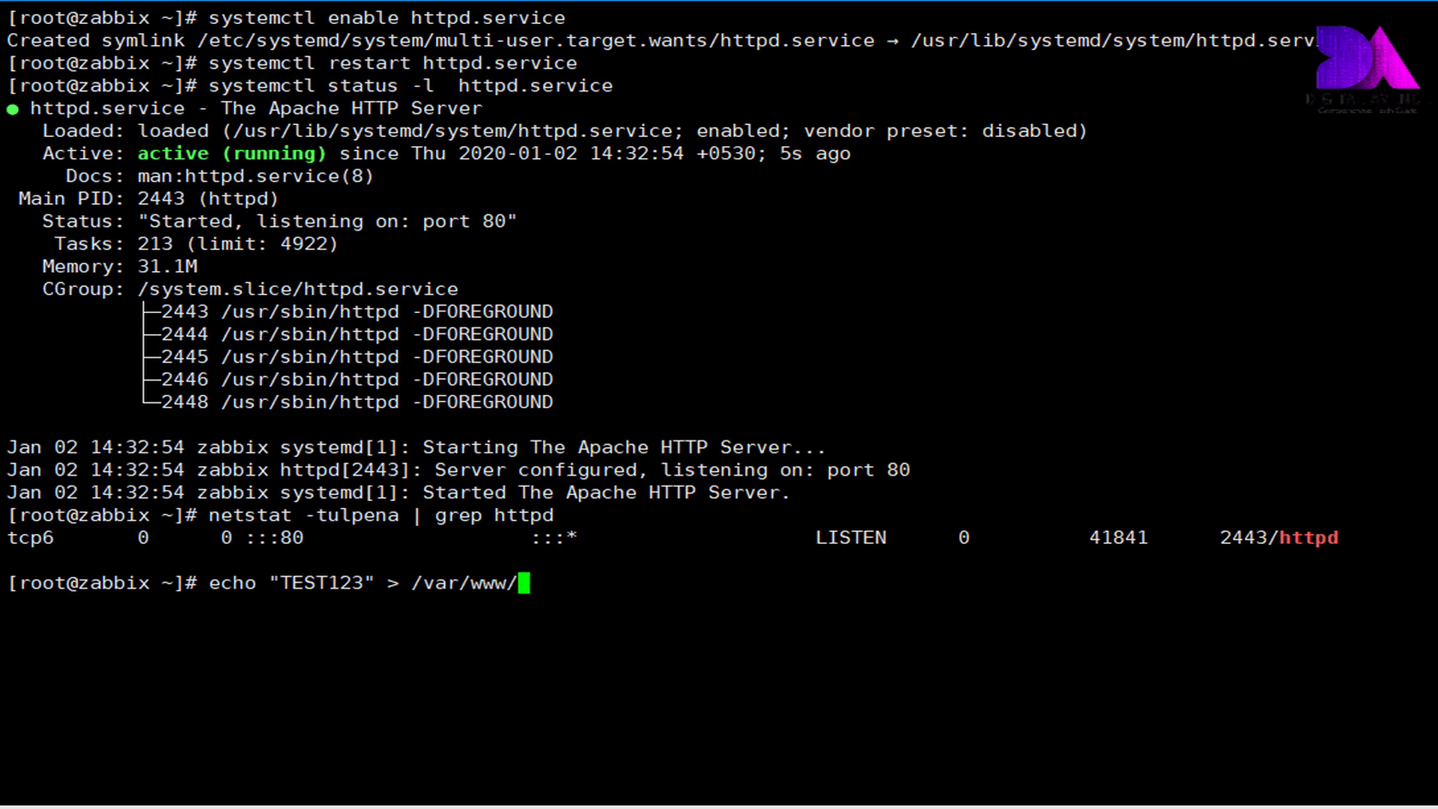
{"action": "type", "text": "html/"}
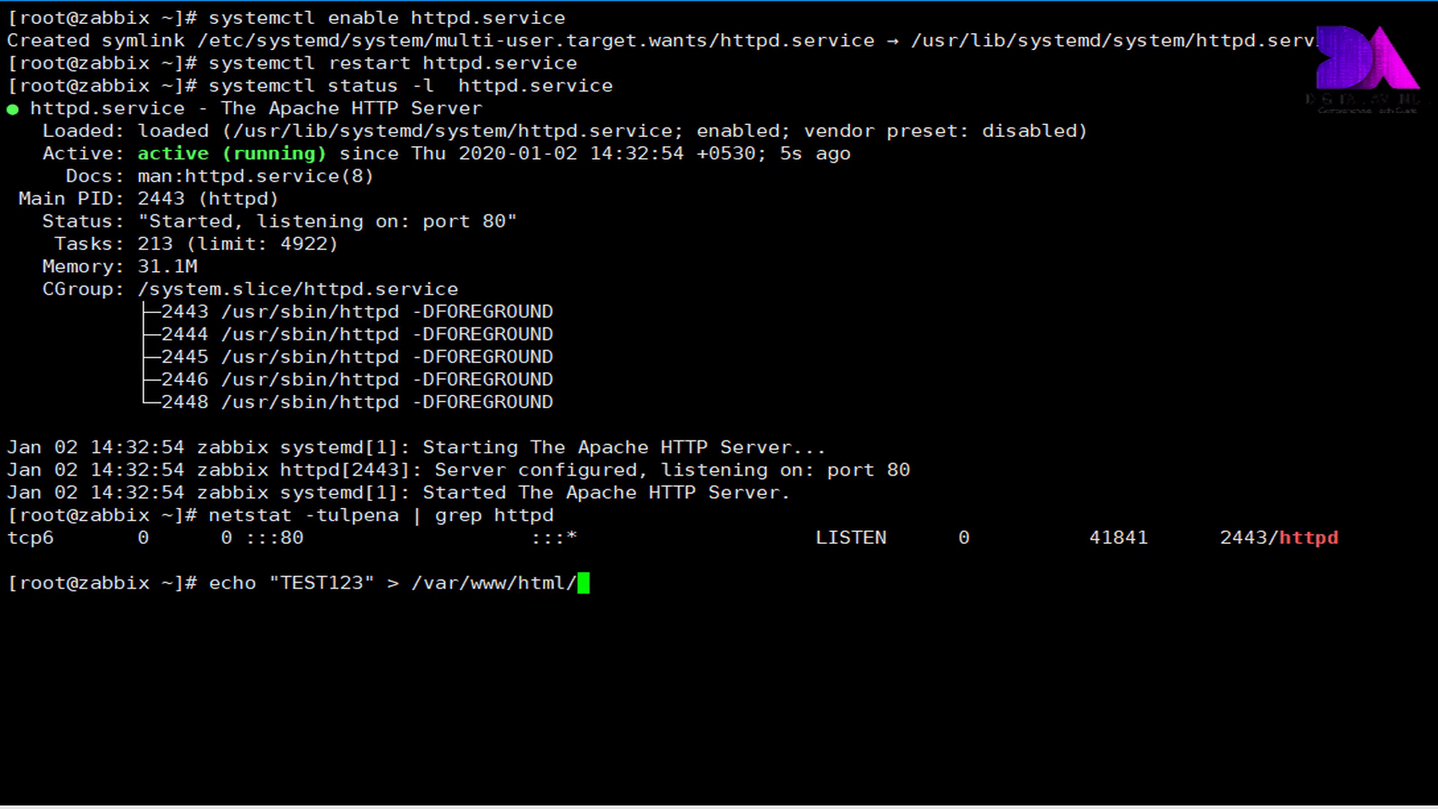
{"action": "type", "text": "index"}
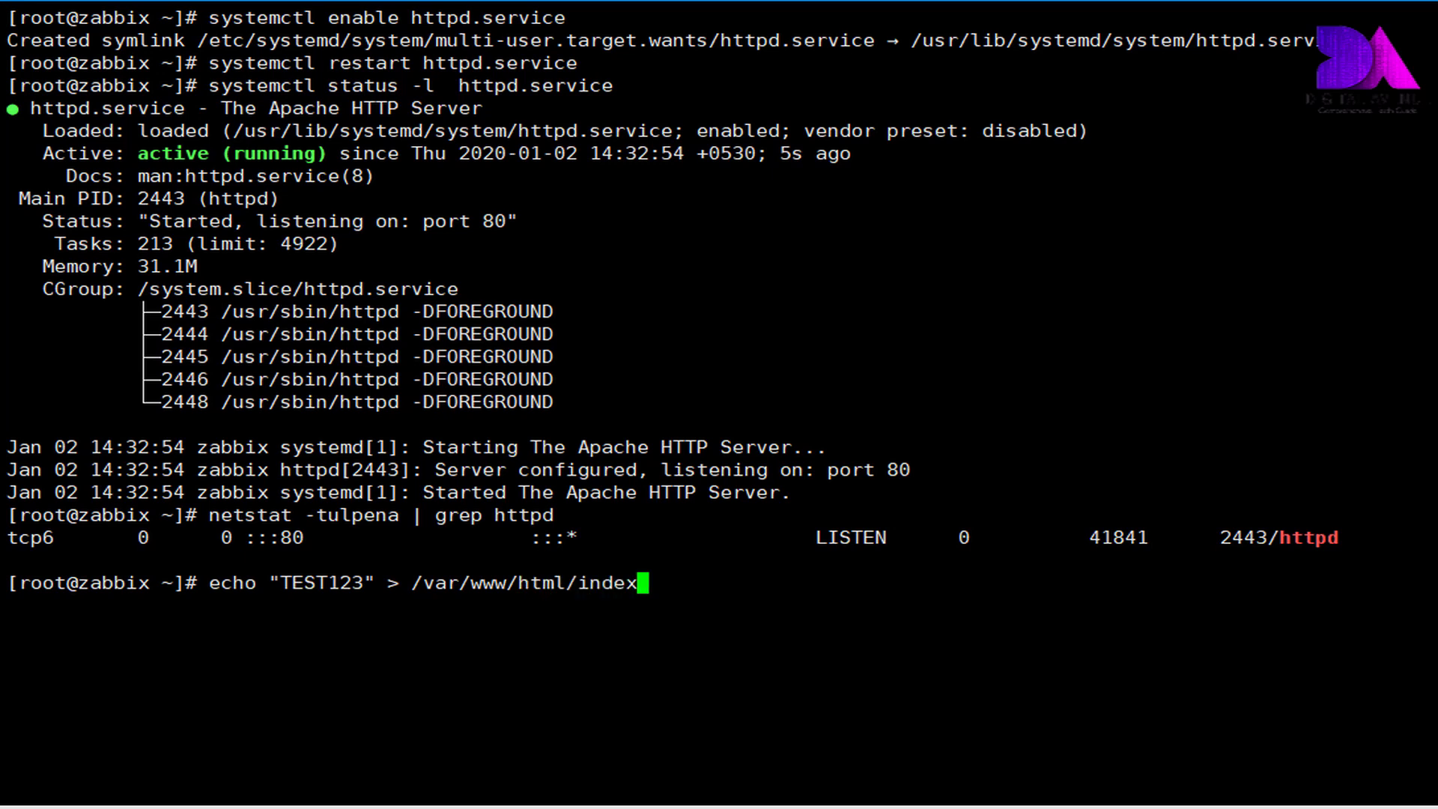
{"action": "key", "text": "Return"}
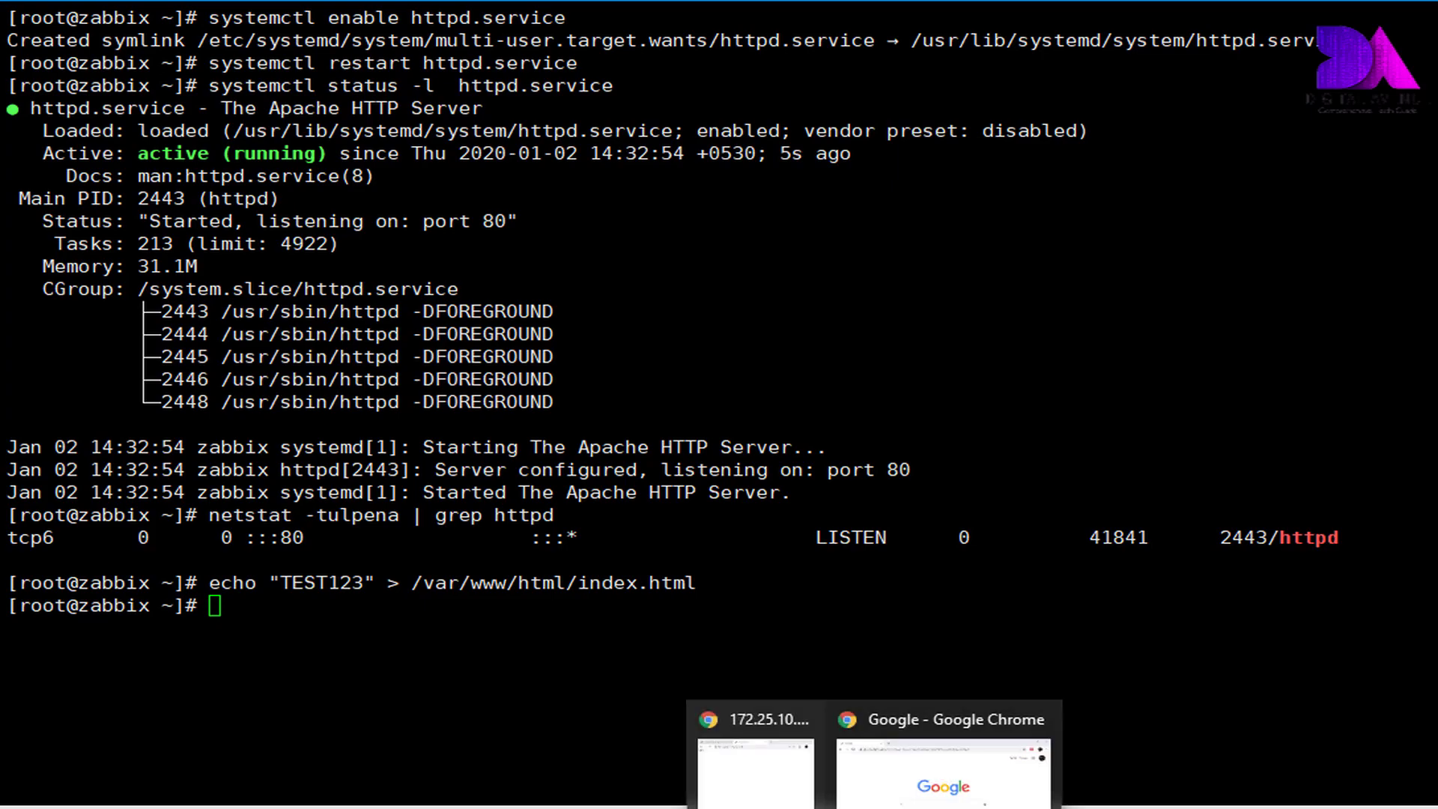
{"action": "left_click", "coordinate": [940, 761]}
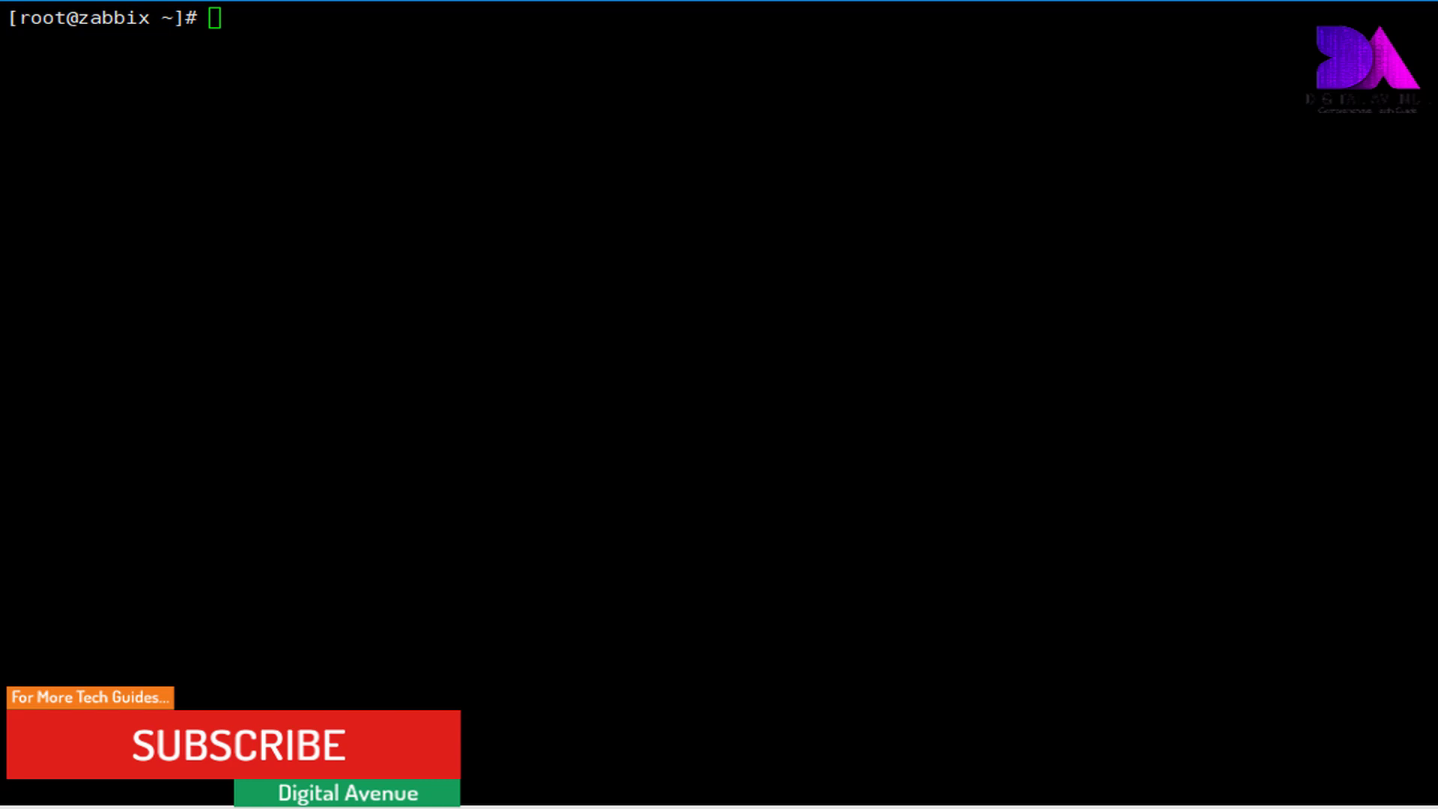
- Install php, php-cli, php-common, php-devel, php-pear, php-gd, php-mbstring, php-mysqlnd, php-xml and php-bcmath via yum -y
{"action": "type", "text": "yum -y install php php-cli php-common php-devel php-pear php-gd php-mbstring php-mysqlnd php-xml php-bcmath"}
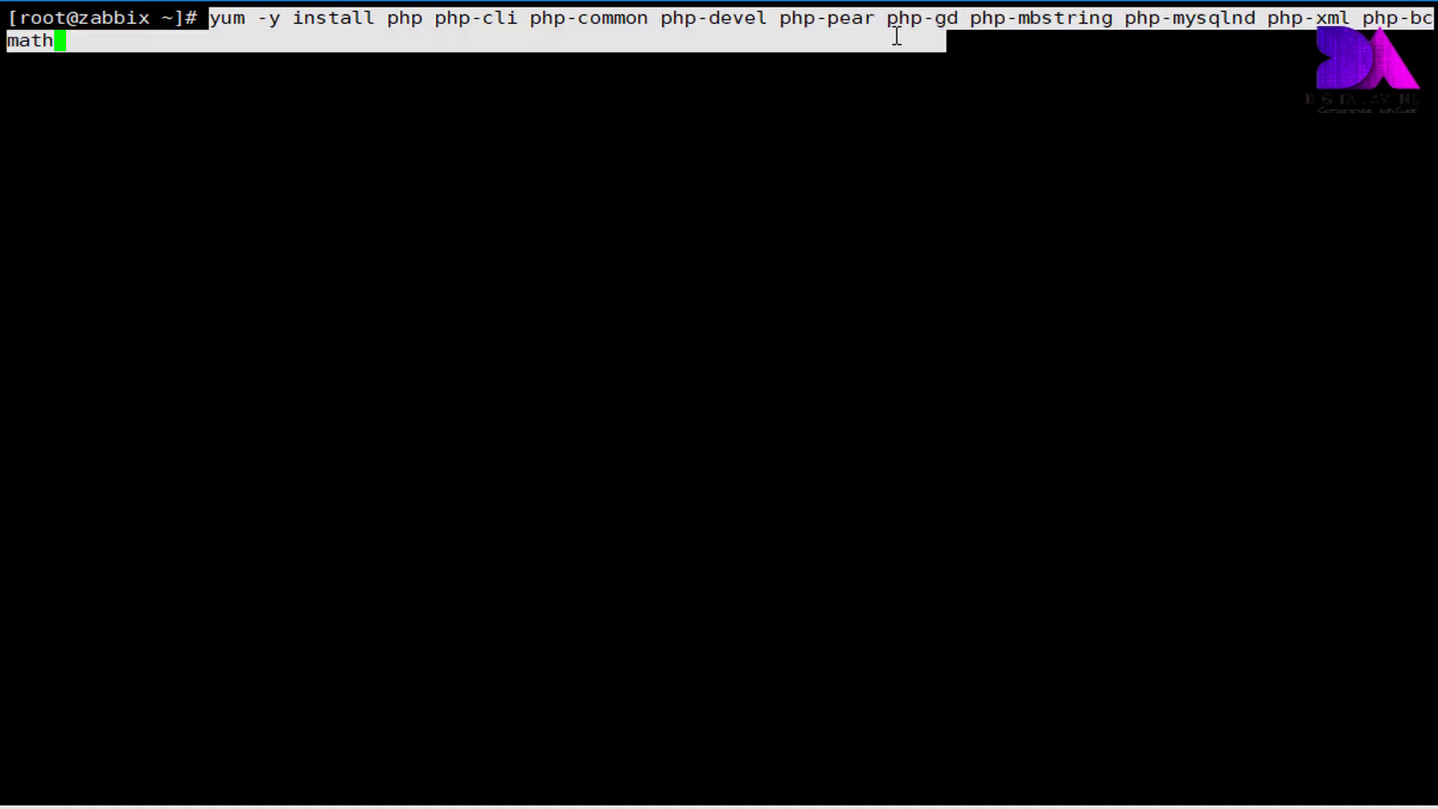
{"action": "key", "text": "Return"}
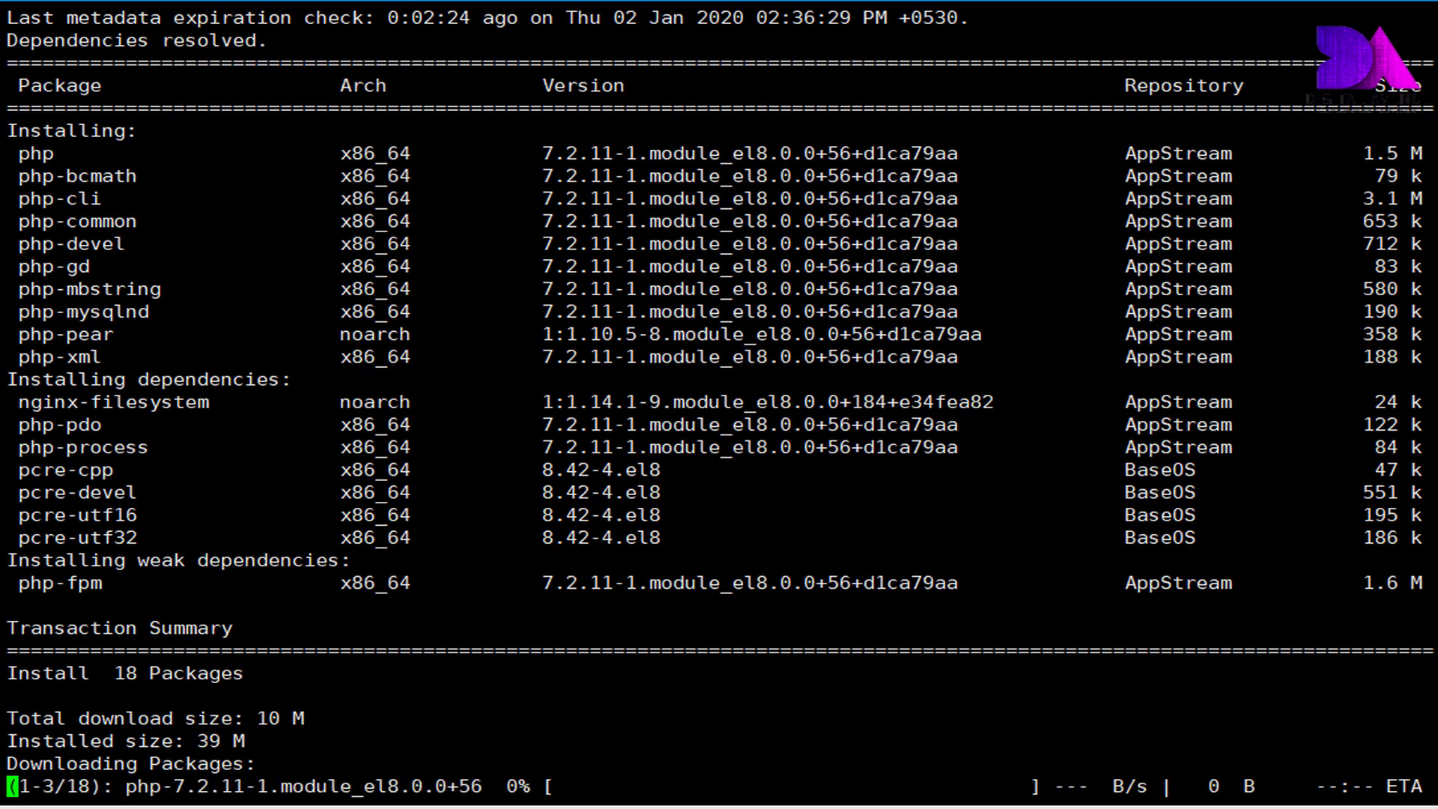
{"action": "scroll", "scroll_direction": "down", "scroll_amount": 3}
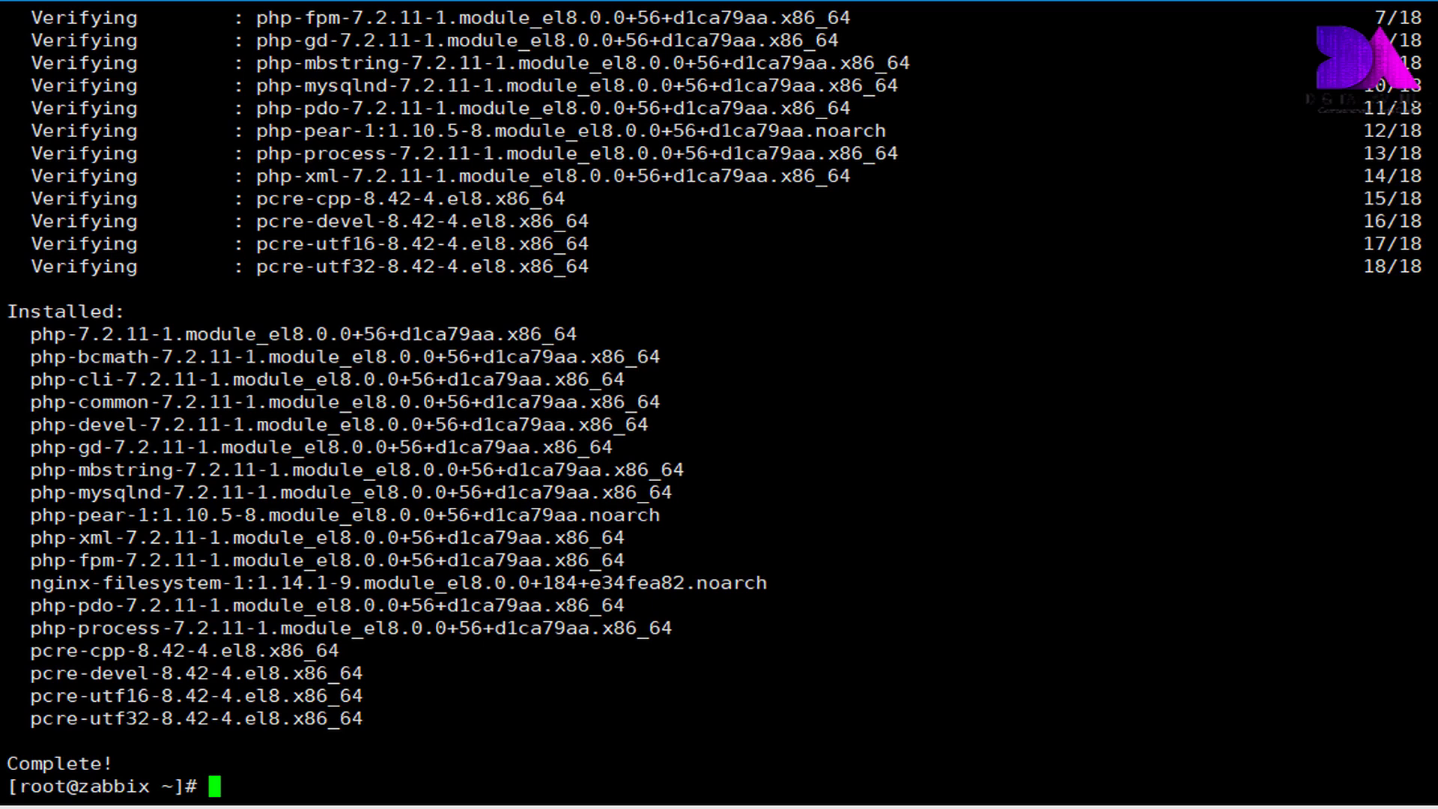
- Open /etc/php.ini in vim for editing
{"action": "type", "text": "vim"}
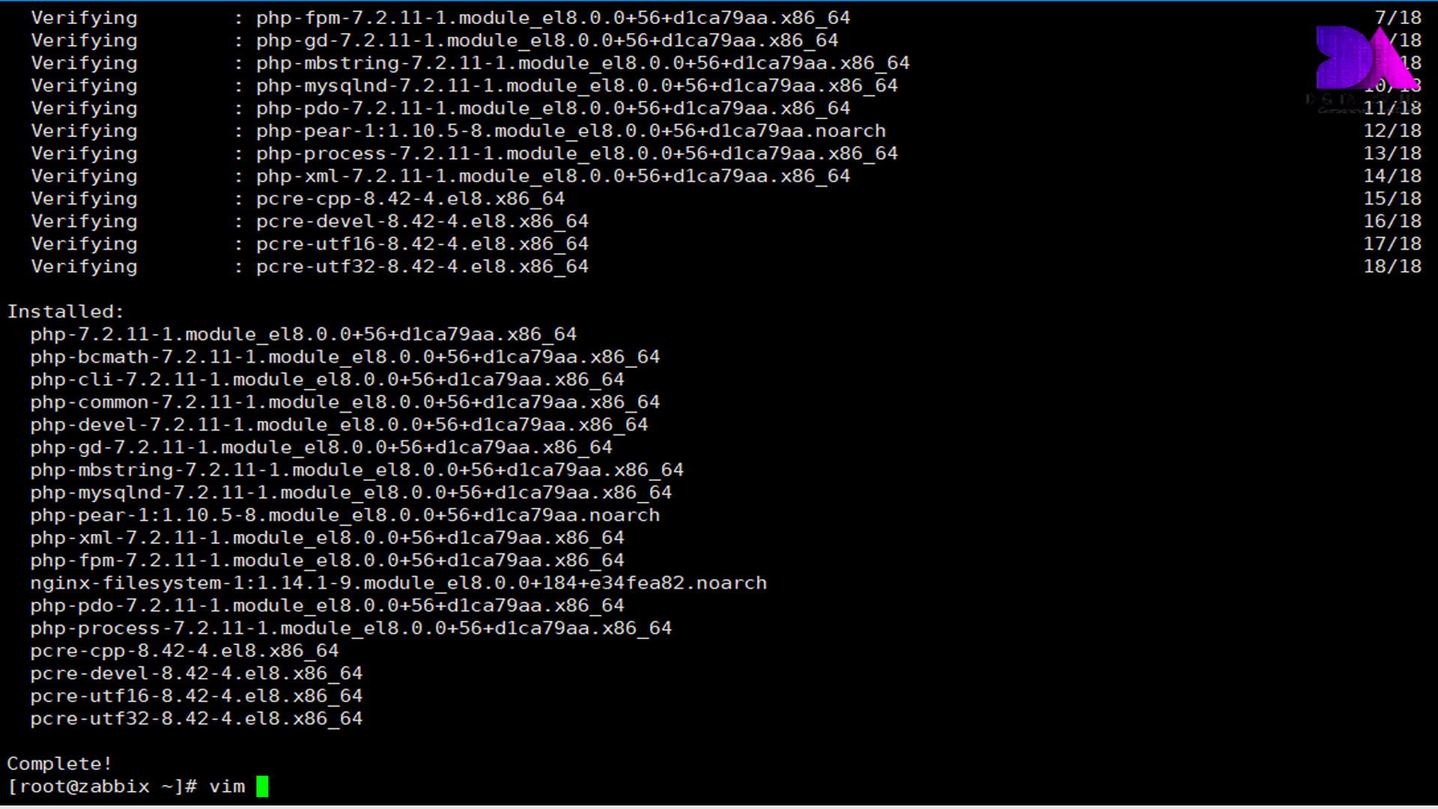
{"action": "type", "text": "/"}
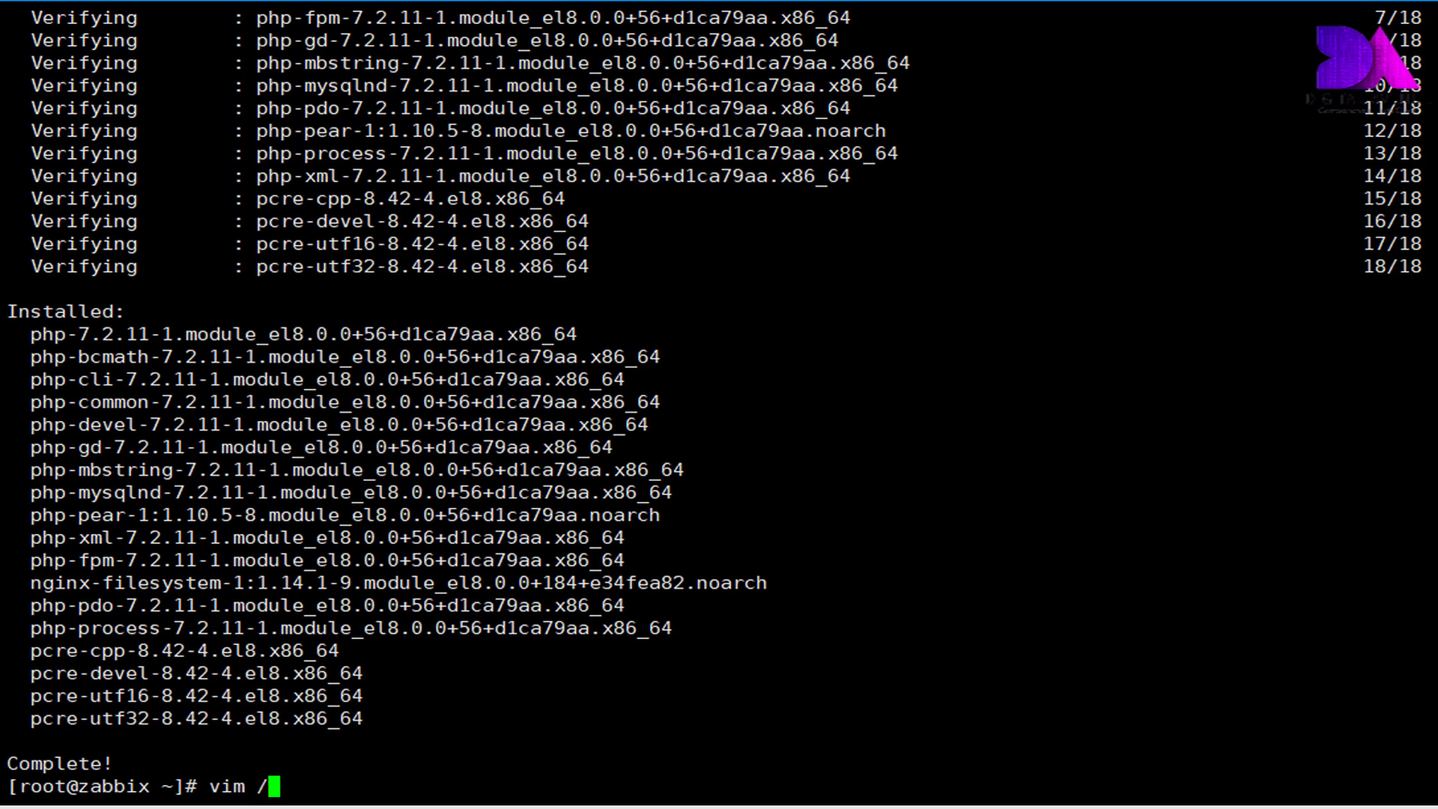
{"action": "type", "text": "etc/p"}
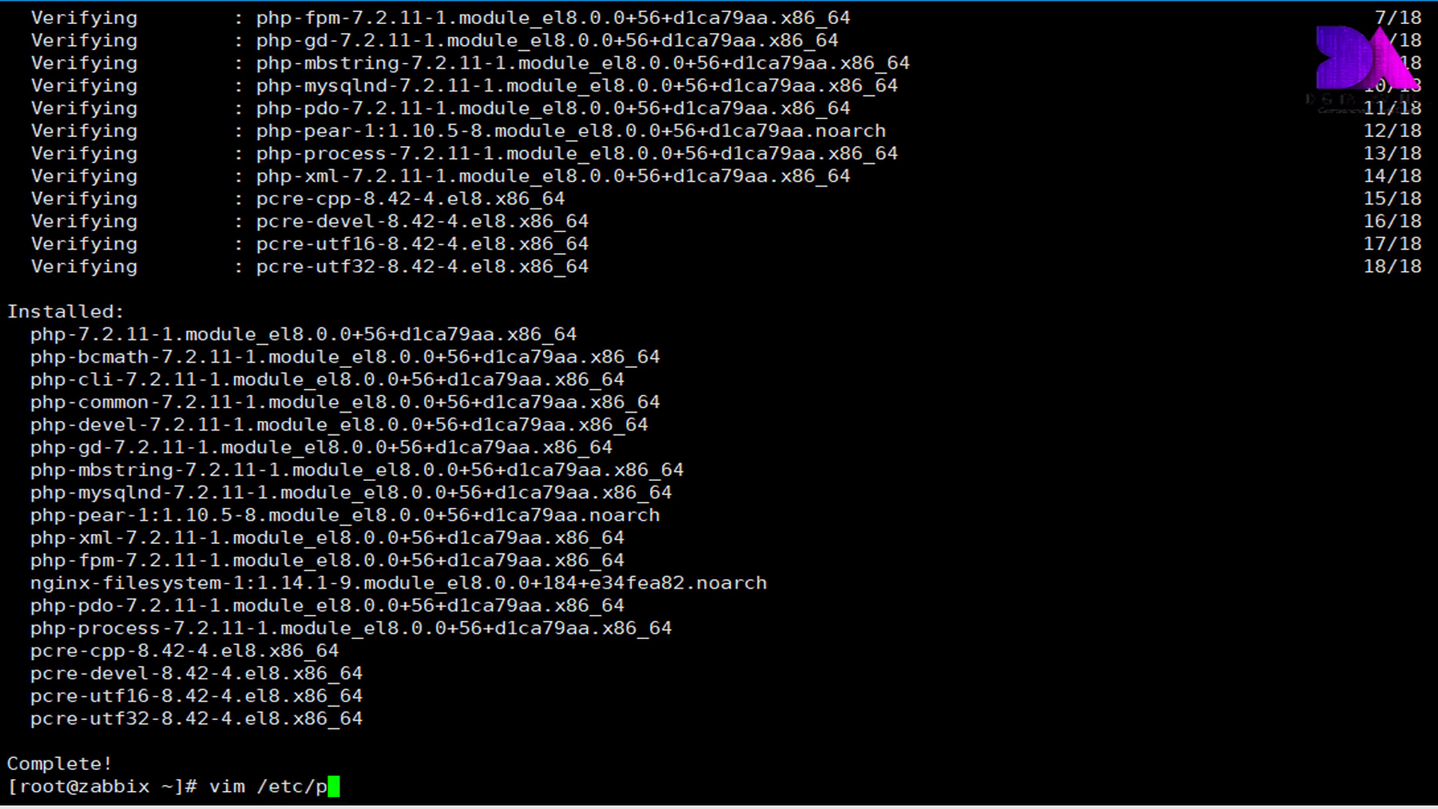
{"action": "type", "text": "hp."}
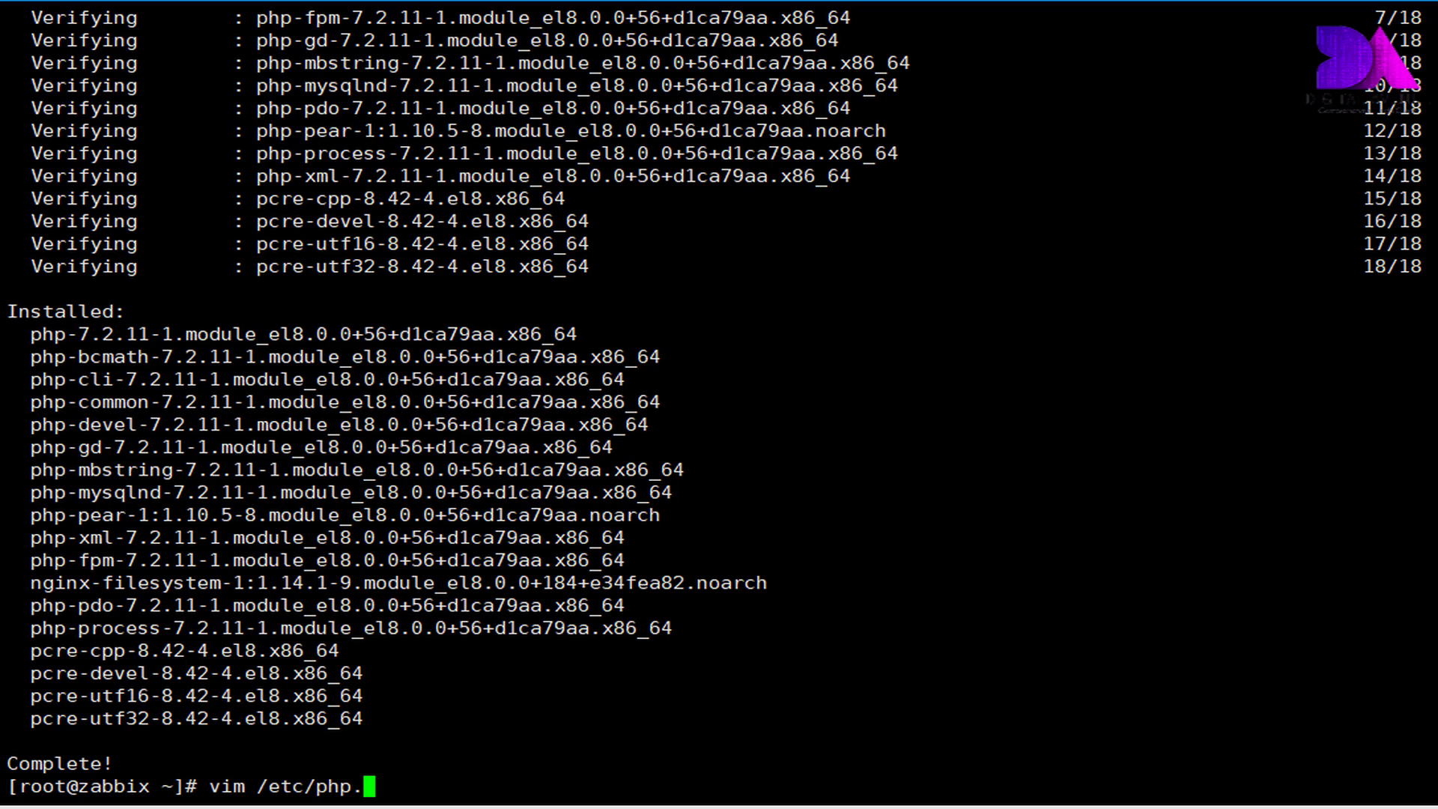
{"action": "key", "text": "Return"}
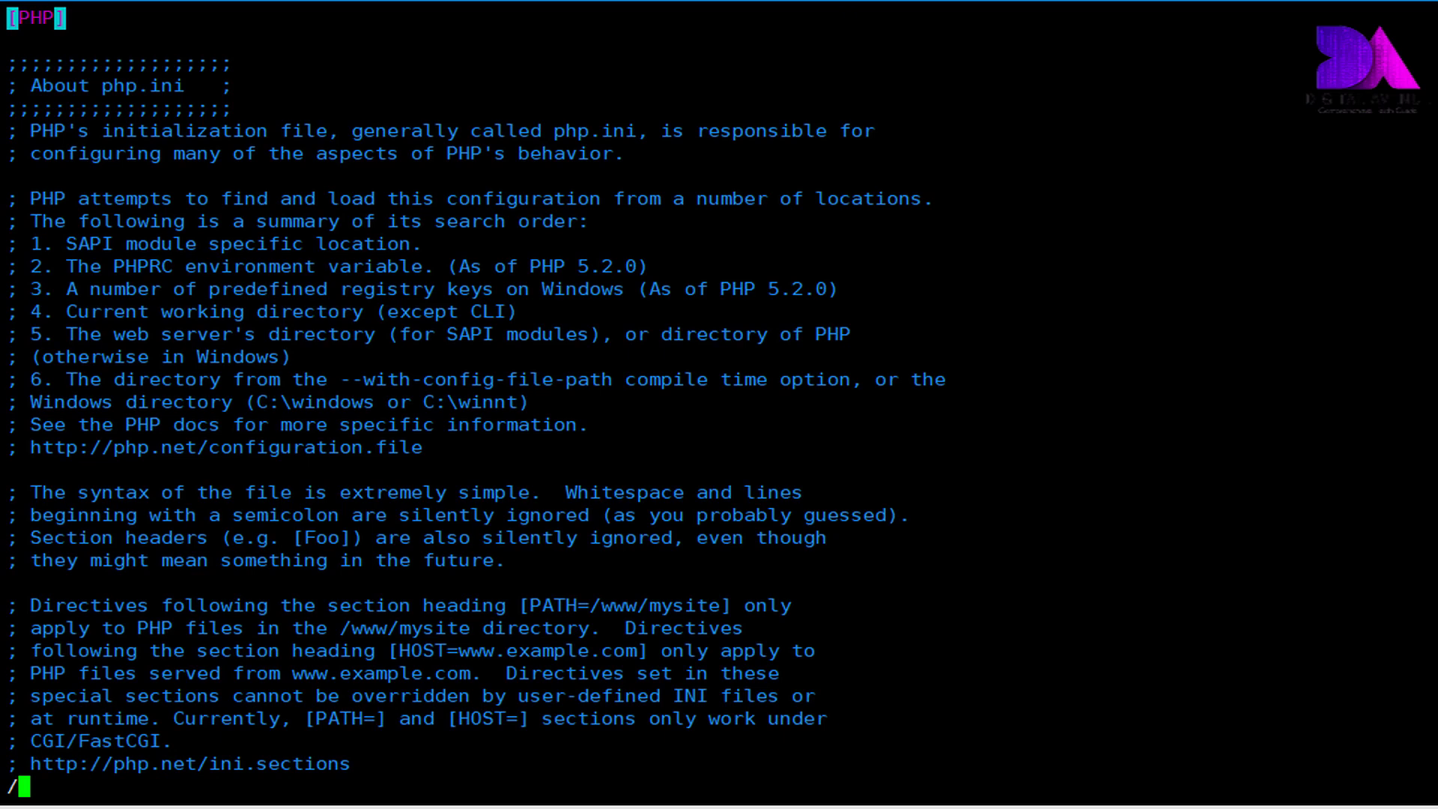
- Raise max_execution_time and max_input_time to 600 in php.ini
{"action": "type", "text": "max_exe"}
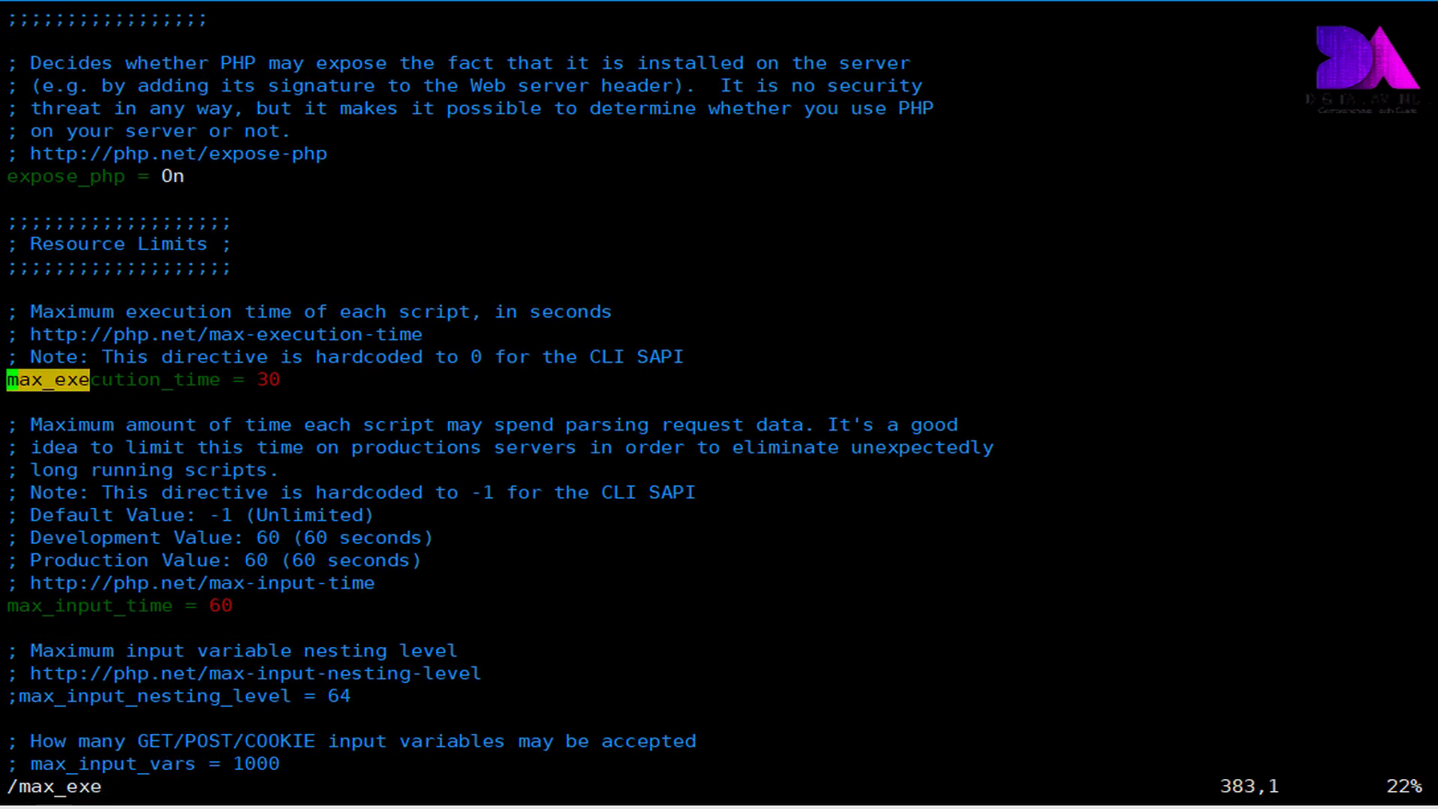
{"action": "type", "text": "0"}
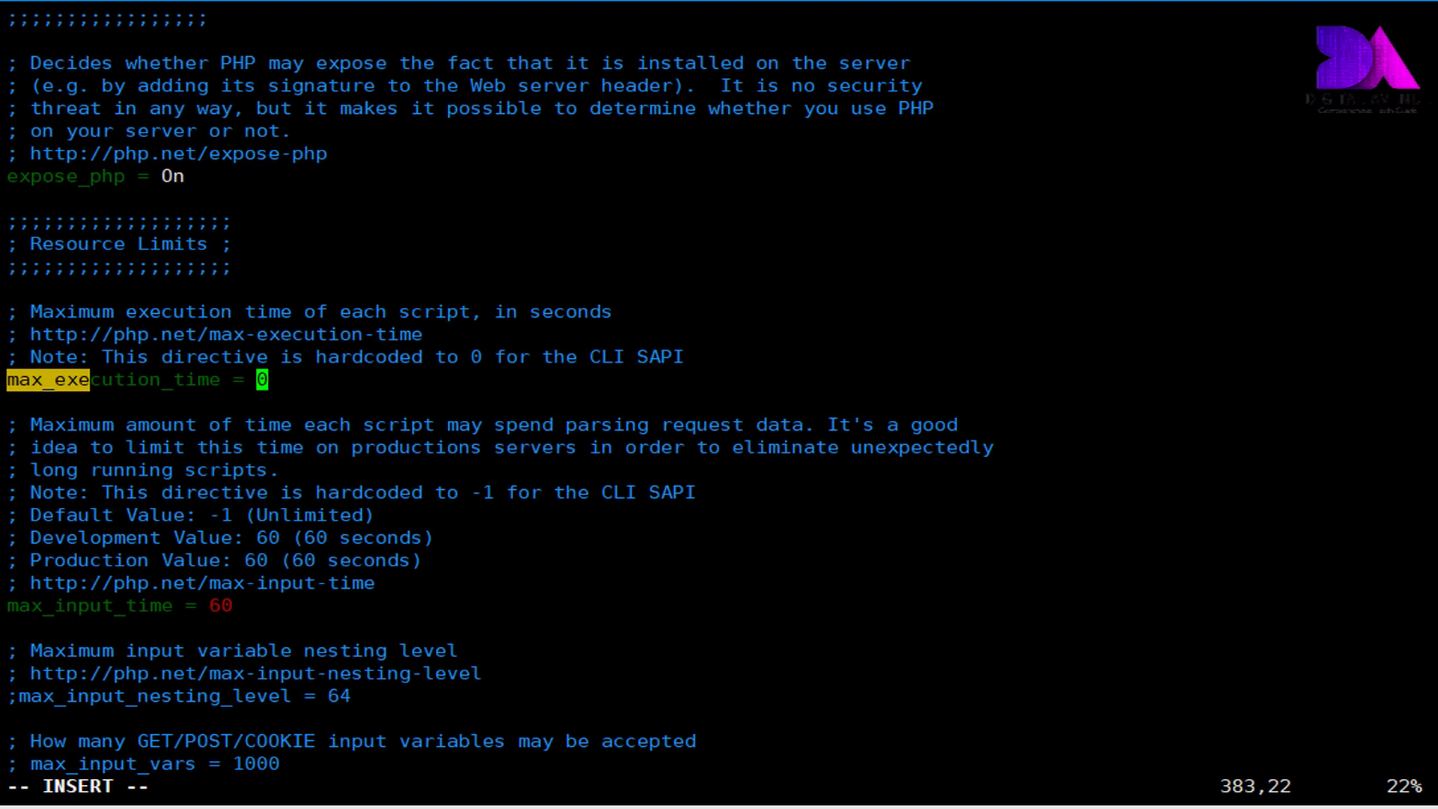
{"action": "type", "text": "00"}
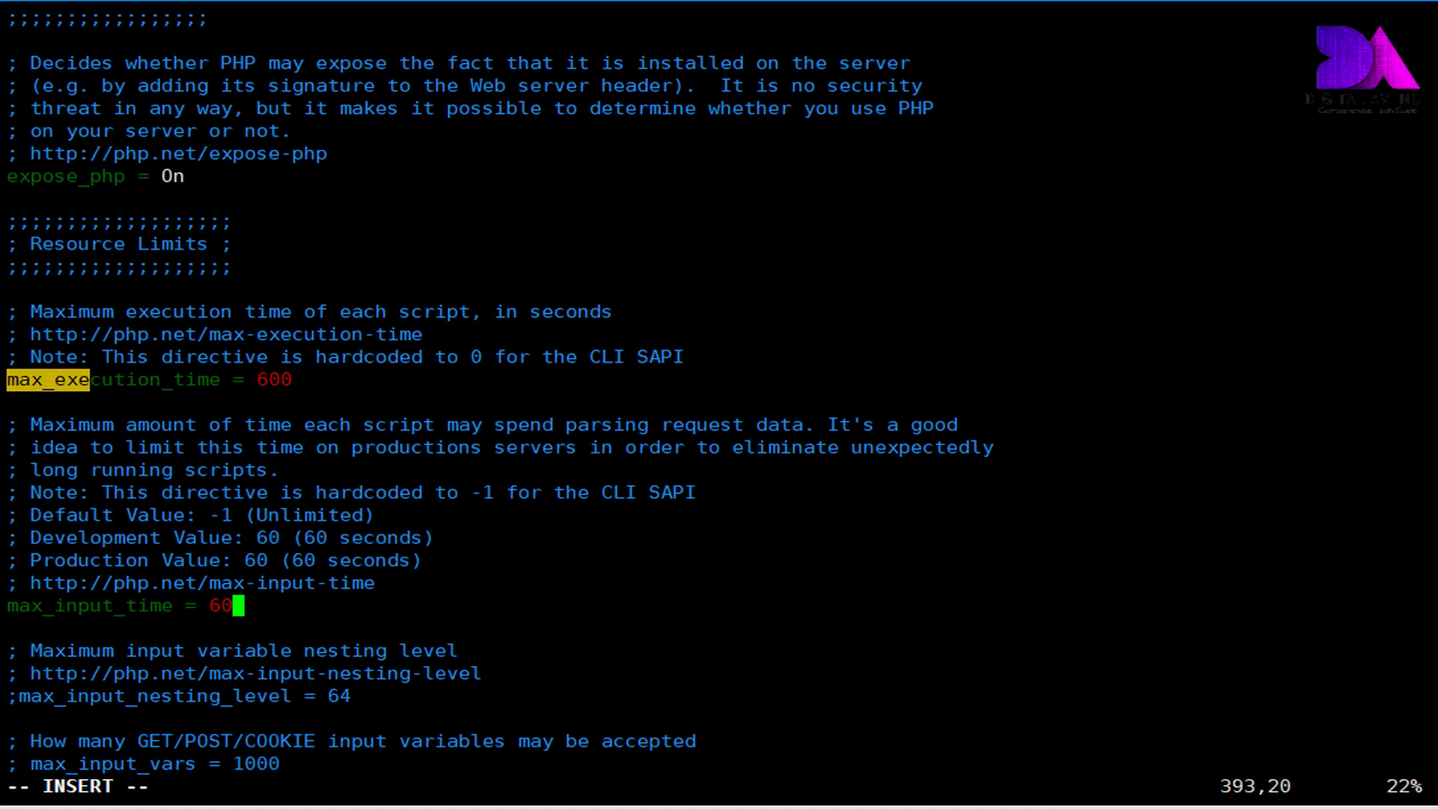
{"action": "type", "text": "0"}
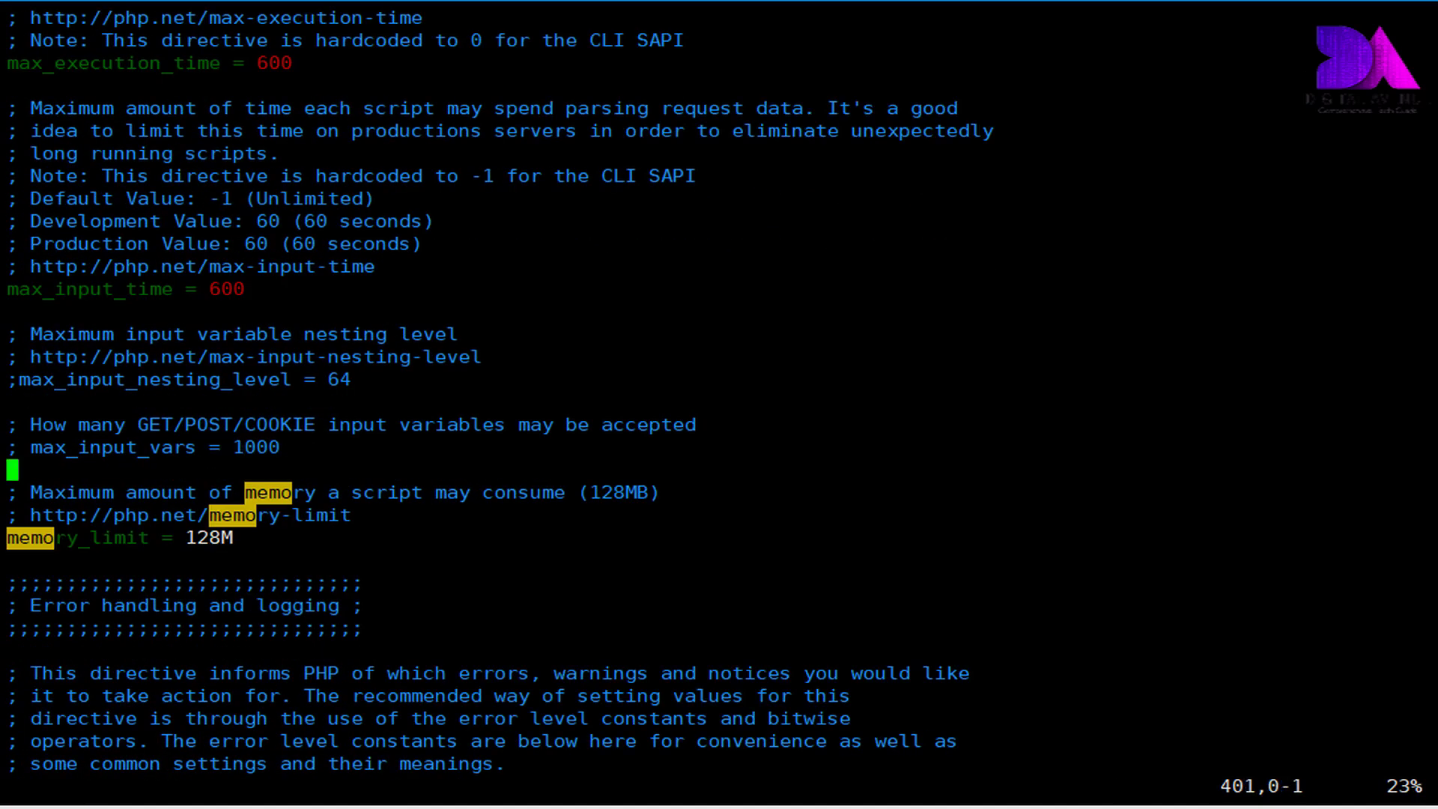
- Increase memory_limit and set post_max_size to 32M, then look up the upload setting
{"action": "key", "text": "i"}
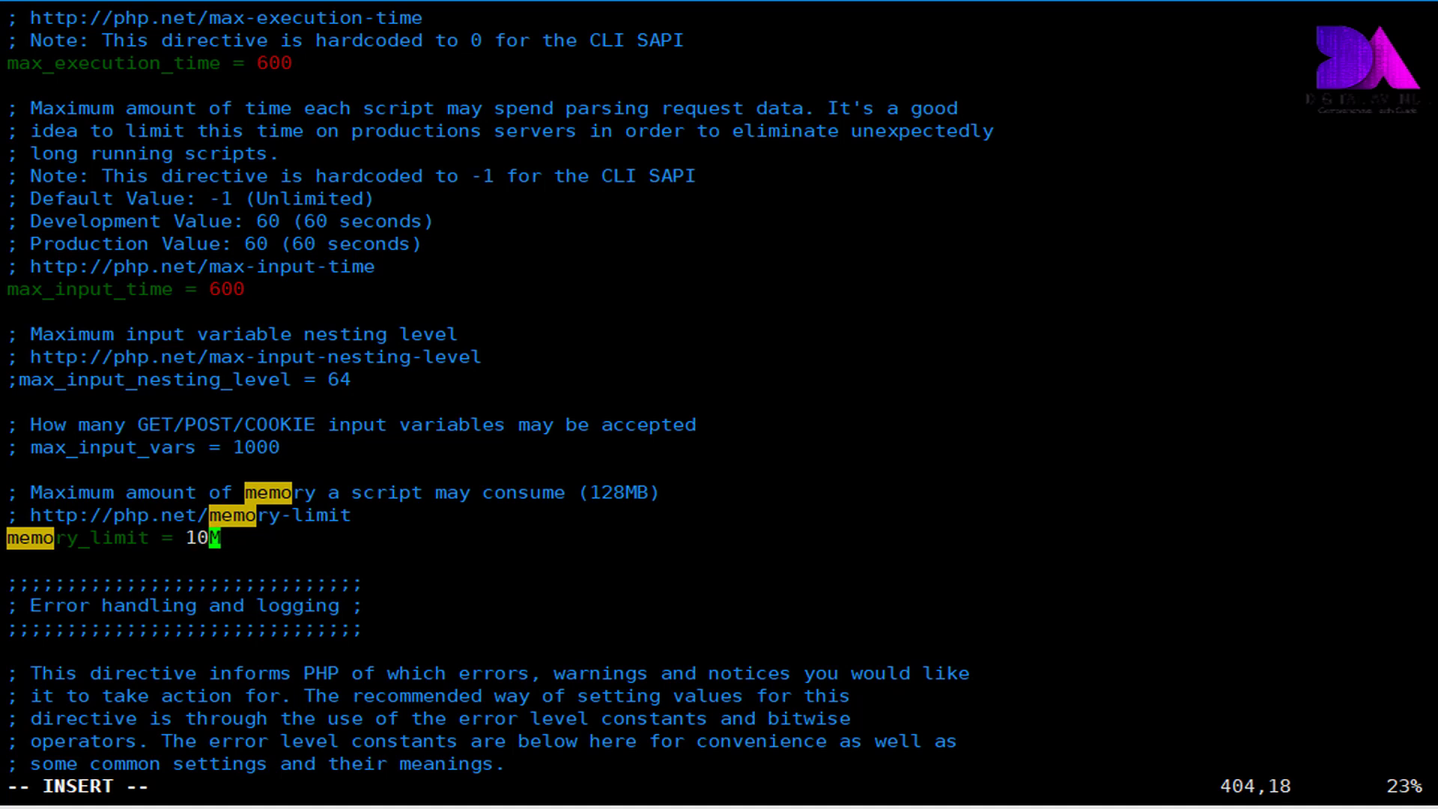
{"action": "type", "text": "24"}
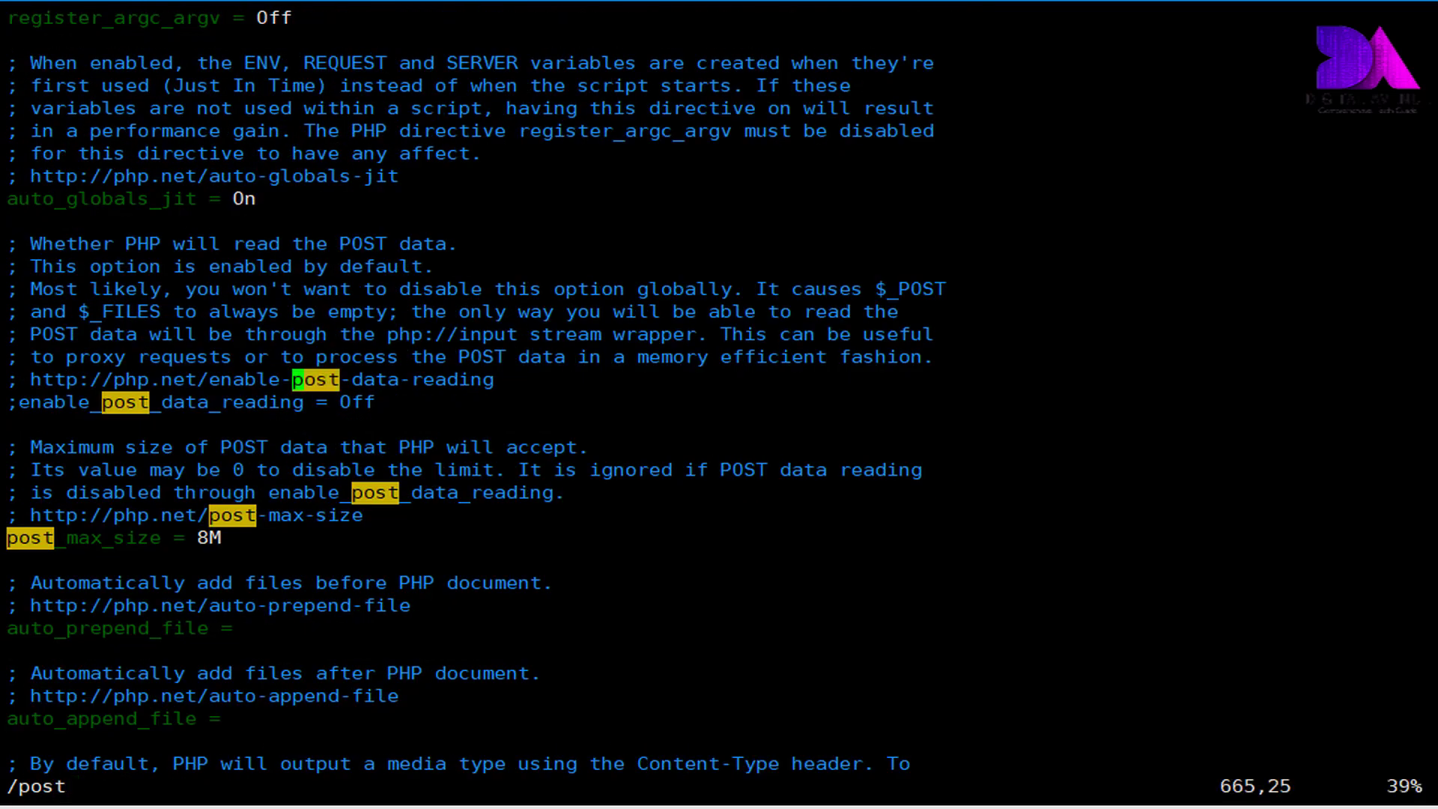
{"action": "type", "text": "32"}
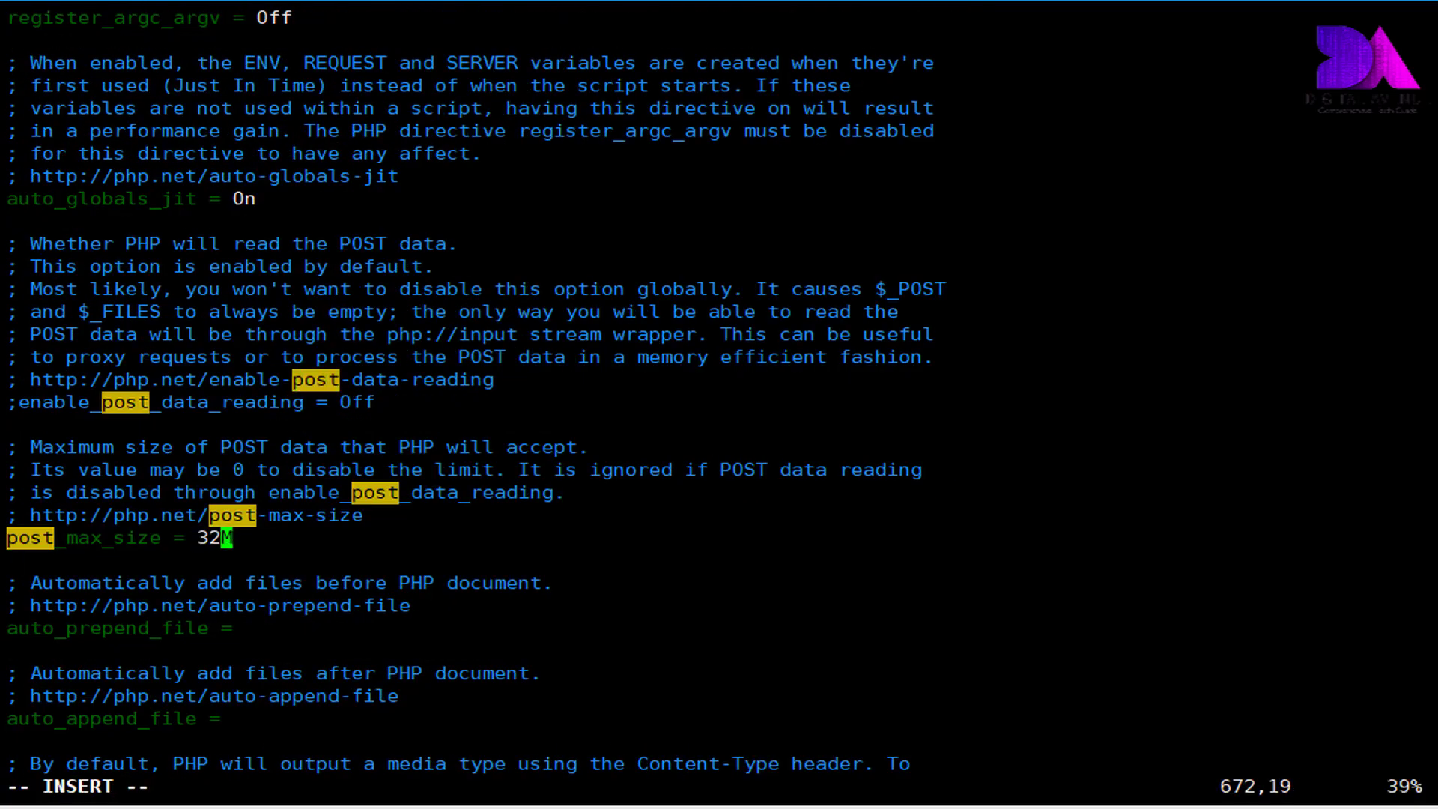
{"action": "key", "text": "Return"}
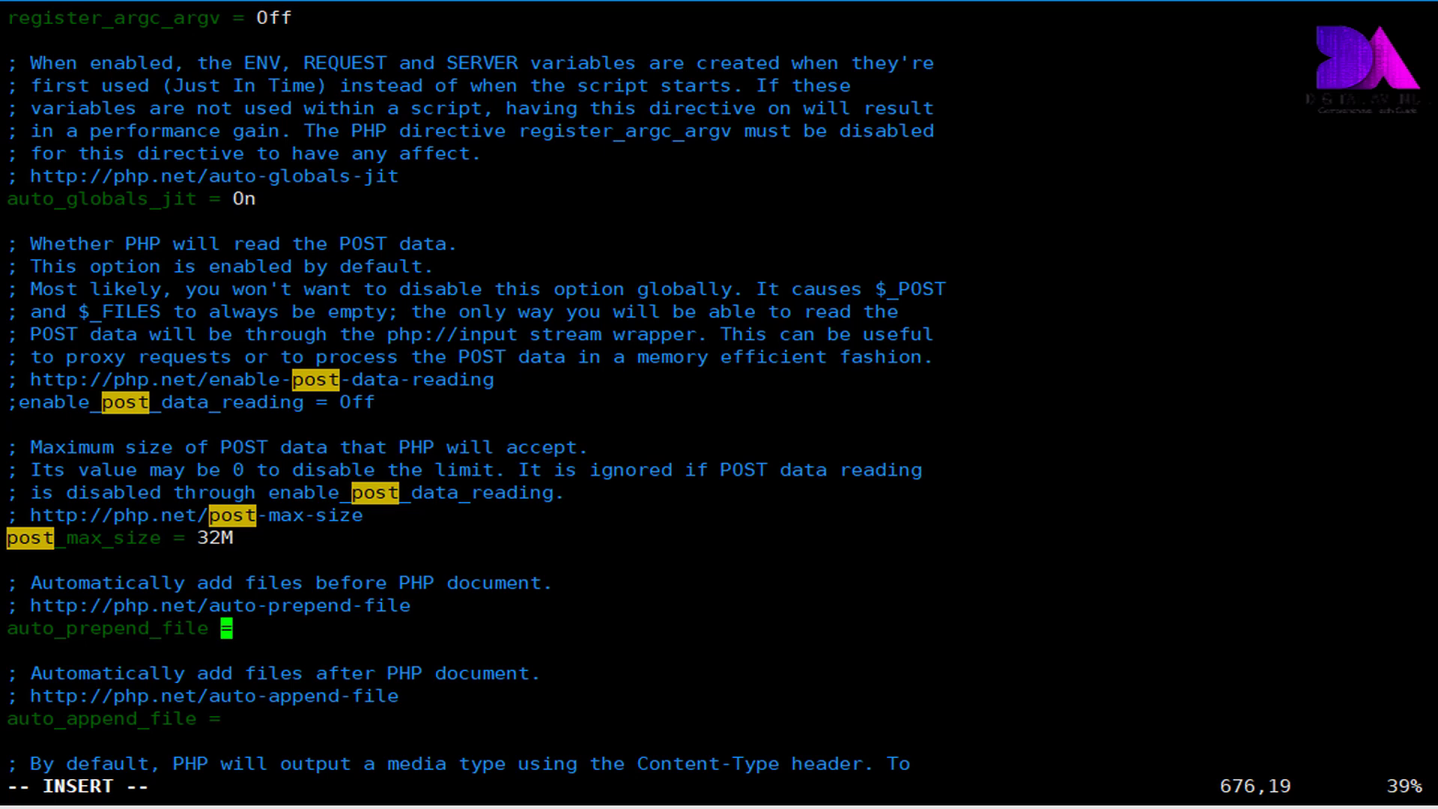
{"action": "type", "text": "/upload"}
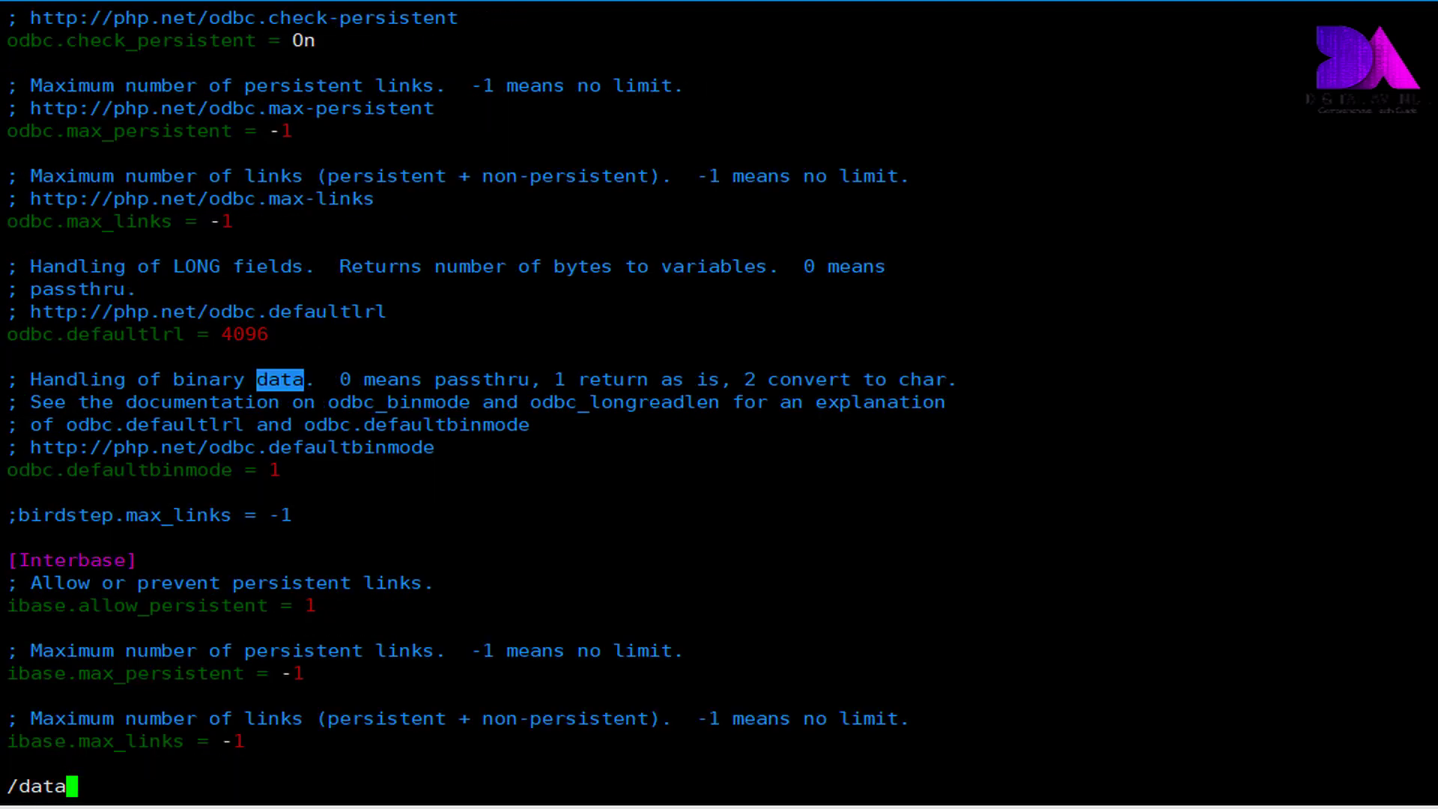
- Uncomment date.timezone in php.ini and set it to Asia/Colombo
{"action": "type", "text": "."}
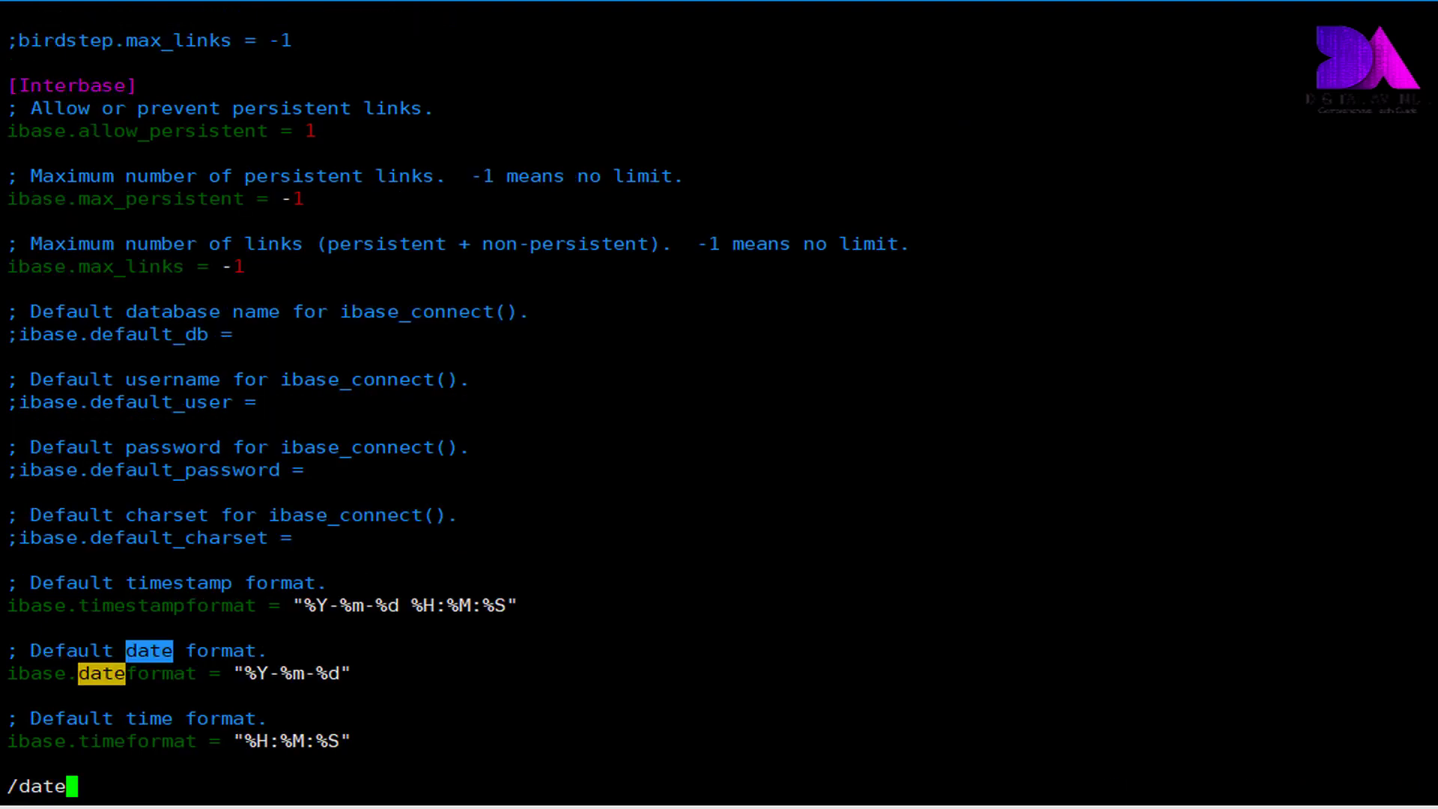
{"action": "key", "text": "Return"}
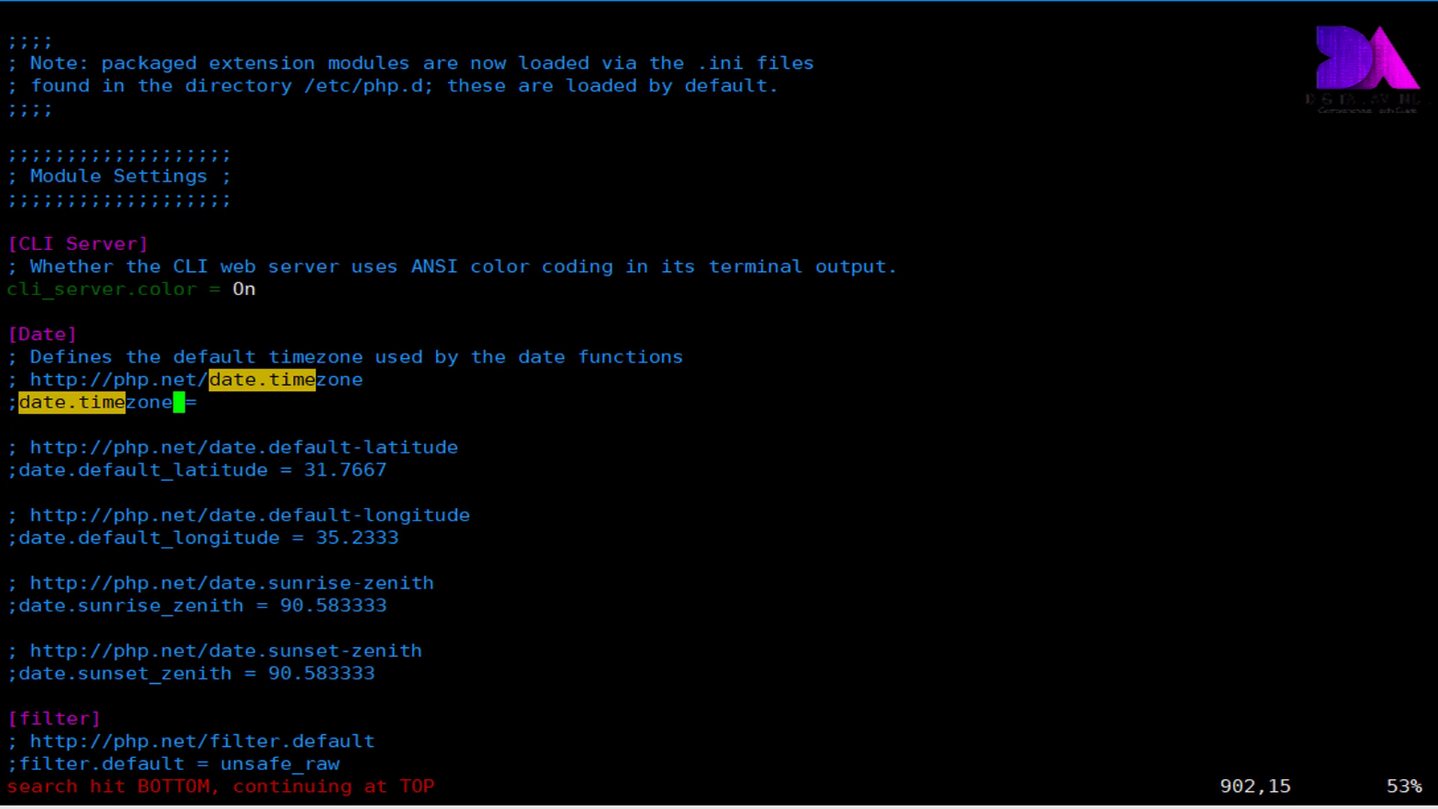
{"action": "key", "text": "x"}
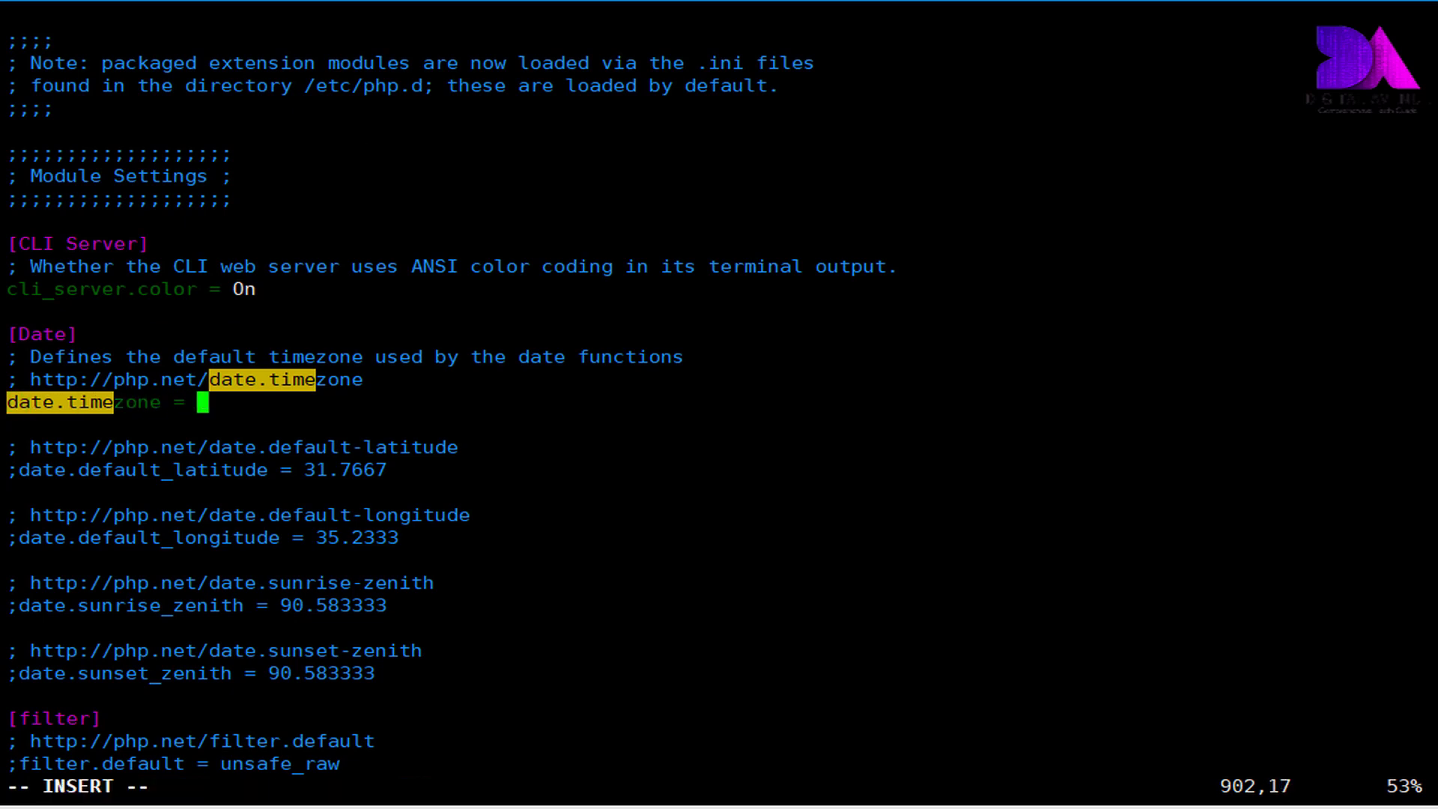
{"action": "type", "text": "Asi"}
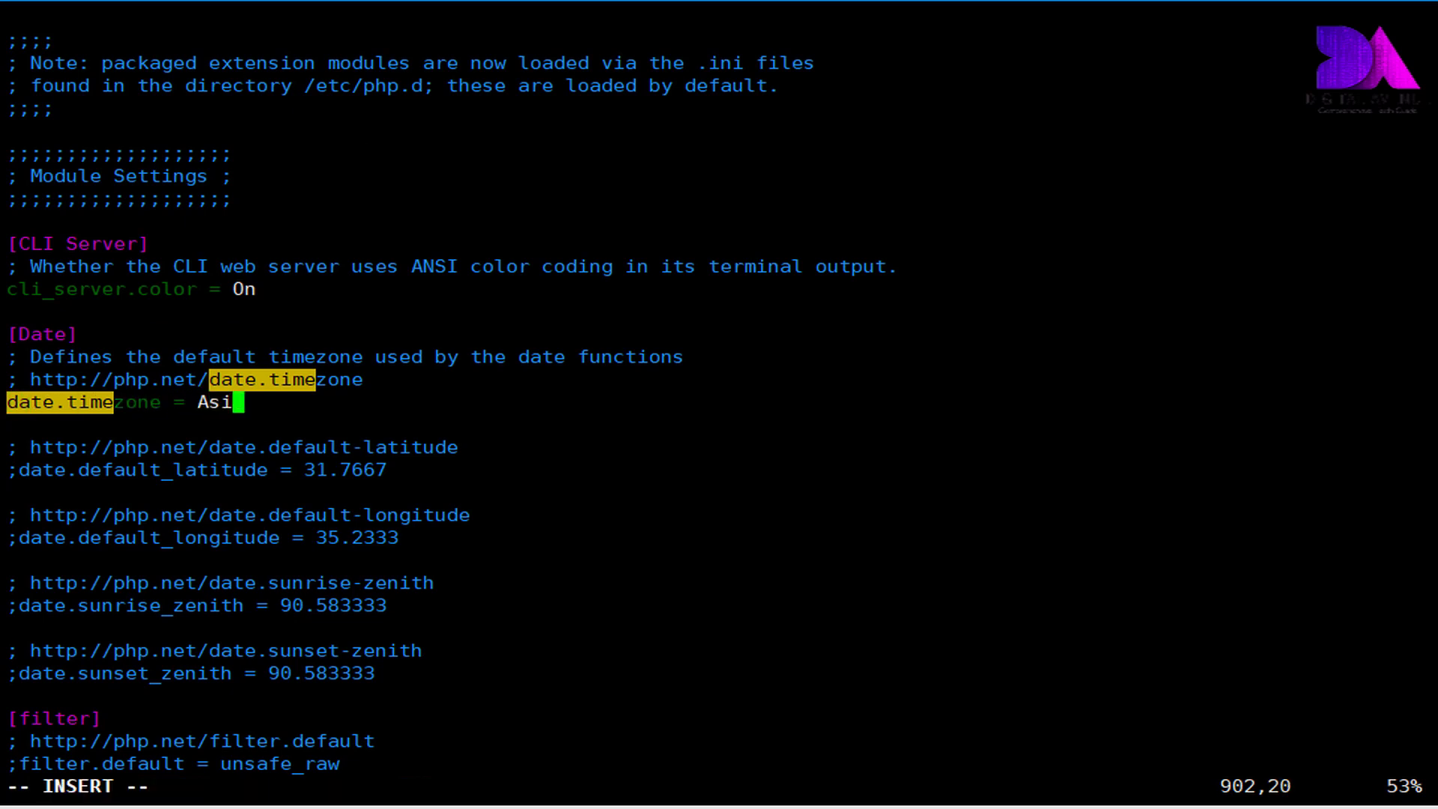
{"action": "type", "text": "a"}
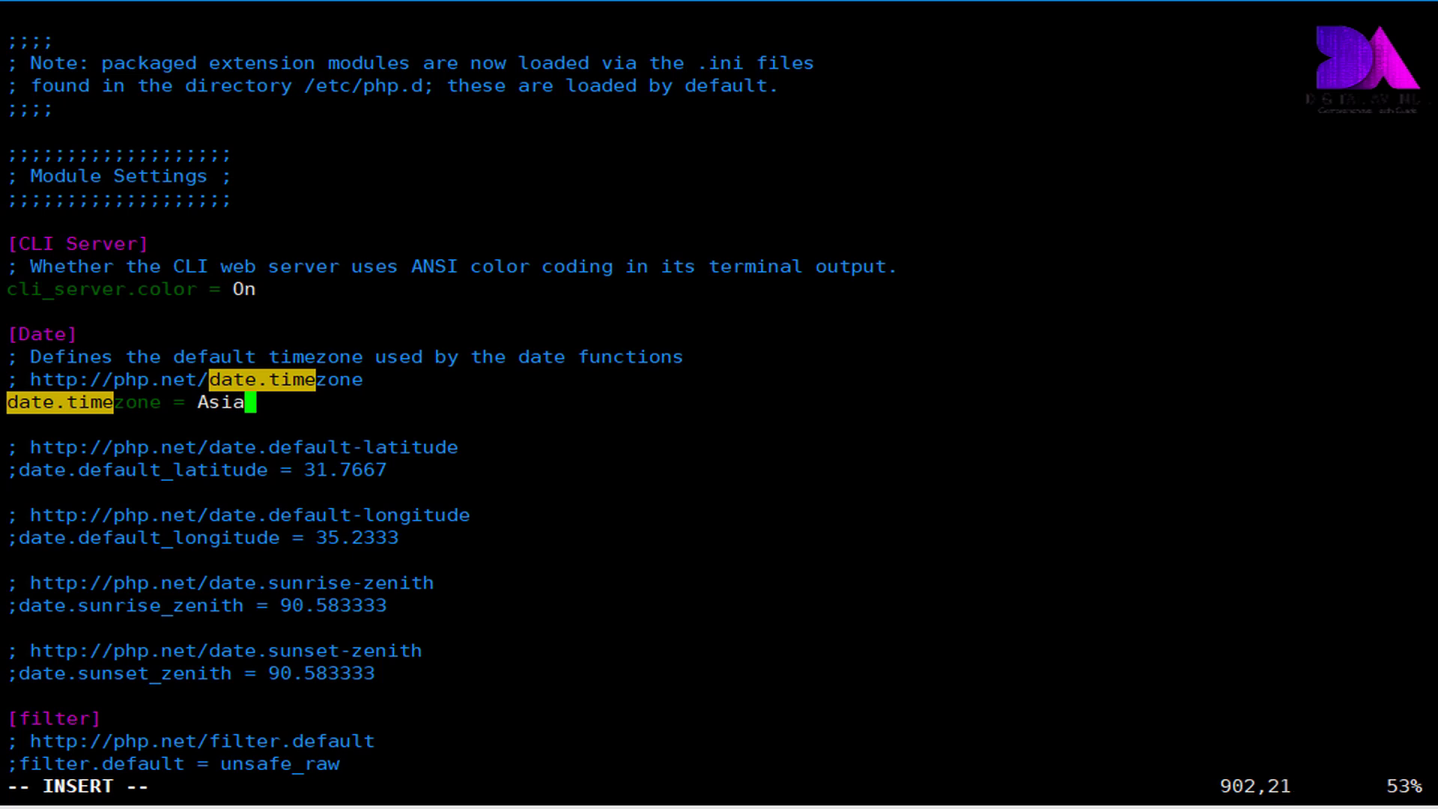
{"action": "type", "text": "/Colombo"}
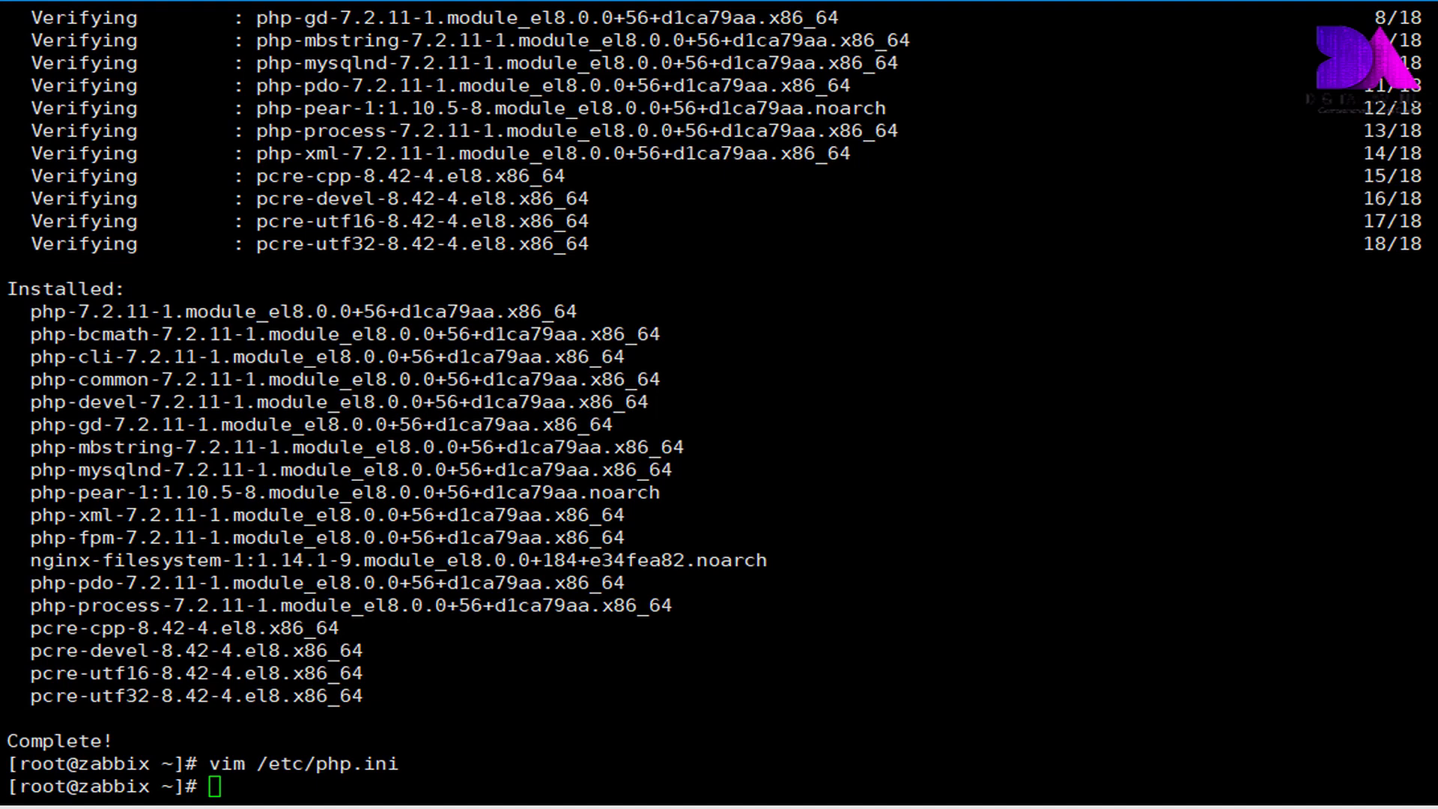
- Create /var/www/html/info.php outputting phpinfo() and restart httpd
{"action": "type", "text": "echo \"<?php phpinfo(); ?>\" | sudo tee /var/www/html/info.php"}
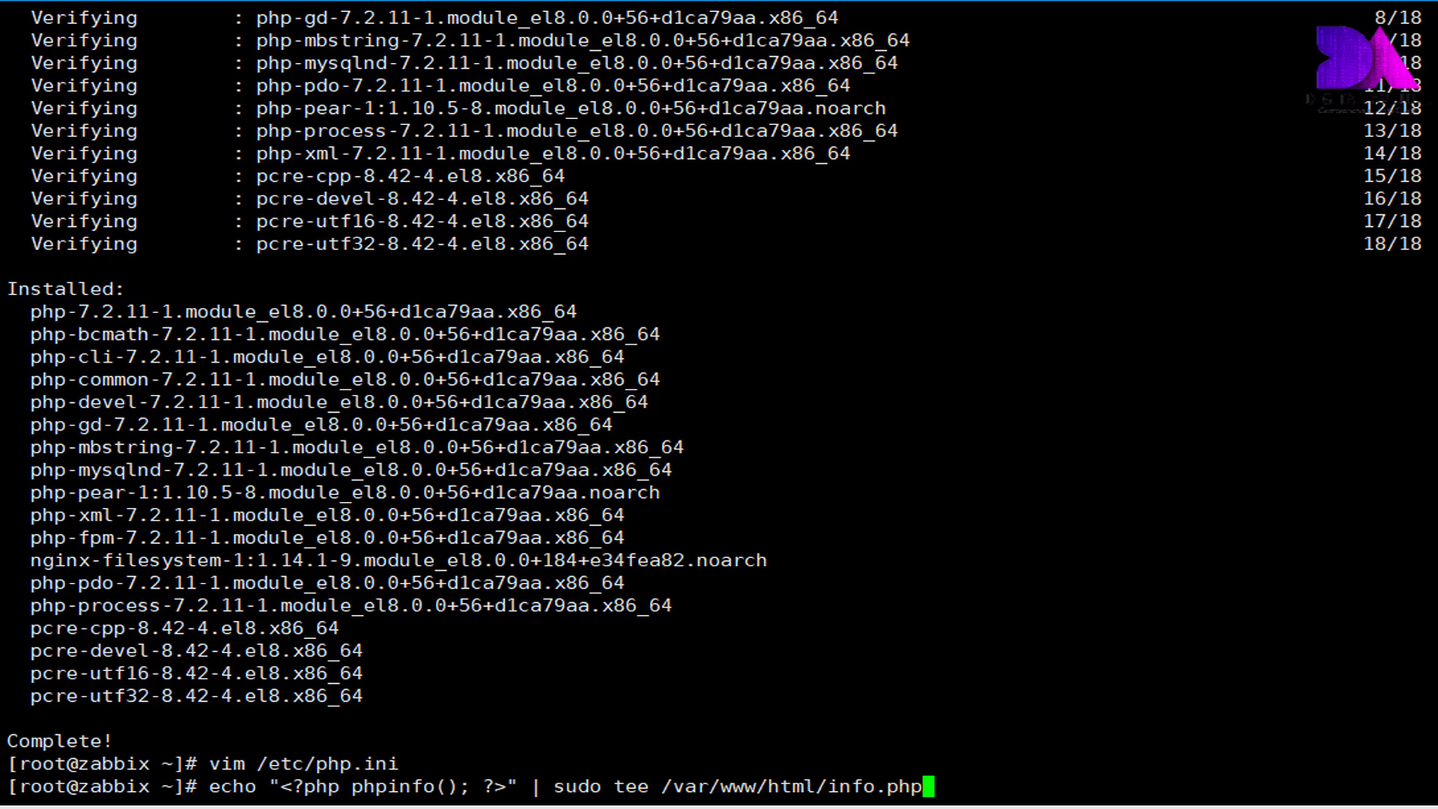
{"action": "key", "text": "Return"}
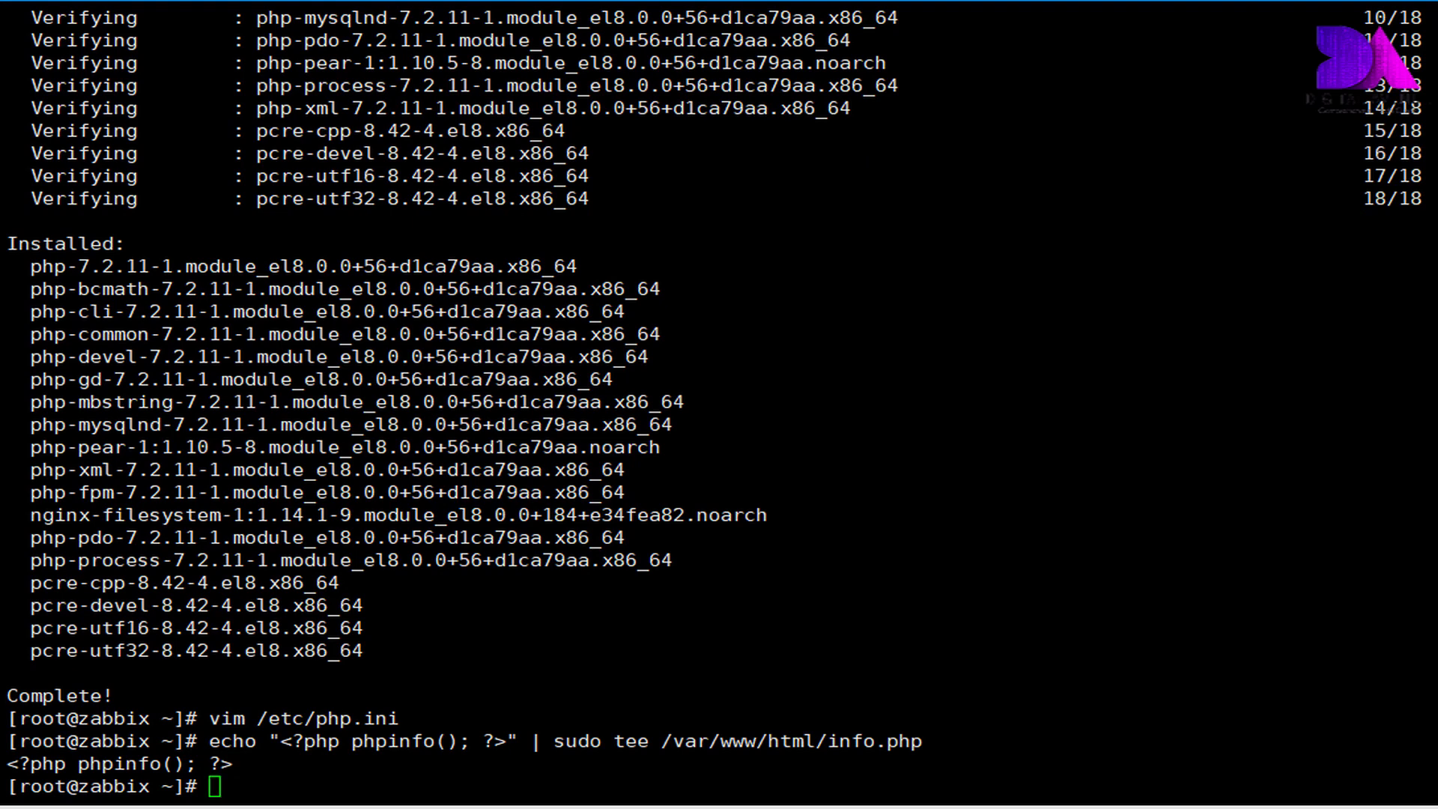
{"action": "type", "text": "systemctl restart httpd.service"}
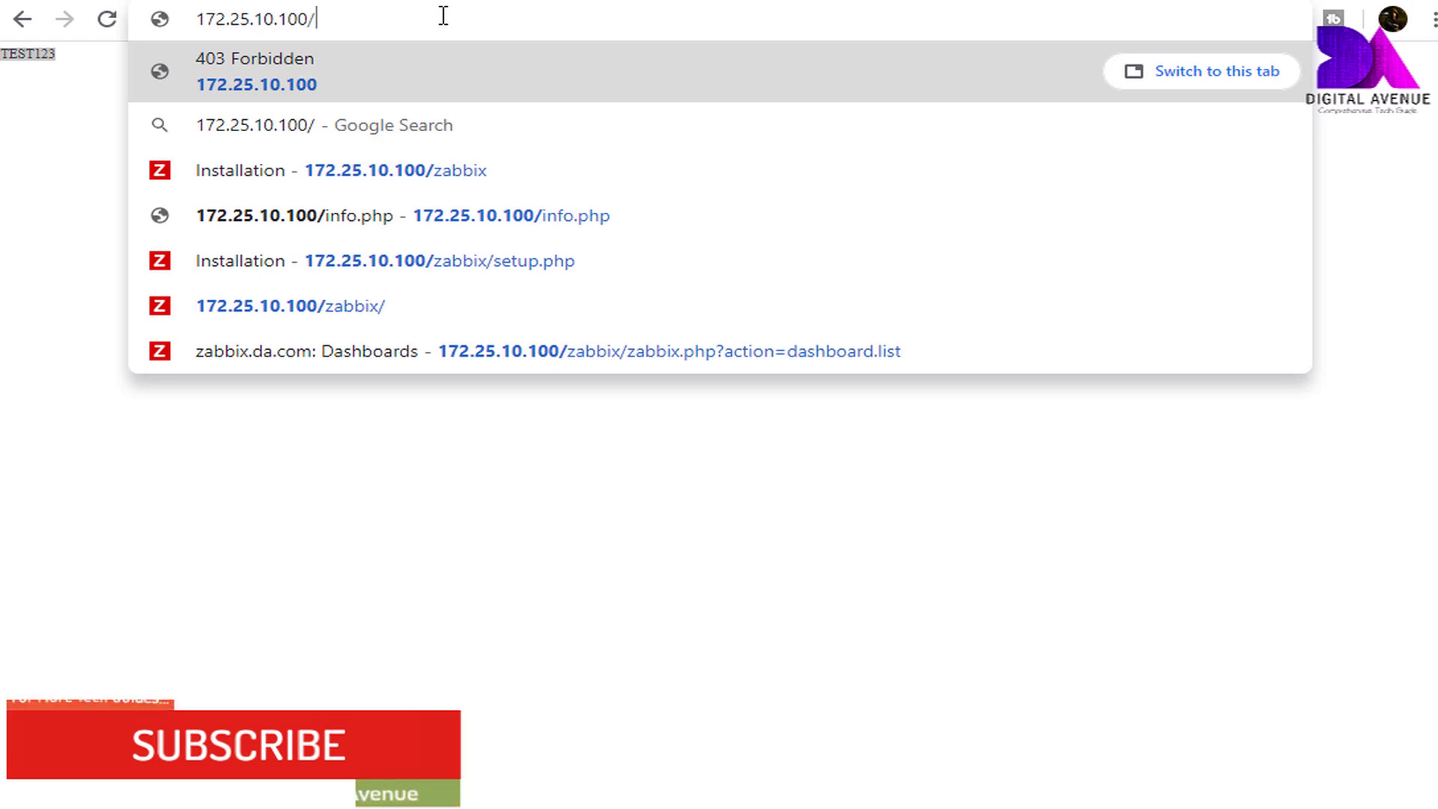
- Load 172.25.10.100/info.php in Chrome to verify PHP 7.2.11 is running
{"action": "left_click", "coordinate": [385, 215]}
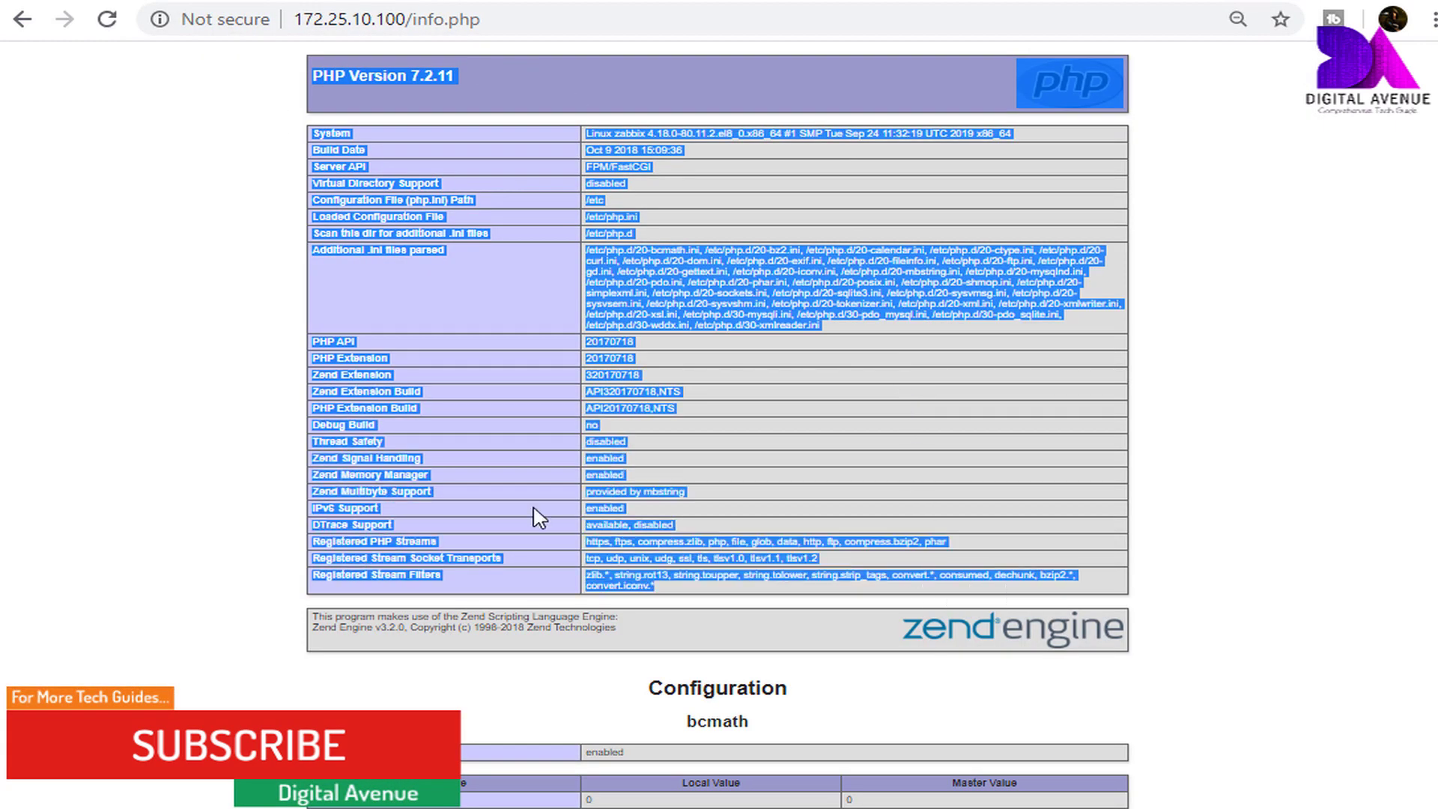
{"action": "mouse_move", "coordinate": [523, 223]}
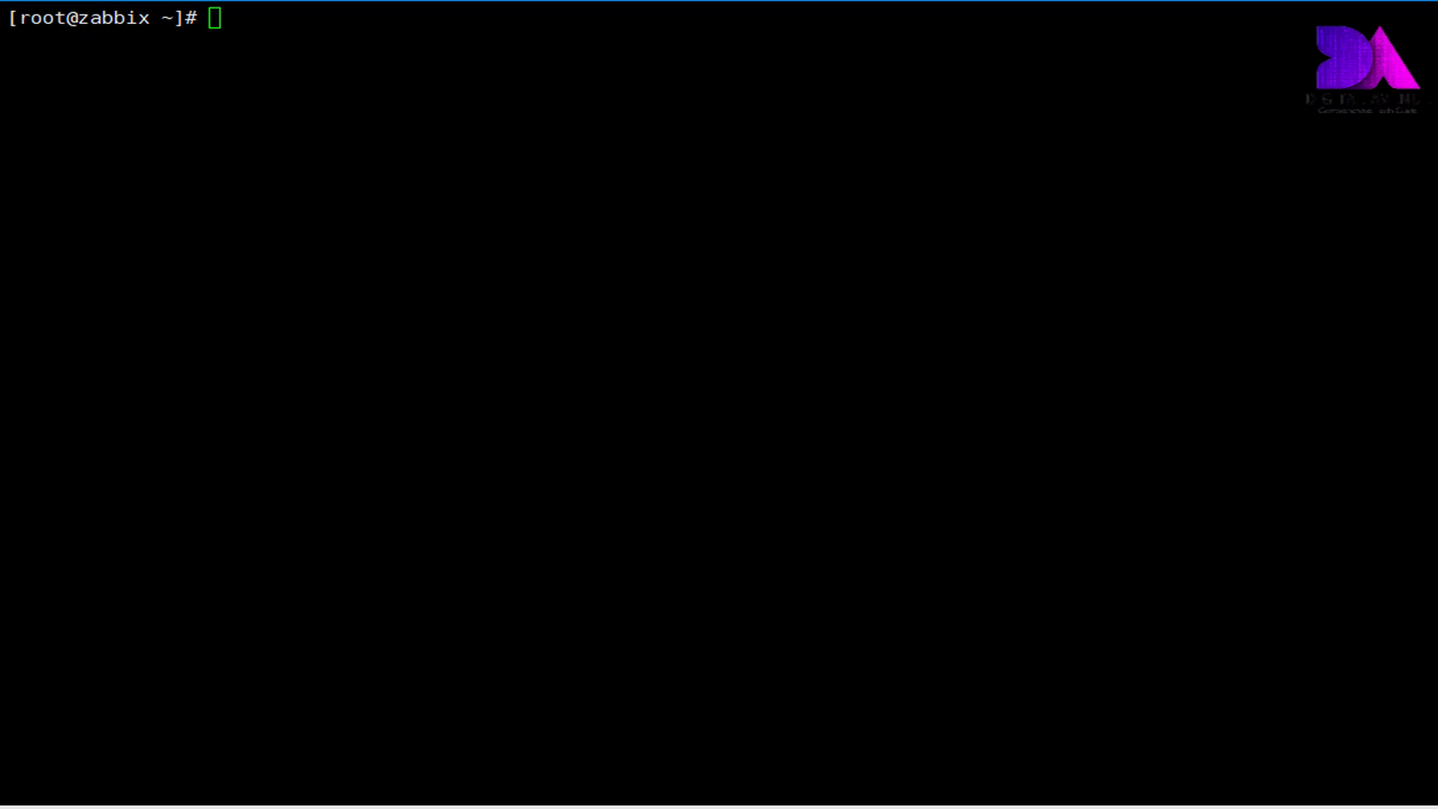
- Install mariadb and mariadb-server with their dependencies via yum
{"action": "type", "text": "yum install mariadb mariadb-server"}
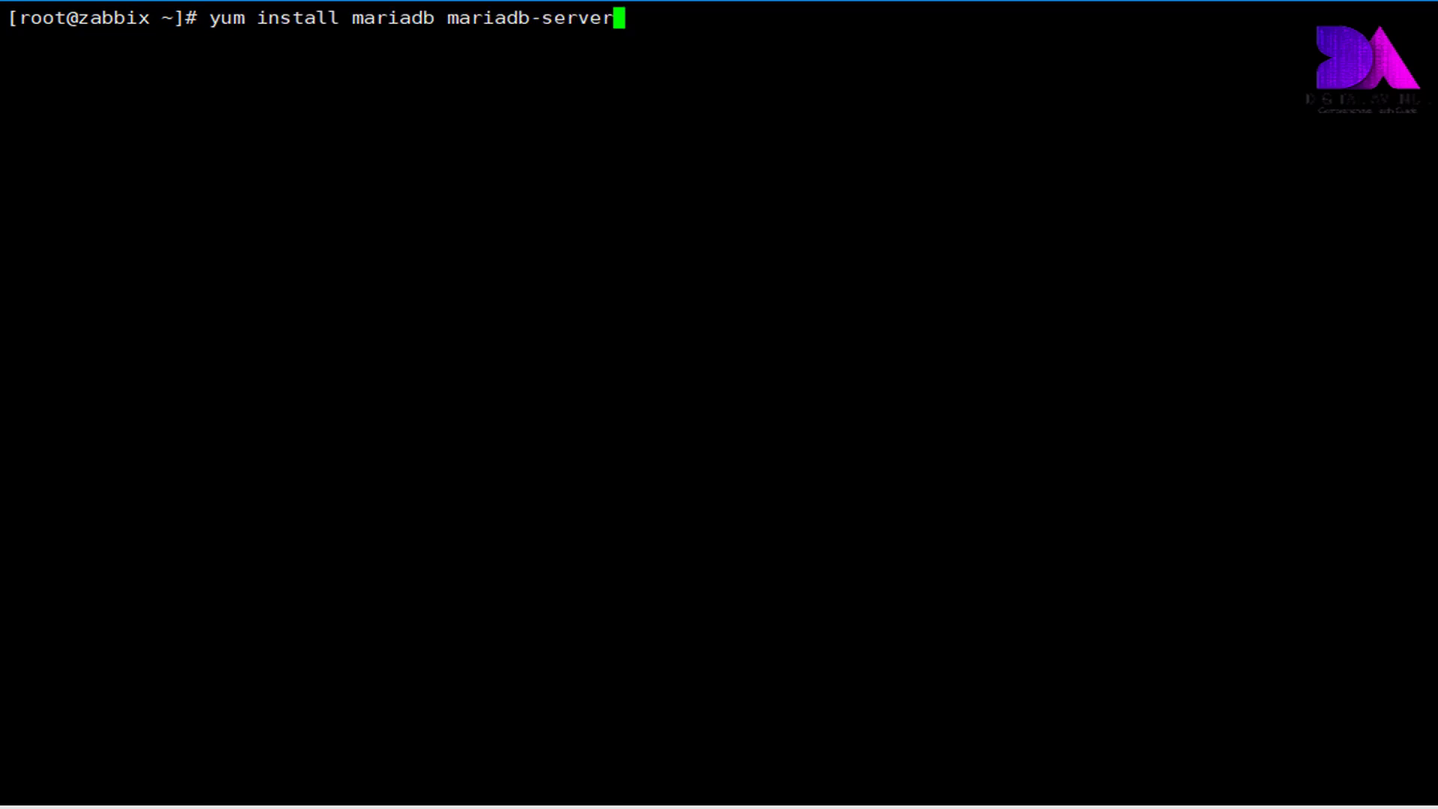
{"action": "key", "text": "Return"}
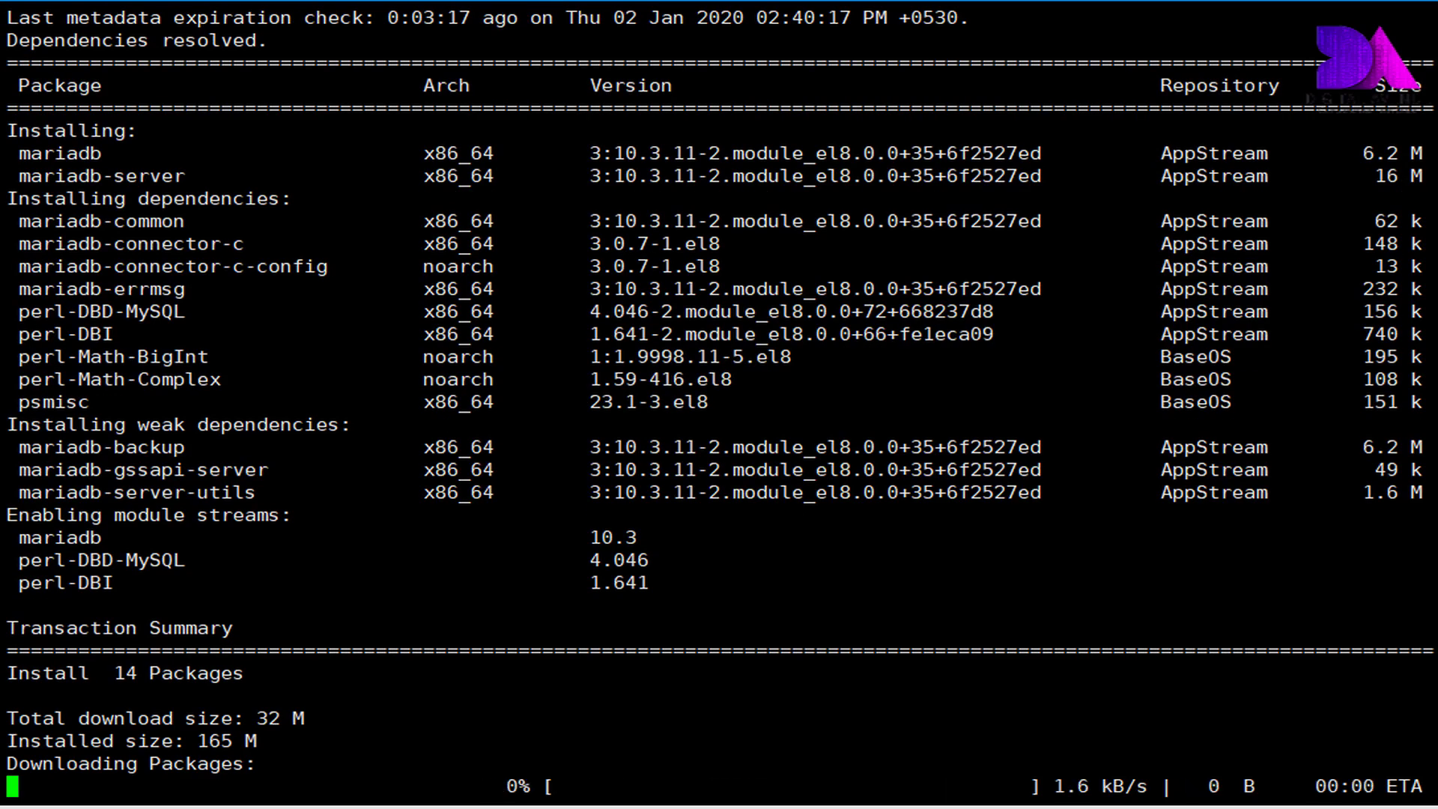
{"action": "scroll", "scroll_direction": "down", "scroll_amount": 3}
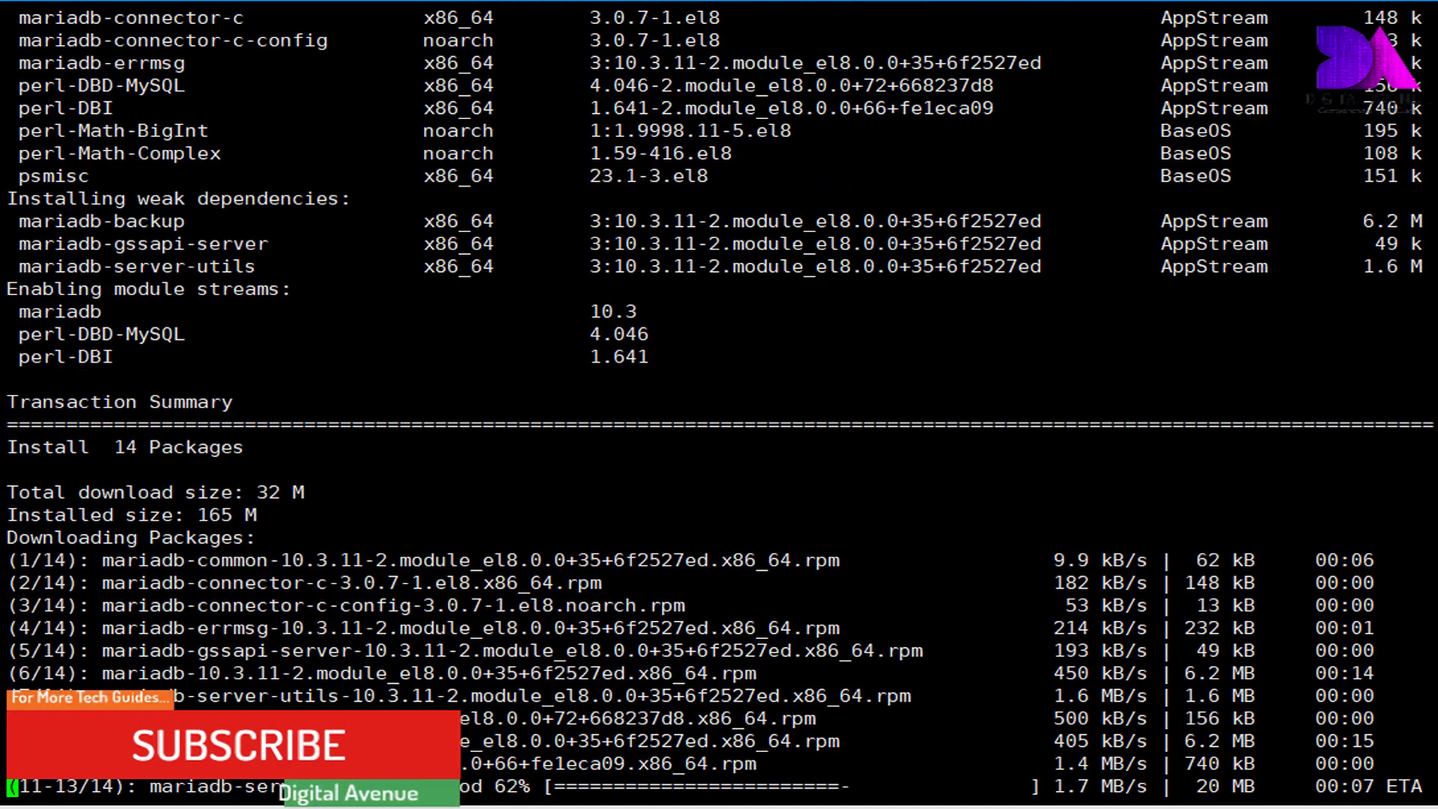
{"action": "scroll", "scroll_direction": "down", "scroll_amount": 3}
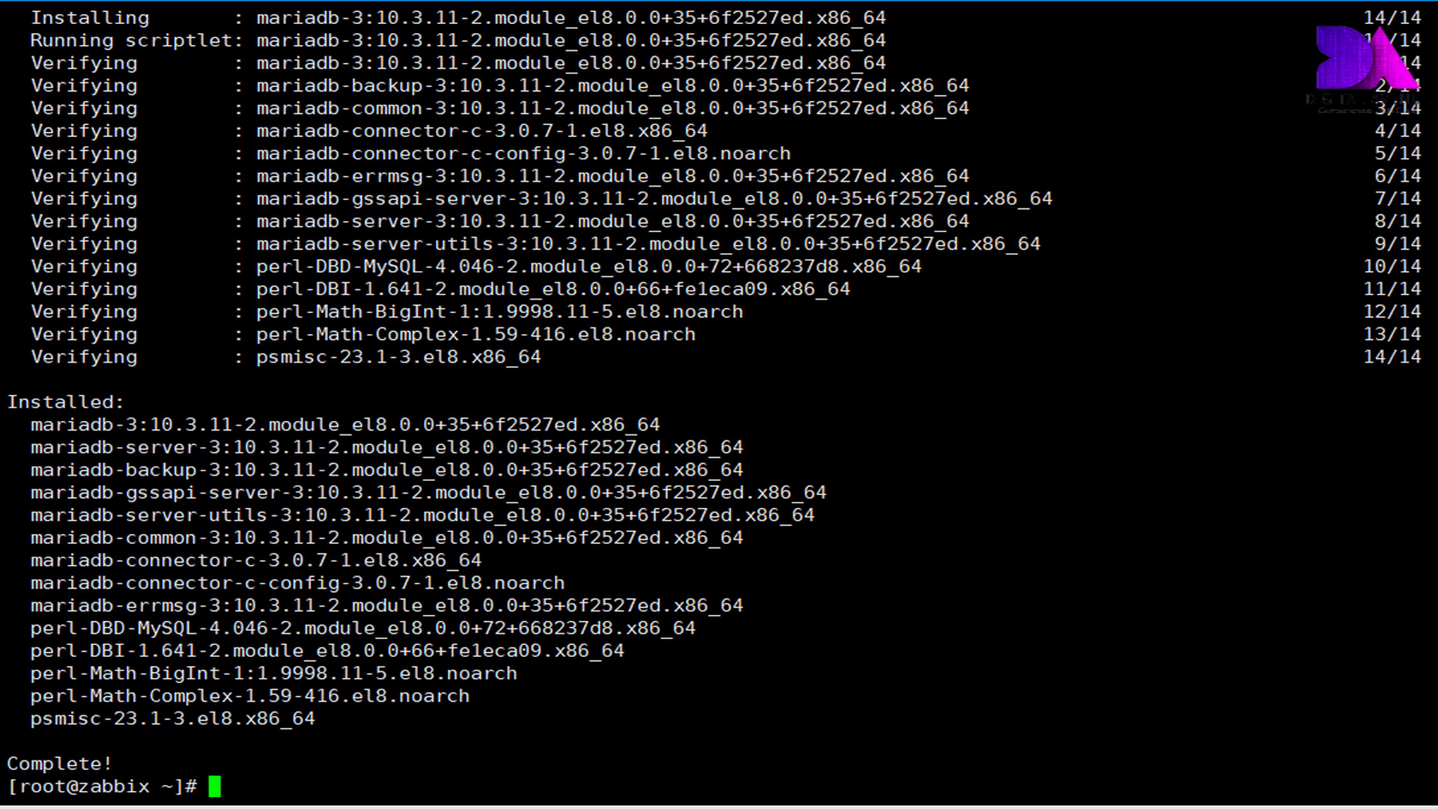
- Permanently allow the mysql service in firewall-cmd and reload the firewall
{"action": "type", "text": "firew"}
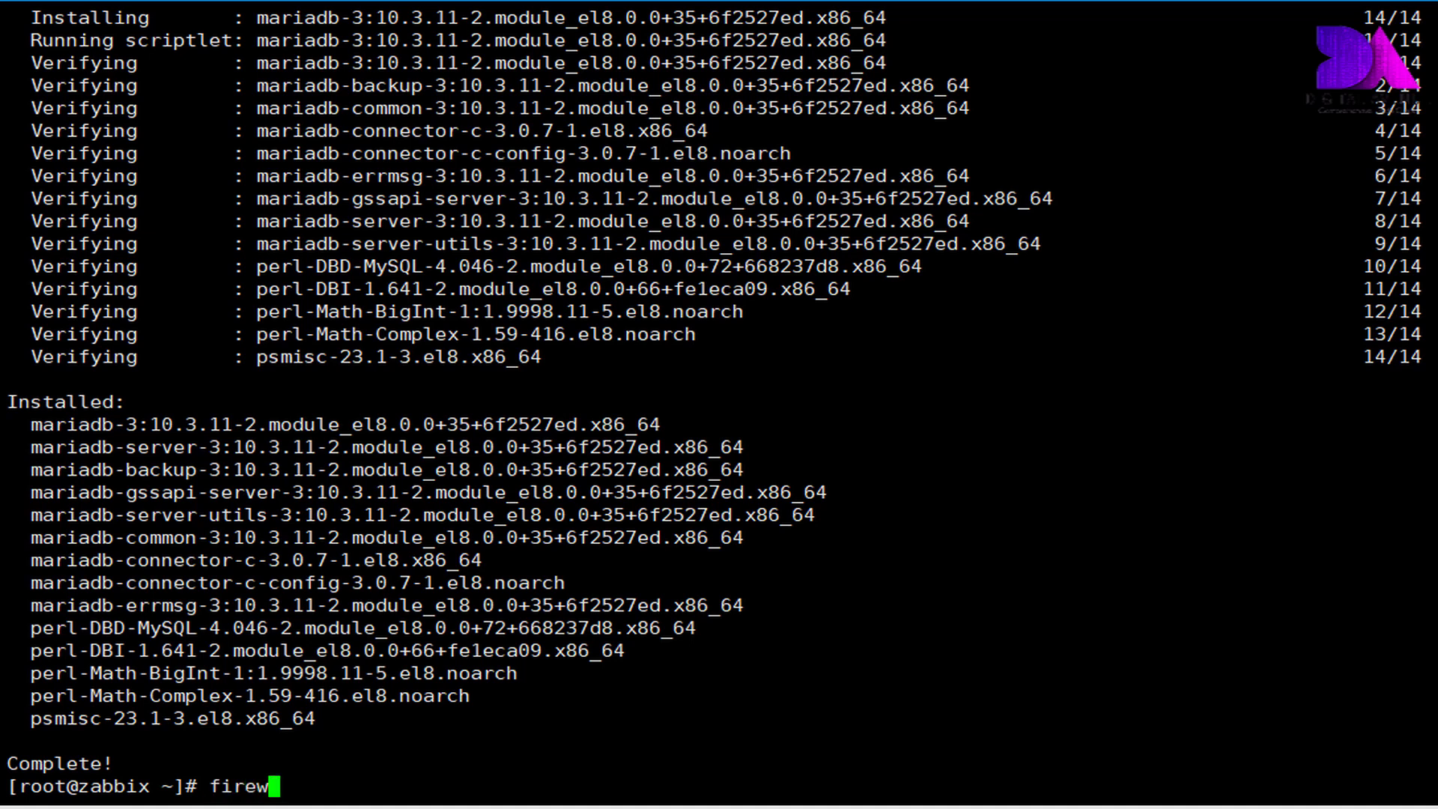
{"action": "type", "text": "all-cmd --"}
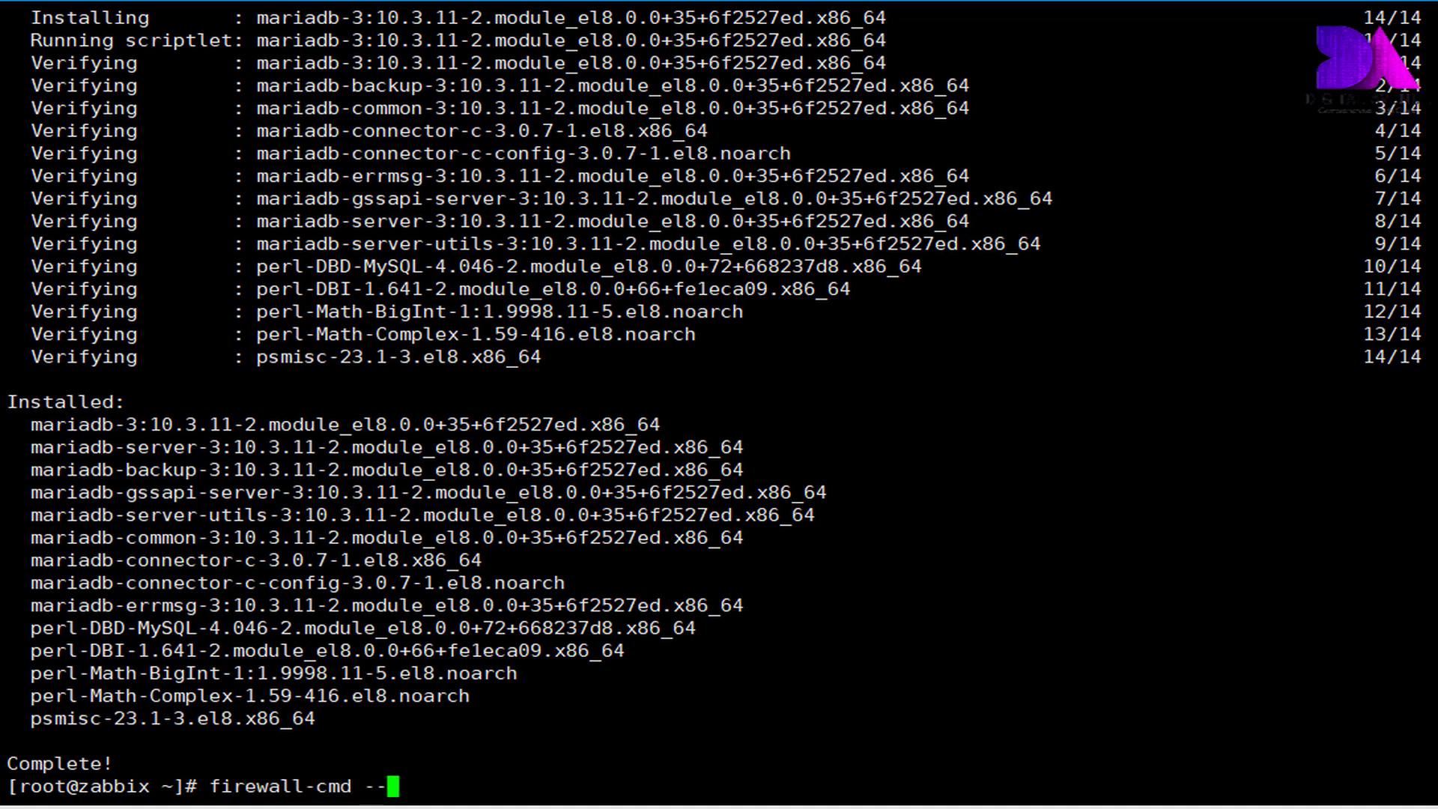
{"action": "type", "text": "permanent -"}
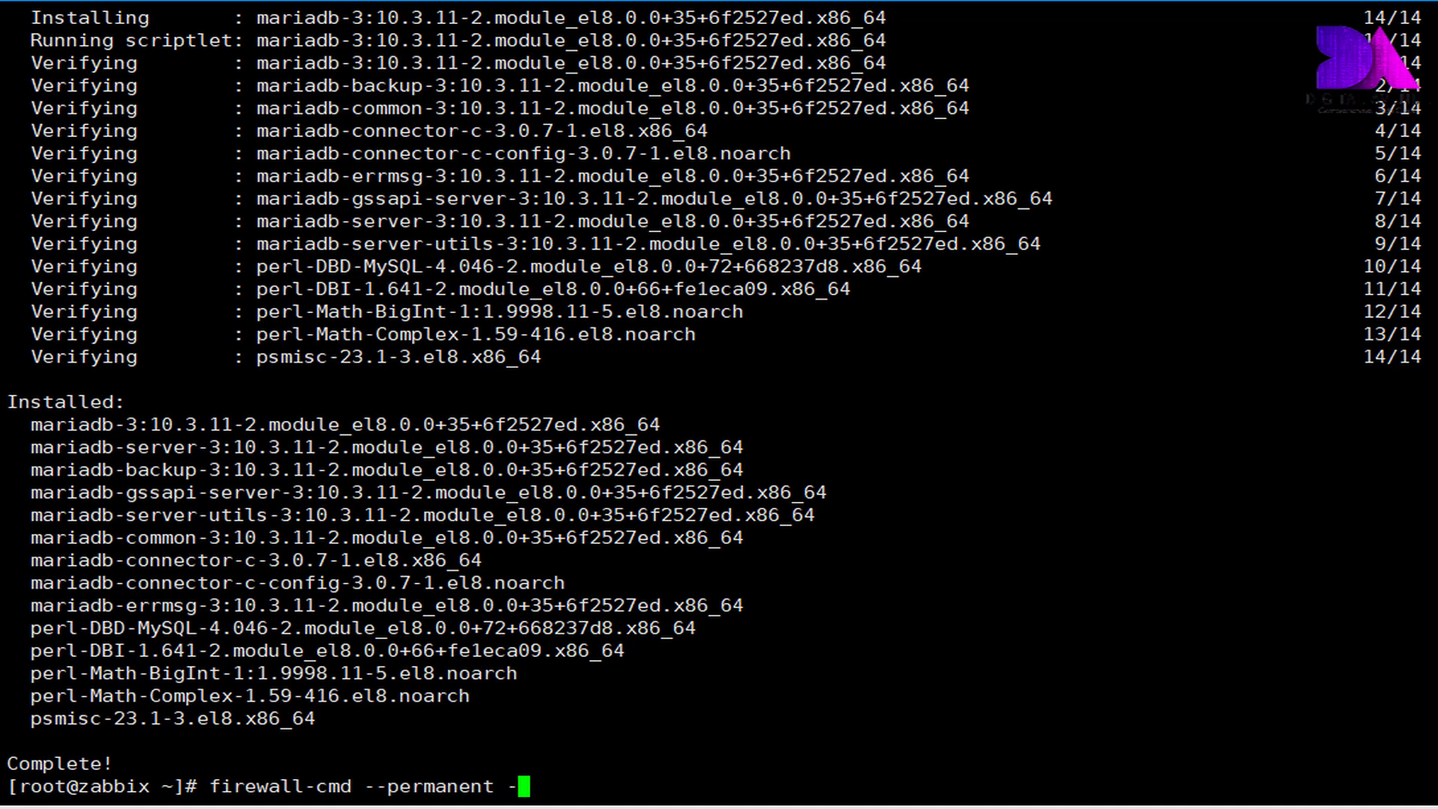
{"action": "type", "text": "-add-service="}
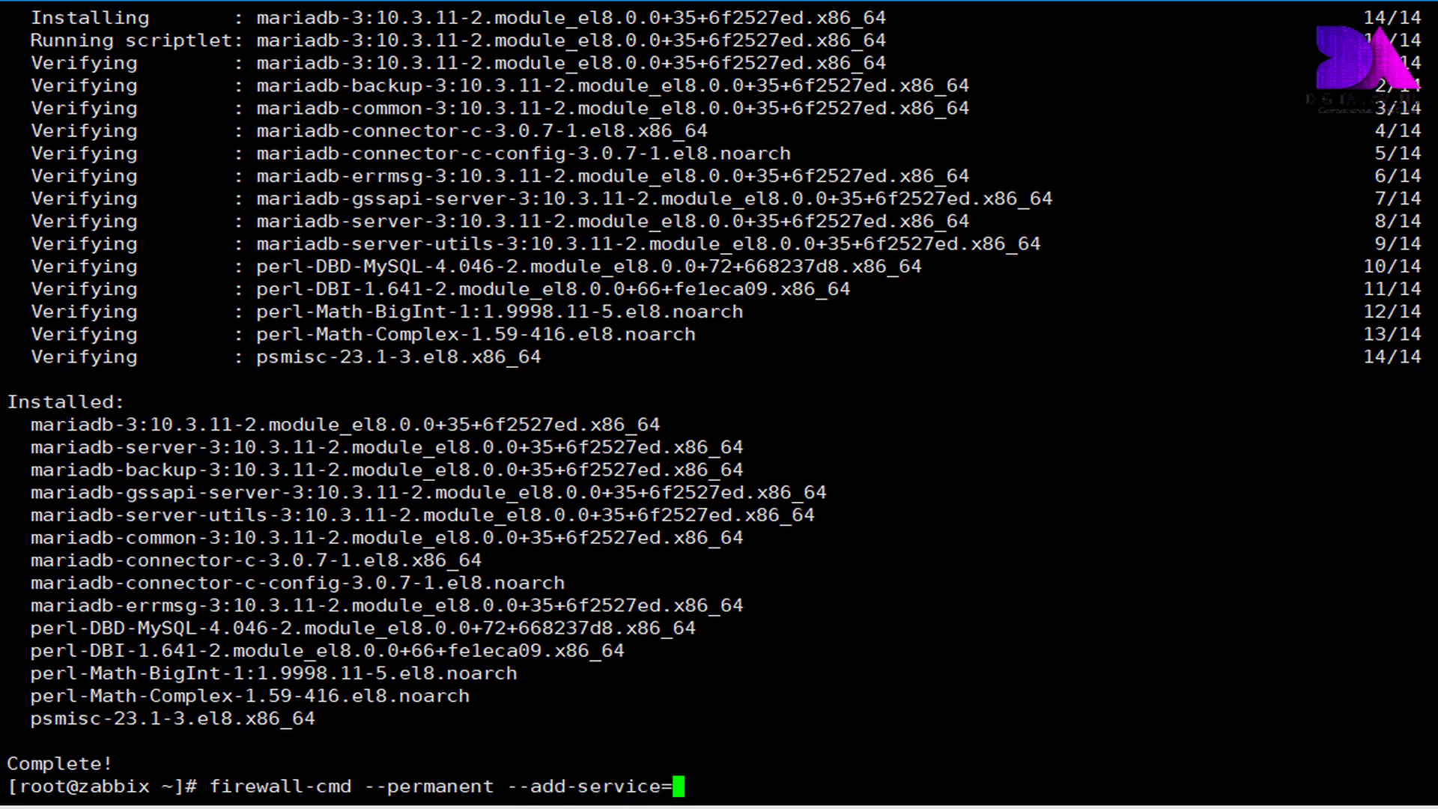
{"action": "type", "text": "my"}
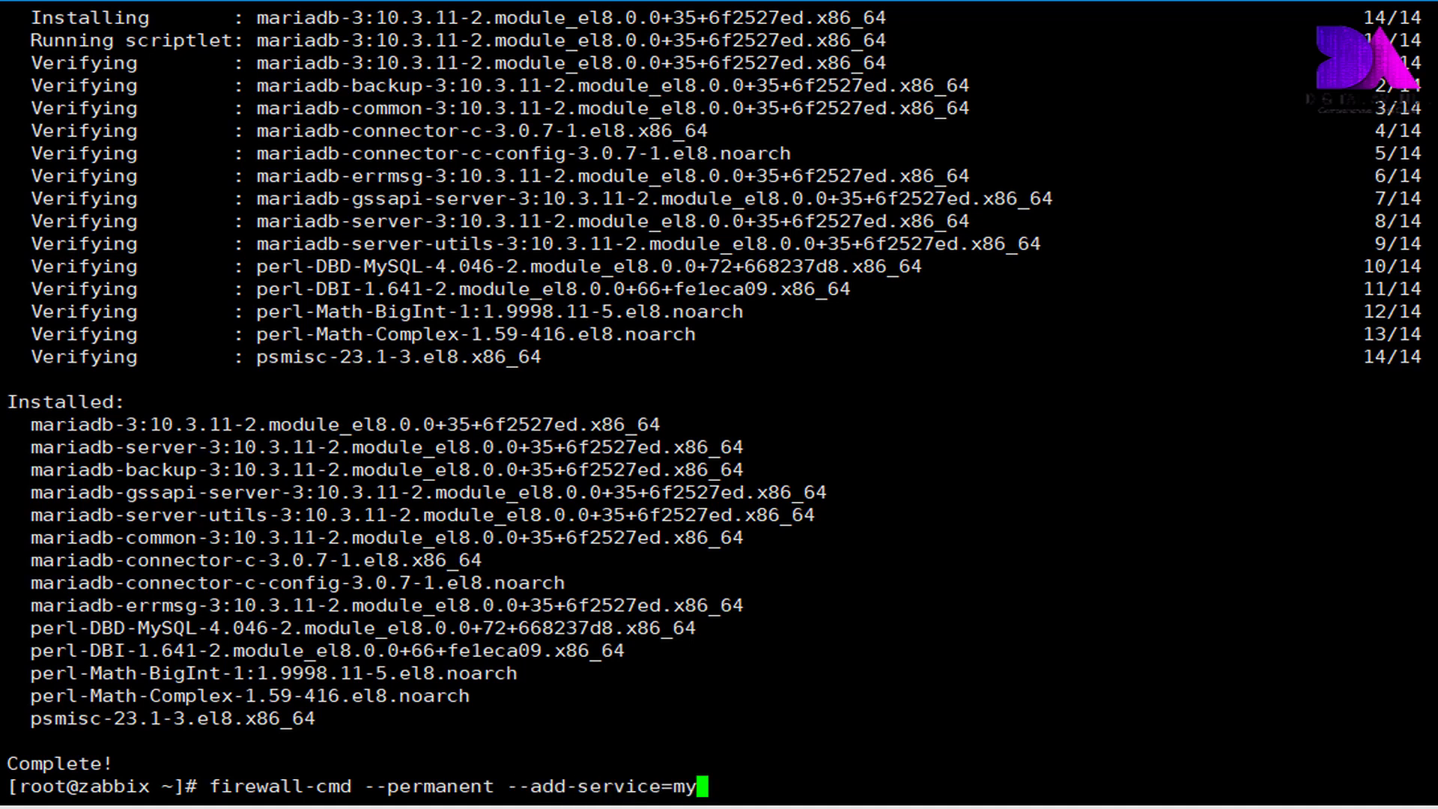
{"action": "key", "text": "Return"}
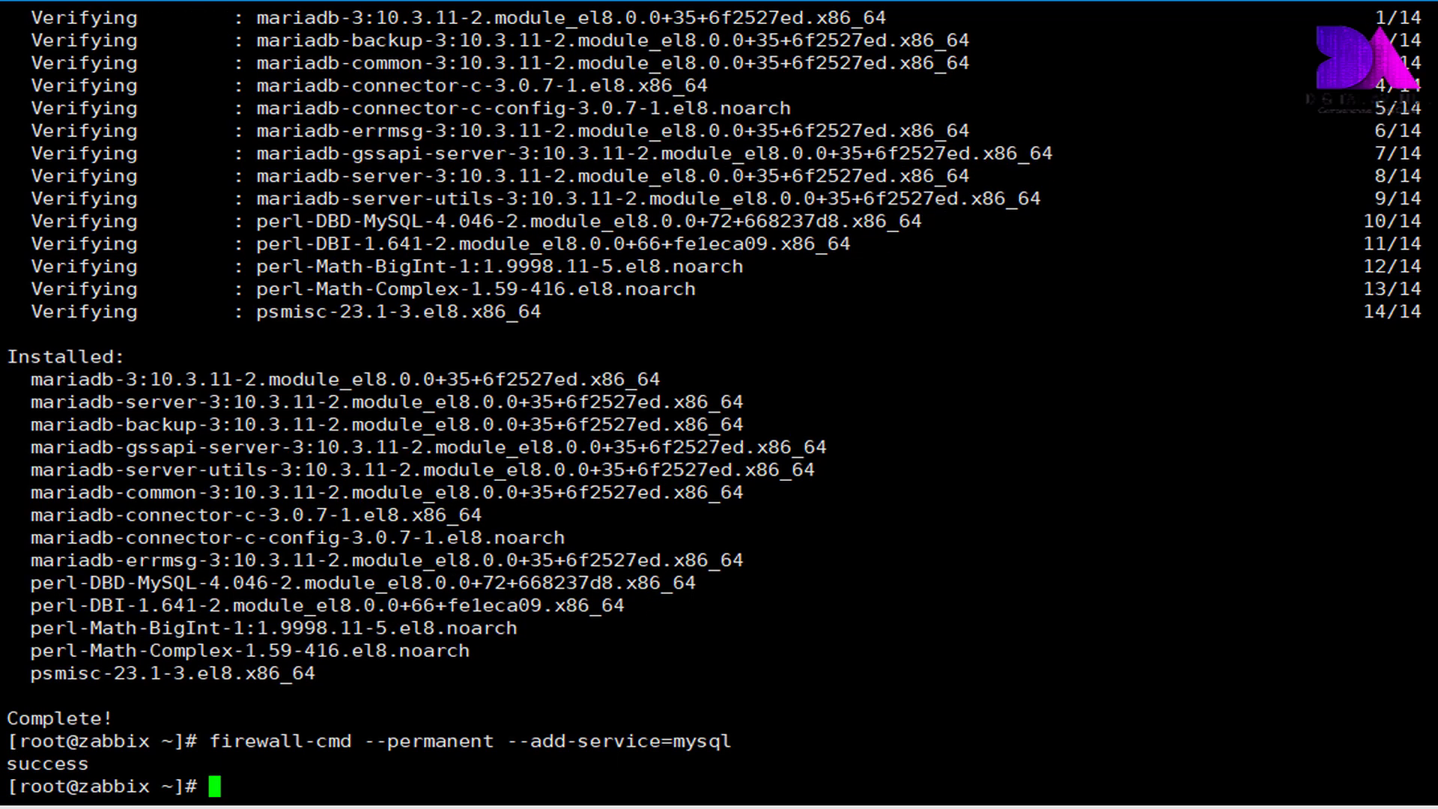
{"action": "type", "text": "firewall-cmd --reload"}
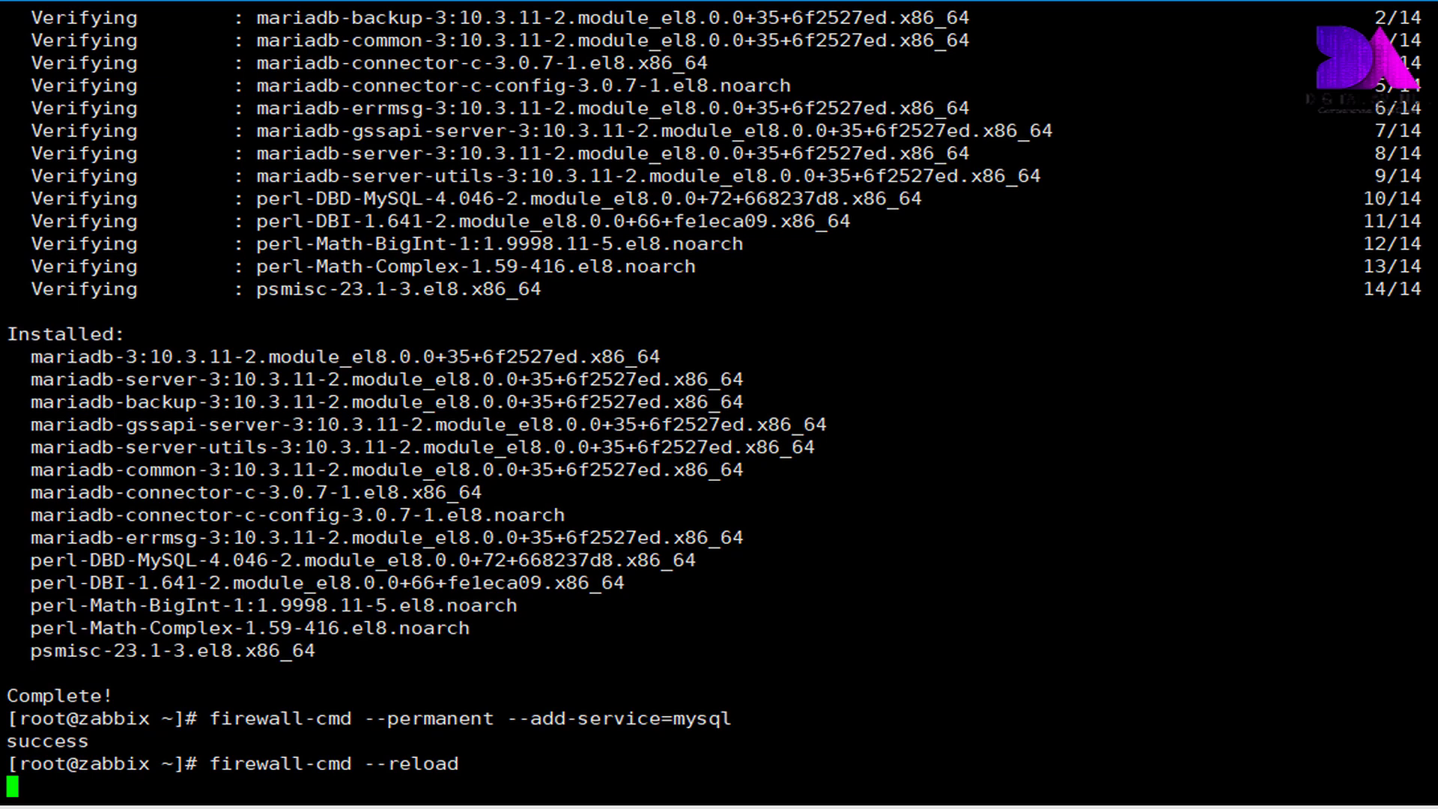
{"action": "type", "text": "sys"}
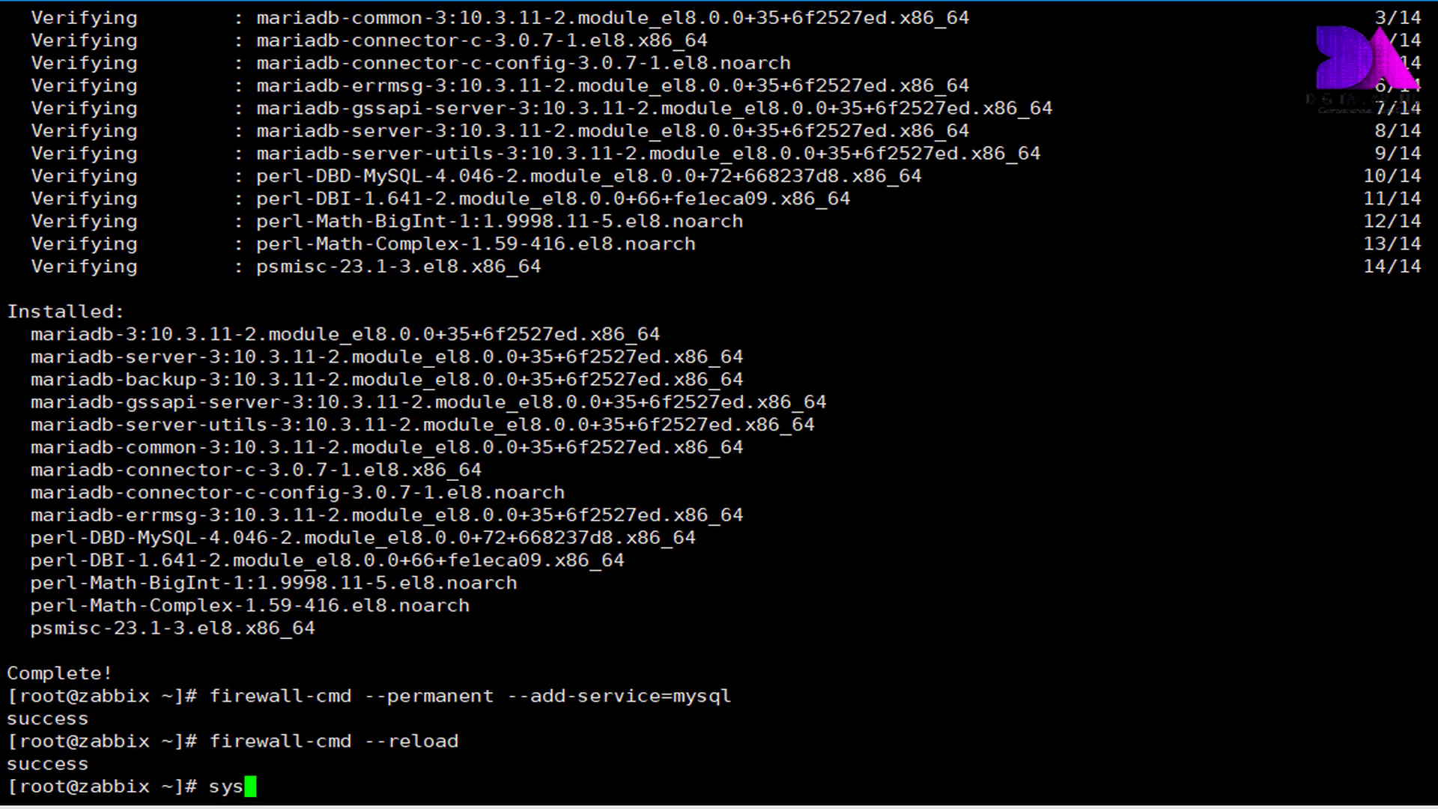
{"action": "type", "text": "temctl"}
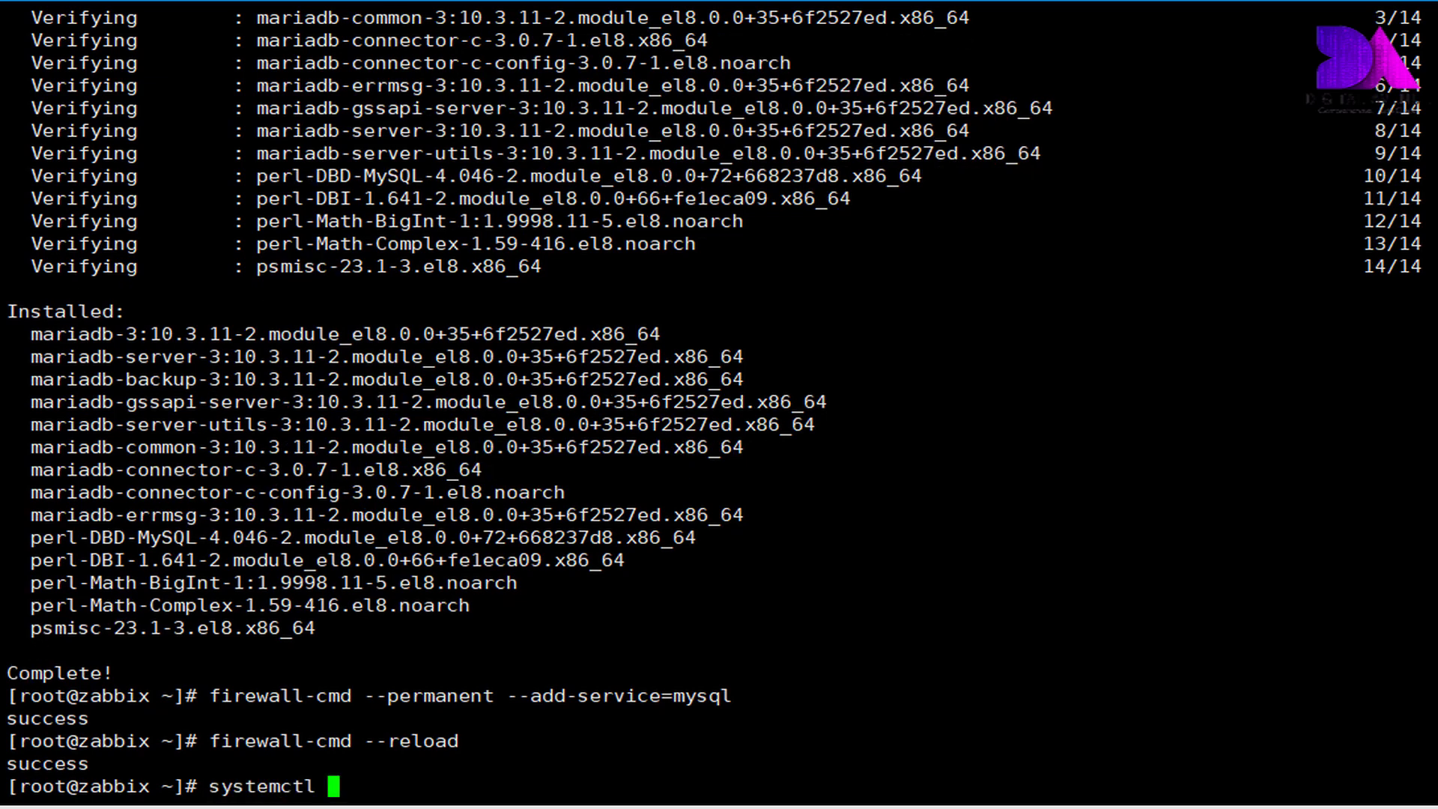
- Start and enable mariadb.service, then confirm its status is active (running)
{"action": "type", "text": "start"}
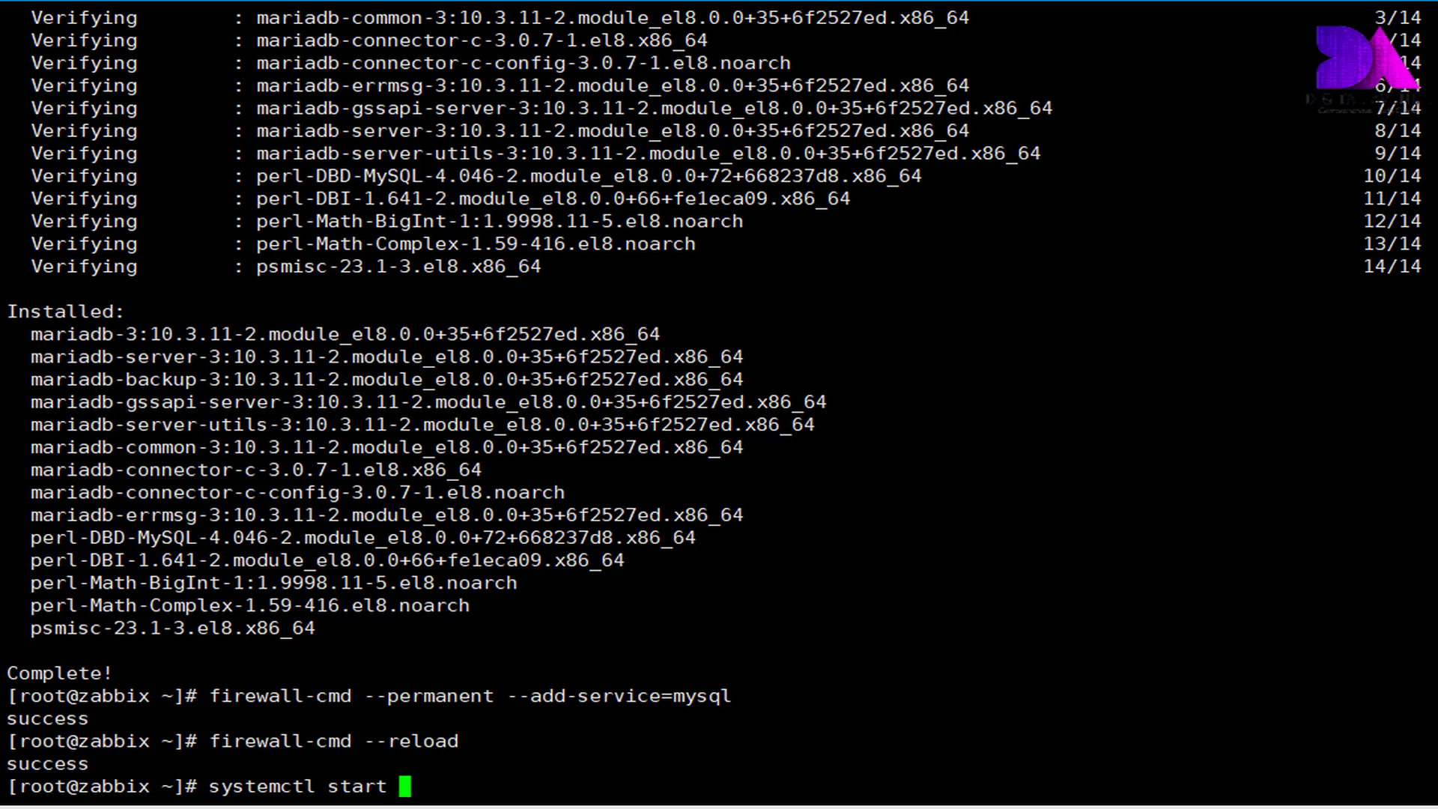
{"action": "type", "text": "mariadb.service"}
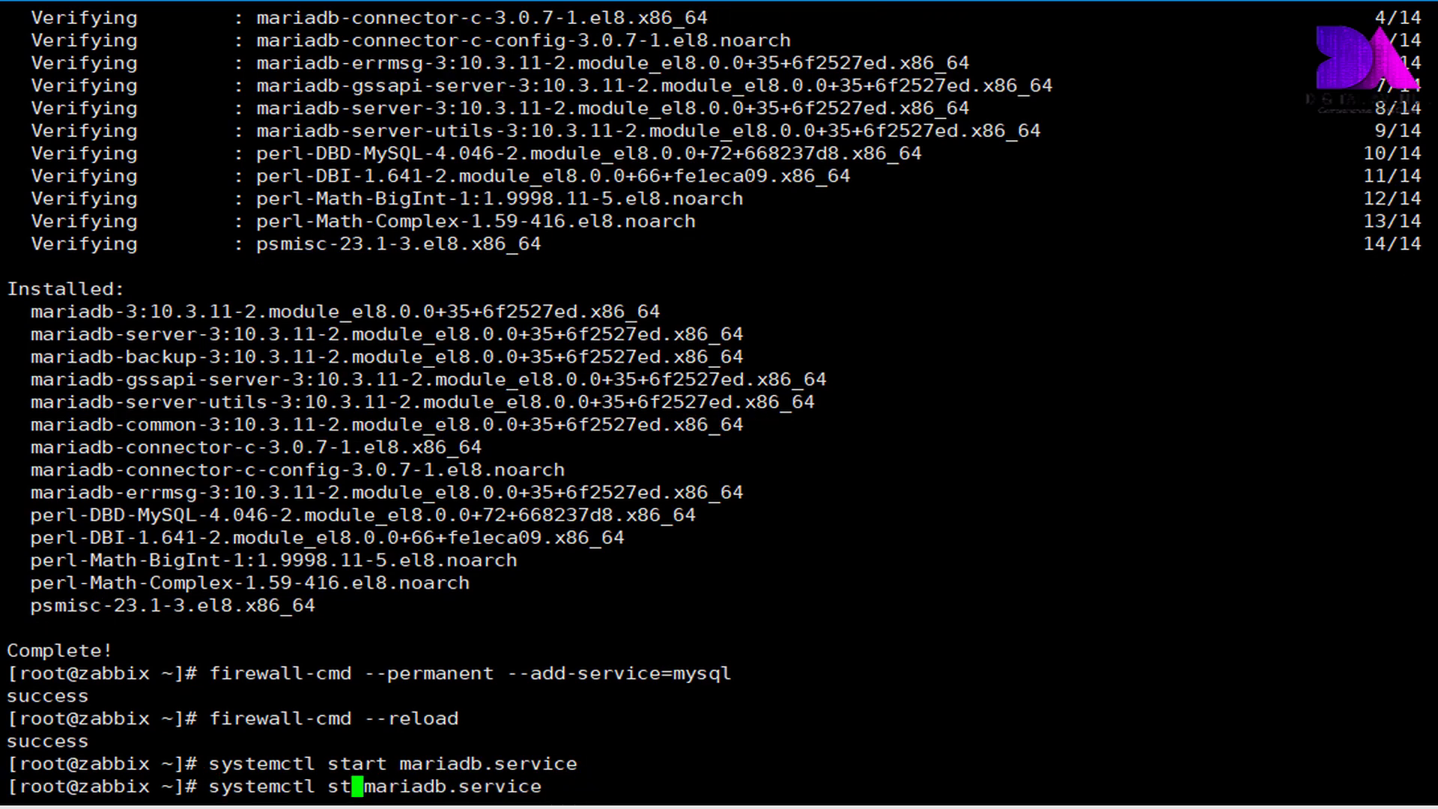
{"action": "key", "text": "Return"}
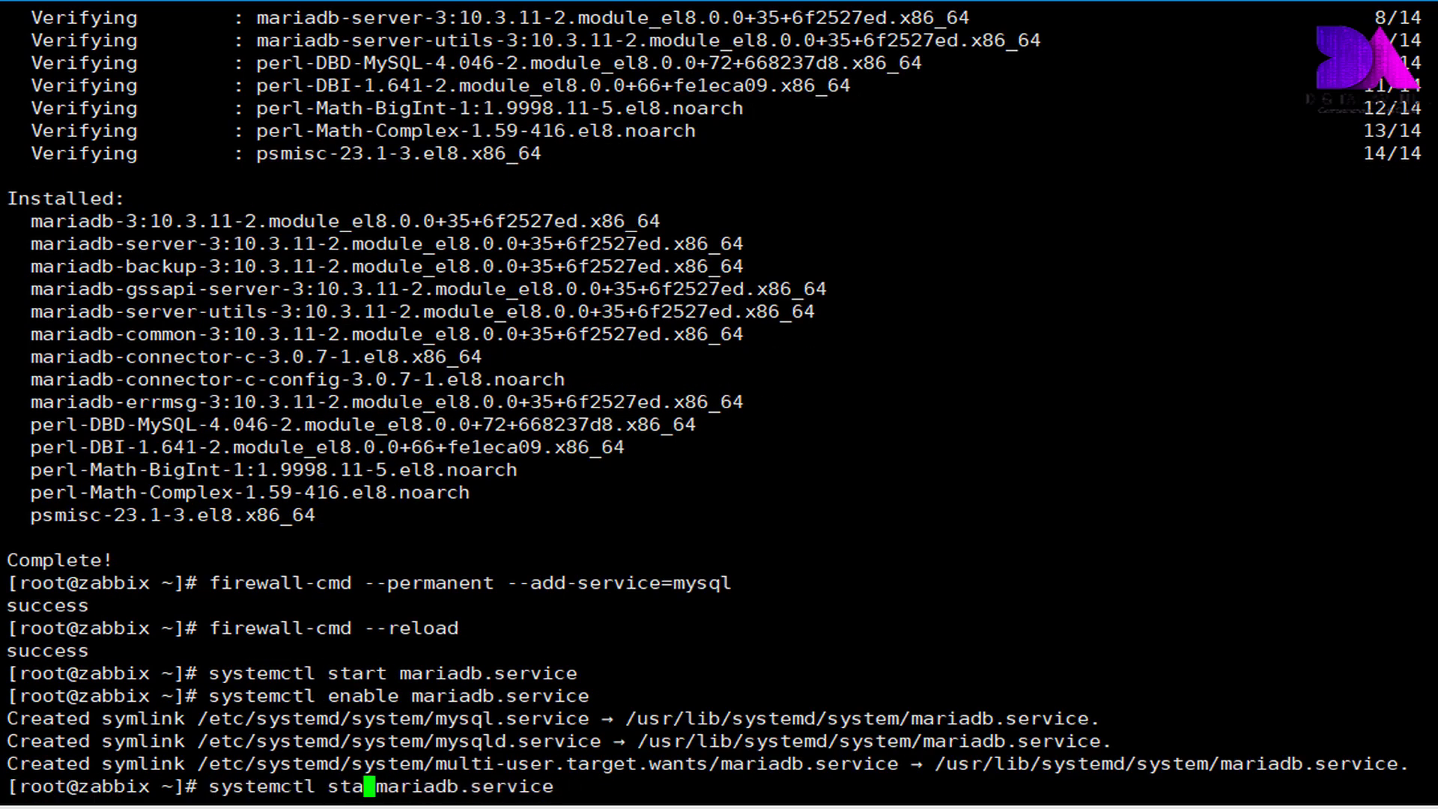
{"action": "key", "text": "Return"}
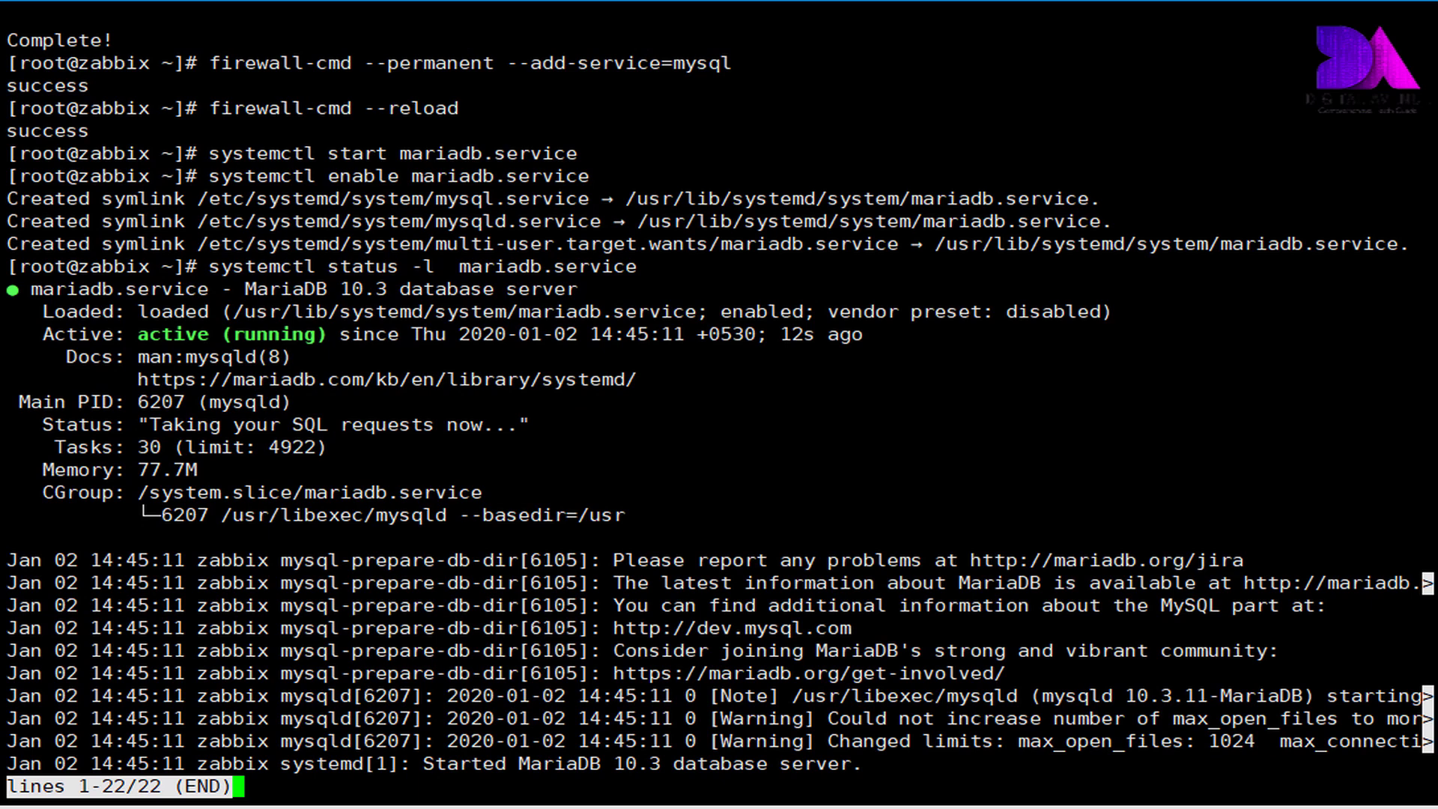
{"action": "key", "text": "q"}
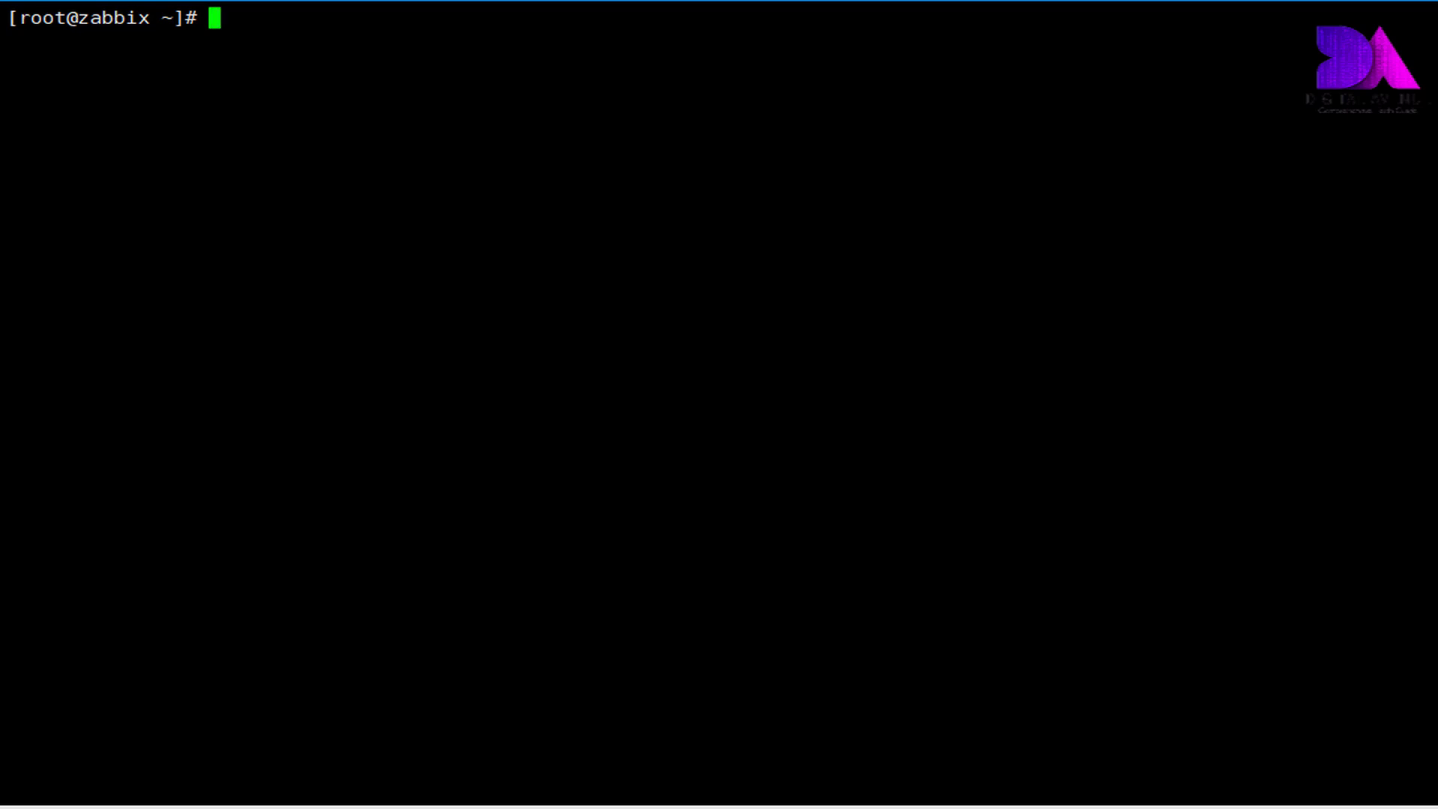
- Run mysql_secure_installation and log in to MariaDB as root
{"action": "type", "text": "mysql_secure_installation"}
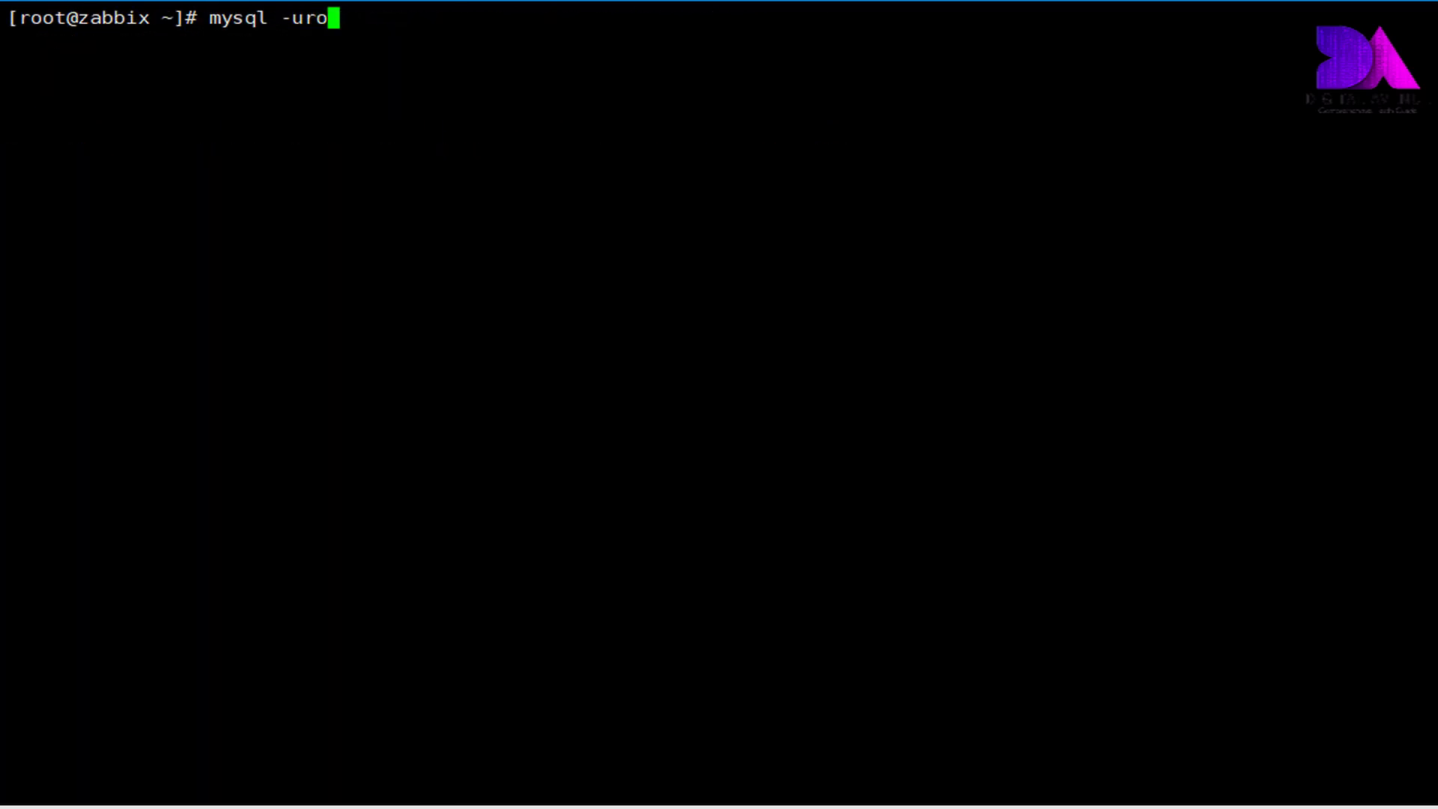
{"action": "type", "text": "ot -p"}
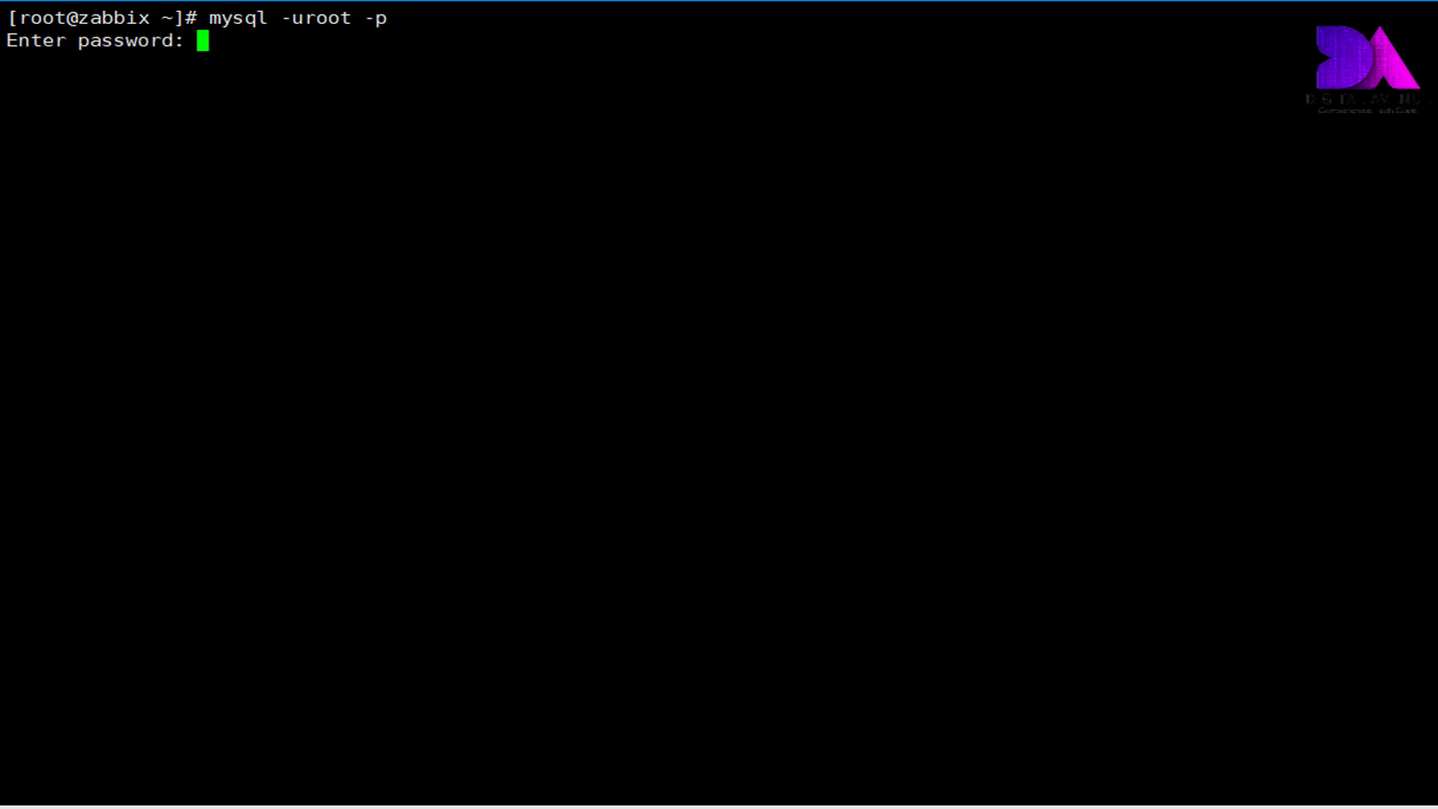
{"action": "key", "text": "Return"}
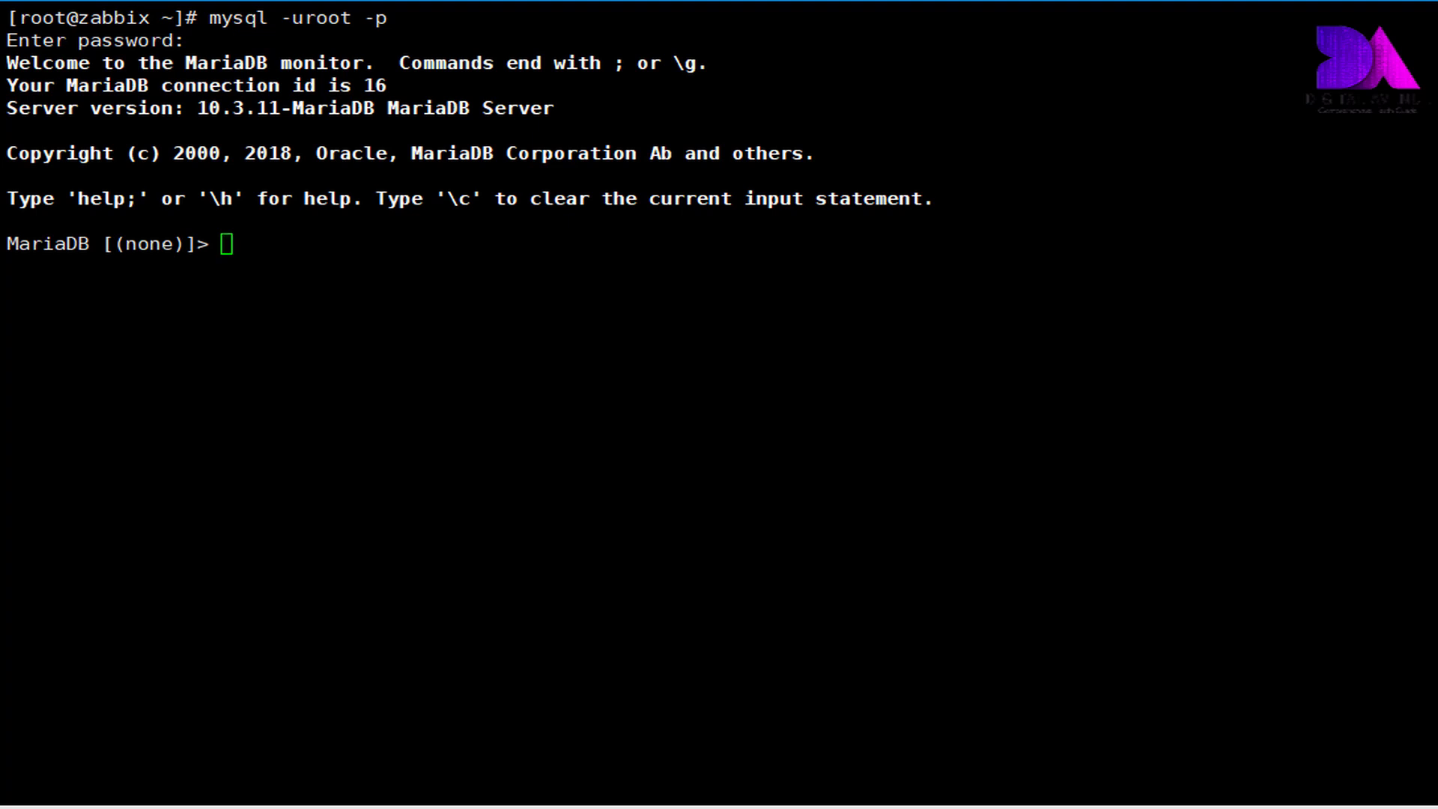
- Create zabbixdb with UTF8/utf8_bin and grant zabbixuser@localhost all privileges, then exit
{"action": "type", "text": "CREATE DATABASE zabbixdb CHARACTER SET UTF8 COLLATE UTF8_BIN;"}
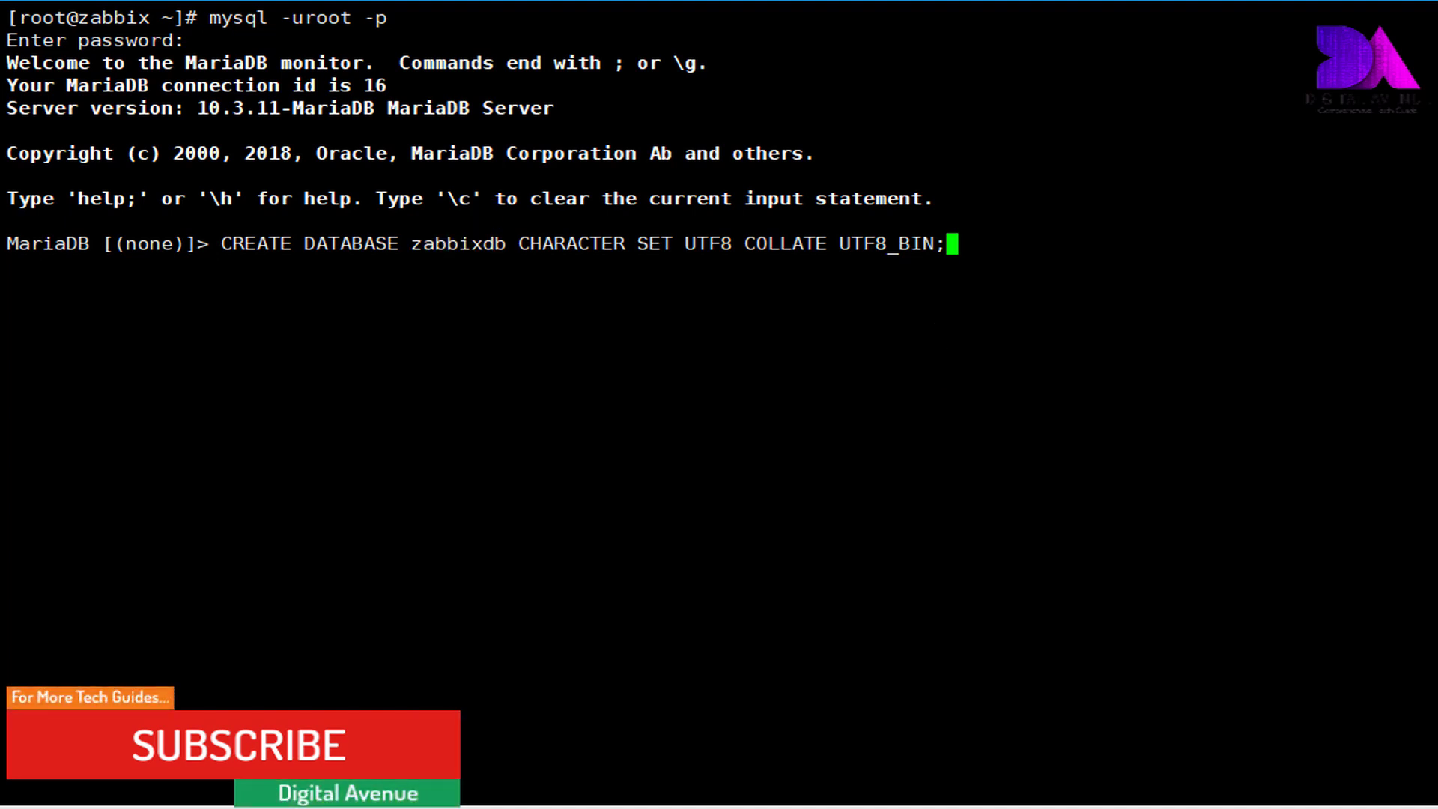
{"action": "key", "text": "Return"}
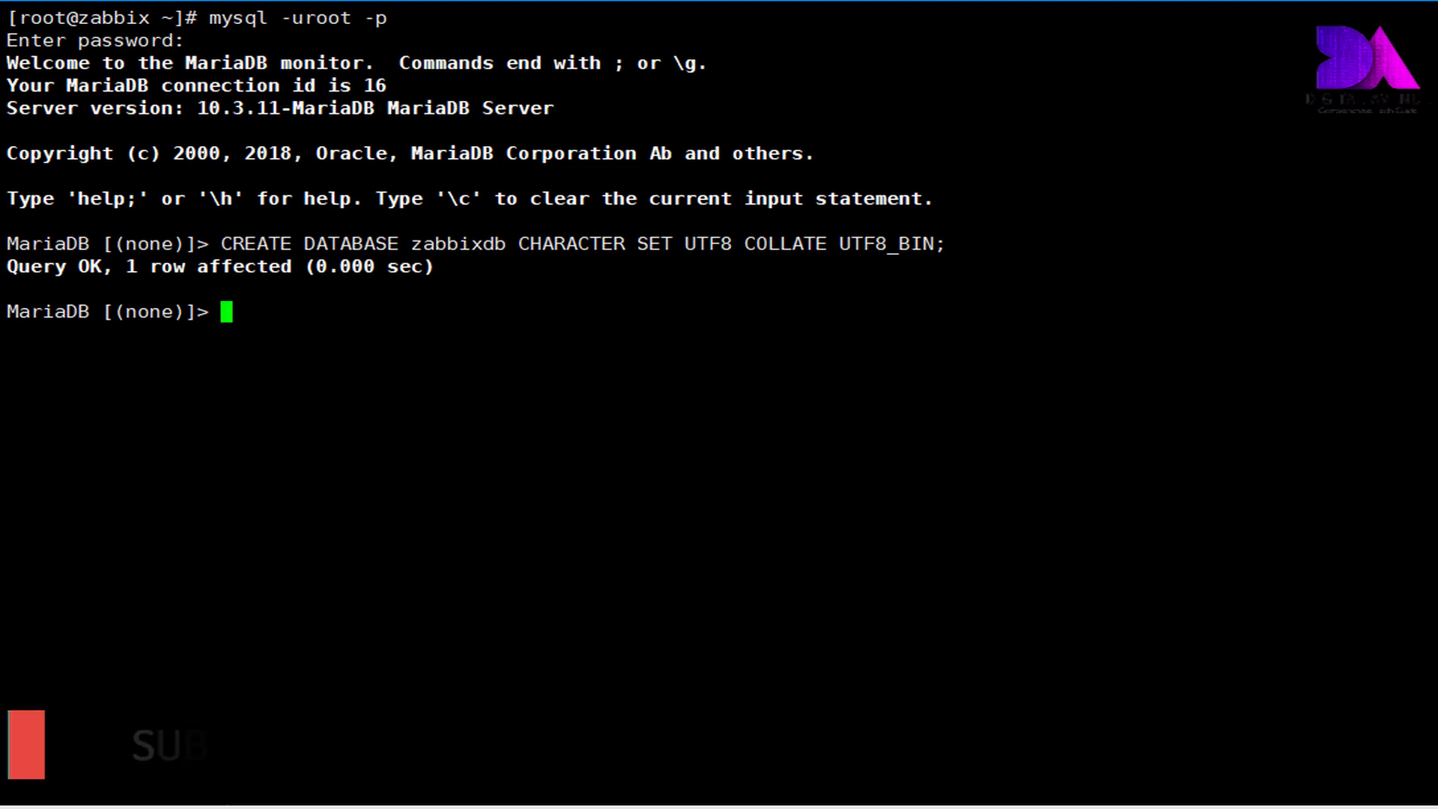
{"action": "key", "text": "Return"}
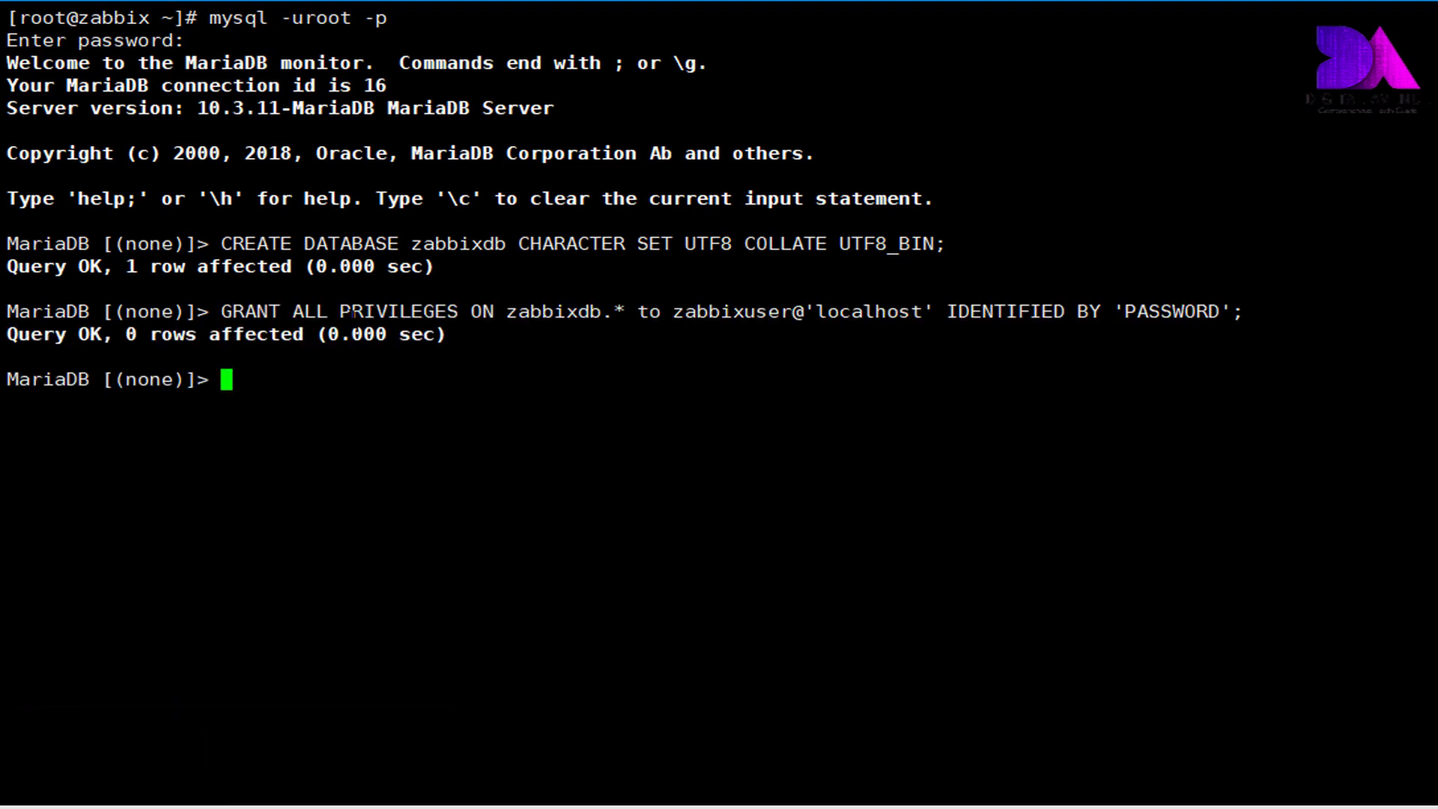
{"action": "double_click", "coordinate": [730, 311]}
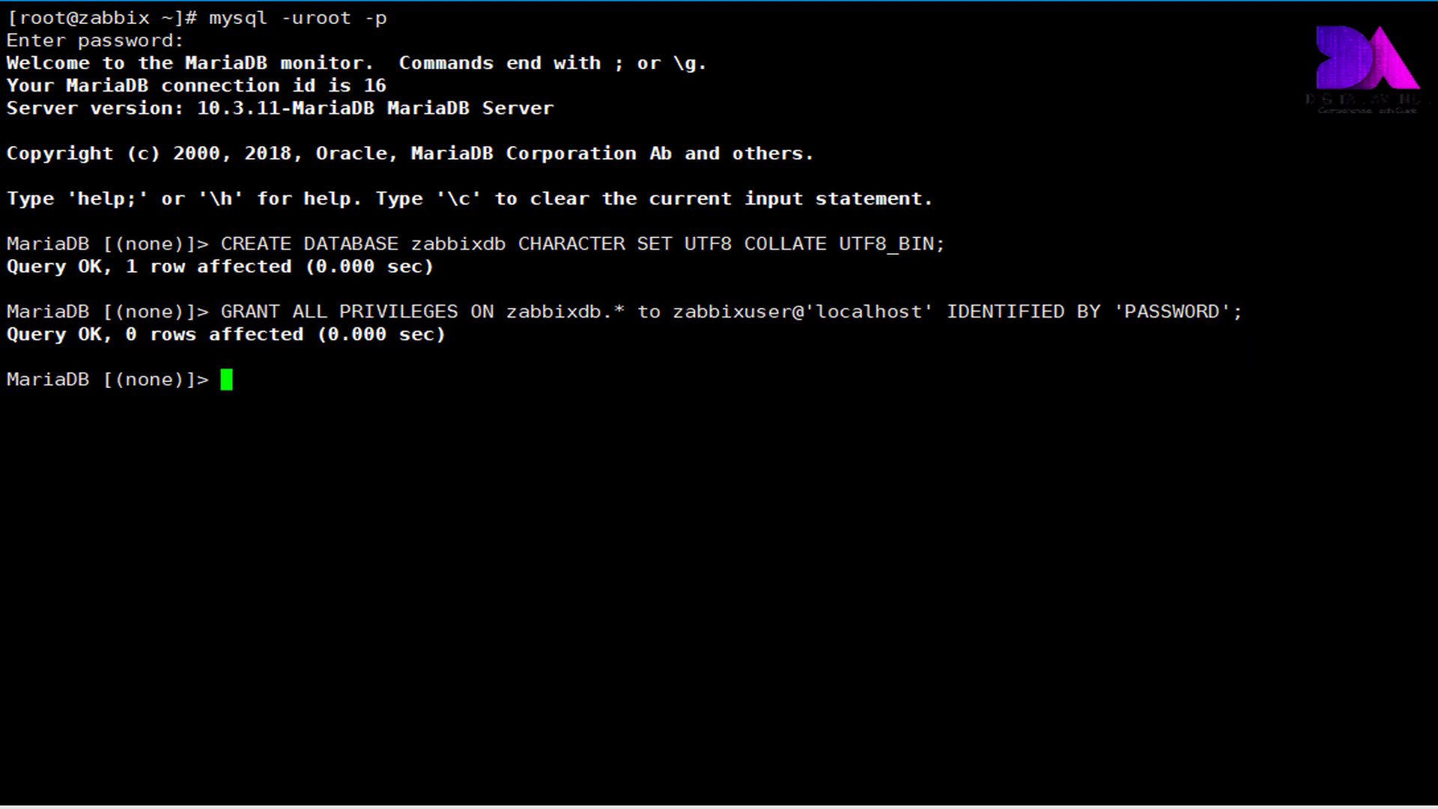
{"action": "key", "text": "Return"}
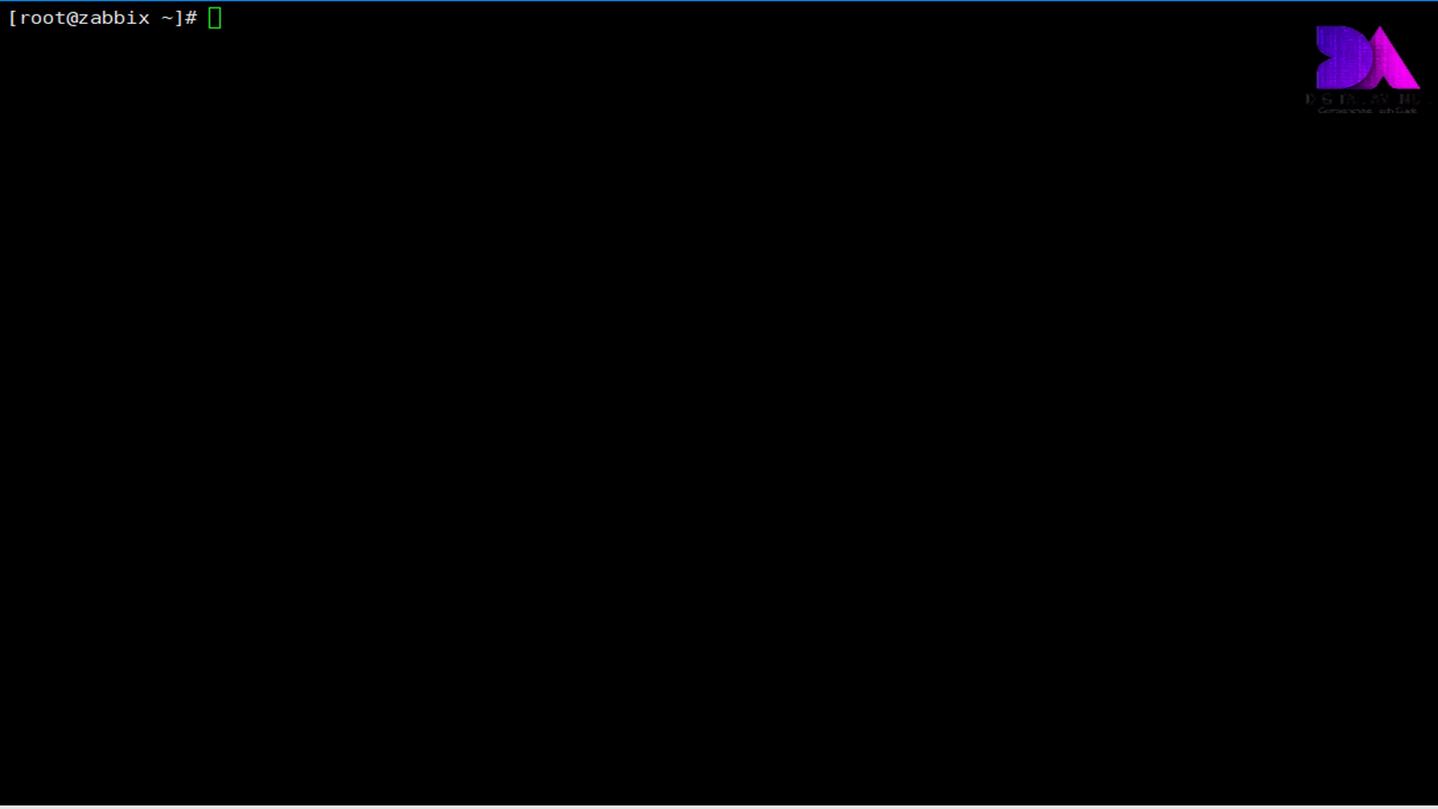
- Import RPM-GPG-KEY-ZABBIX and install the zabbix-release-4.4-1.el8 repository package
{"action": "type", "text": "rpm --import http://repo.zabbix.com/RPM-GPG-KEY-ZABBIX"}
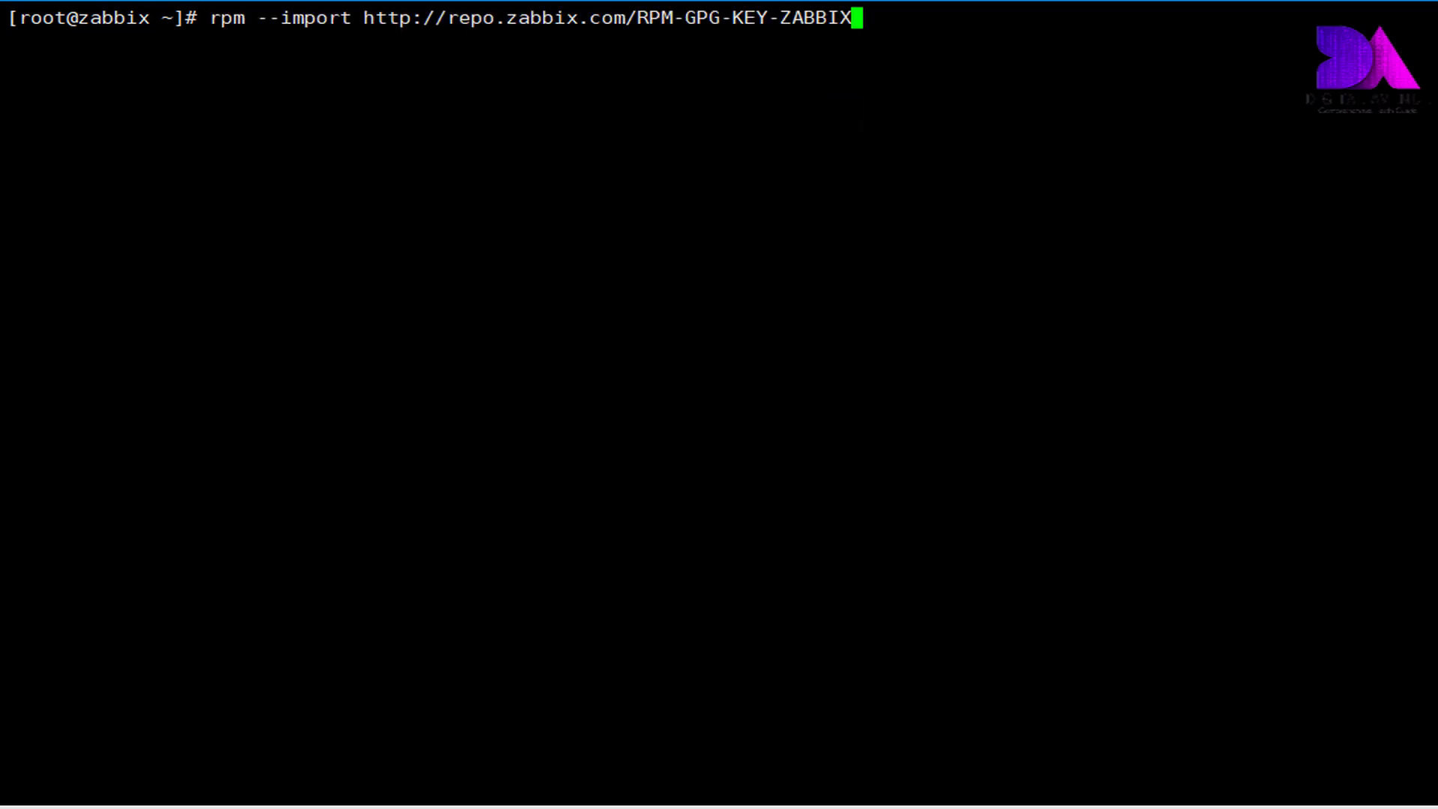
{"action": "key", "text": "Return"}
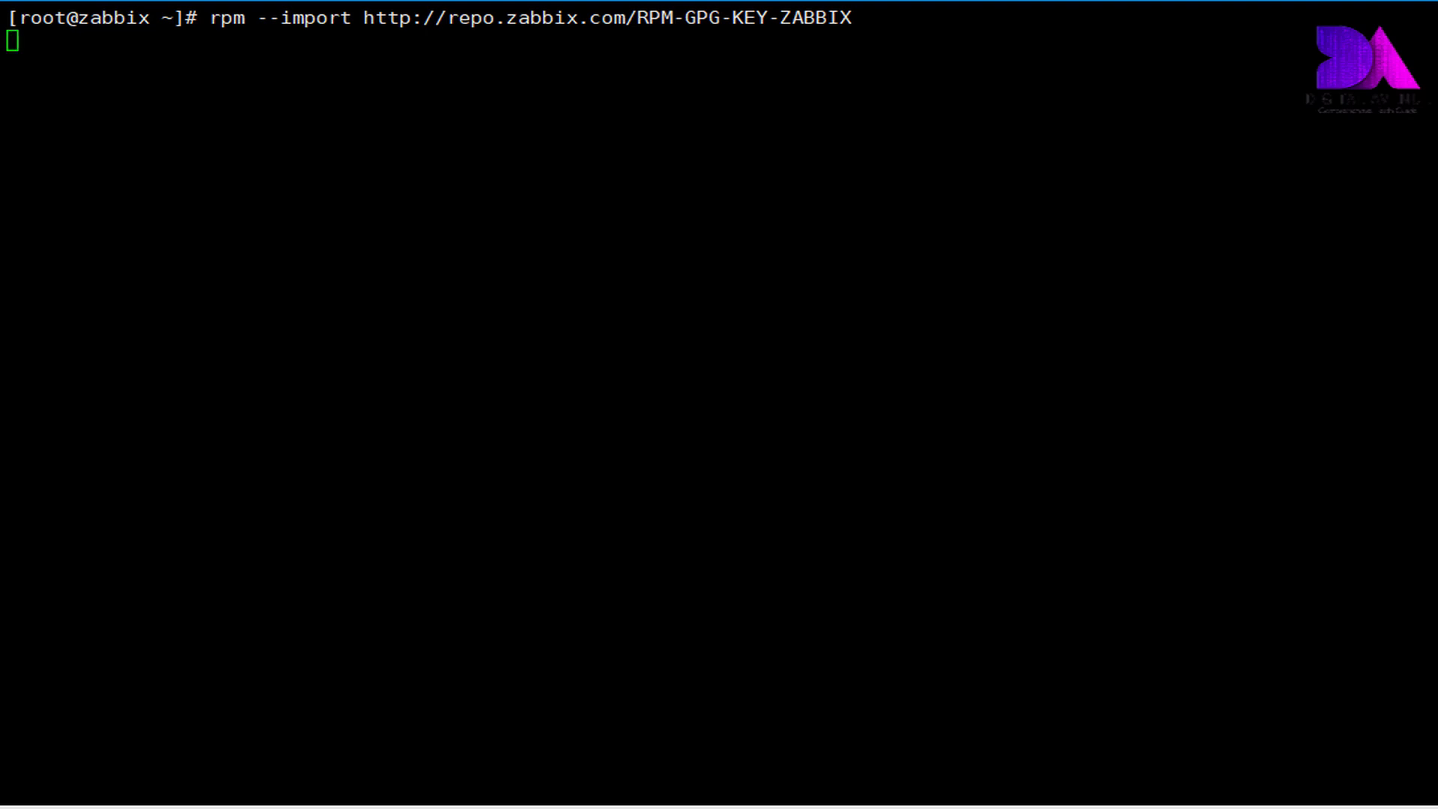
{"action": "key", "text": "Return"}
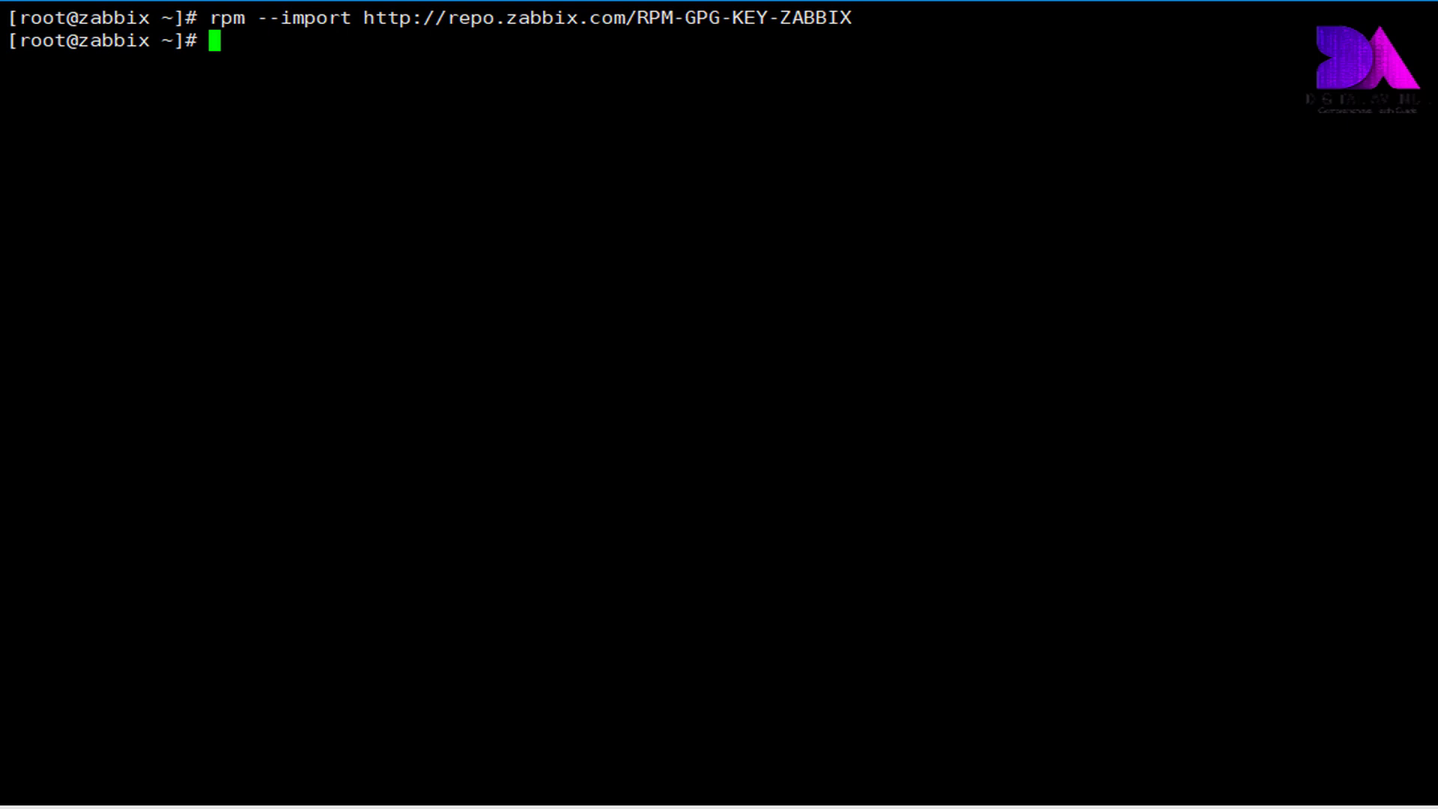
{"action": "key", "text": "Return"}
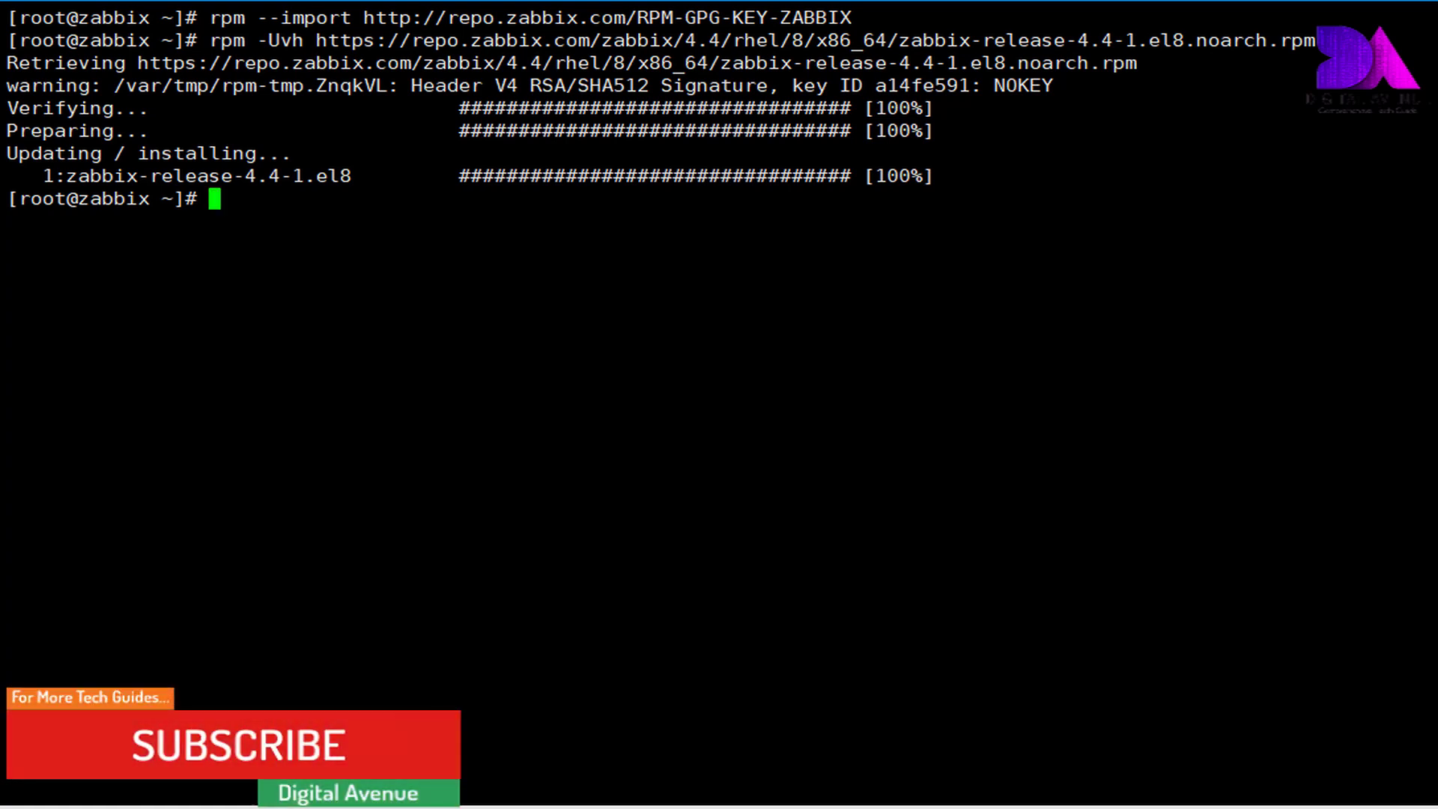
- Install zabbix-server-mysql, zabbix-web-mysql and zabbix-apache-conf with yum, confirming the prompt with y
{"action": "type", "text": "yum install zabbix-server-mysql zabbix-web-mysql zabbix-apache-conf"}
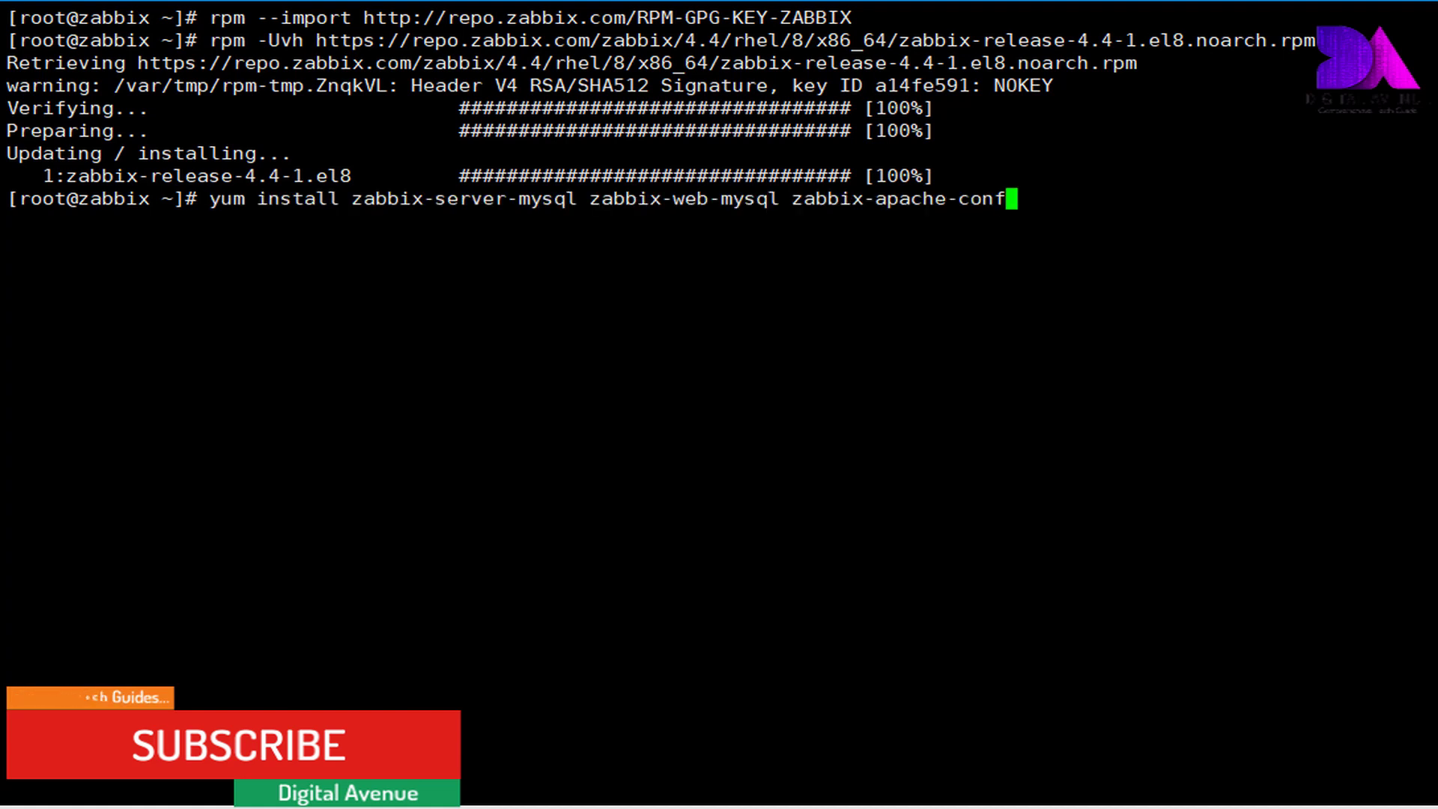
{"action": "key", "text": "Return"}
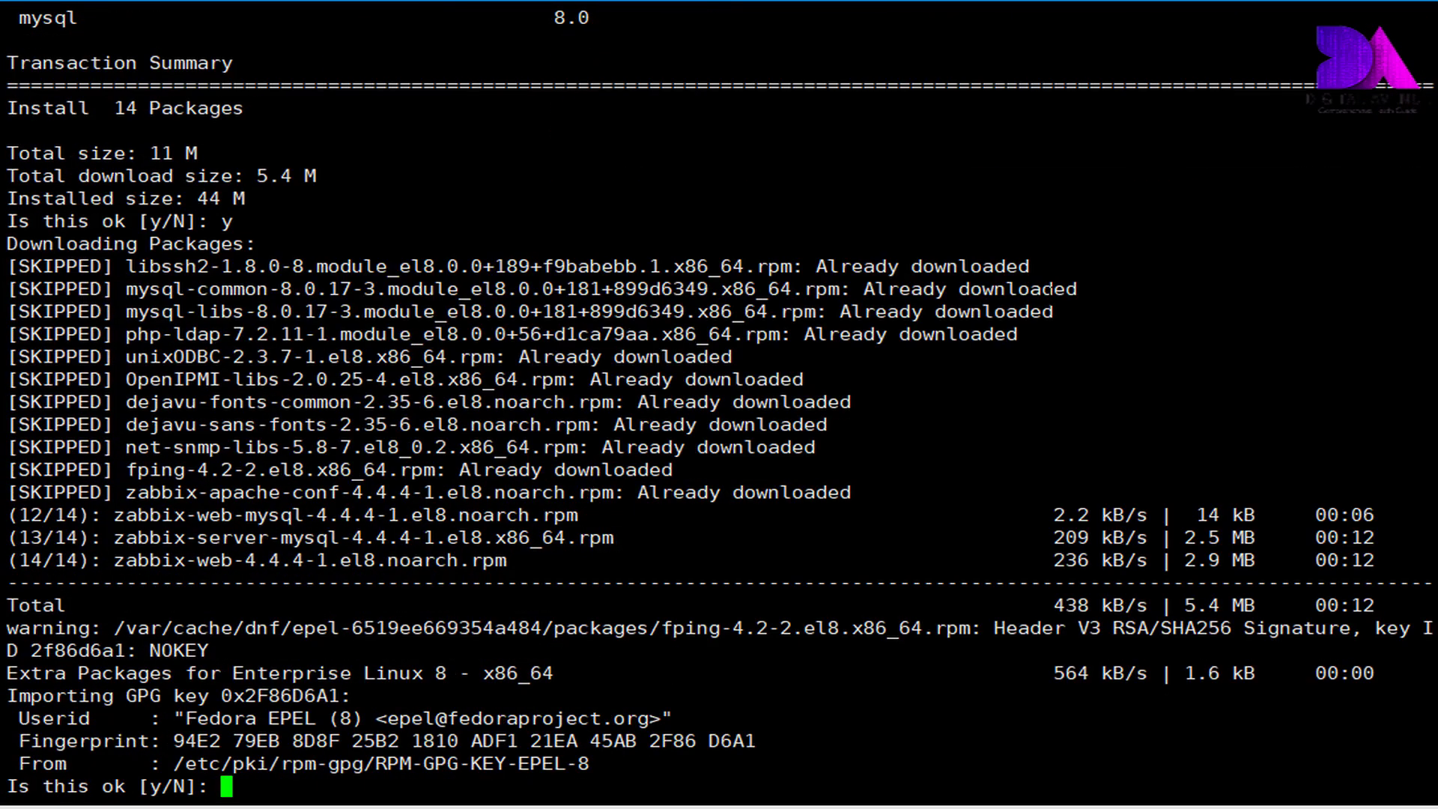
{"action": "type", "text": "y"}
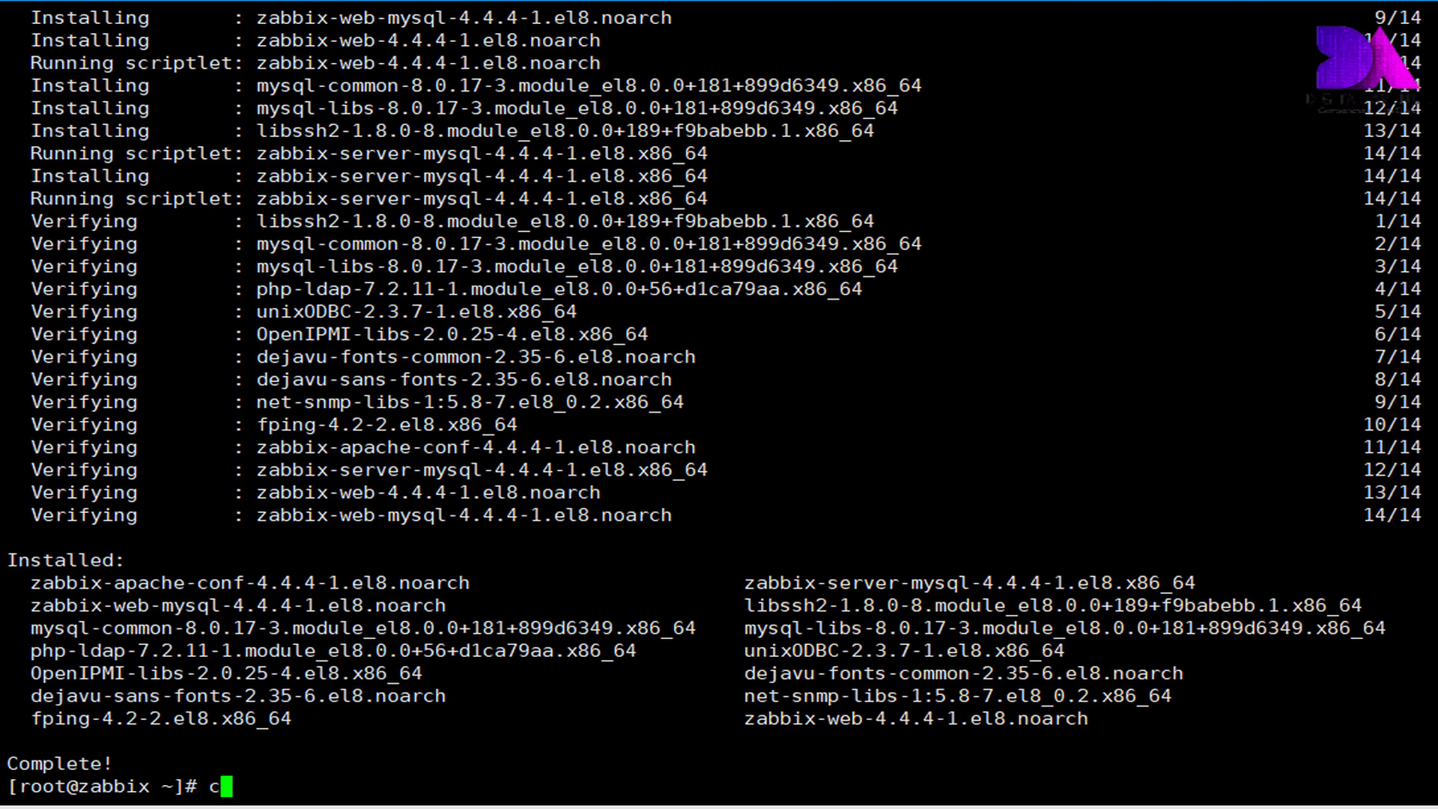
{"action": "key", "text": "Return"}
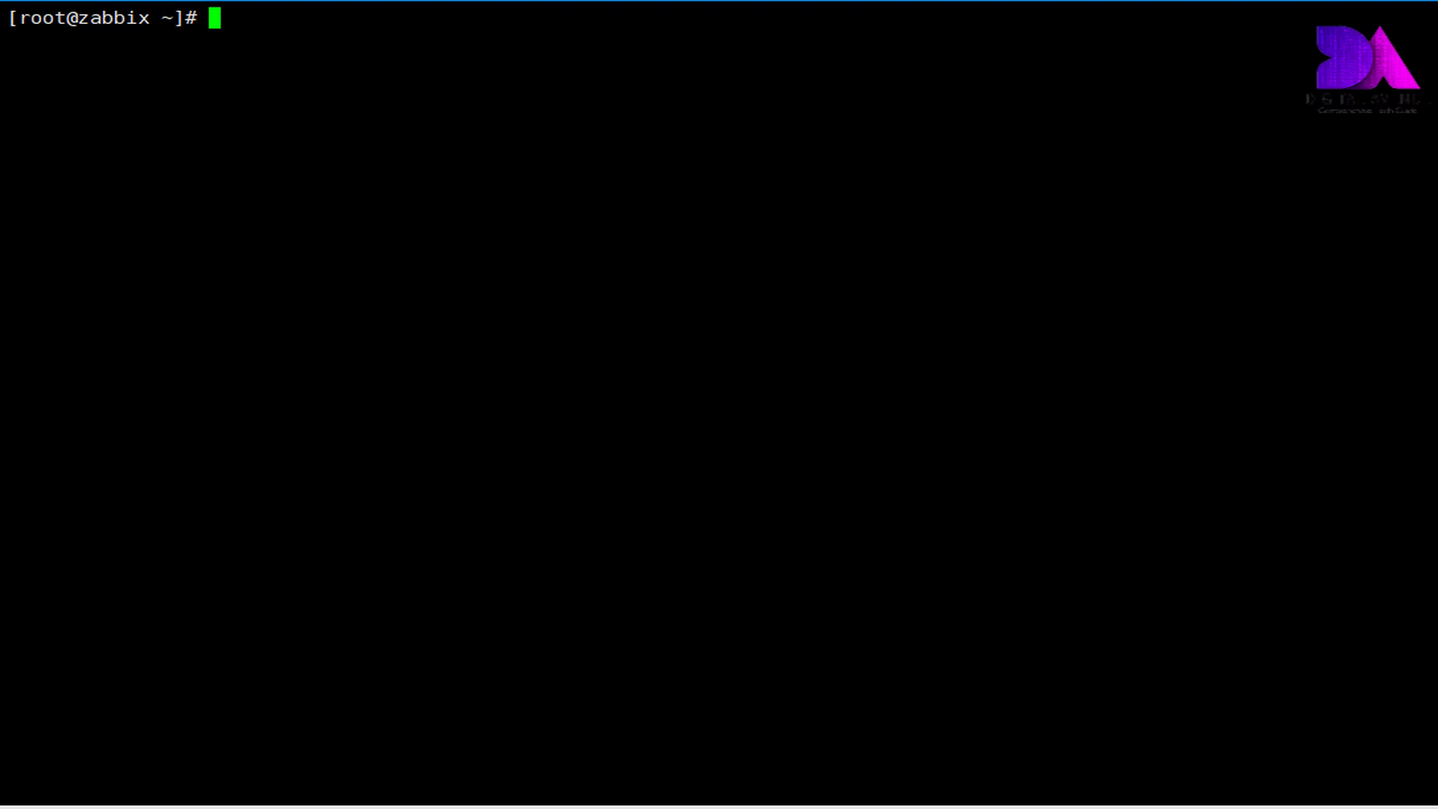
- Compose the zcat command reading /usr/share/doc/zabbix-server-mysql/create.sql.gz
{"action": "type", "text": "zcat /u"}
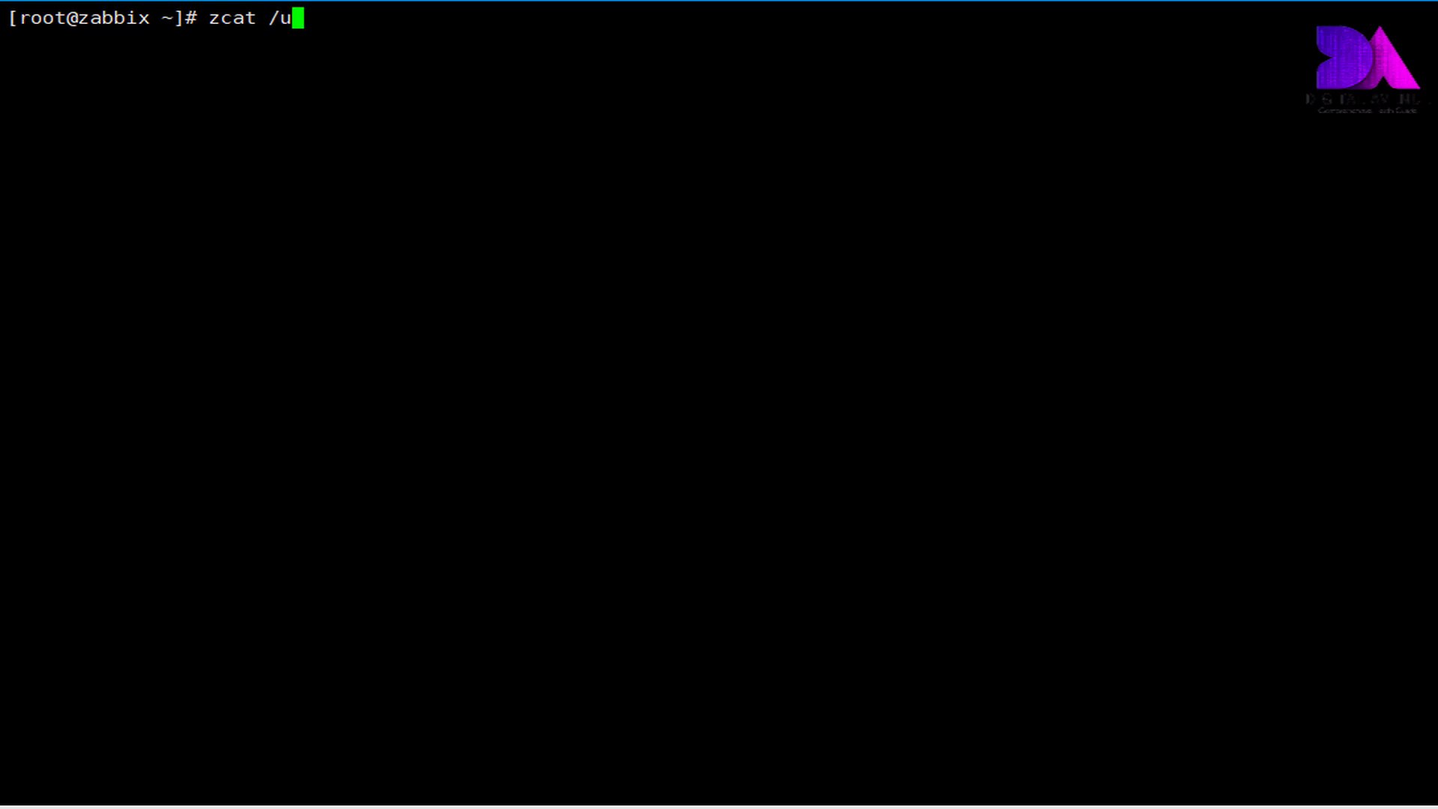
{"action": "type", "text": "sr/"}
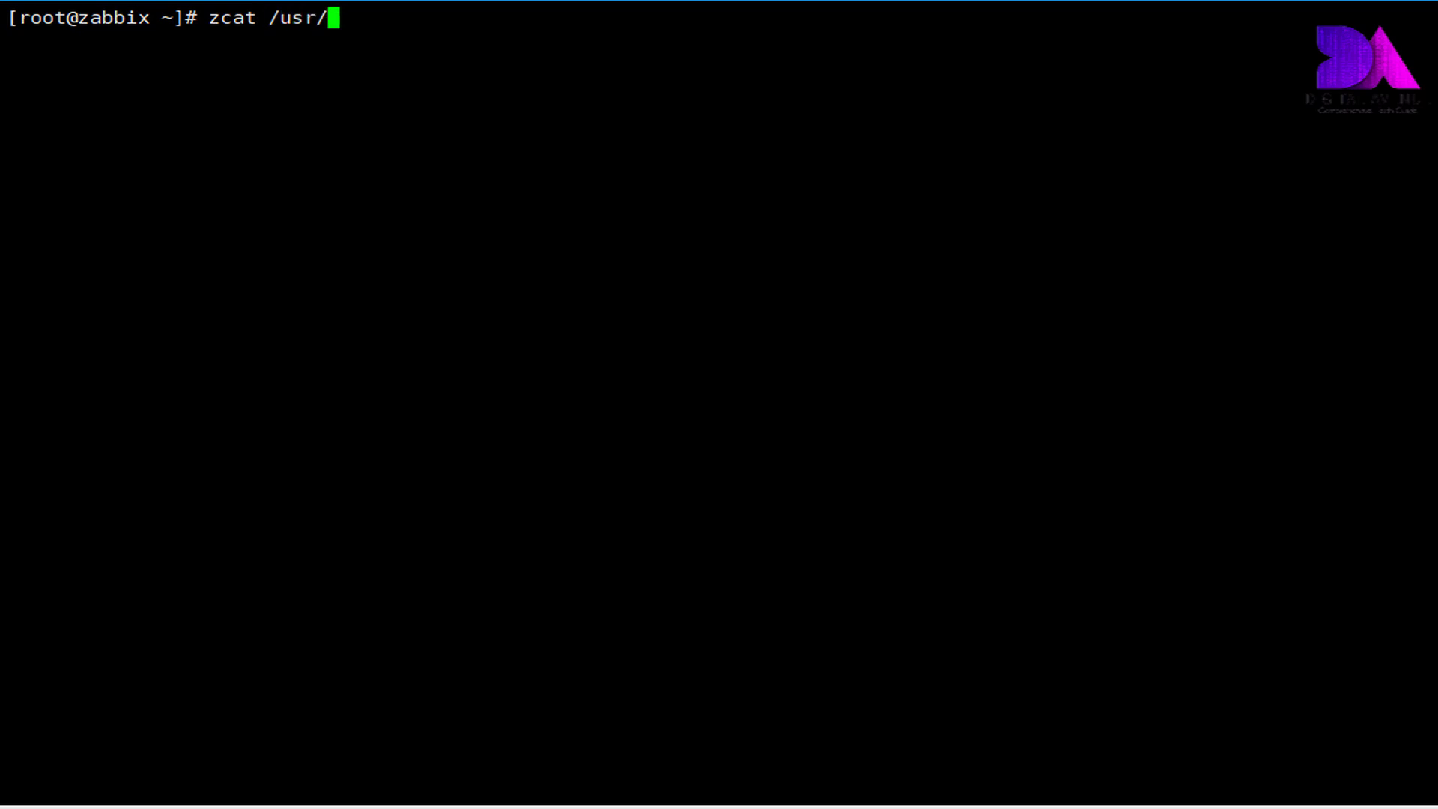
{"action": "type", "text": "share/"}
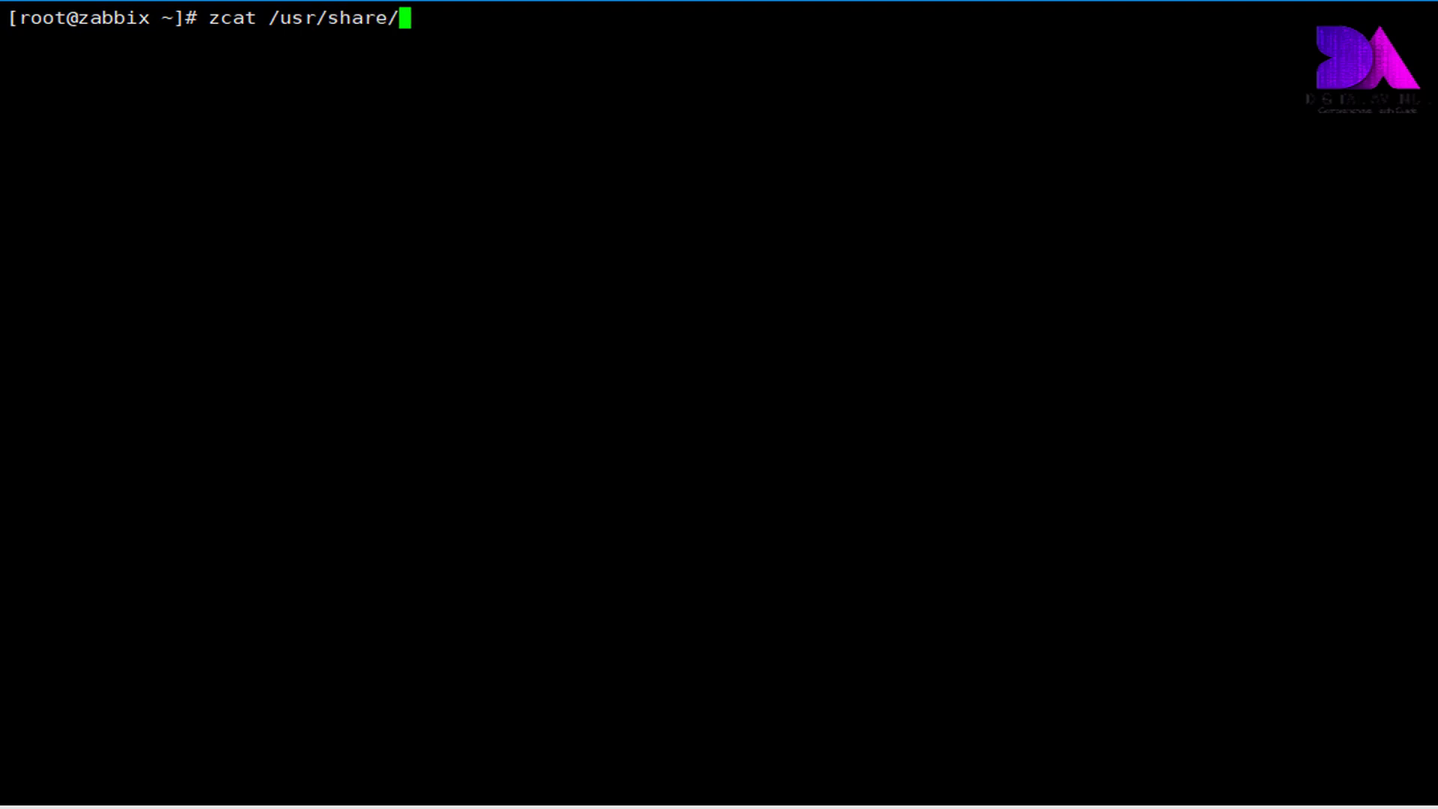
{"action": "type", "text": "doc/zabbix-"}
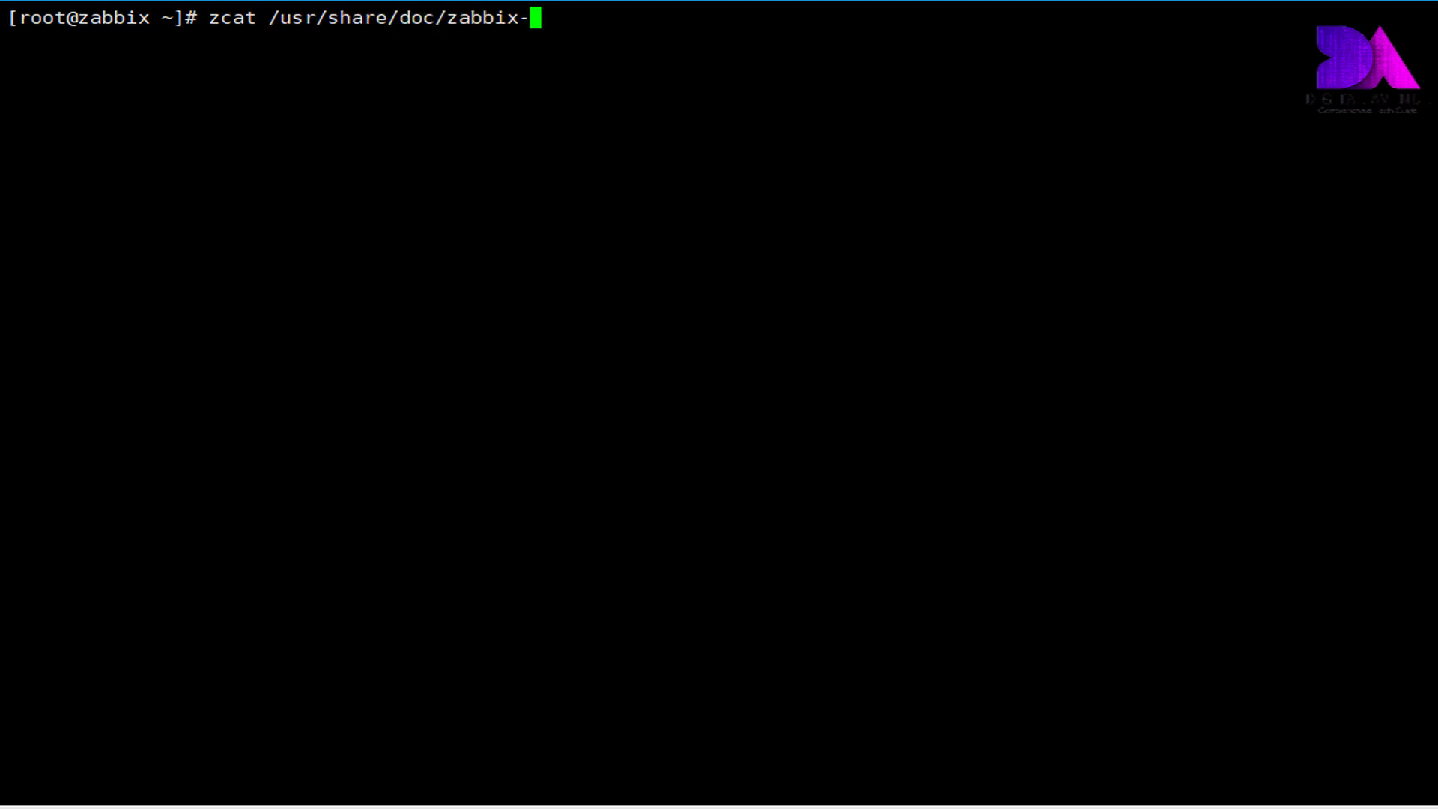
{"action": "type", "text": "server-mysql/"}
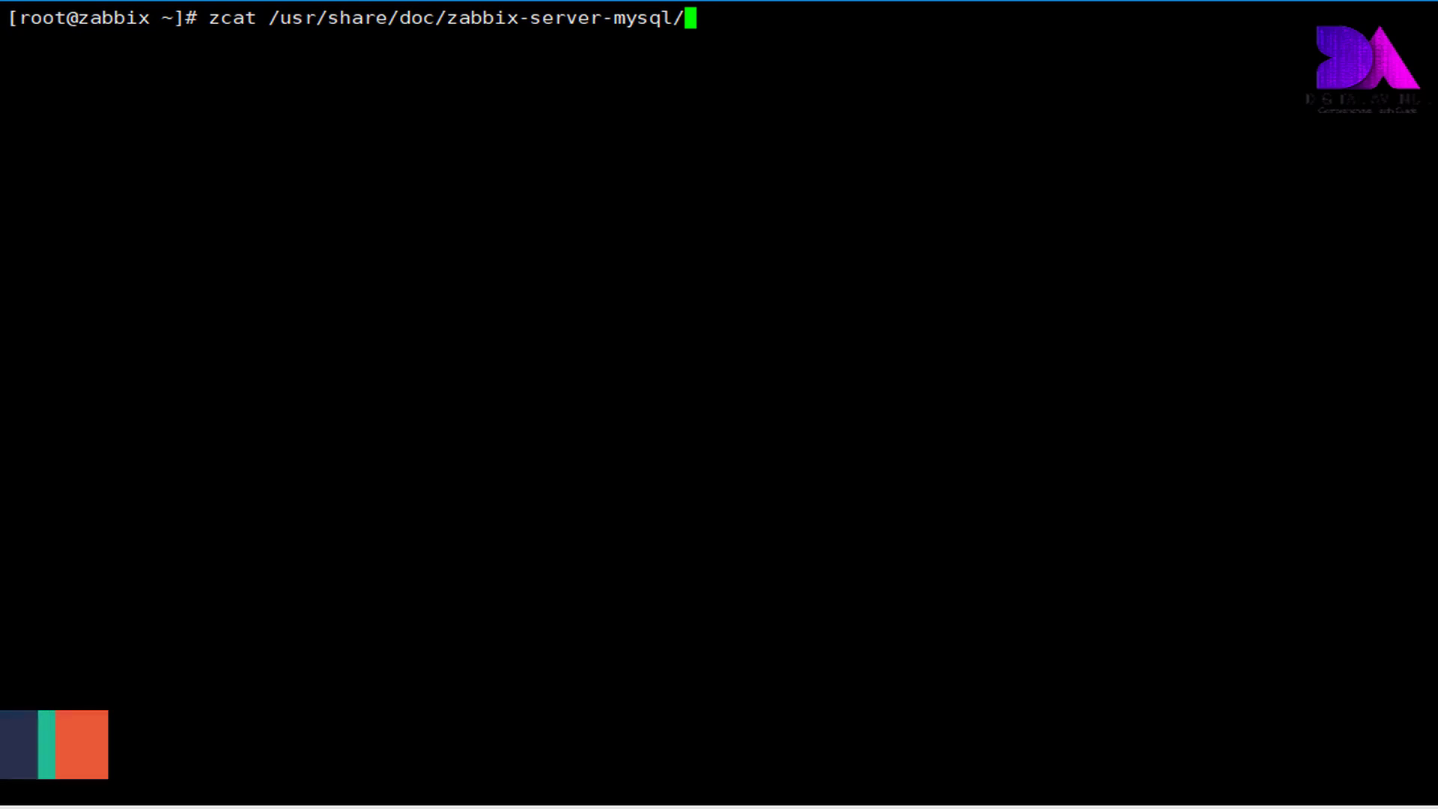
{"action": "type", "text": "create.sql.gz |"}
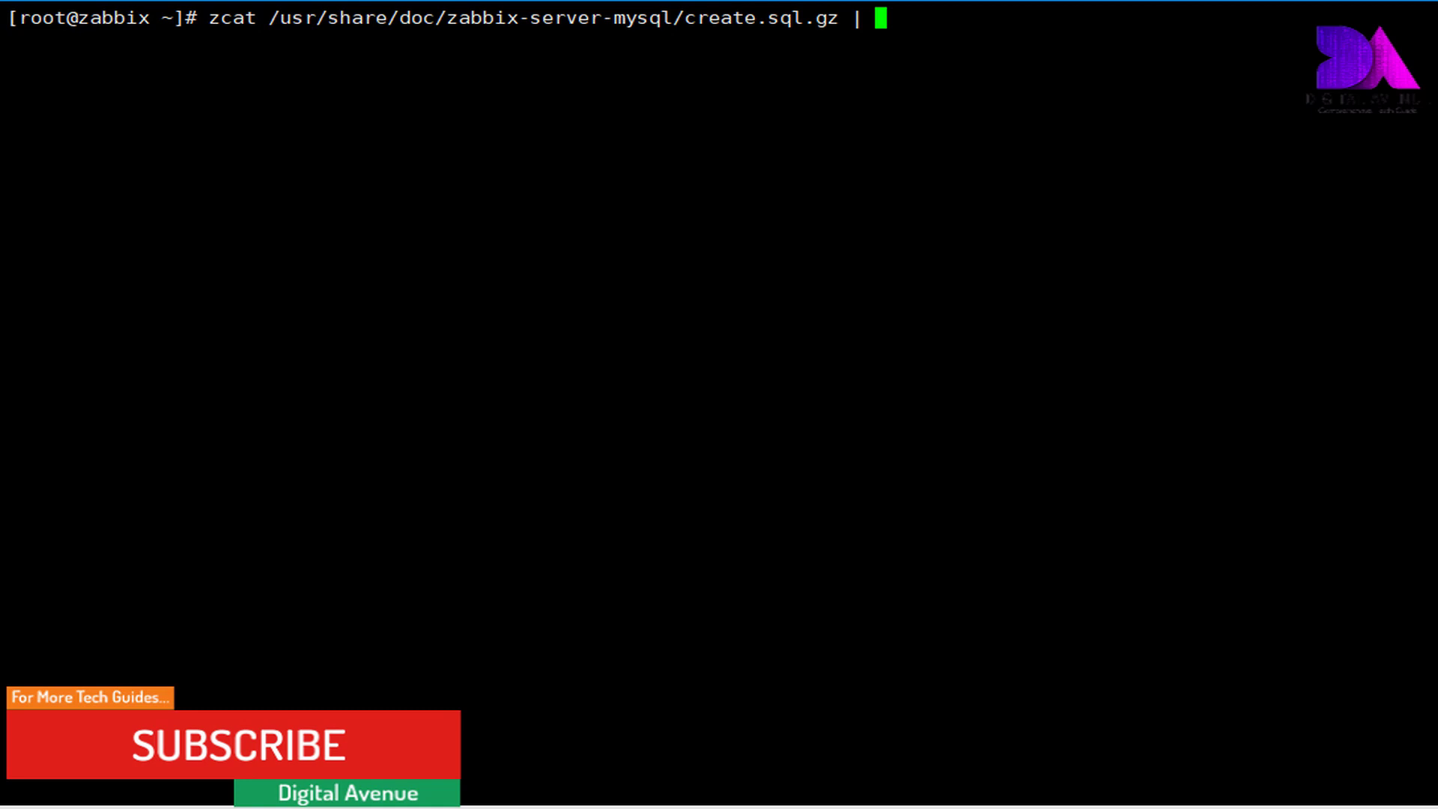
- Pipe the schema into mysql -uzabbixuser -p zabbixdb, run it, and recall the command after access is denied
{"action": "type", "text": "mys"}
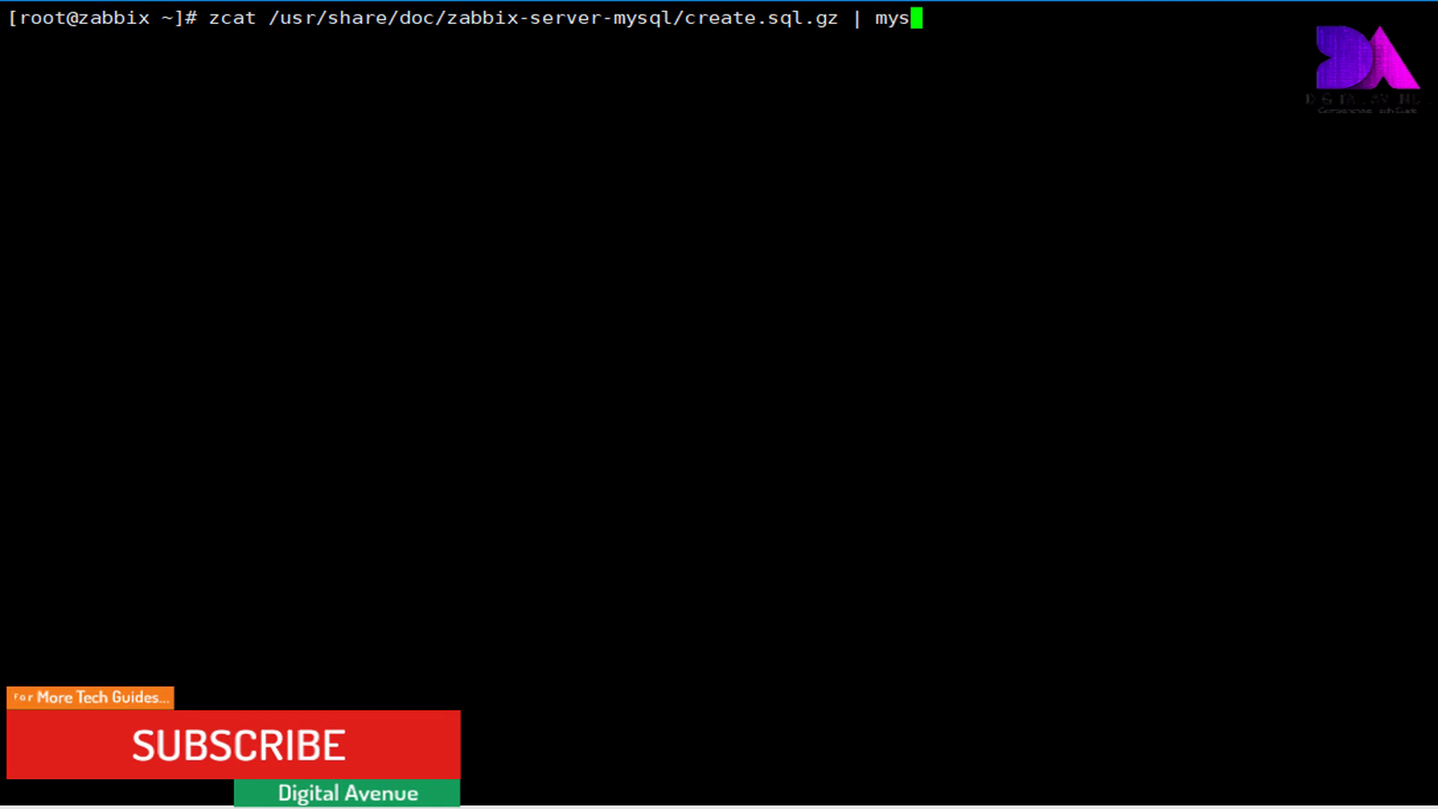
{"action": "type", "text": "ql"}
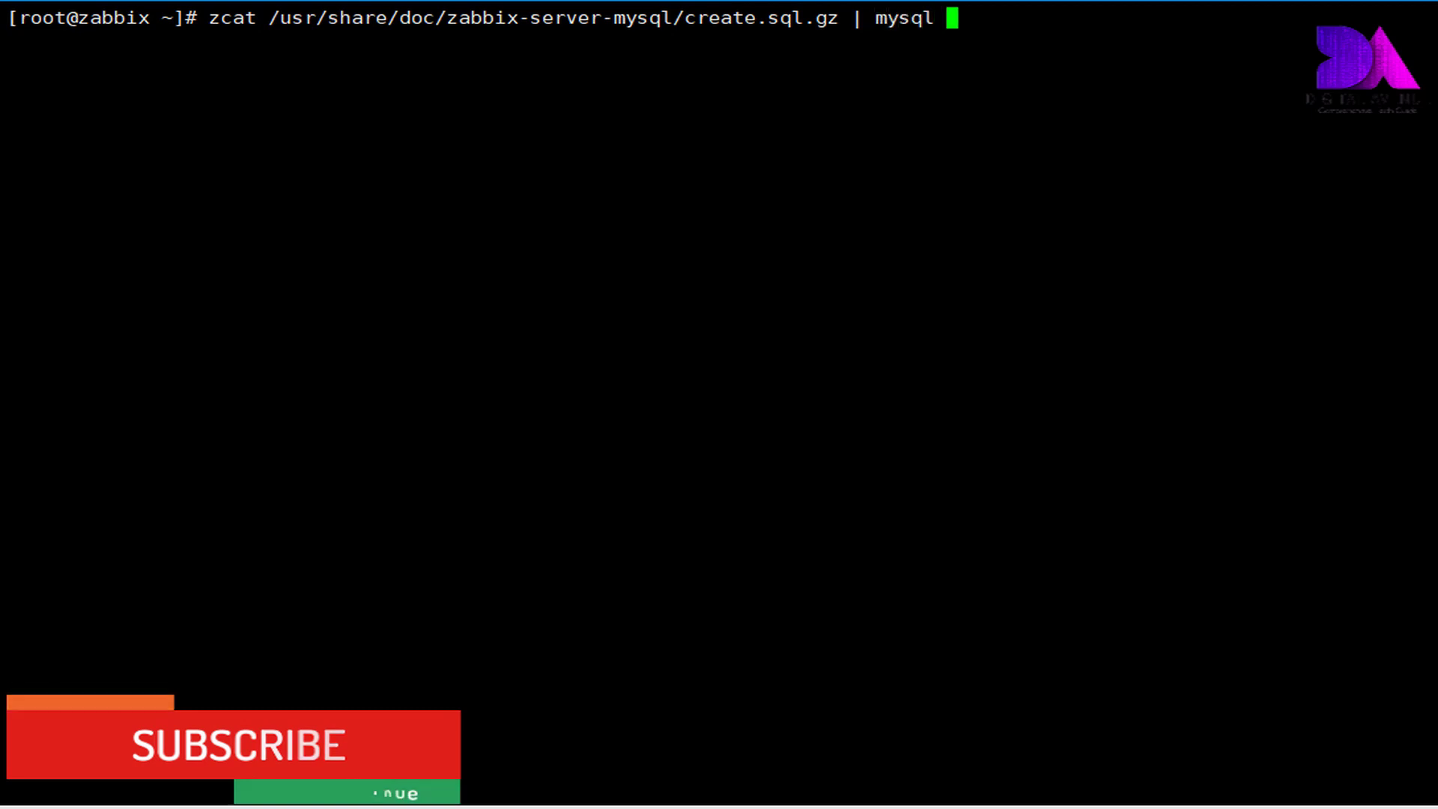
{"action": "type", "text": "-u"}
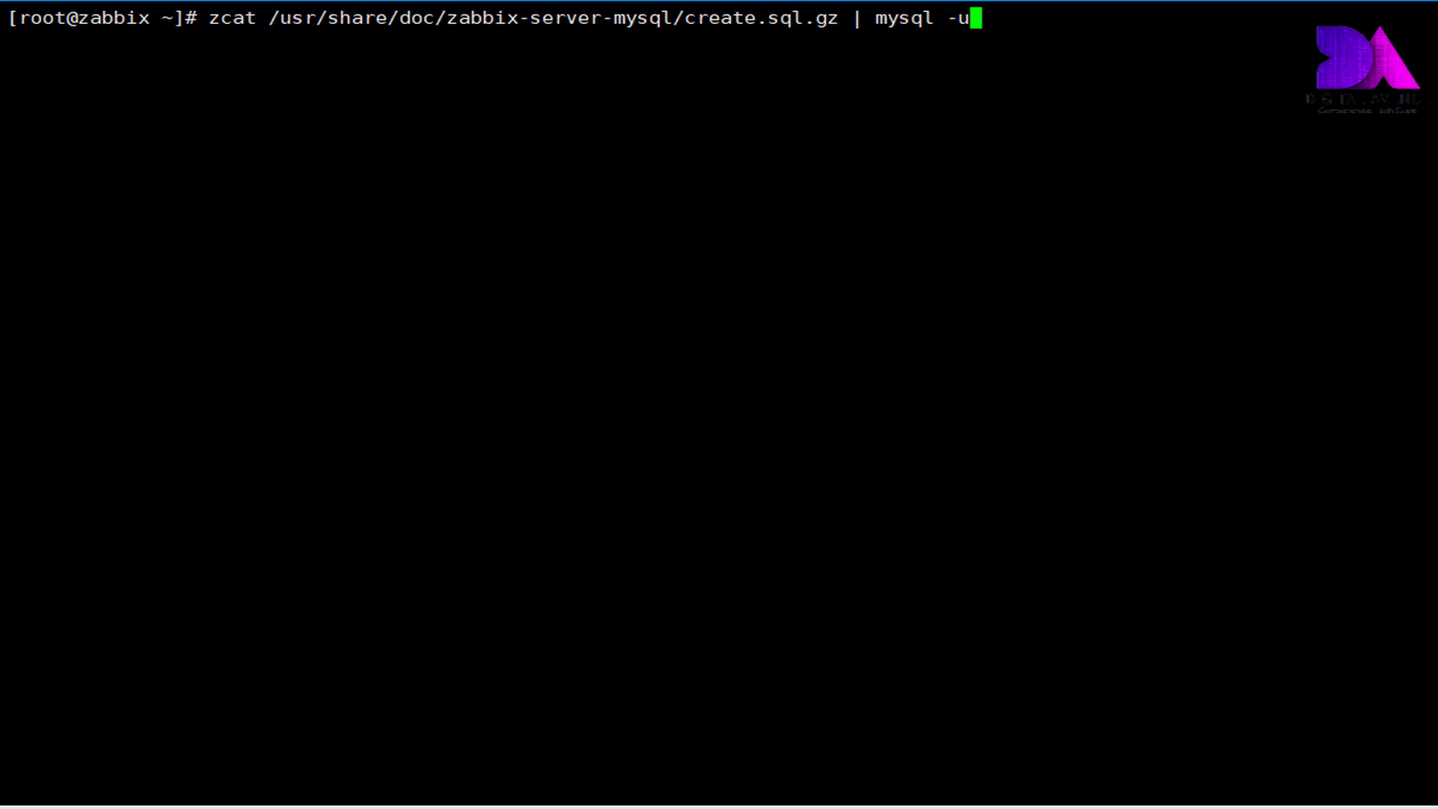
{"action": "type", "text": "zabbix"}
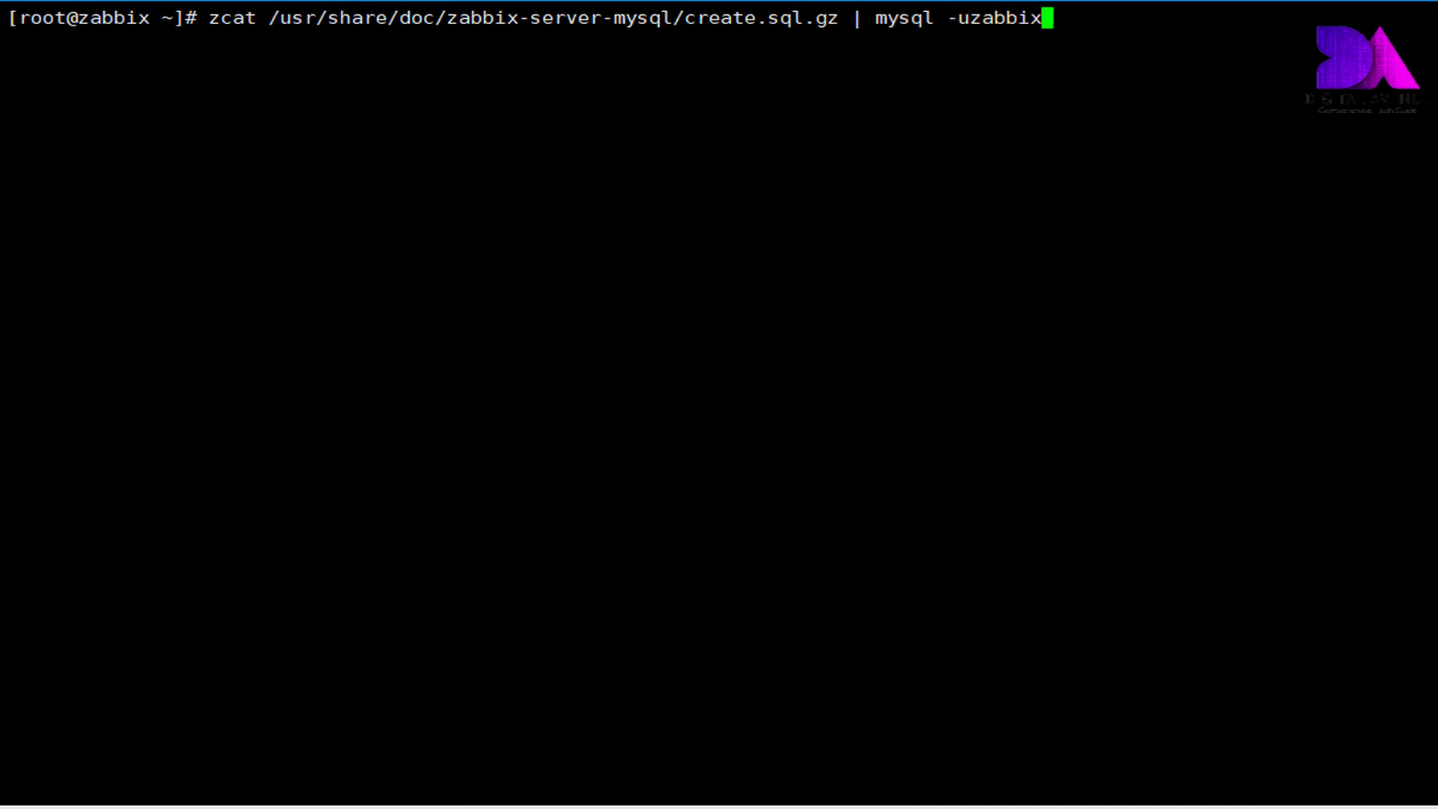
{"action": "type", "text": "user"}
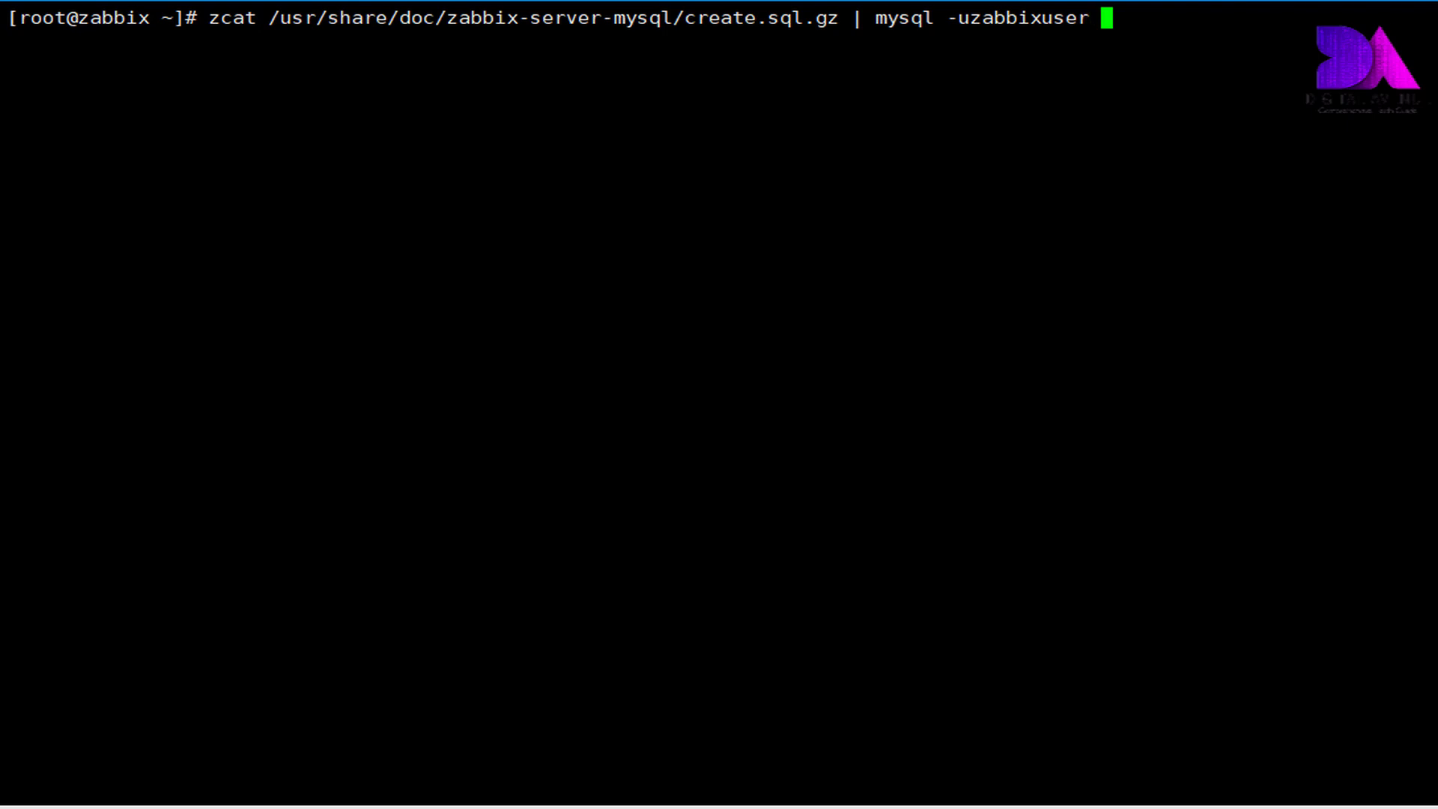
{"action": "type", "text": "-p"}
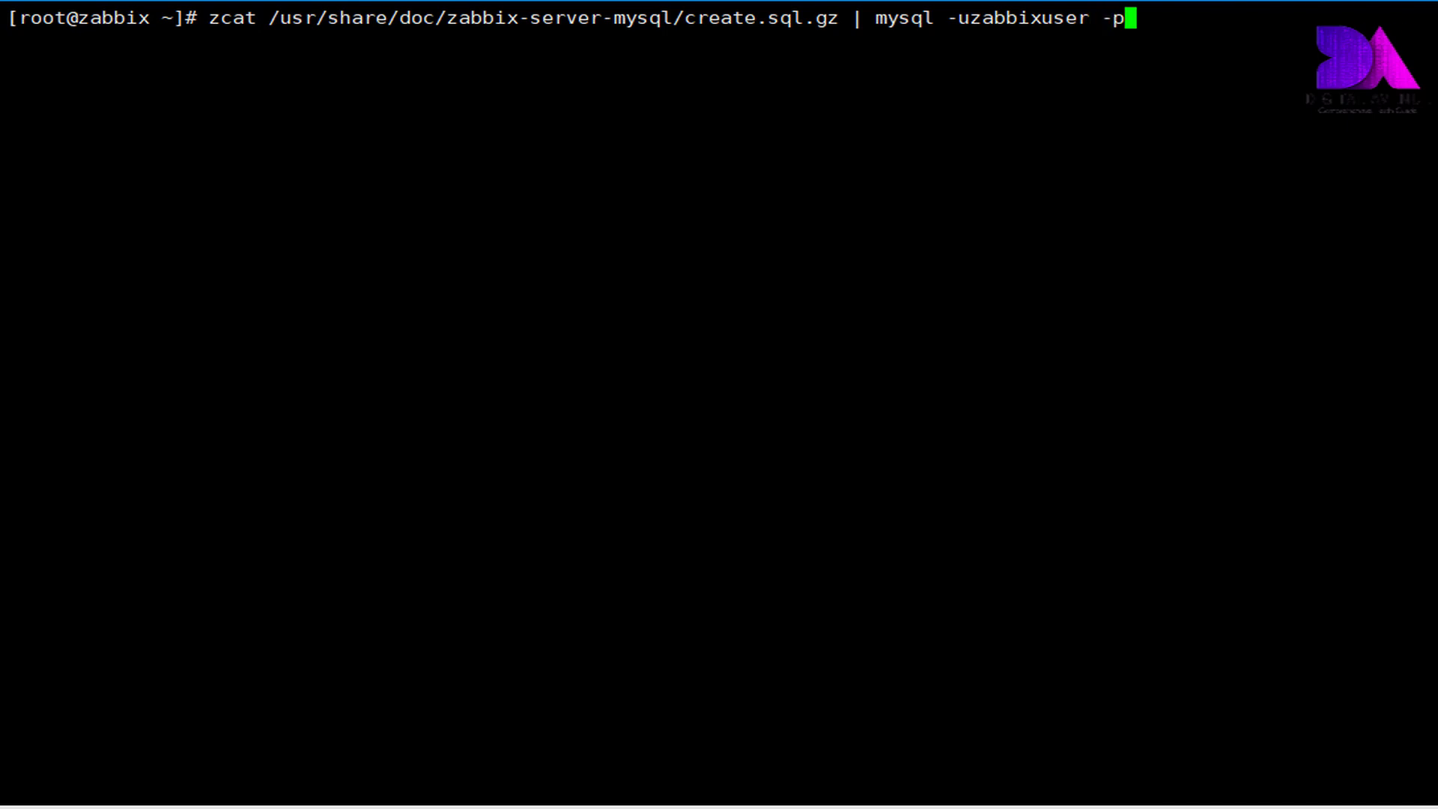
{"action": "type", "text": "za"}
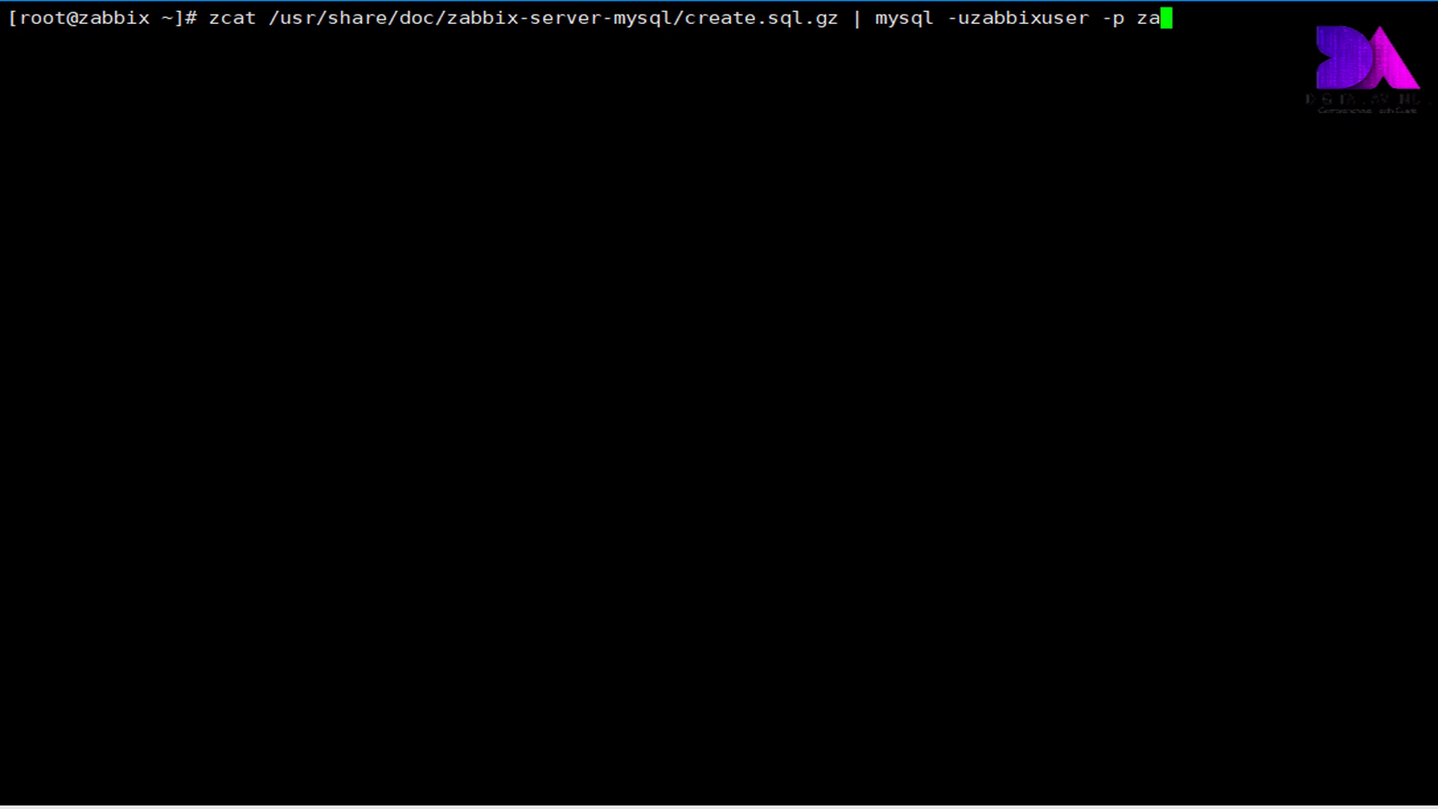
{"action": "type", "text": "bbixd"}
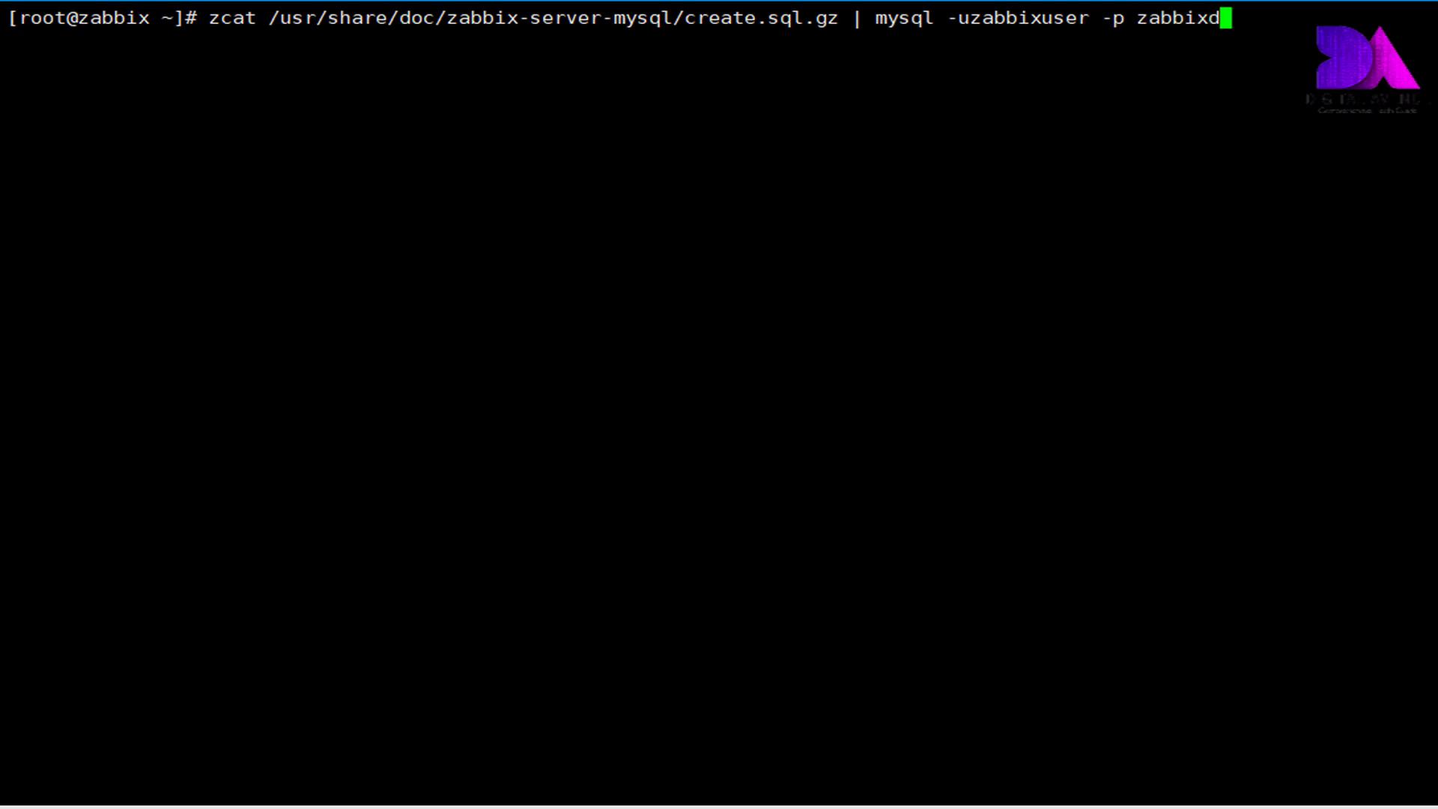
{"action": "key", "text": "Return"}
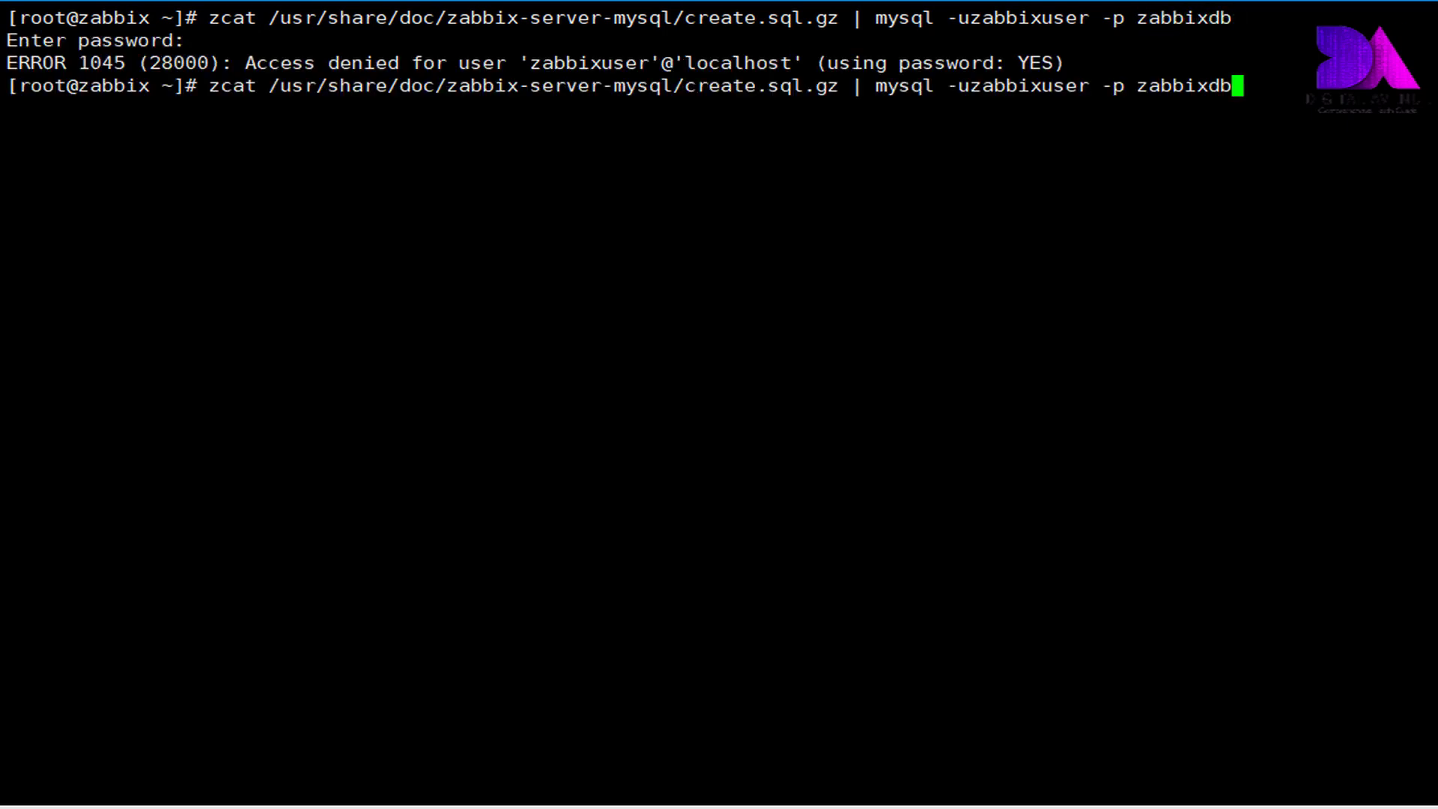
{"action": "key", "text": "Return"}
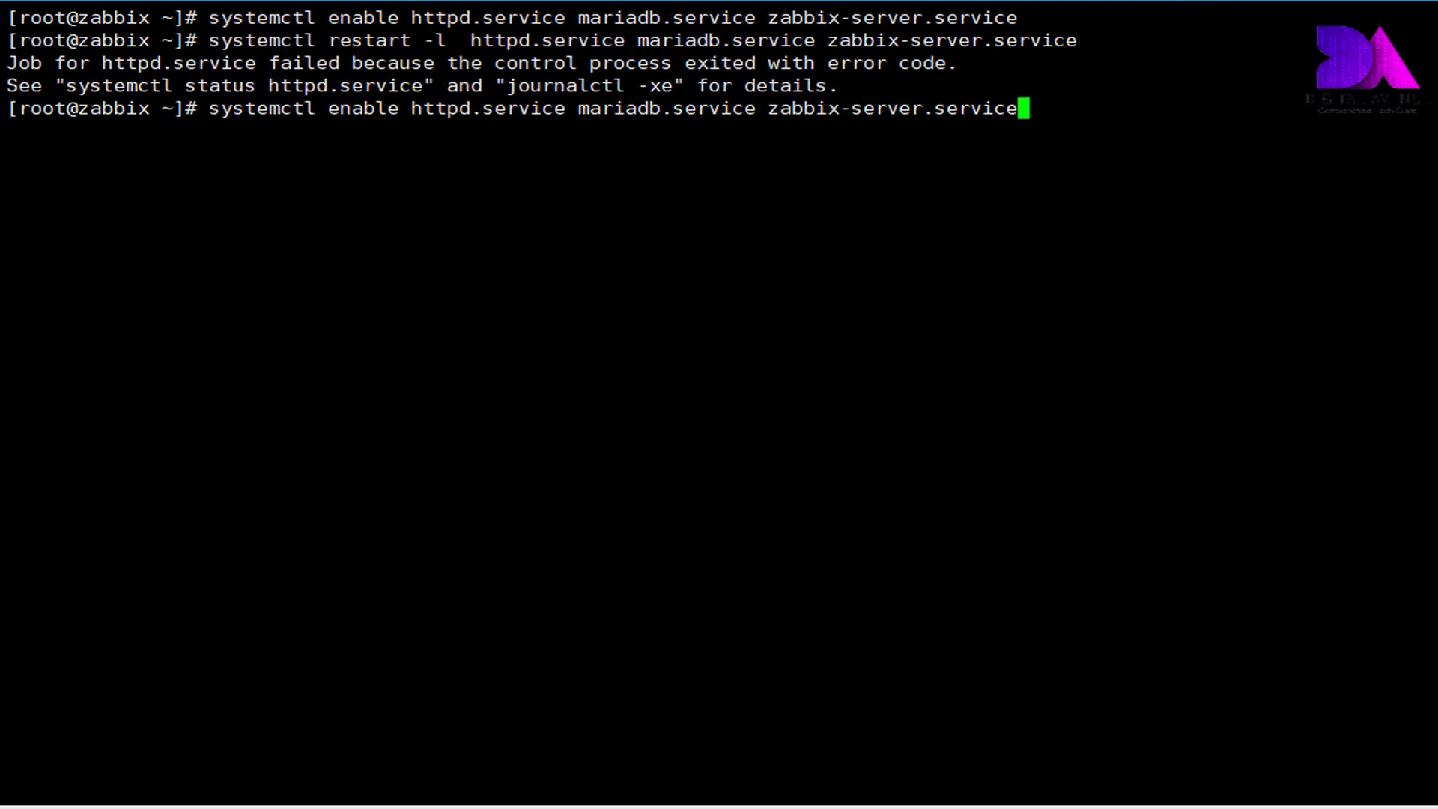
- Edit /etc/httpd/conf.d/zabbix.conf in vim to allow access from all, then save and quit
{"action": "type", "text": "clear"}
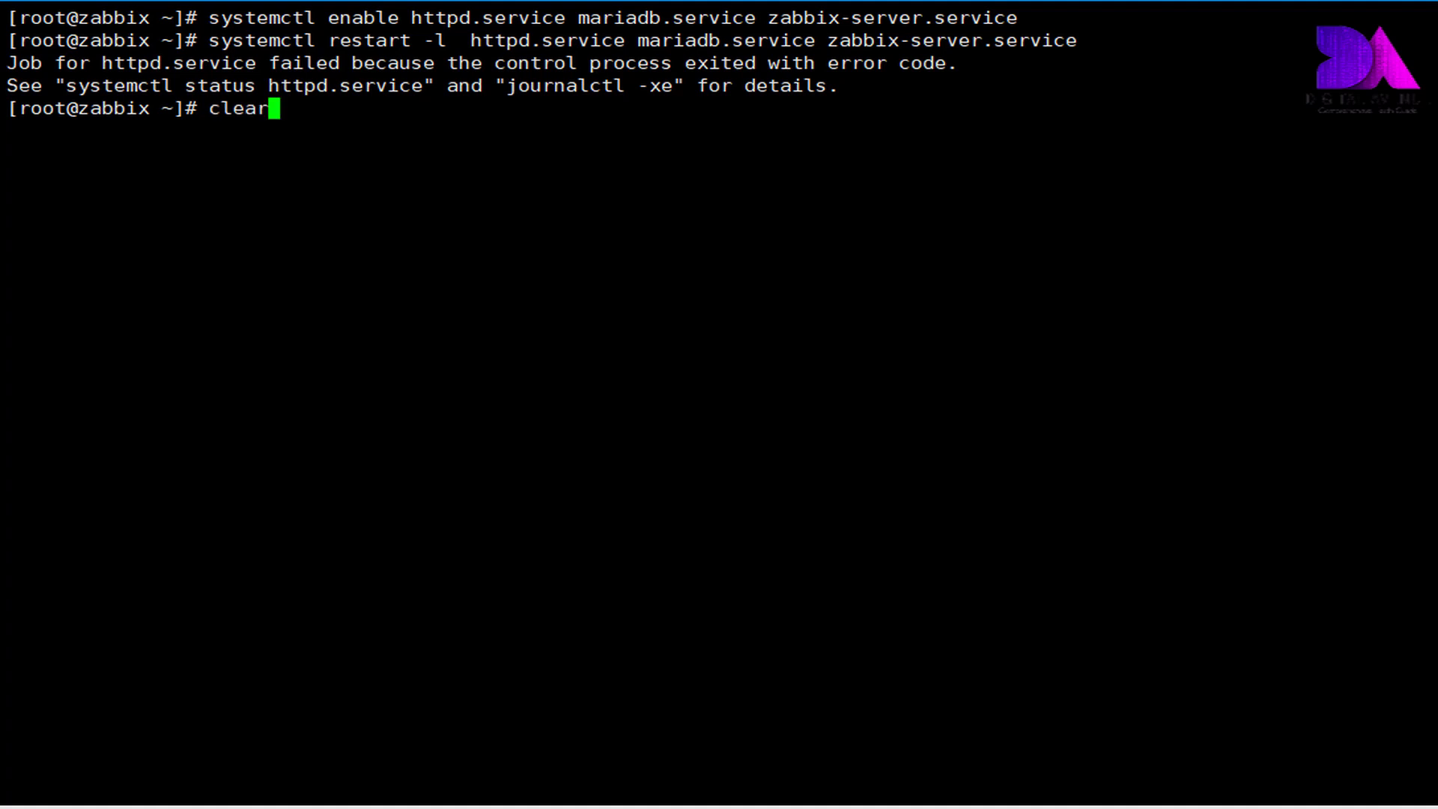
{"action": "type", "text": "vim /etc/httpd/conf.d/zabbix.conf"}
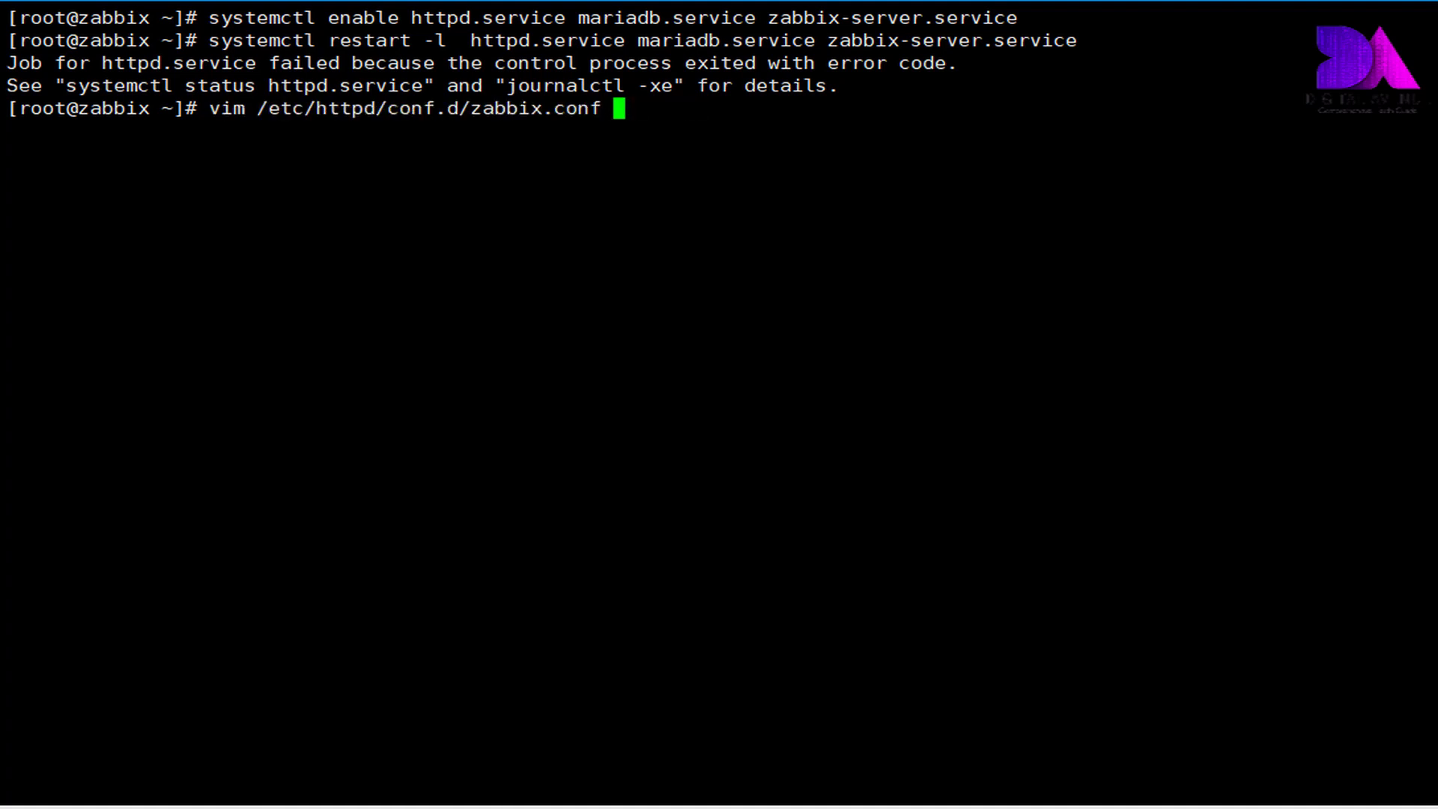
{"action": "key", "text": "Return"}
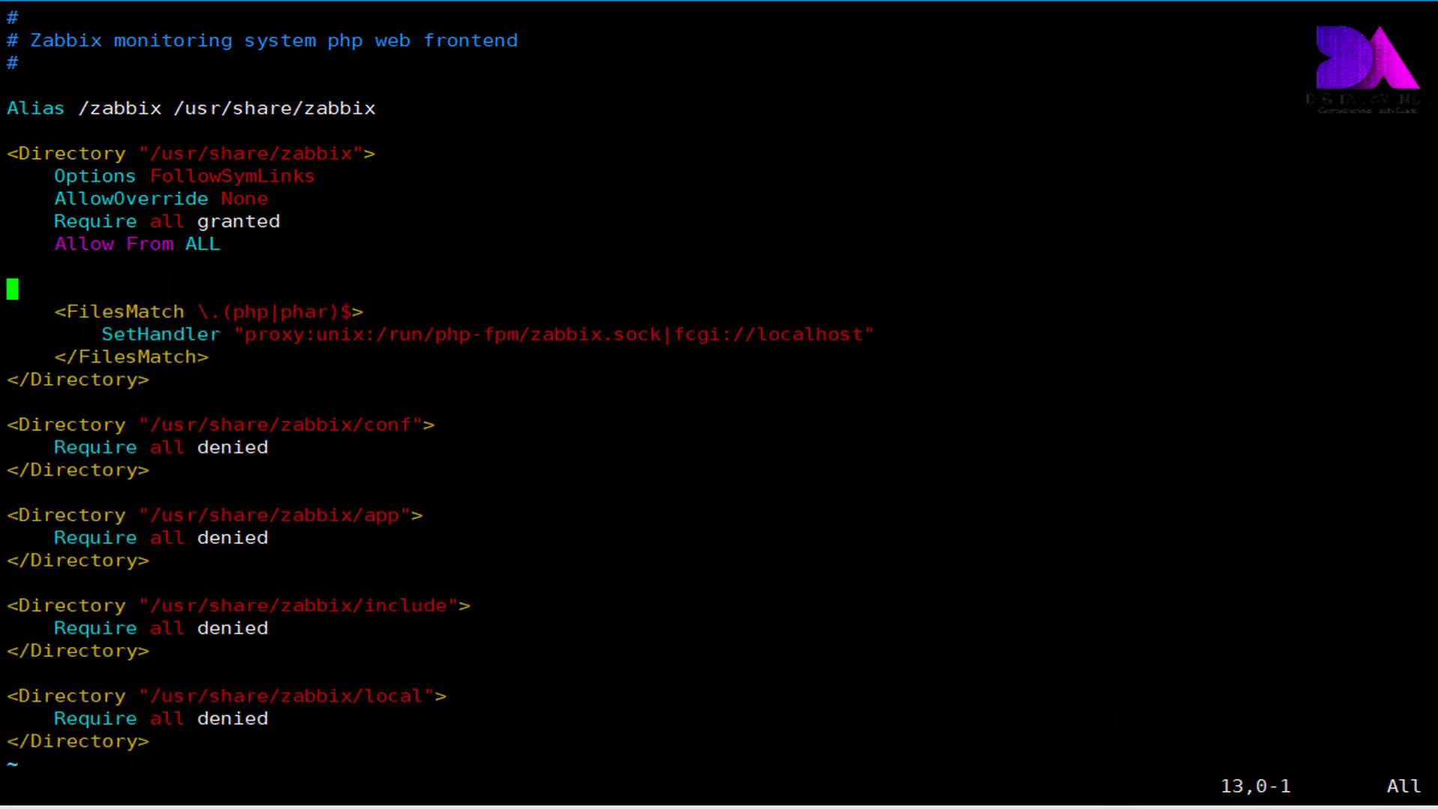
{"action": "key", "text": "d"}
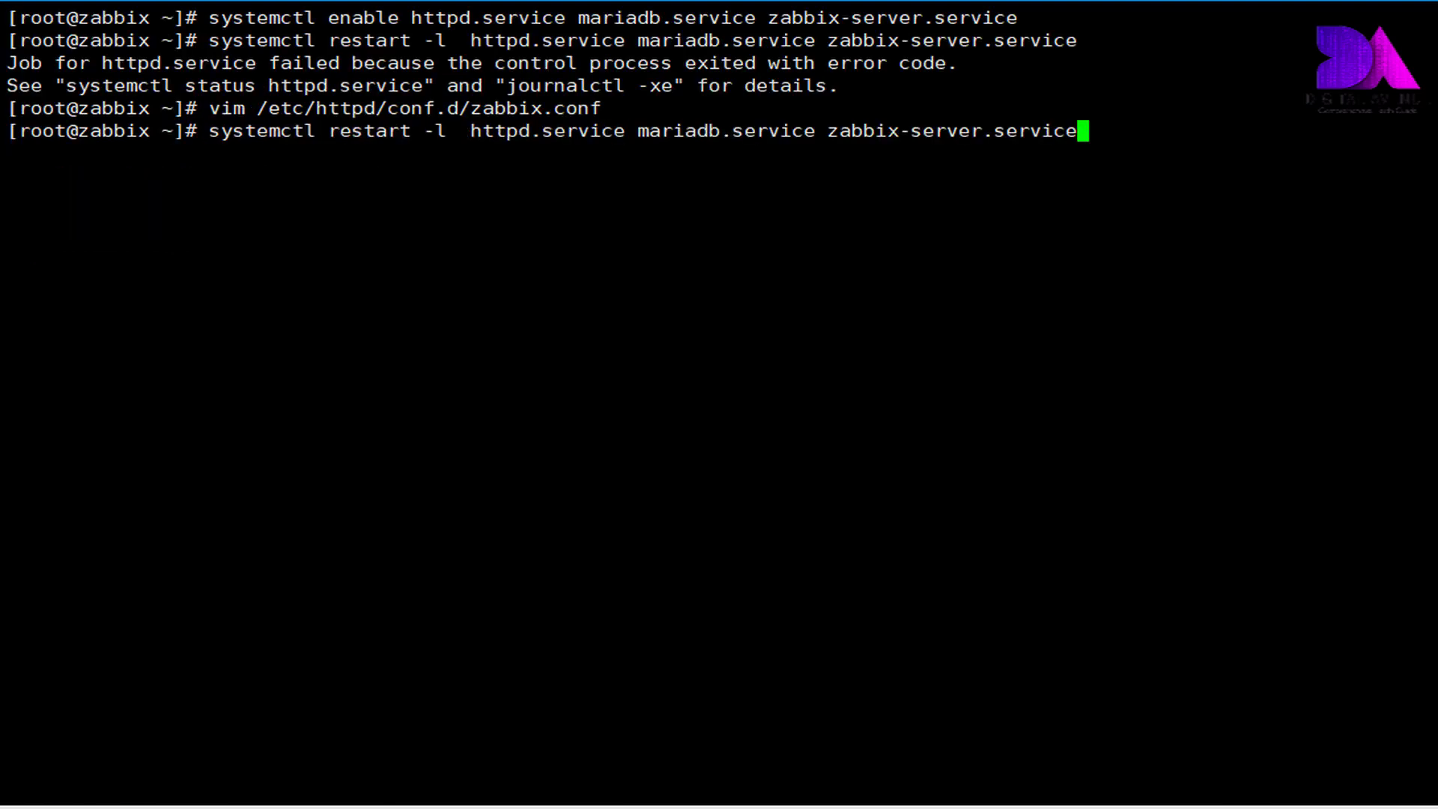
- Restart httpd, mariadb and zabbix-server, then show their systemctl status
{"action": "key", "text": "Return"}
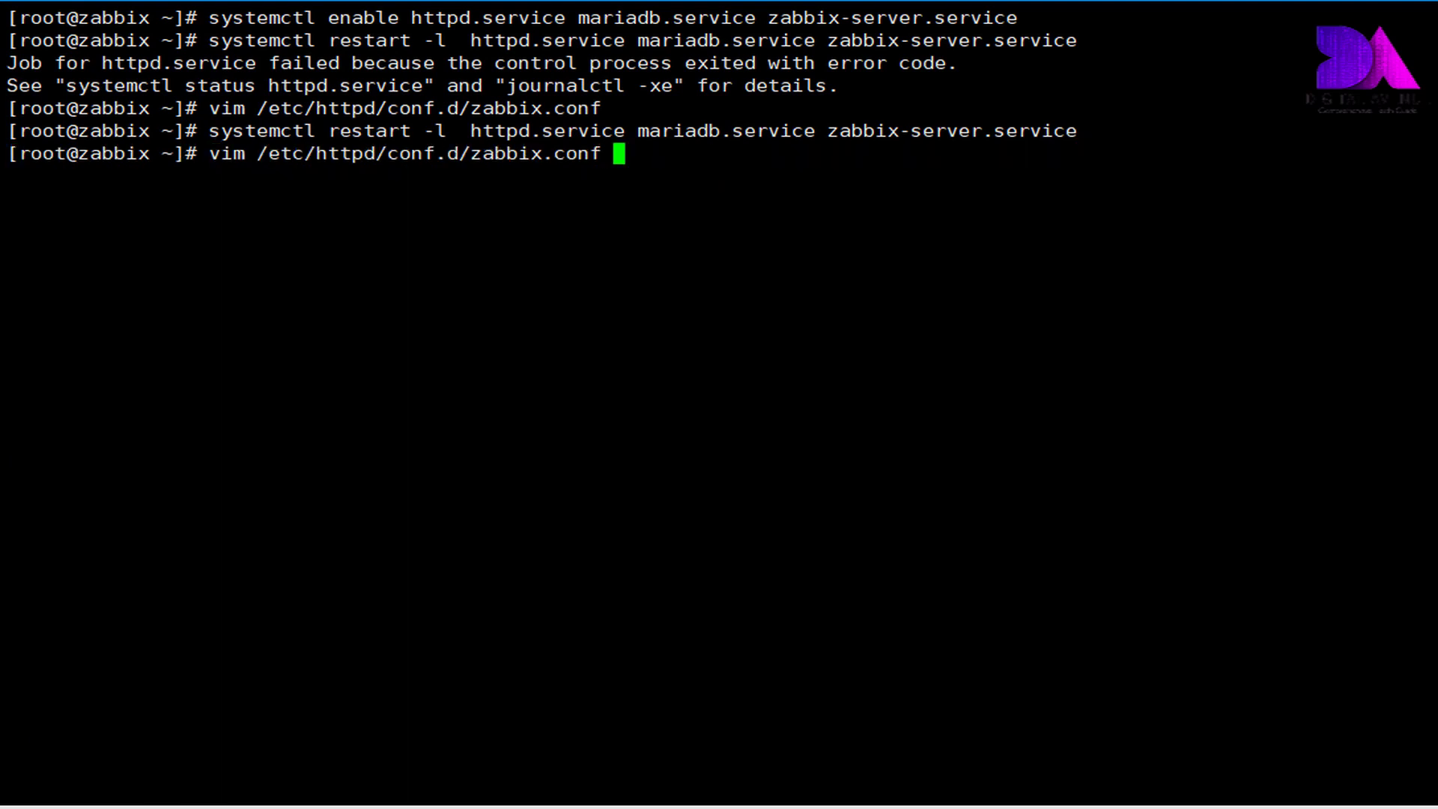
{"action": "type", "text": "clear"}
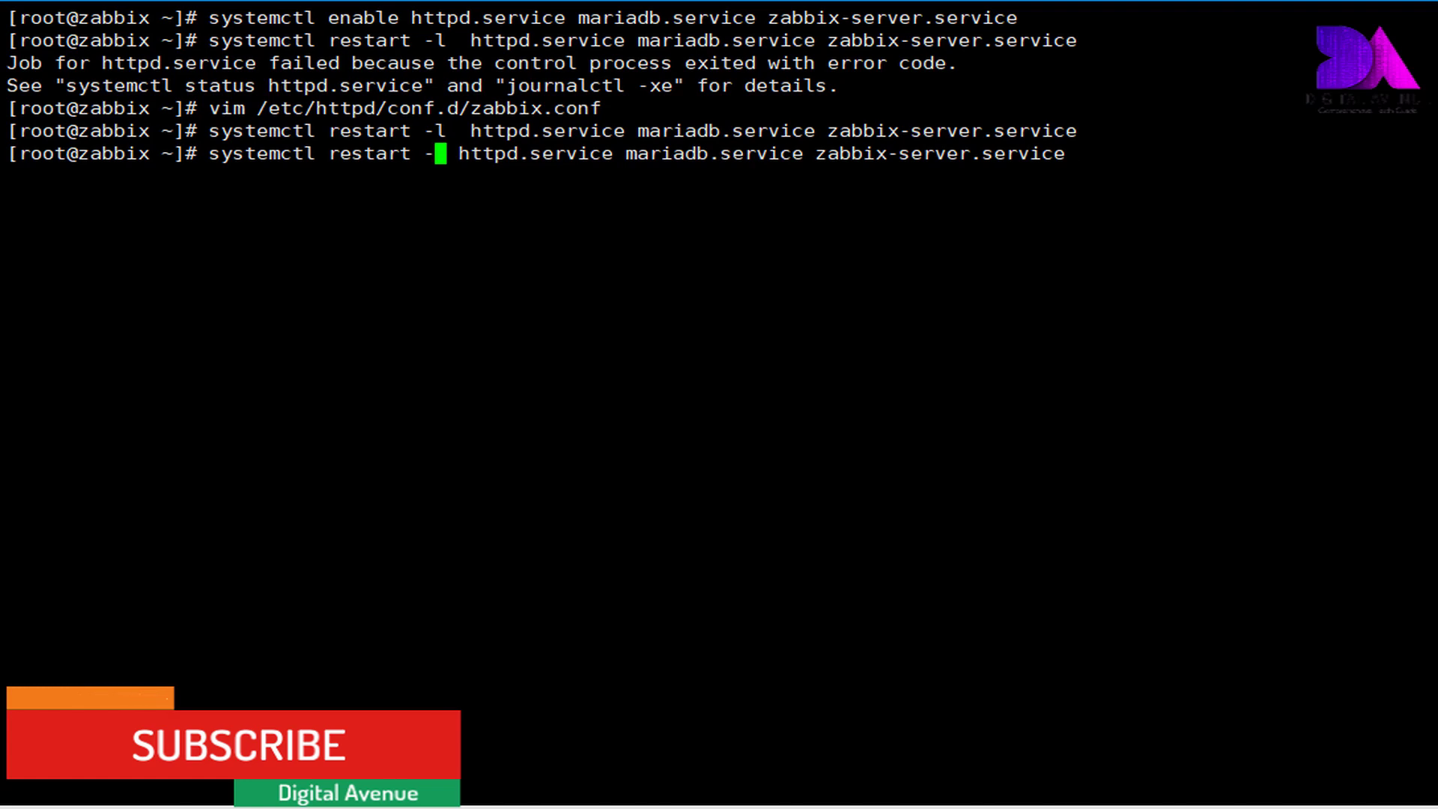
{"action": "type", "text": "stat"}
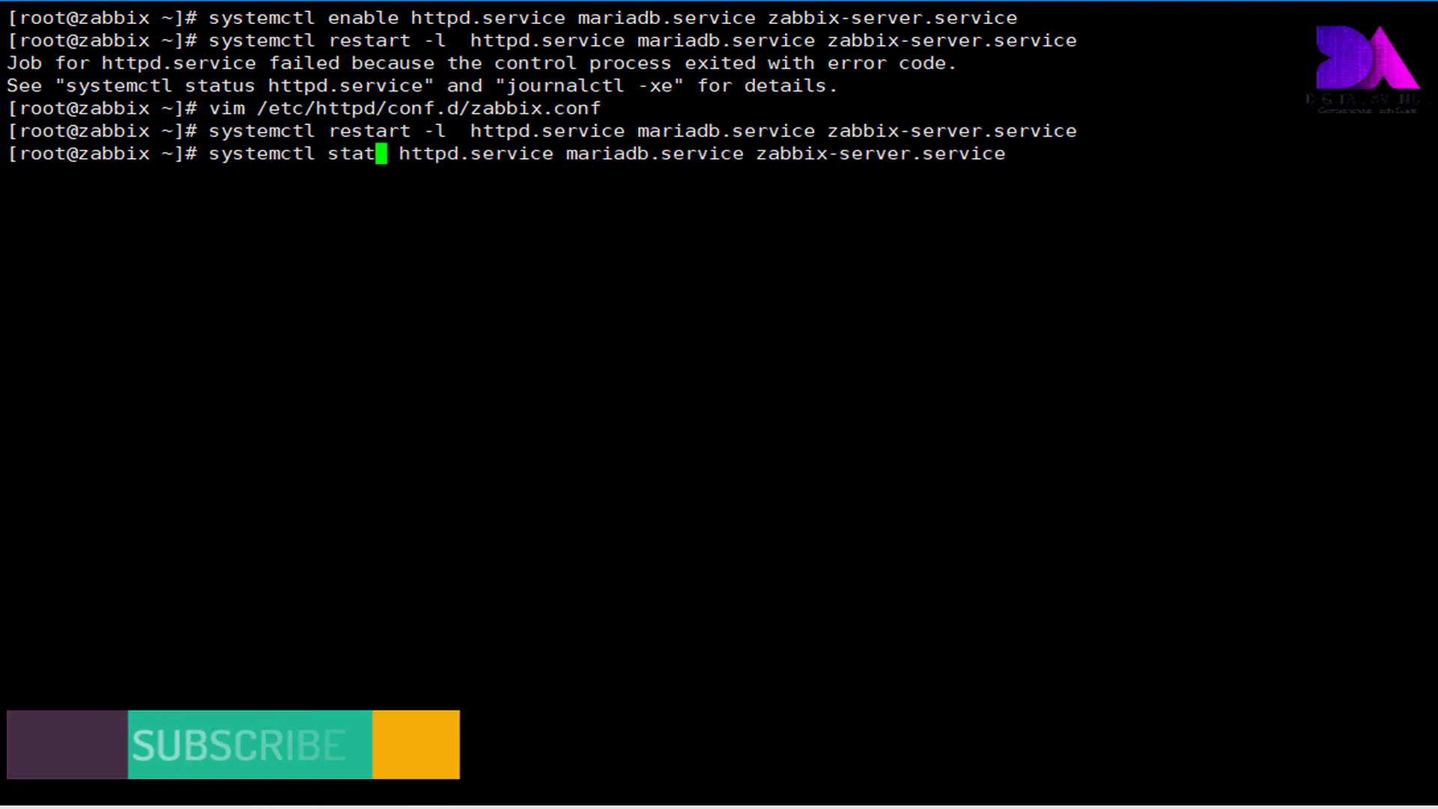
{"action": "key", "text": "Return"}
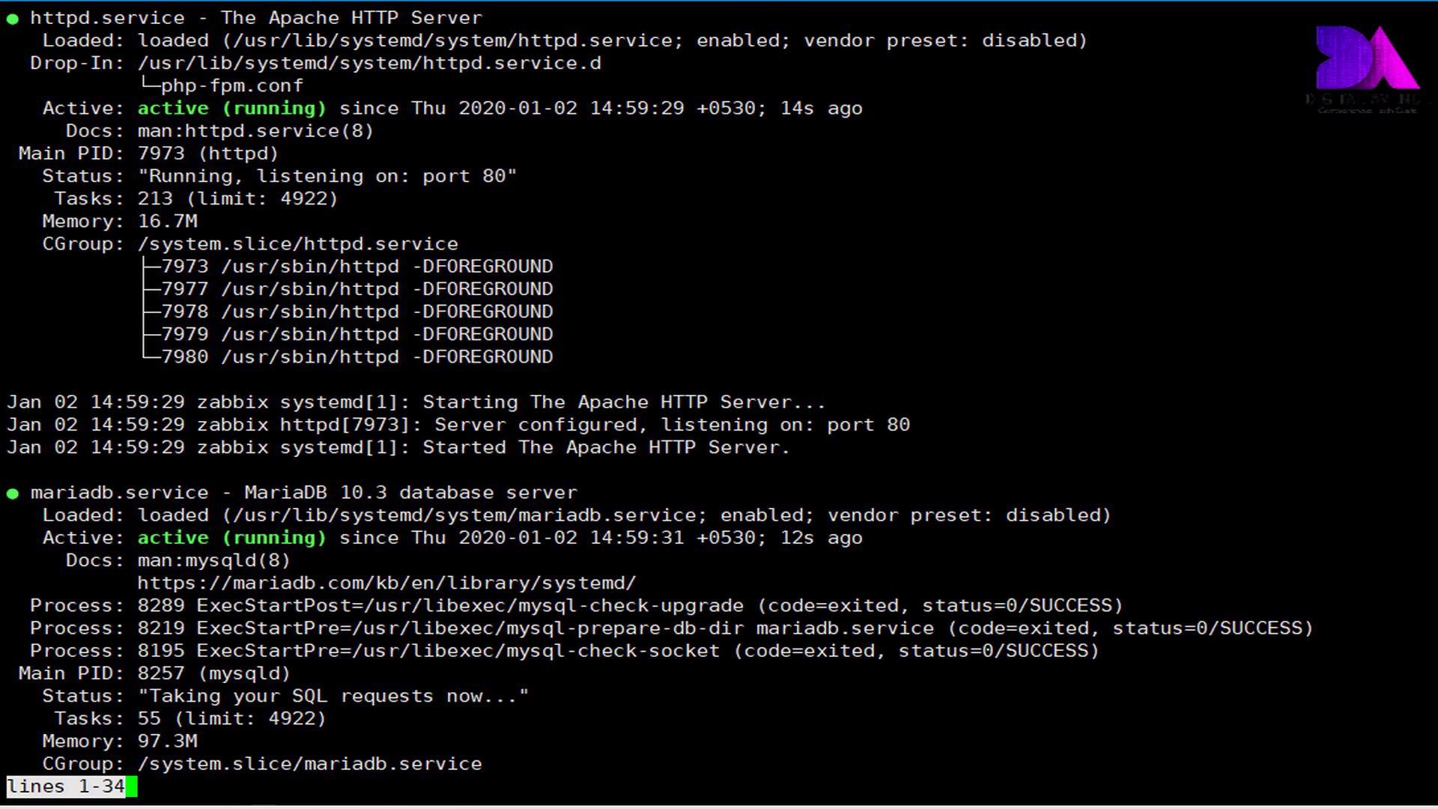
- Page through the status output confirming all three services are active (running), then clear the screen
{"action": "key", "text": "q"}
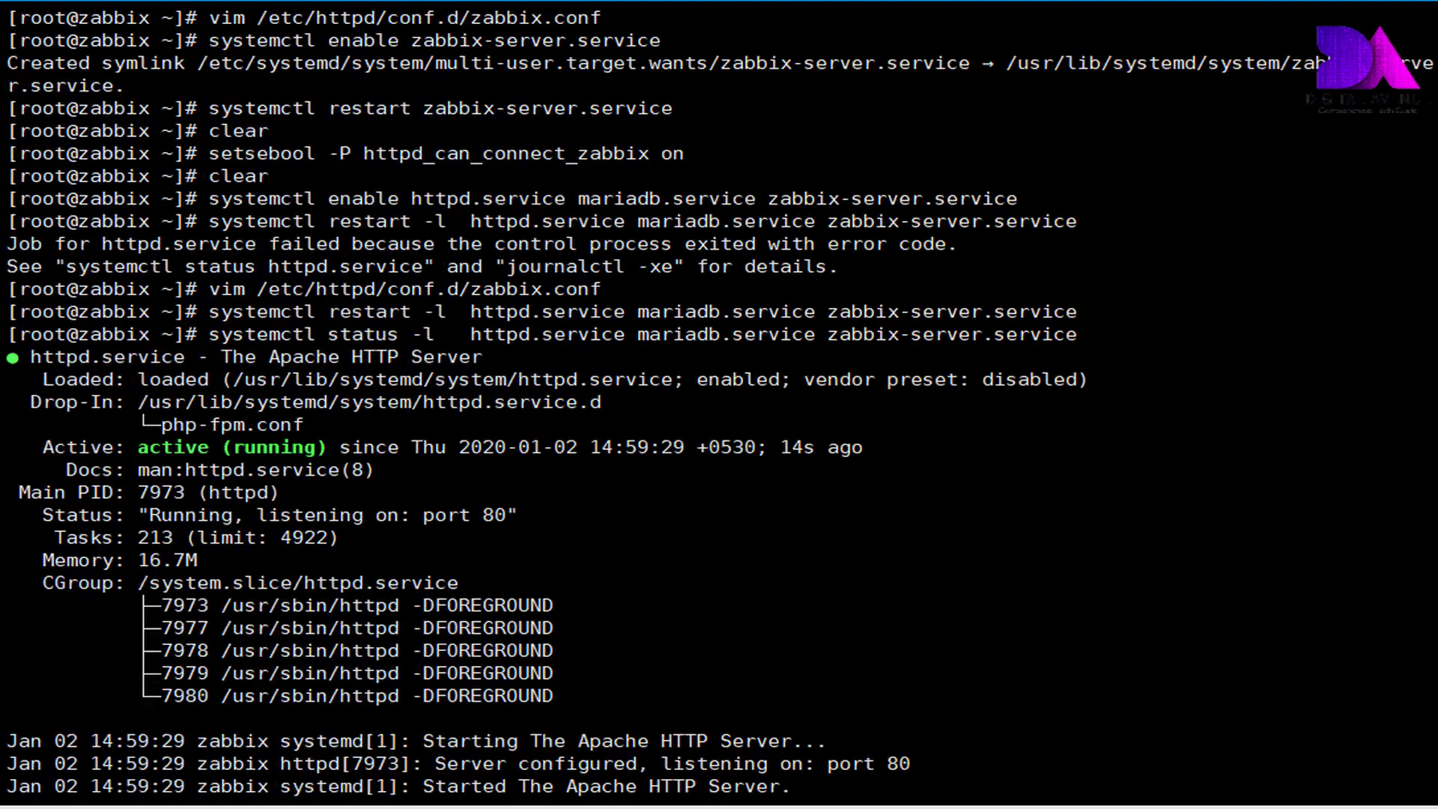
{"action": "scroll", "scroll_direction": "down", "scroll_amount": 3}
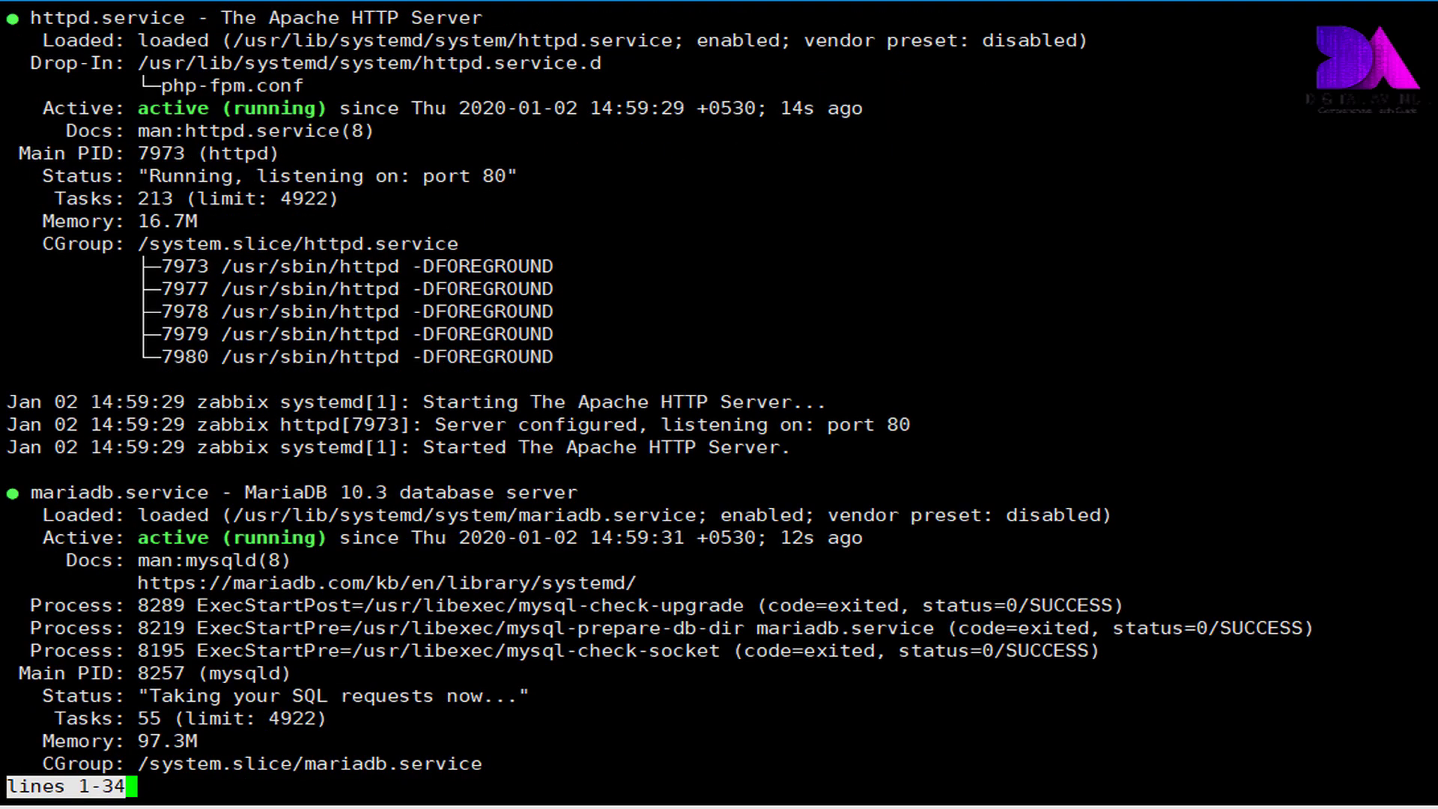
{"action": "scroll", "scroll_direction": "down", "scroll_amount": 3}
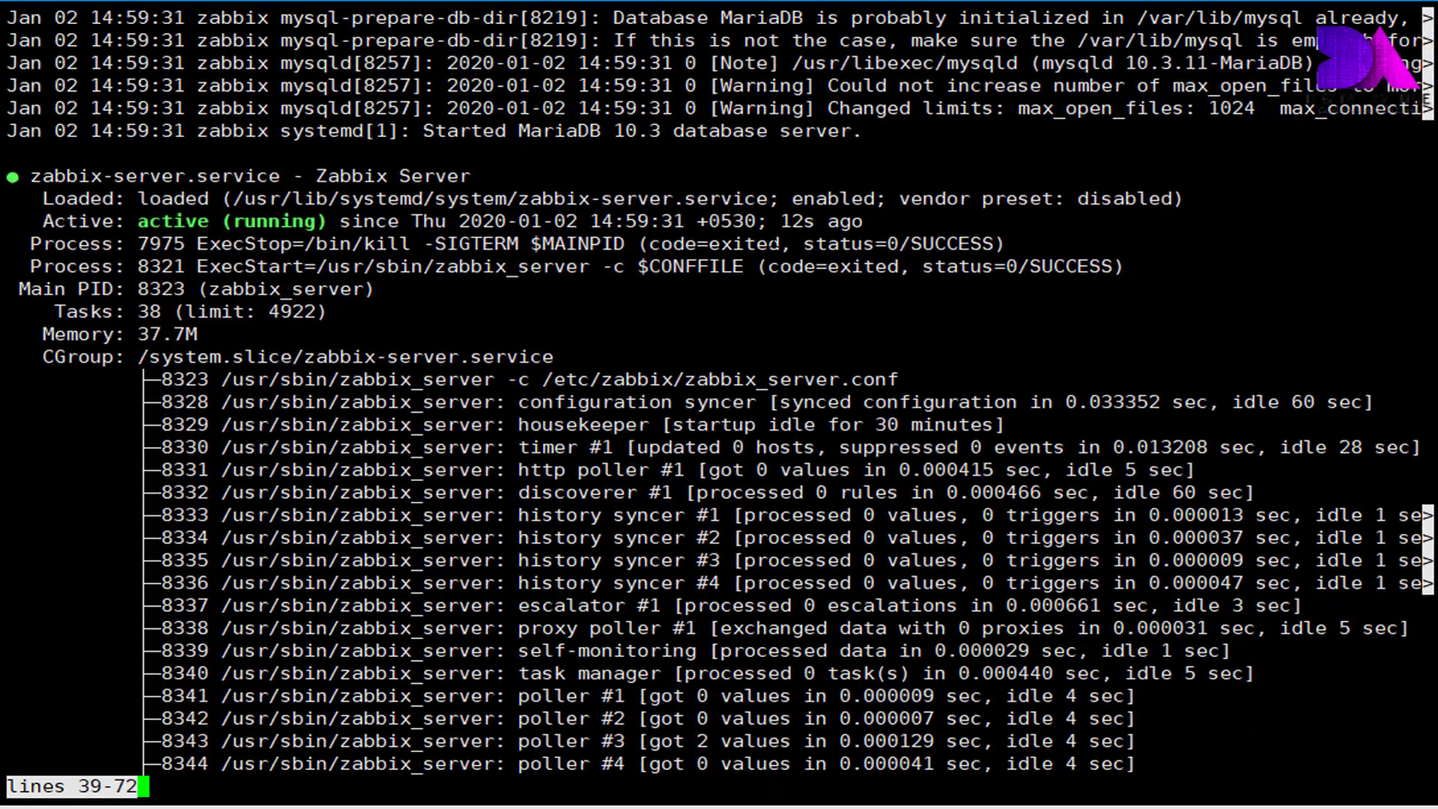
{"action": "scroll", "scroll_direction": "down", "scroll_amount": 3}
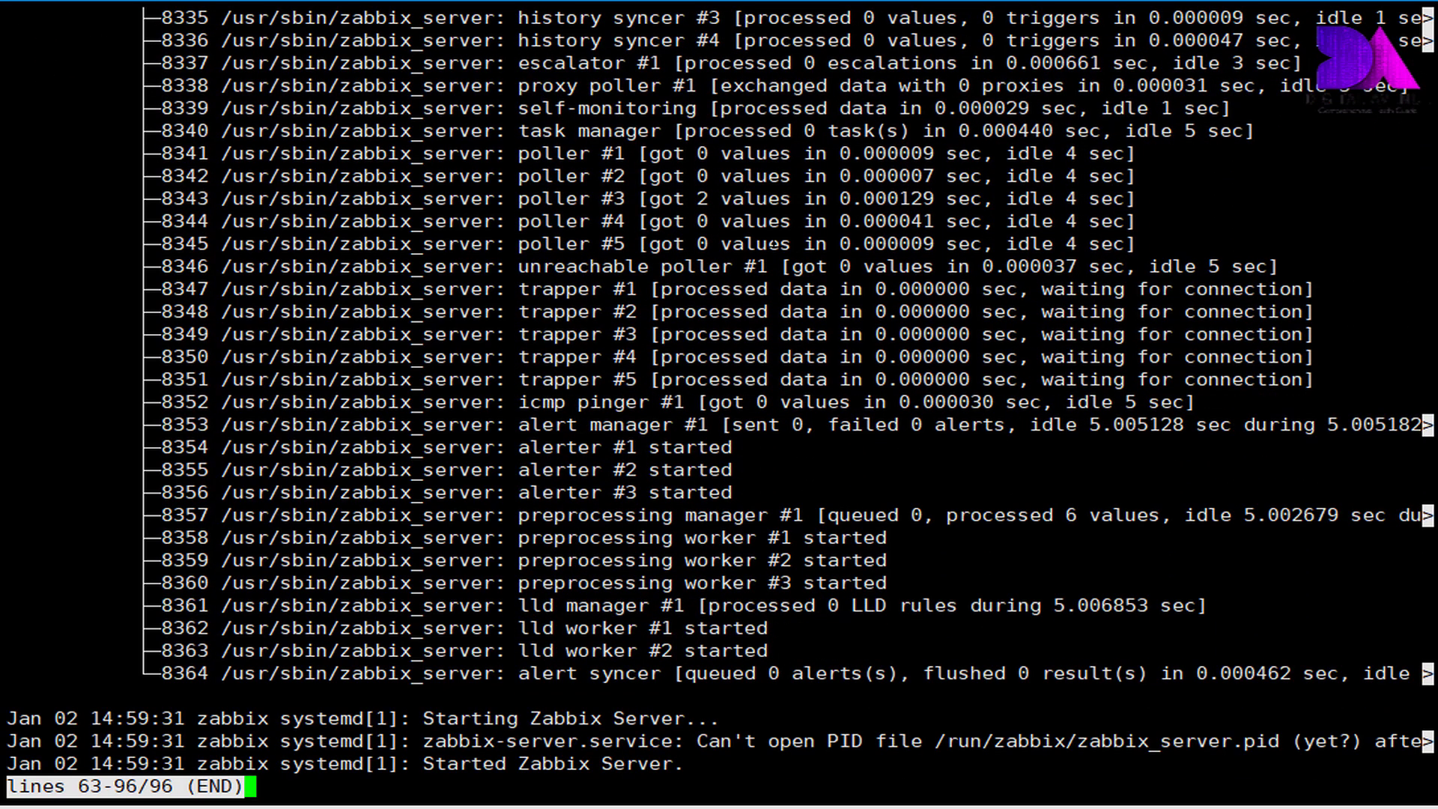
{"action": "type", "text": "clear"}
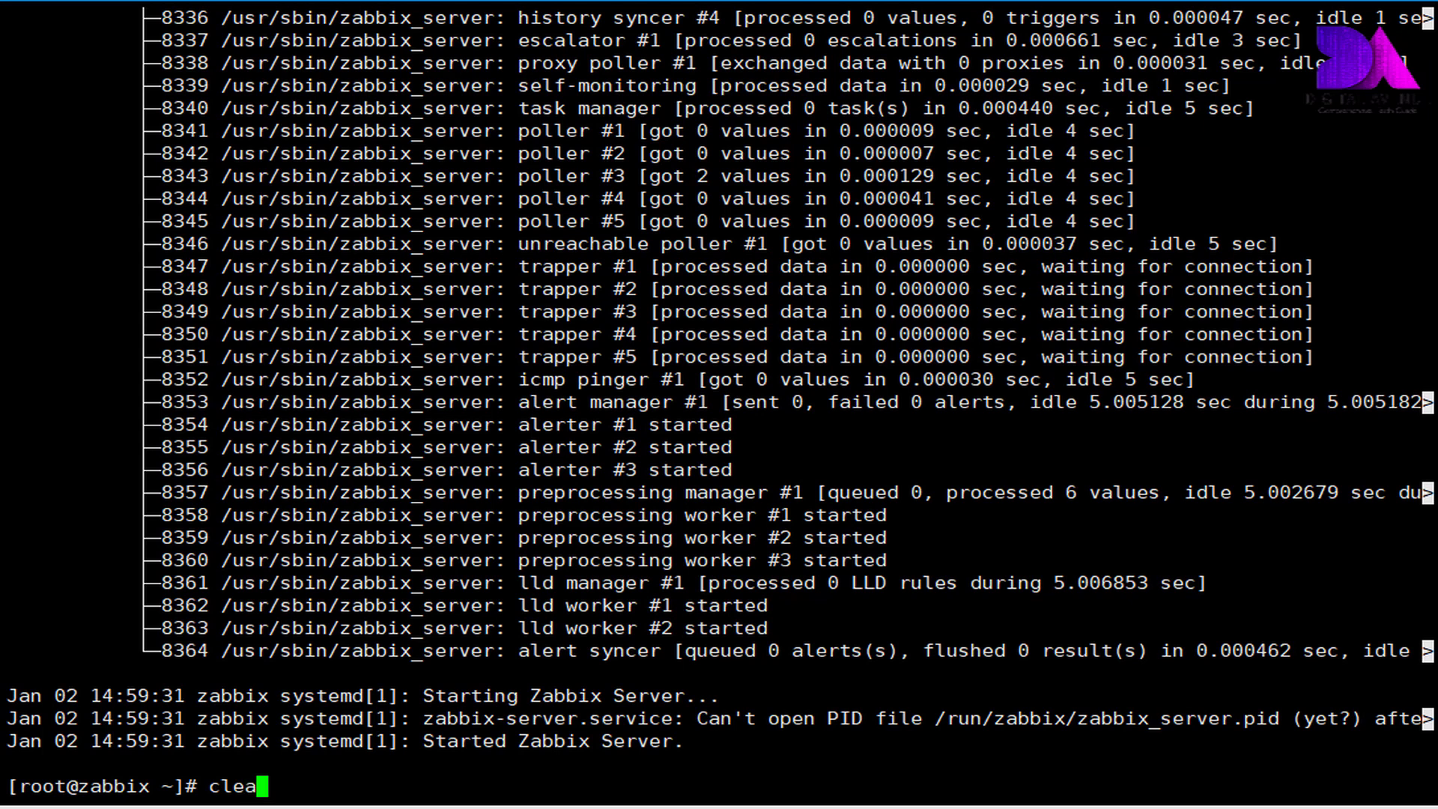
{"action": "key", "text": "Return"}
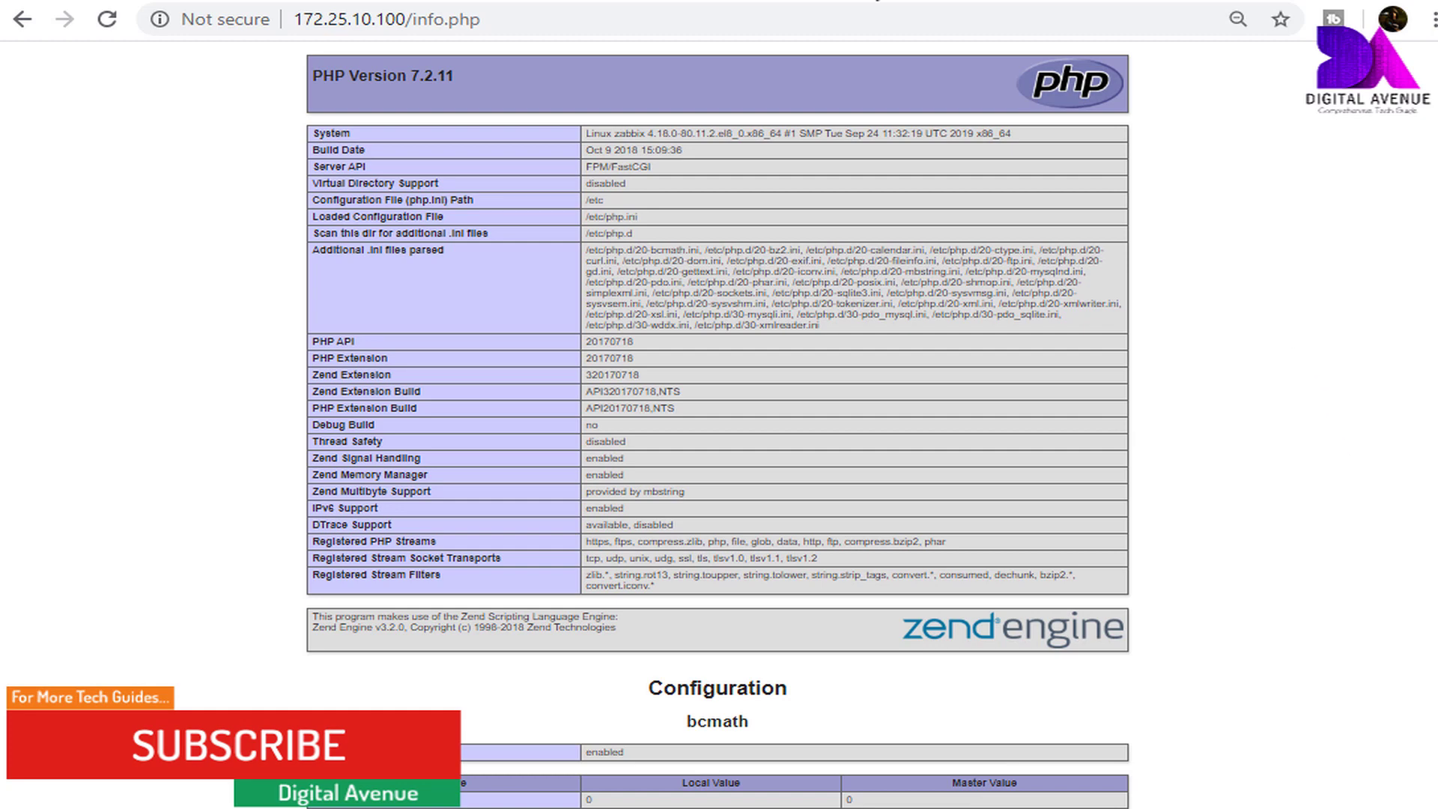
- Browse to 172.25.10.100/zabbix and move past the setup wizard's Welcome screen
{"action": "type", "text": "172.25.10.100/zabbix"}
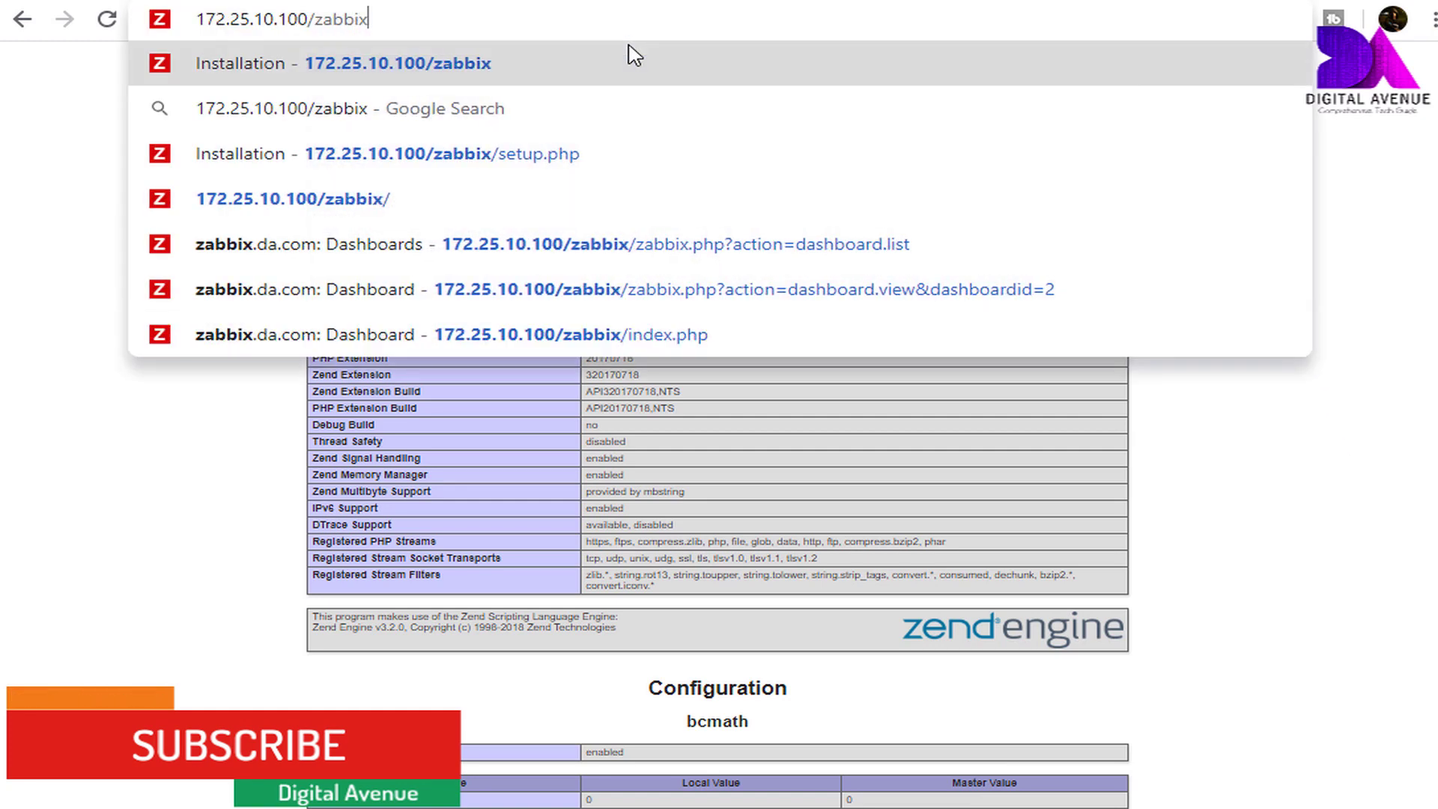
{"action": "left_click", "coordinate": [387, 153]}
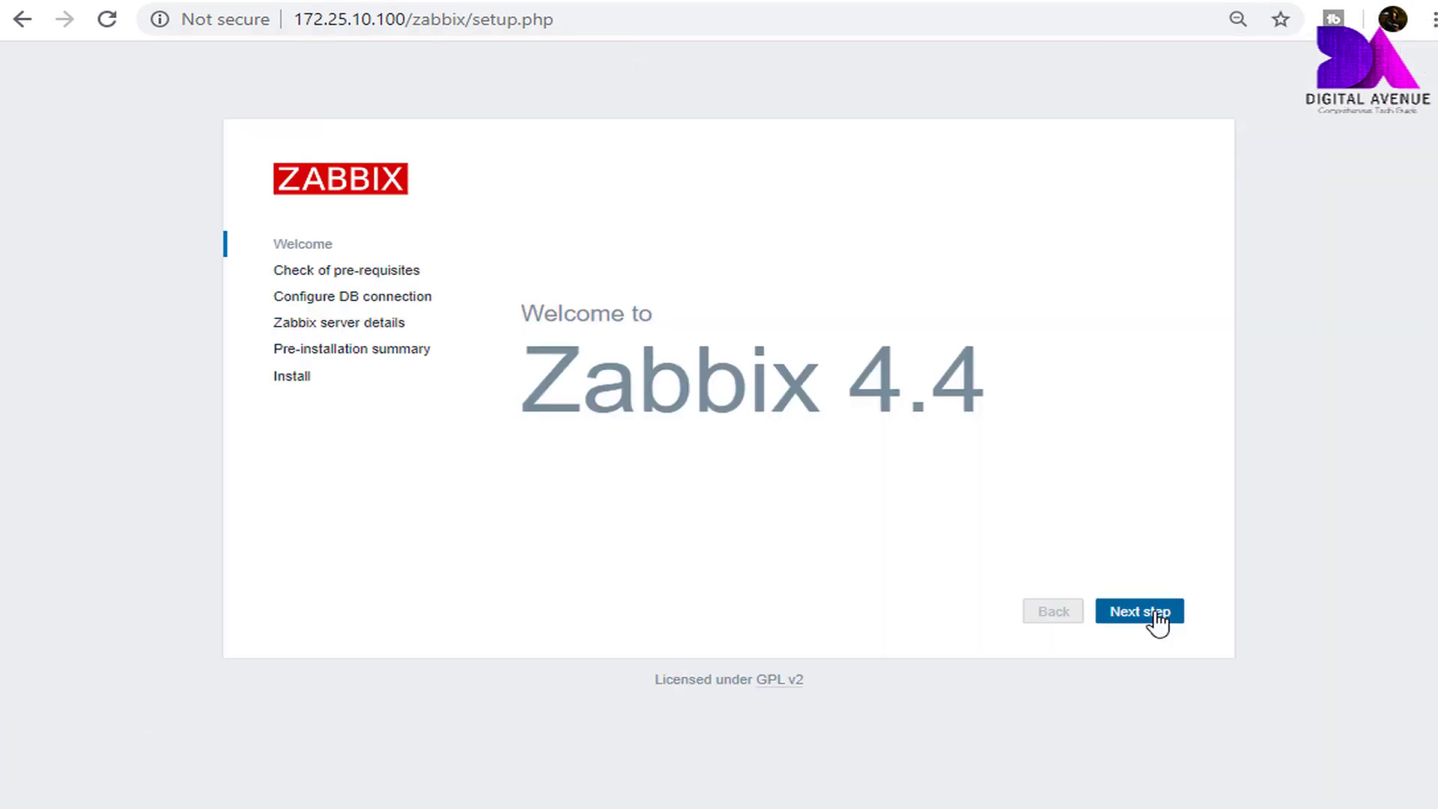
{"action": "left_click", "coordinate": [1138, 611]}
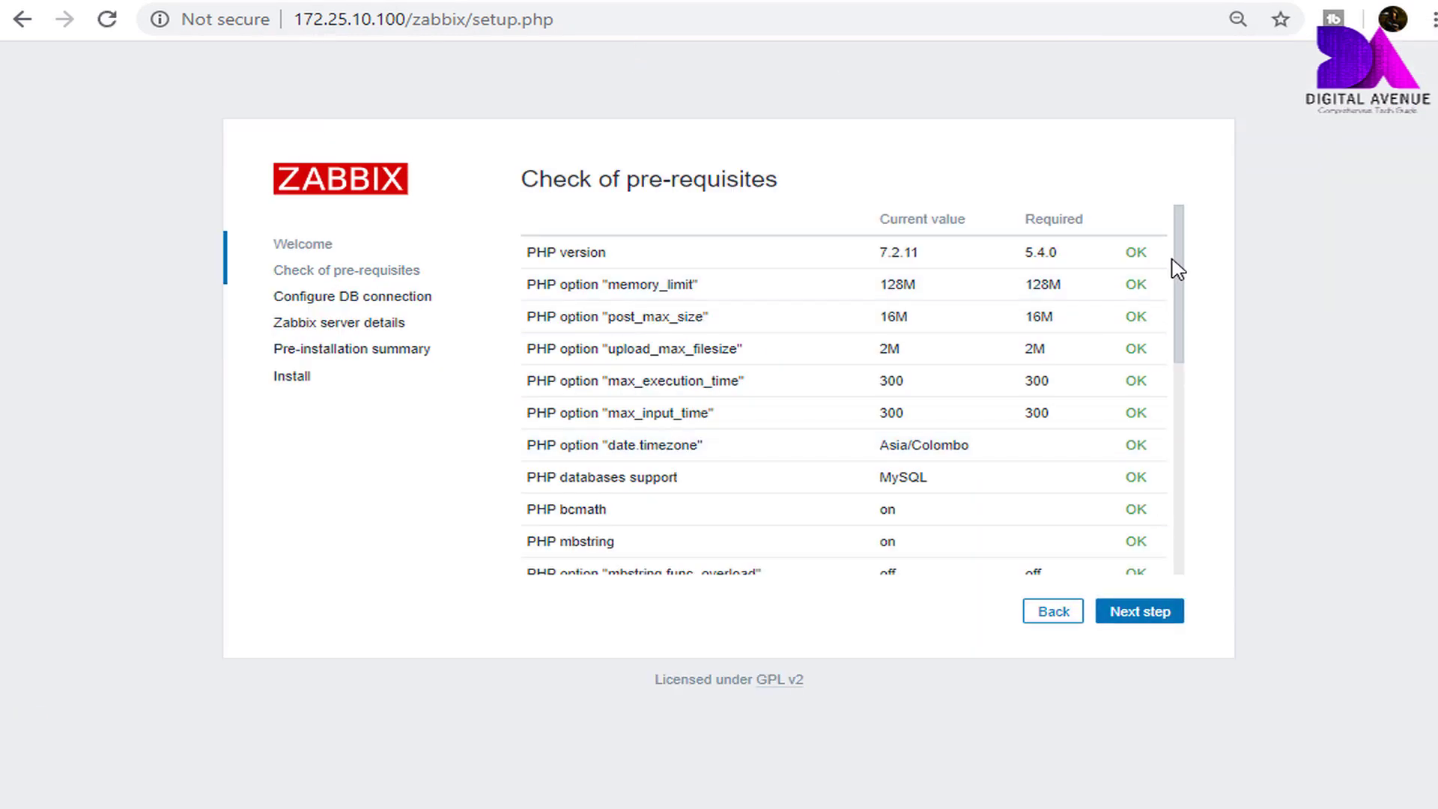
- Review the all-OK pre-requisites check and continue to the Configure DB connection step
{"action": "scroll", "scroll_direction": "down", "scroll_amount": 3}
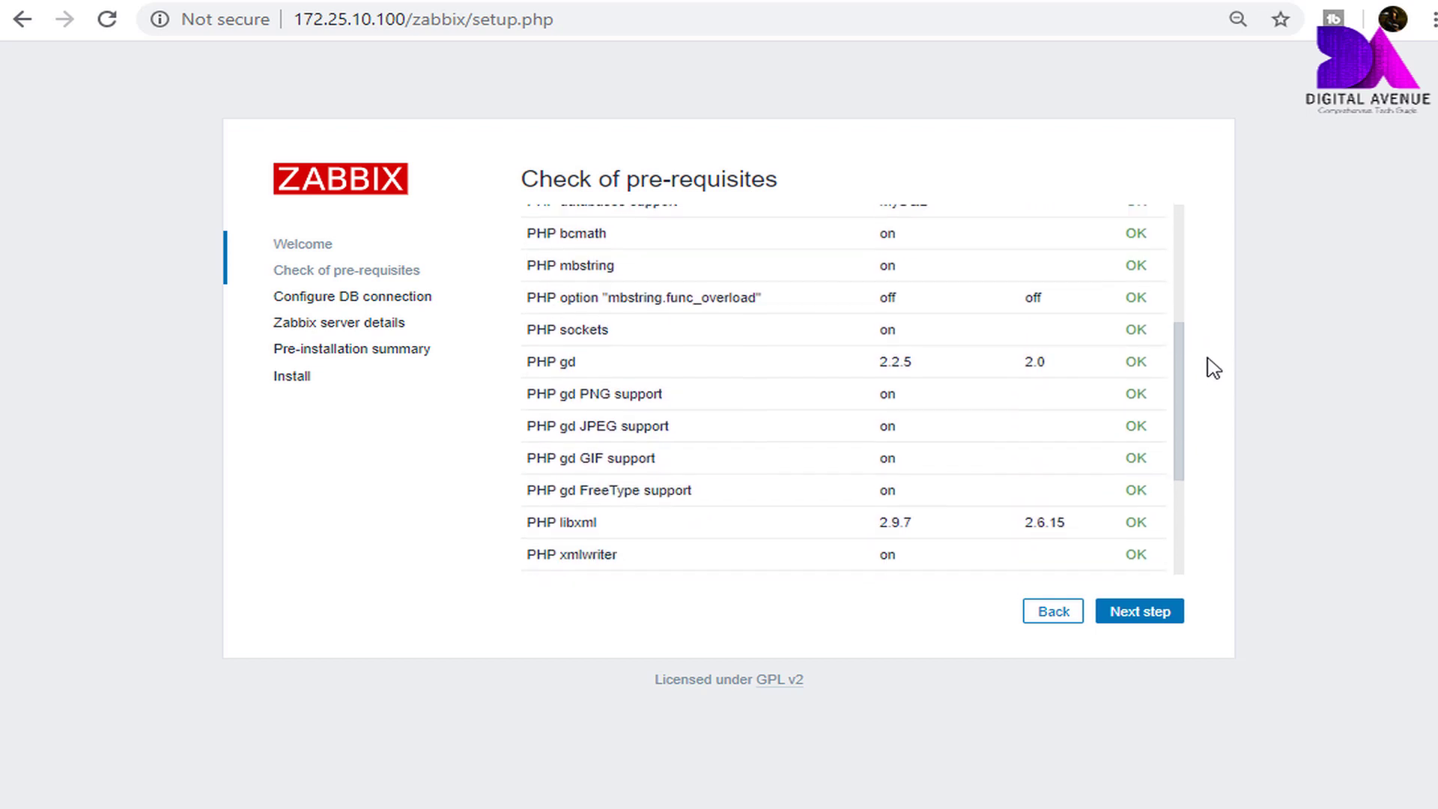
{"action": "scroll", "scroll_direction": "down", "scroll_amount": 3}
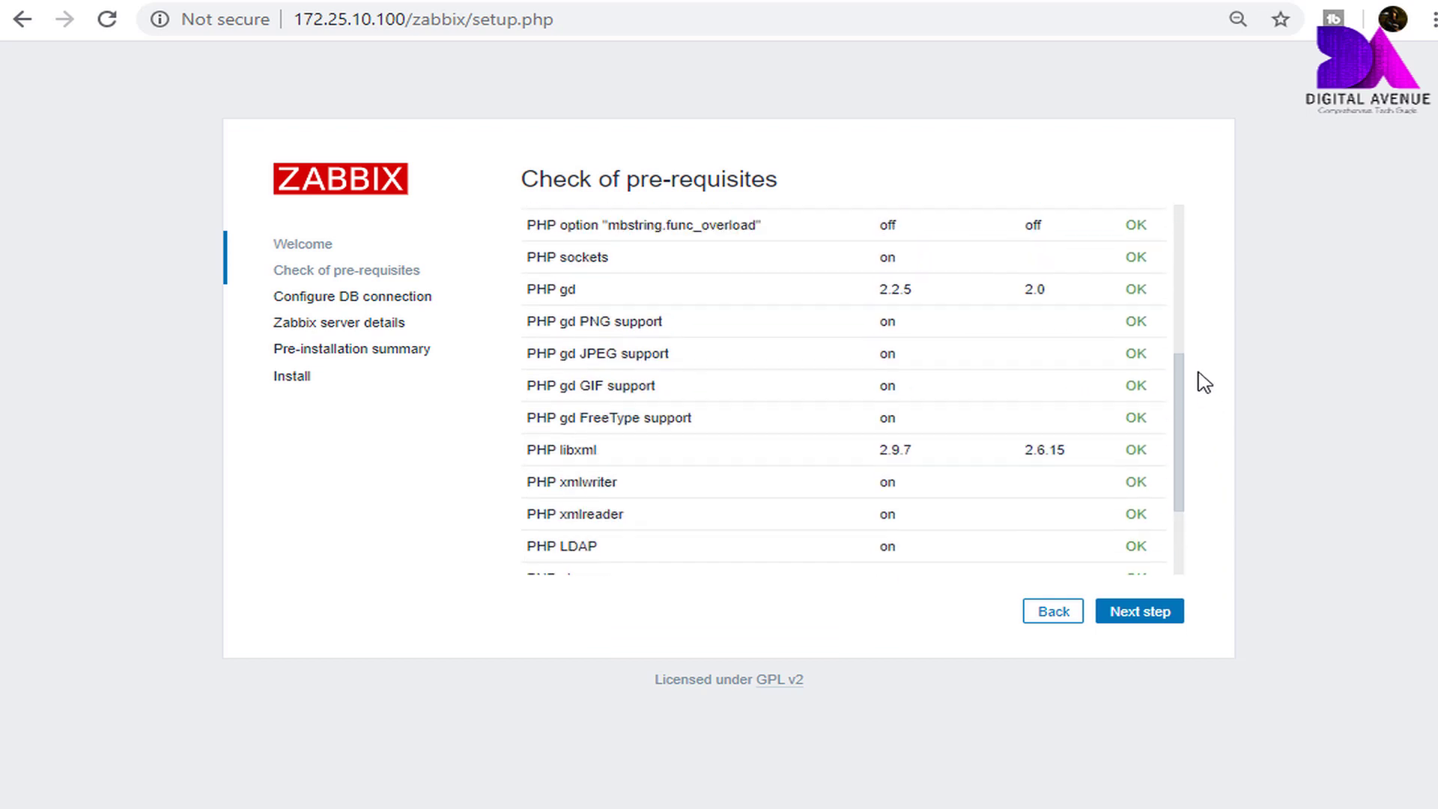
{"action": "scroll", "scroll_direction": "down", "scroll_amount": 3}
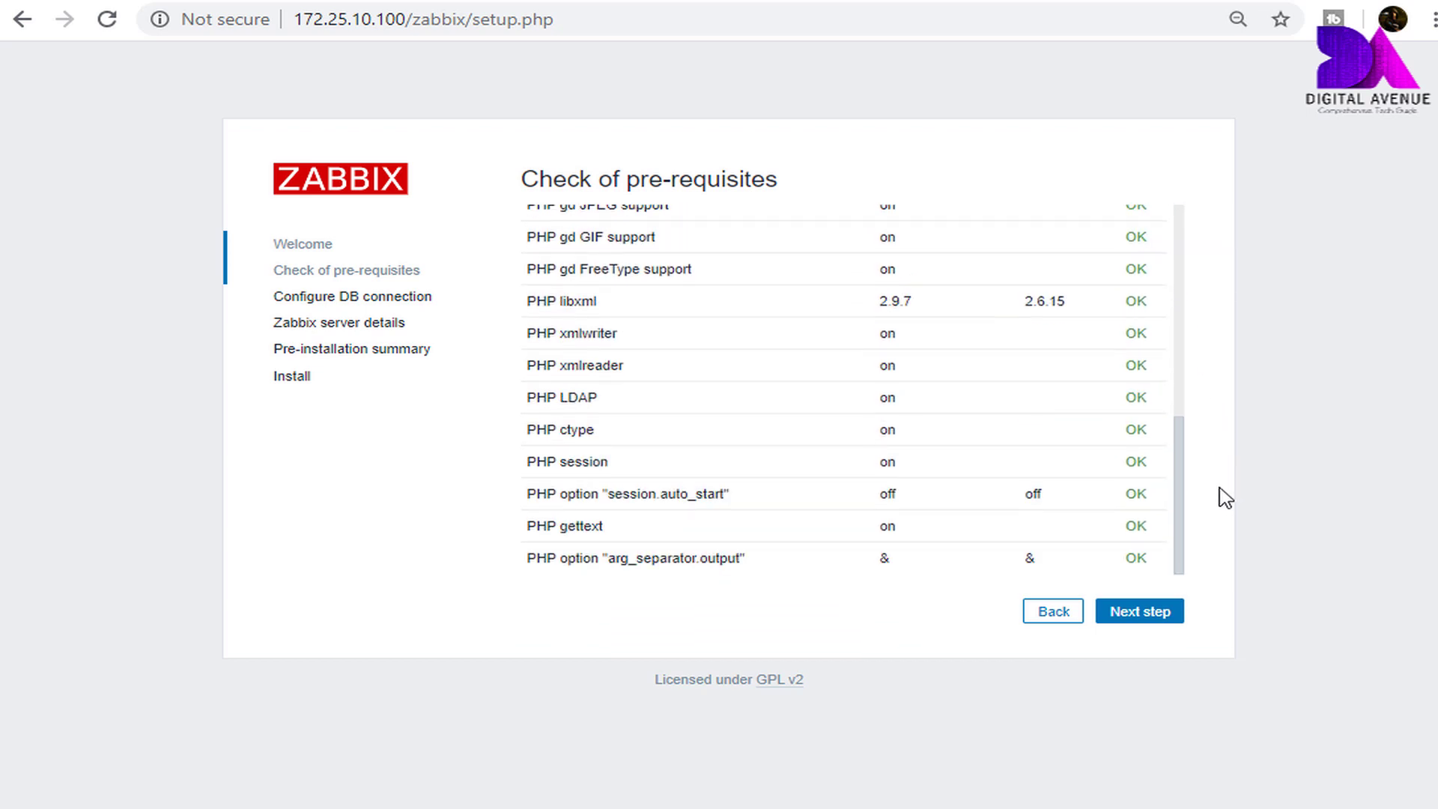
{"action": "left_click", "coordinate": [1138, 611]}
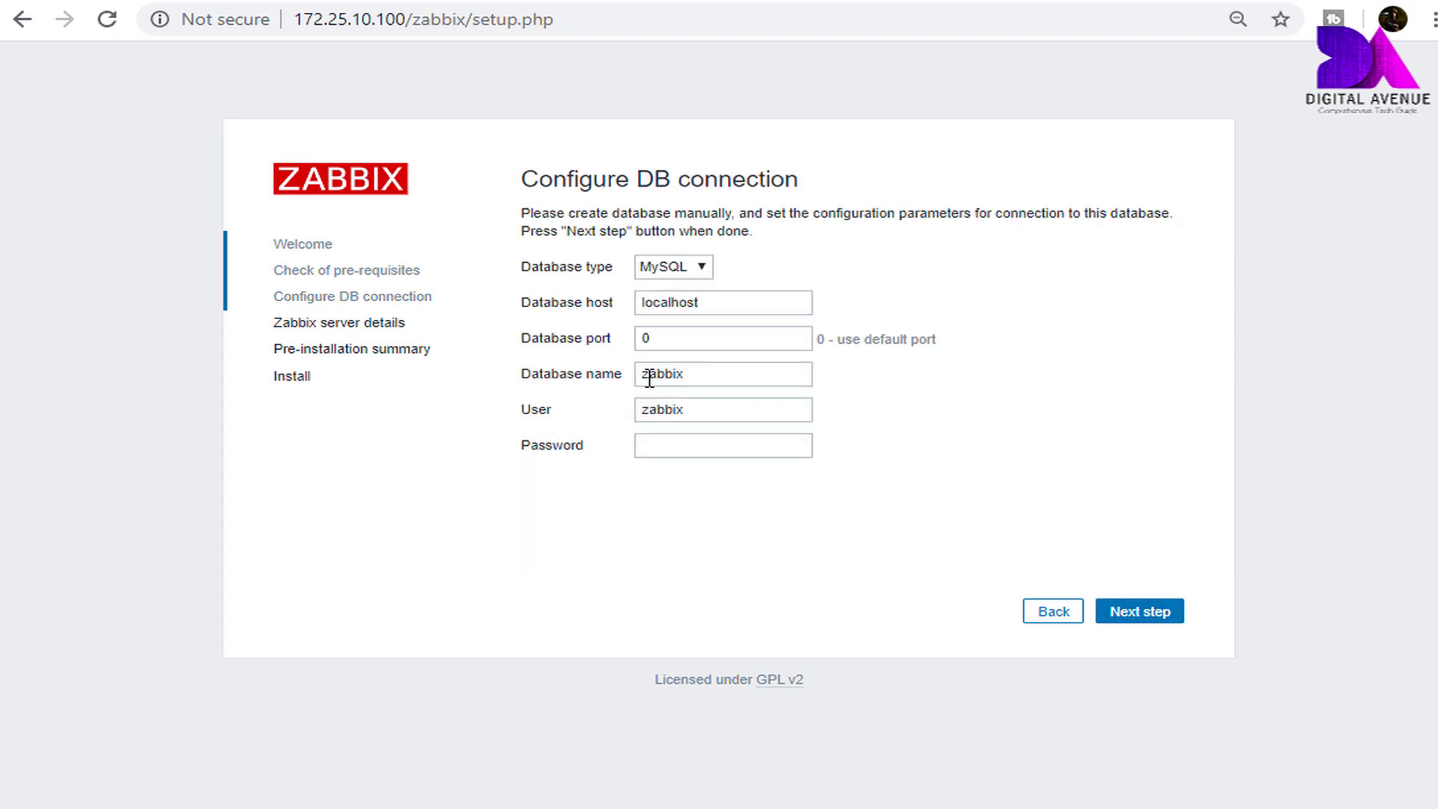
- Set the database to zabbixdb with user zabbixuser and its password, then continue to server details
{"action": "left_click", "coordinate": [722, 373]}
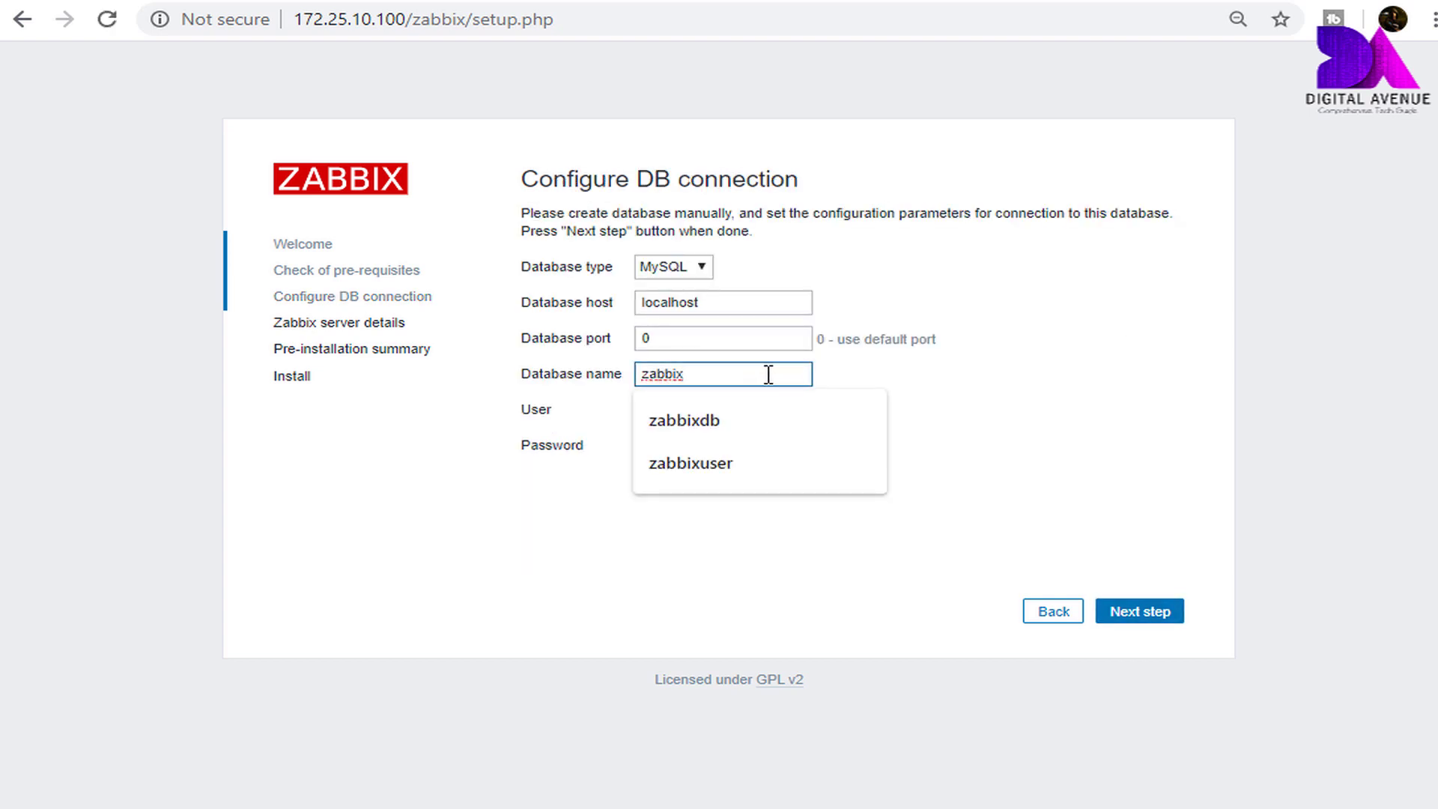
{"action": "left_click", "coordinate": [690, 462]}
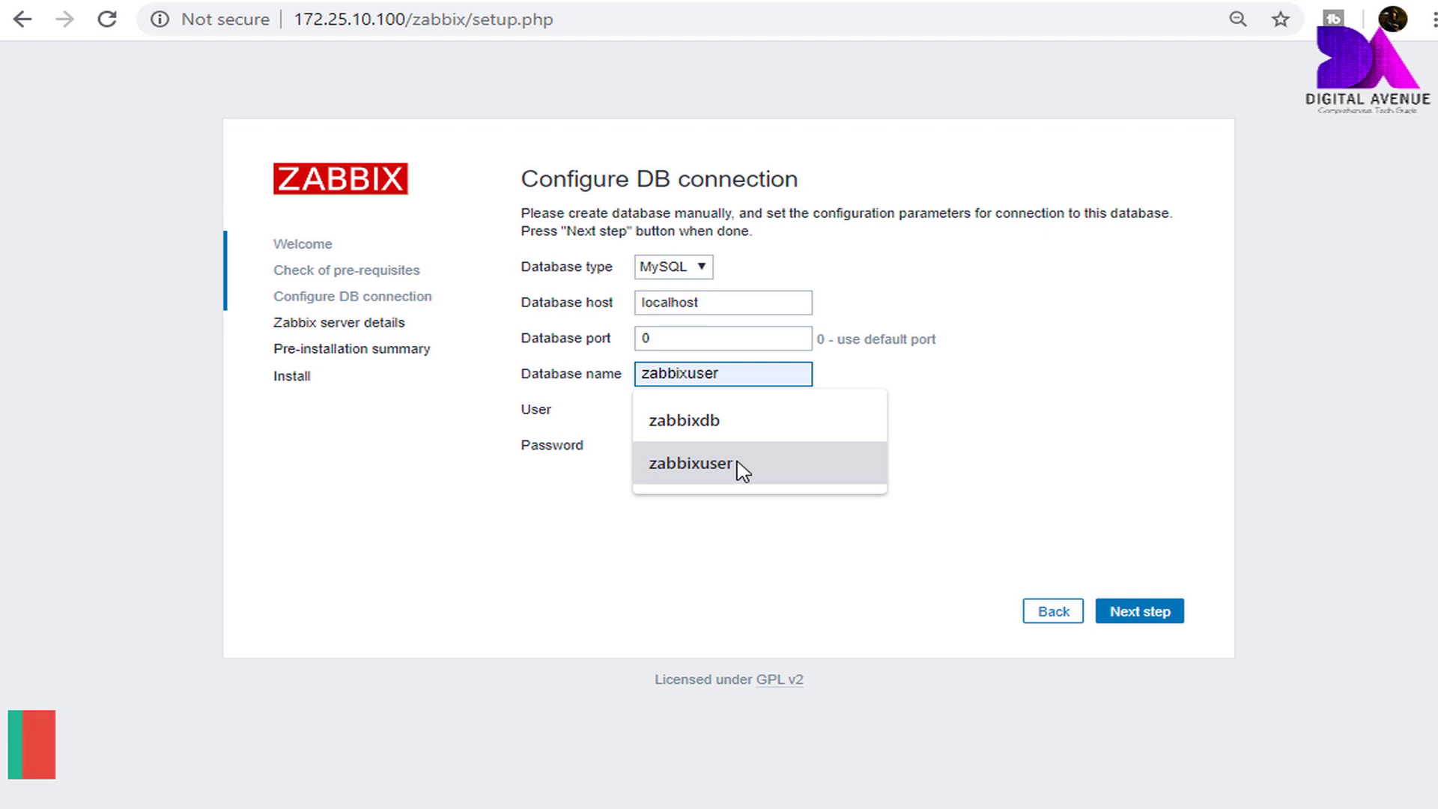
{"action": "left_click", "coordinate": [682, 419]}
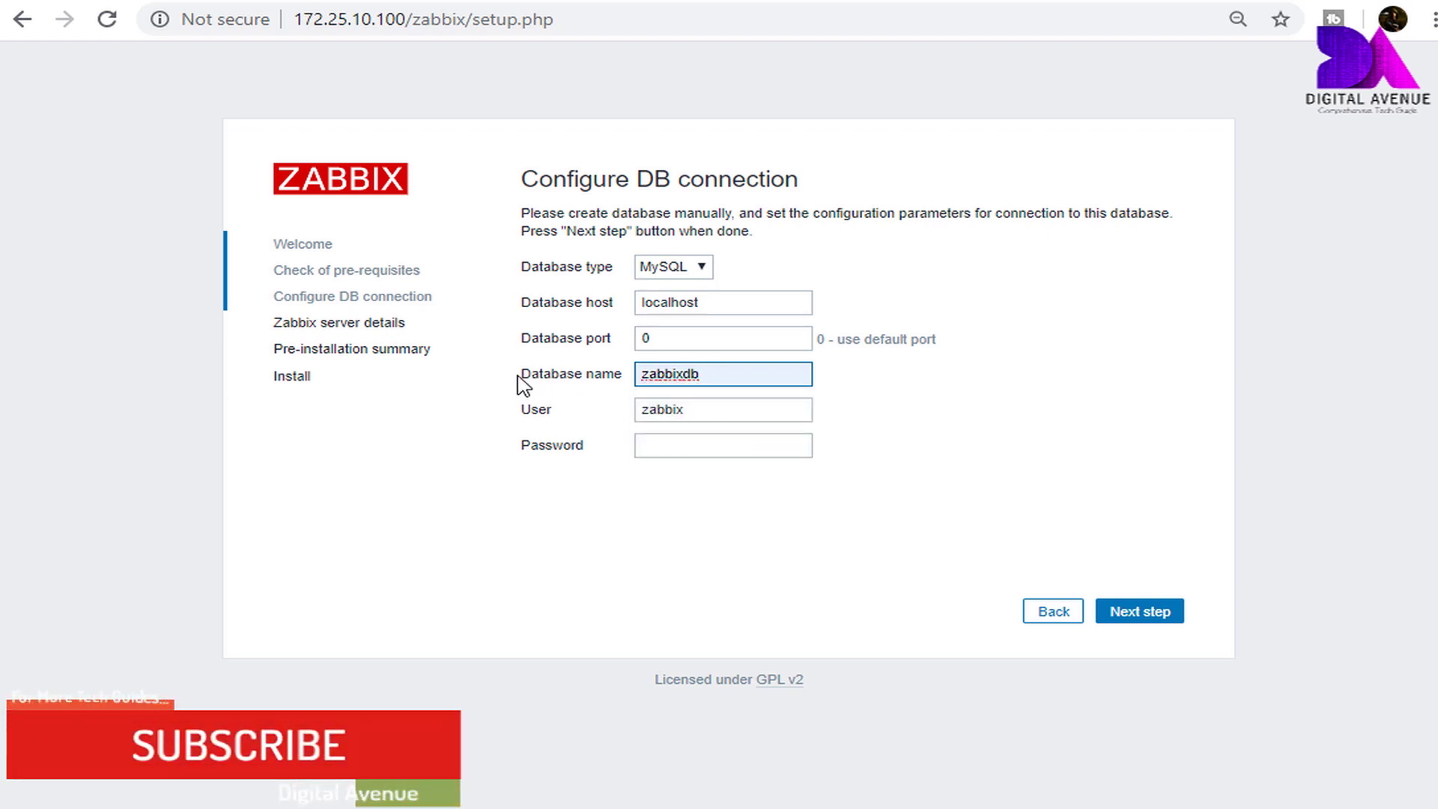
{"action": "left_click", "coordinate": [722, 409]}
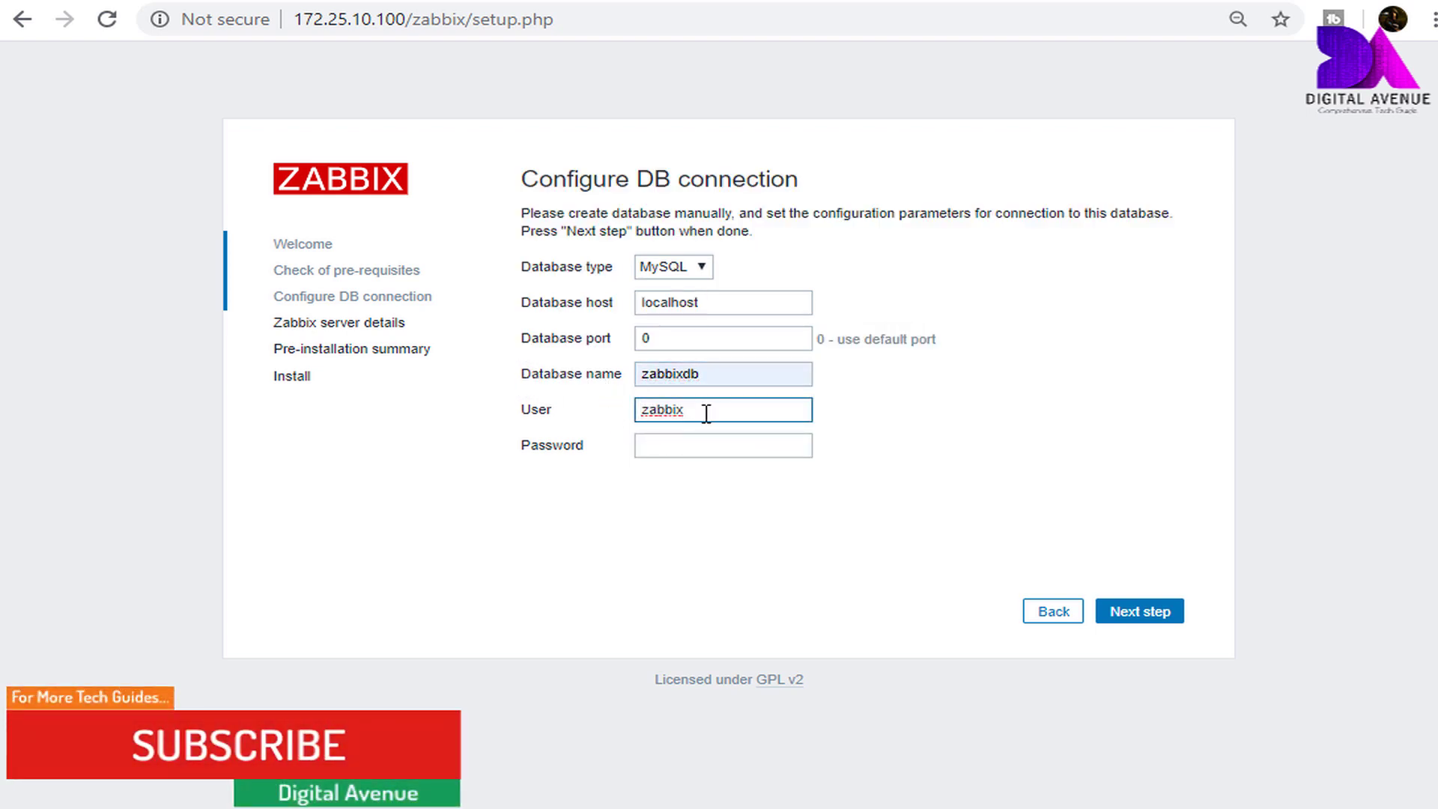
{"action": "type", "text": "user"}
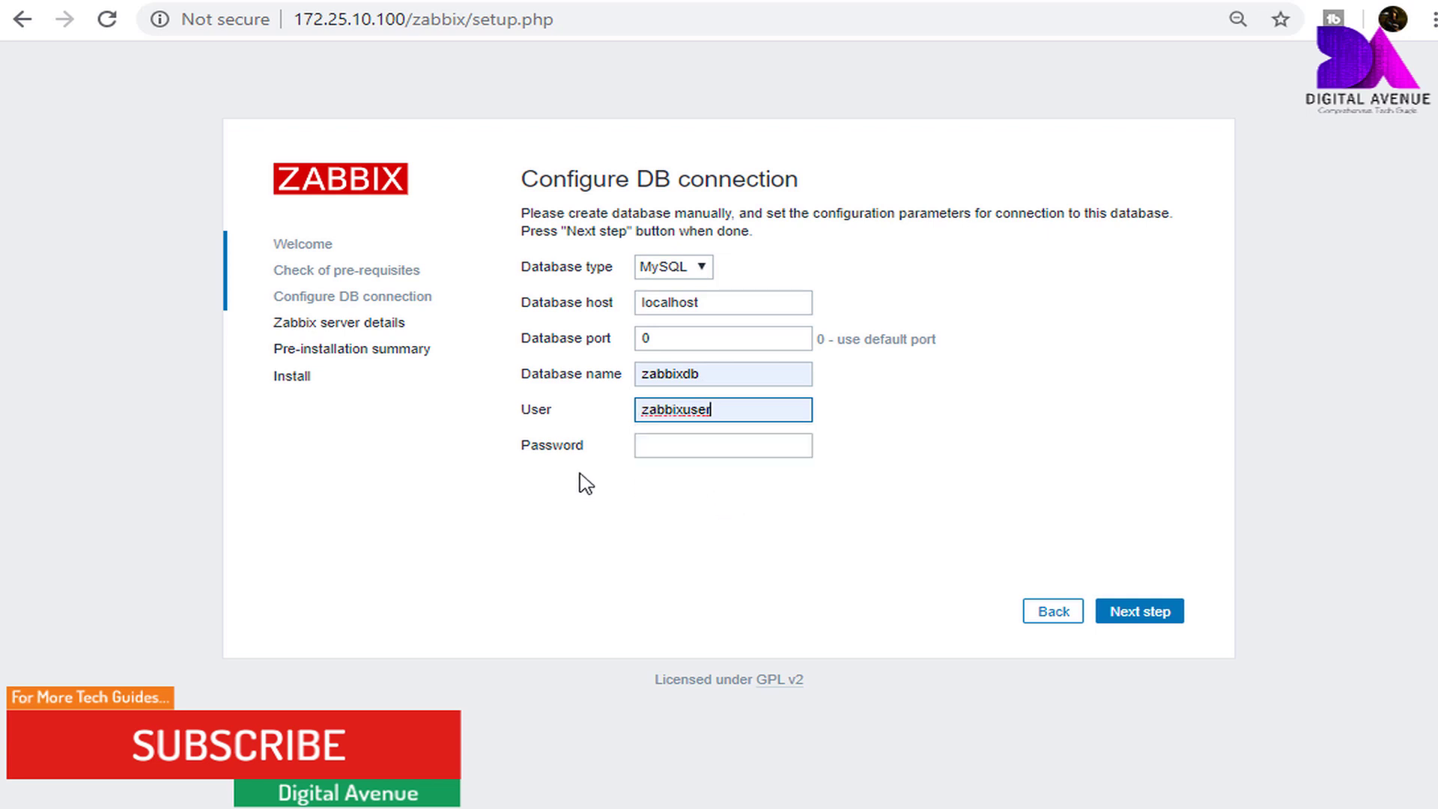
{"action": "left_click", "coordinate": [722, 446]}
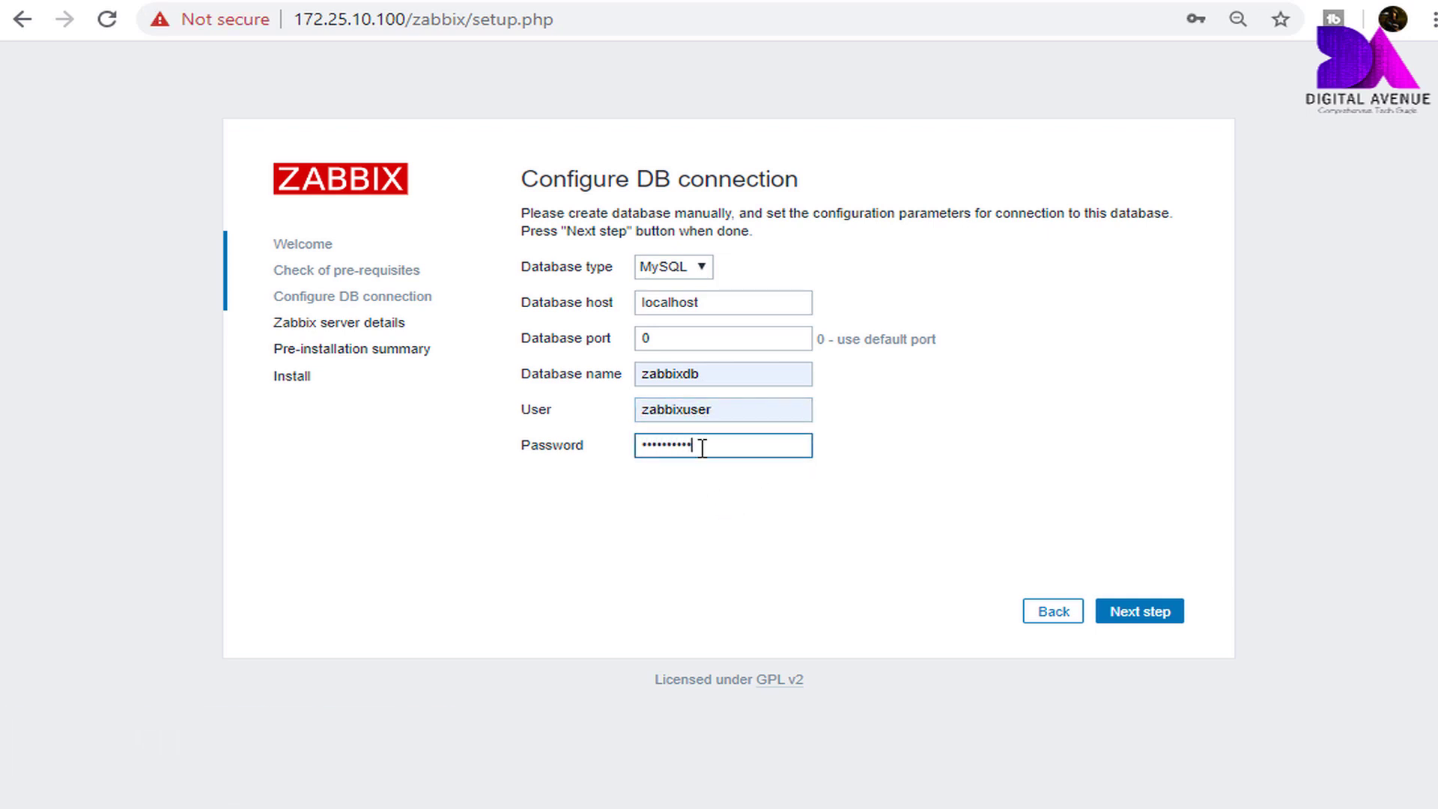
{"action": "left_click", "coordinate": [1138, 611]}
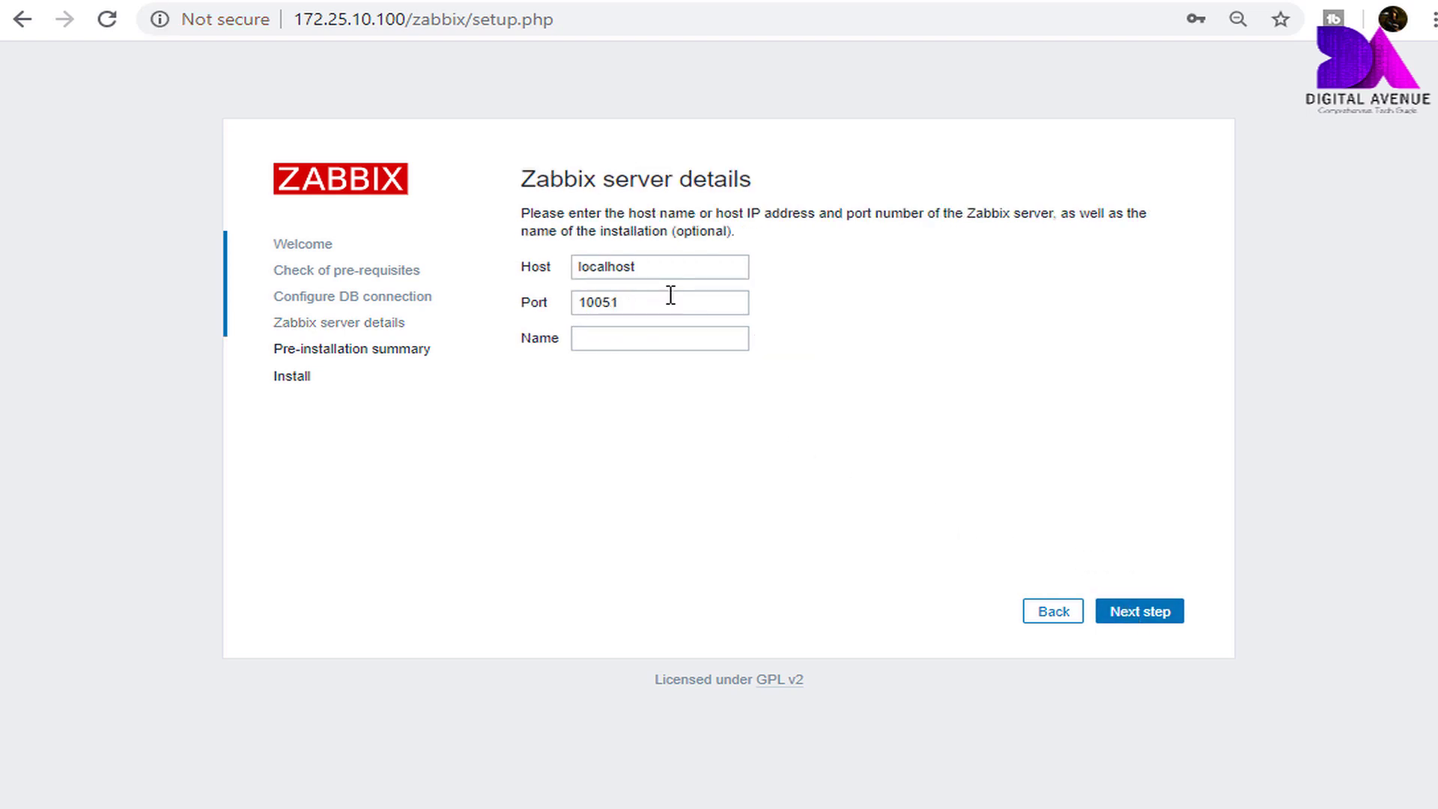
- Name the Zabbix server zabbix.da.com and continue to the pre-installation summary
{"action": "left_click", "coordinate": [659, 336]}
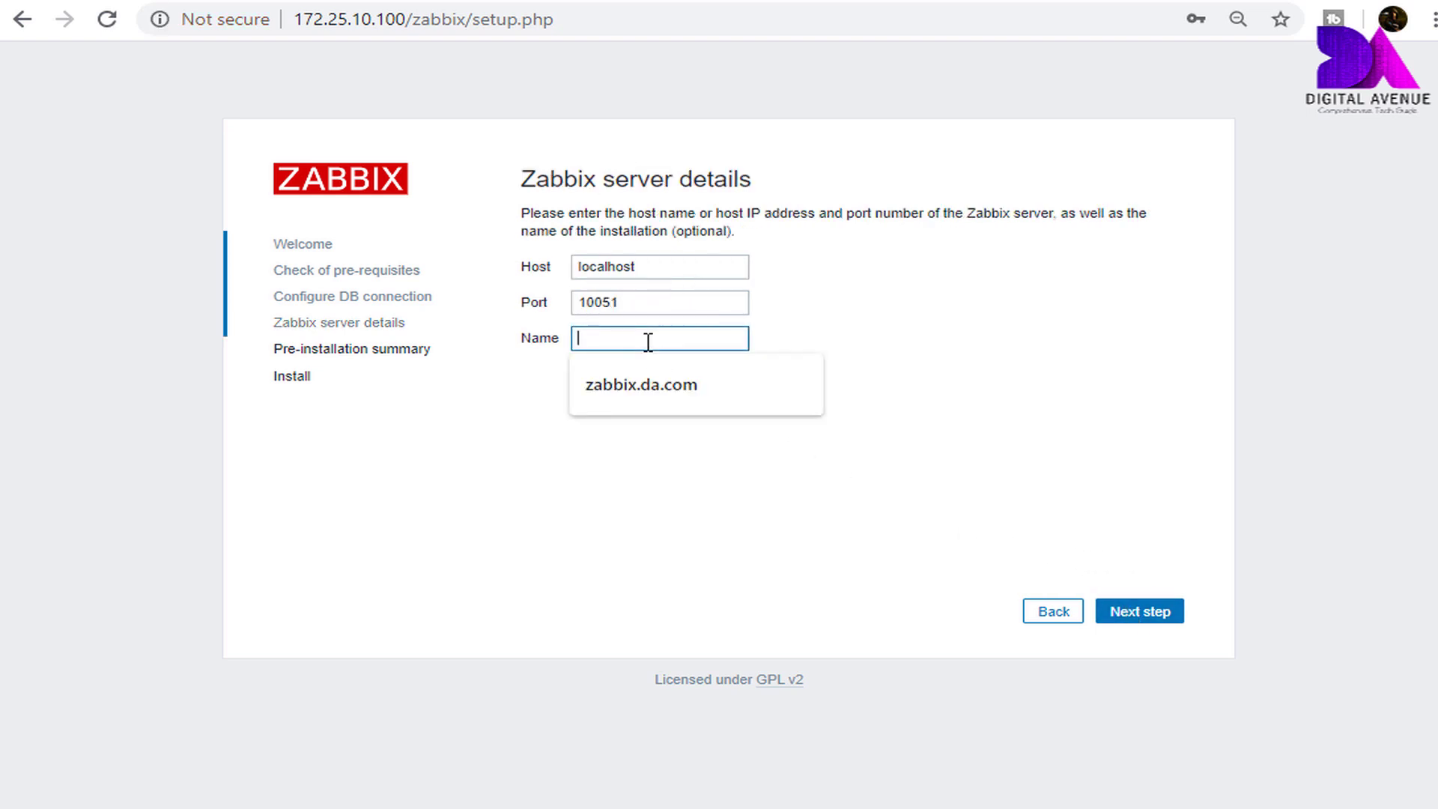
{"action": "left_click", "coordinate": [642, 385]}
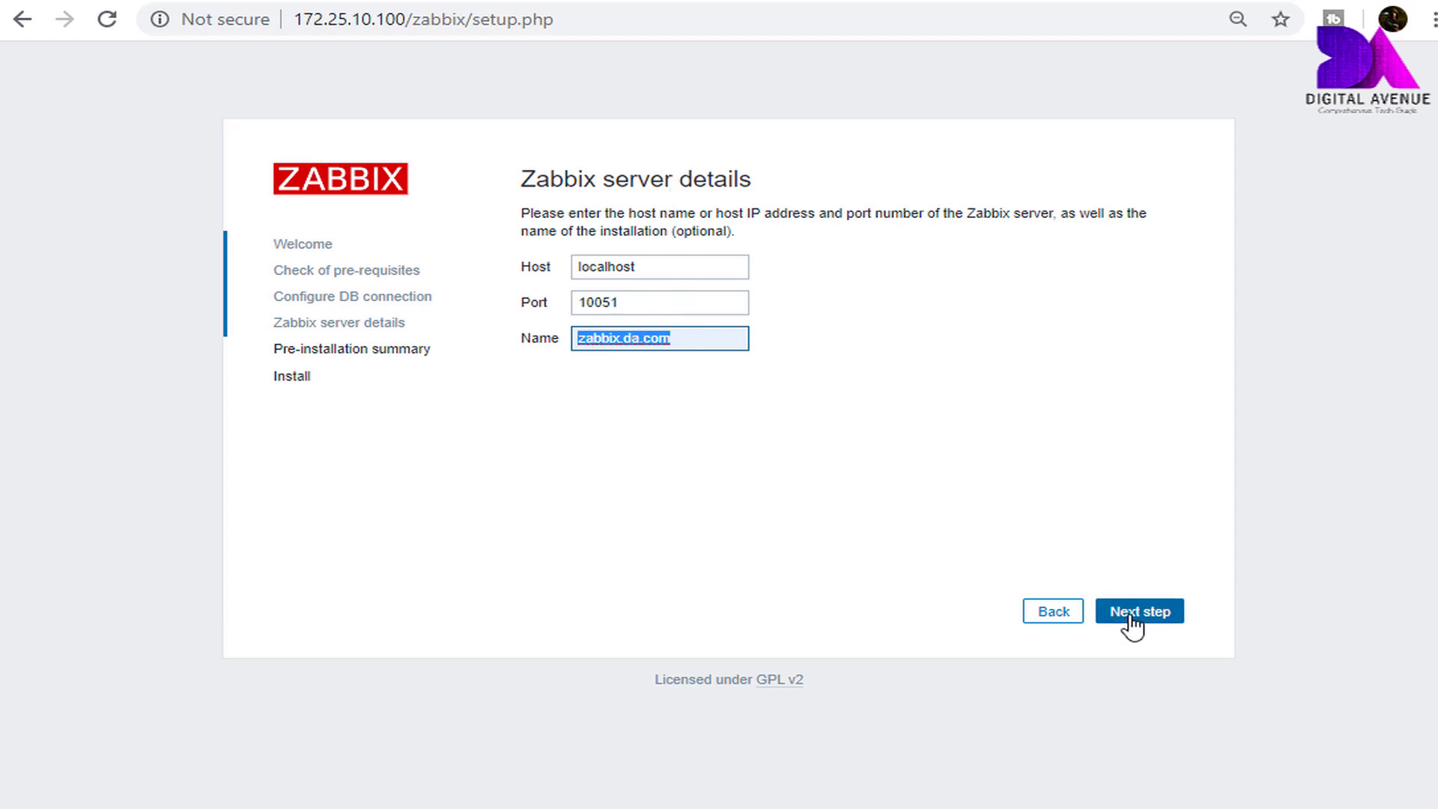
{"action": "left_click", "coordinate": [1138, 611]}
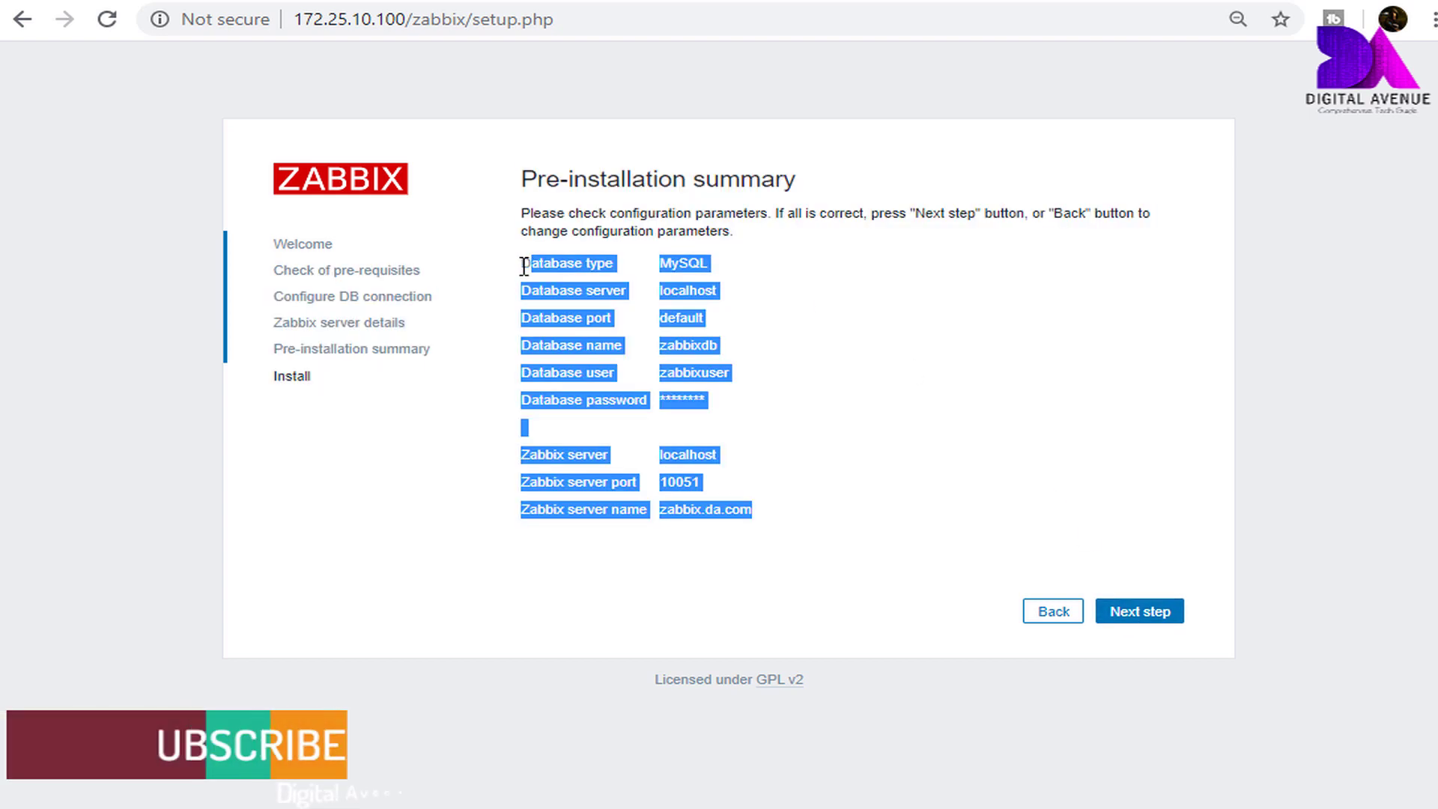
- Accept the summary to install the frontend, creating zabbix.conf.php, and finish to the sign-in page
{"action": "left_click", "coordinate": [1138, 610]}
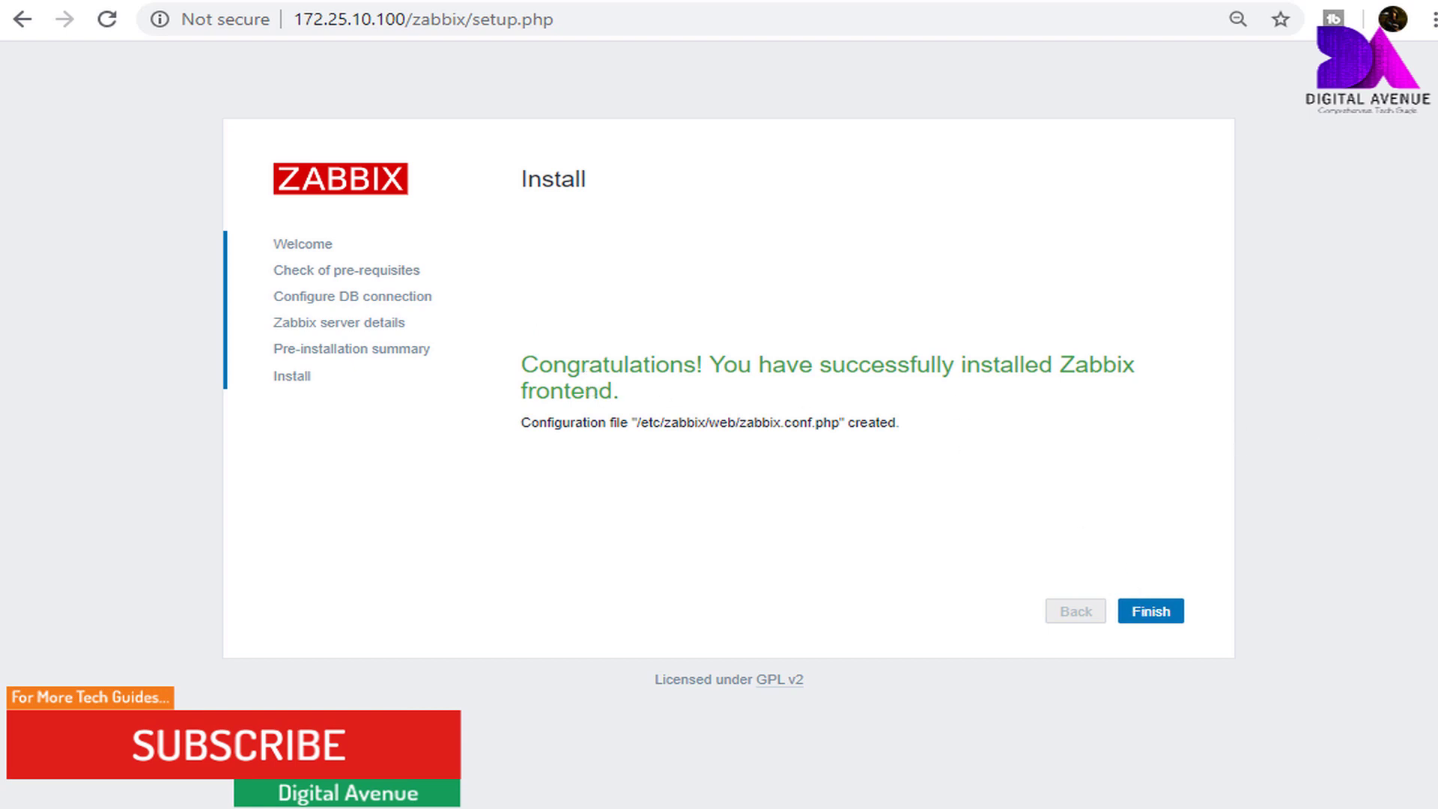
{"action": "mouse_move", "coordinate": [888, 463]}
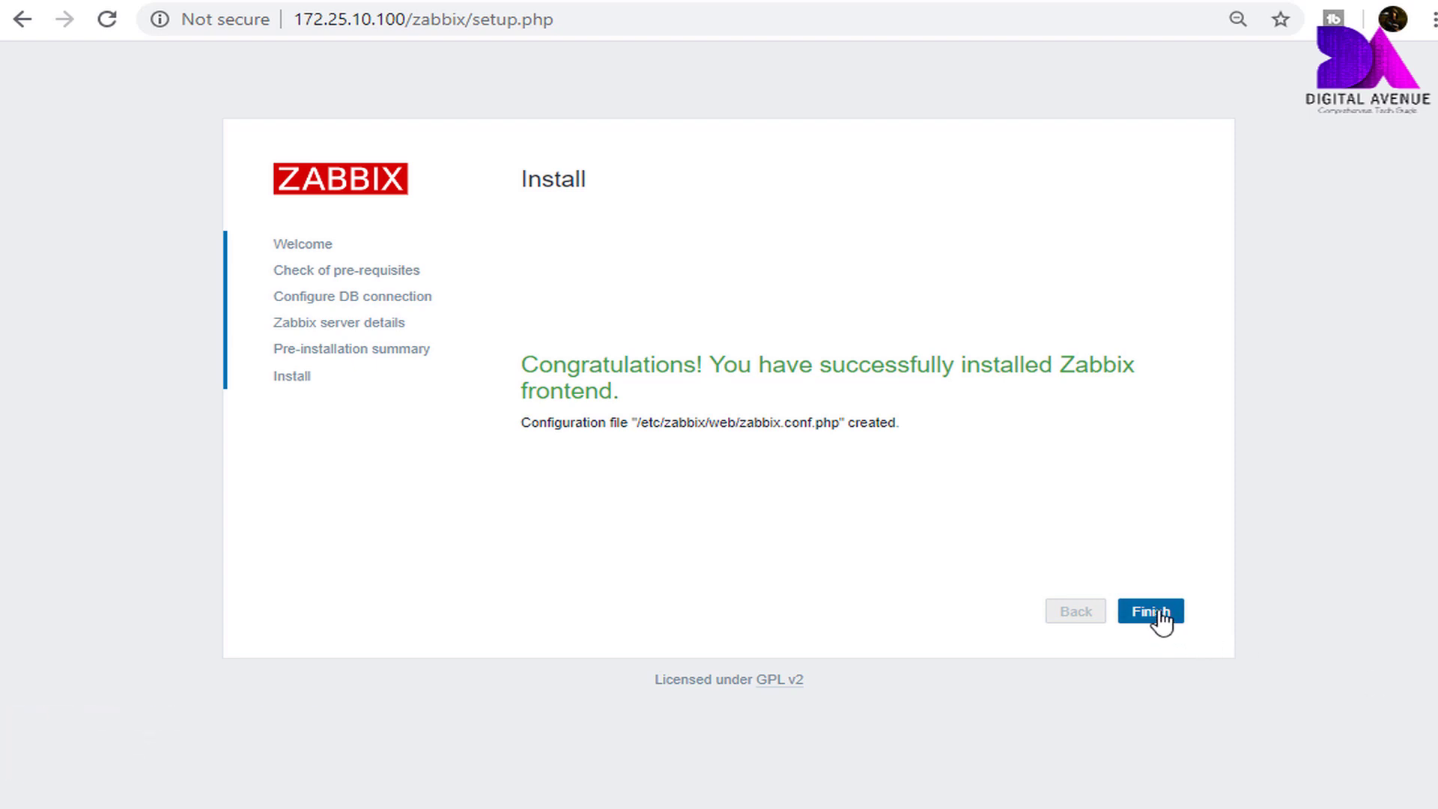
{"action": "left_click", "coordinate": [1150, 611]}
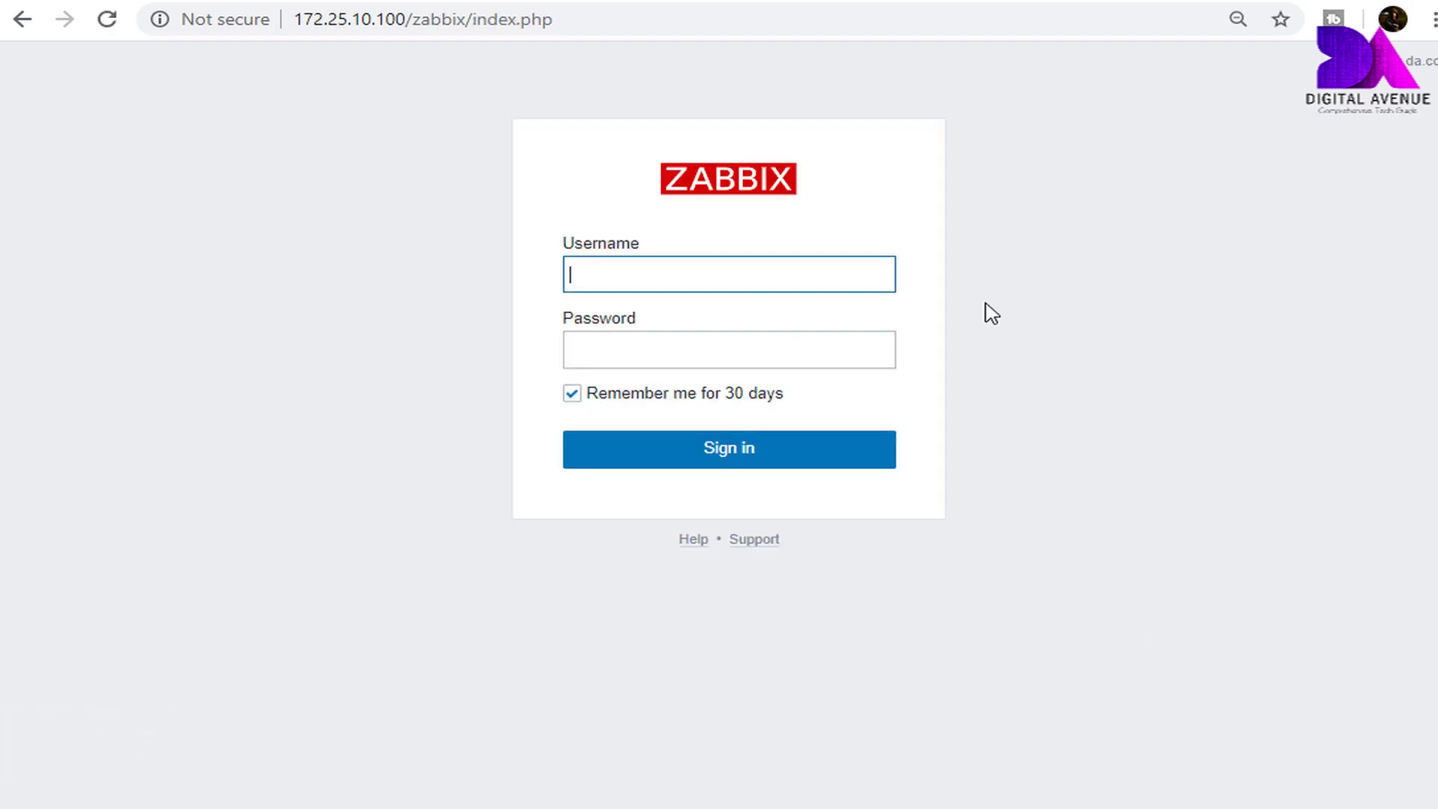
{"action": "mouse_move", "coordinate": [819, 277]}
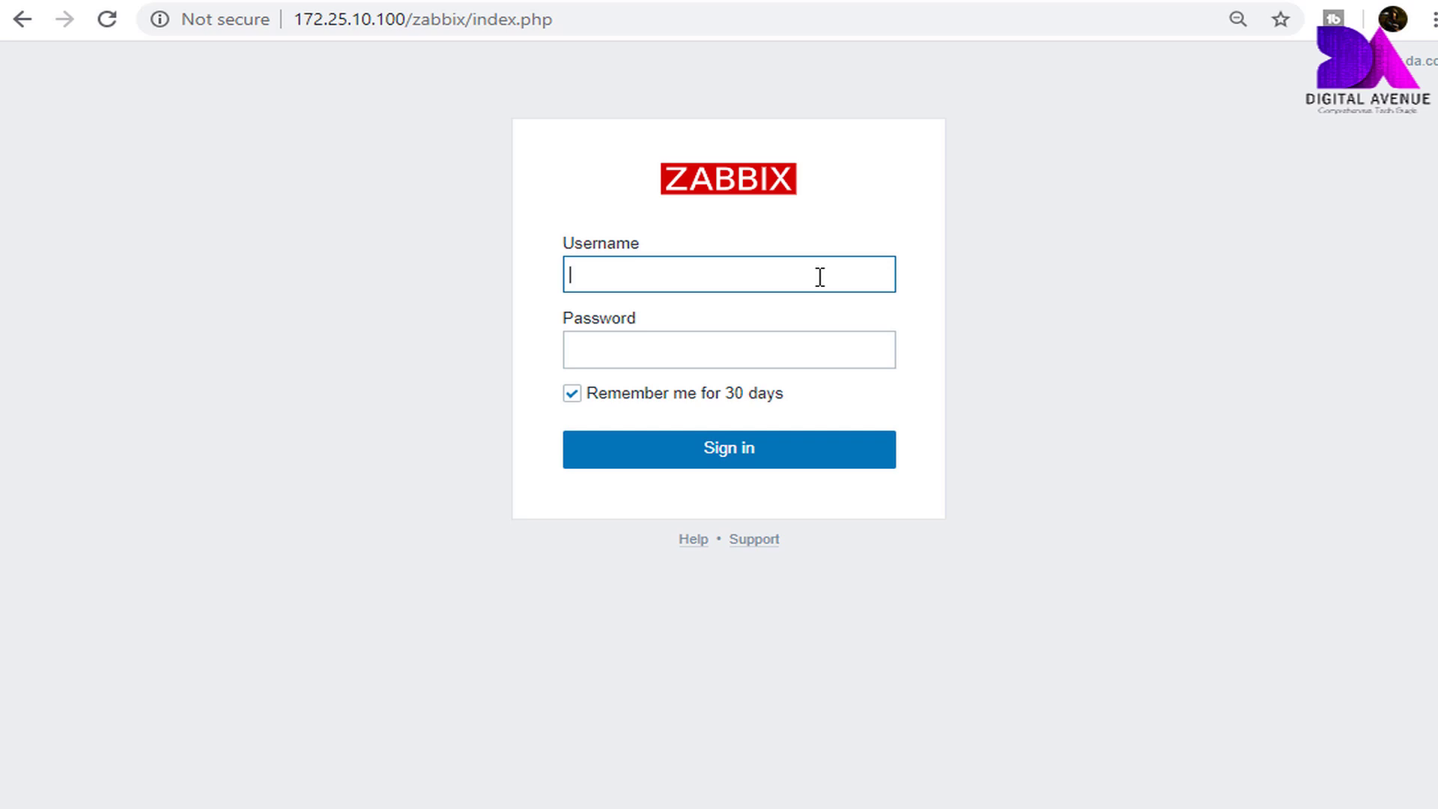
- Sign in as Admin with the password and land on the Global view dashboard
{"action": "left_click", "coordinate": [728, 274]}
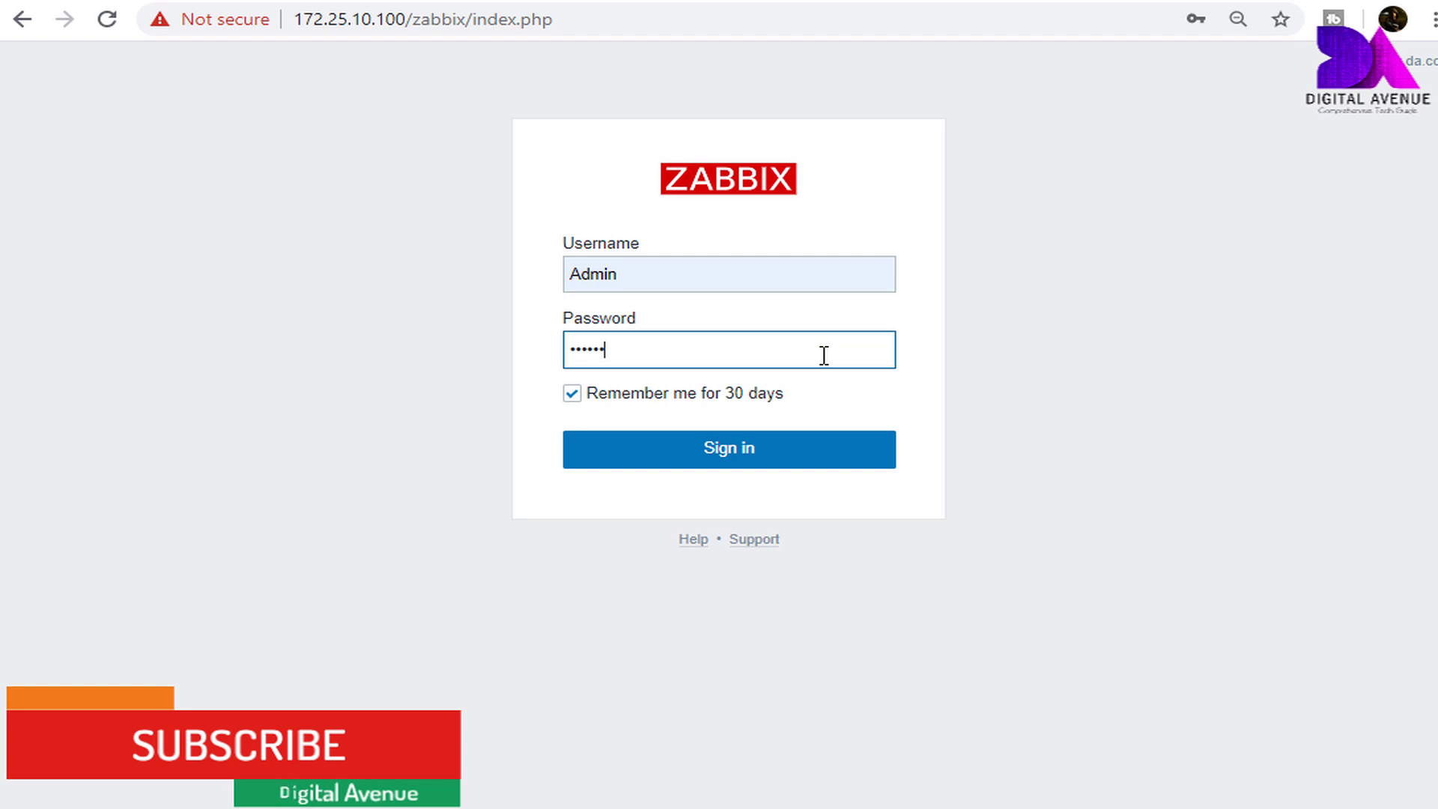
{"action": "left_click", "coordinate": [727, 449]}
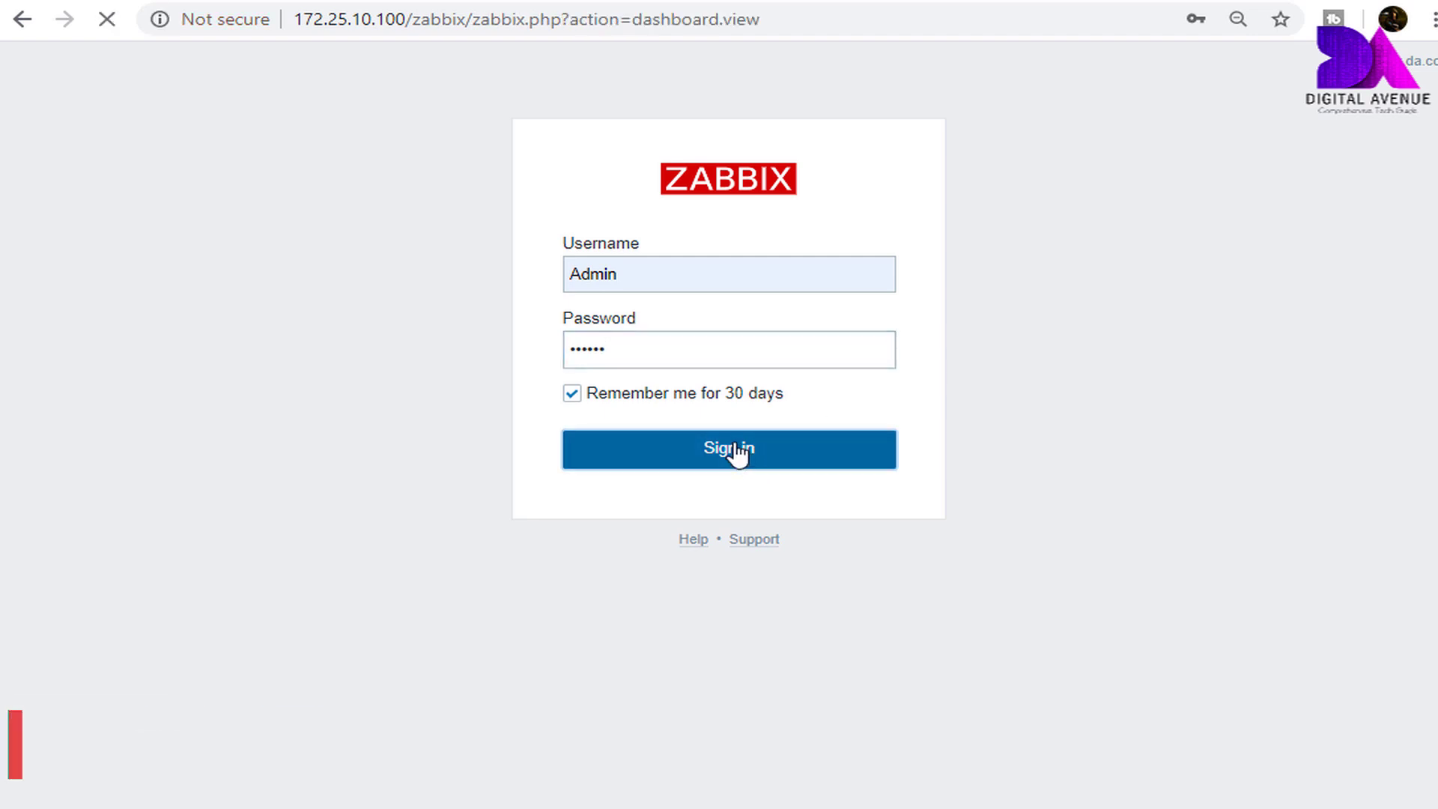
{"action": "left_click", "coordinate": [727, 449]}
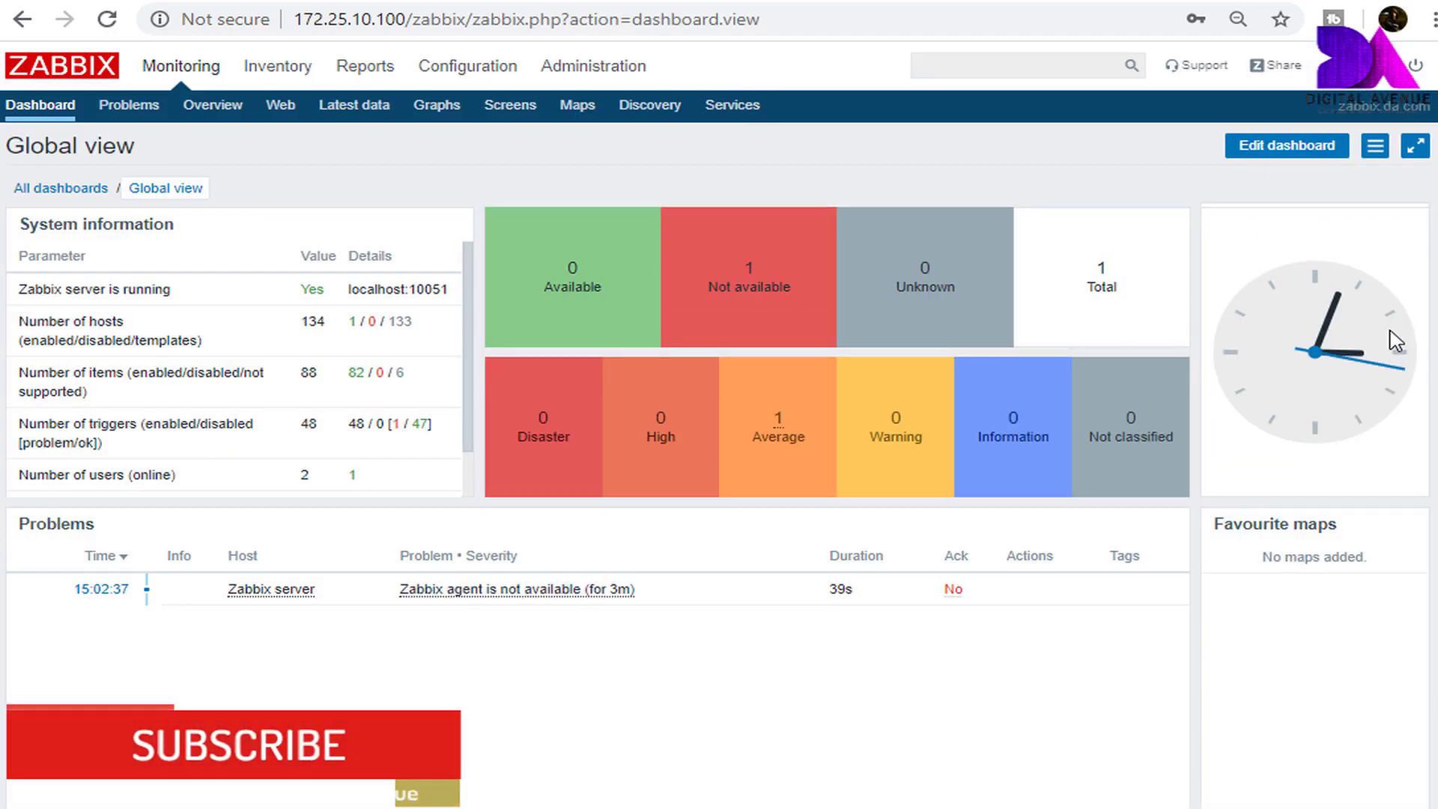
{"action": "scroll", "scroll_direction": "down", "scroll_amount": 3}
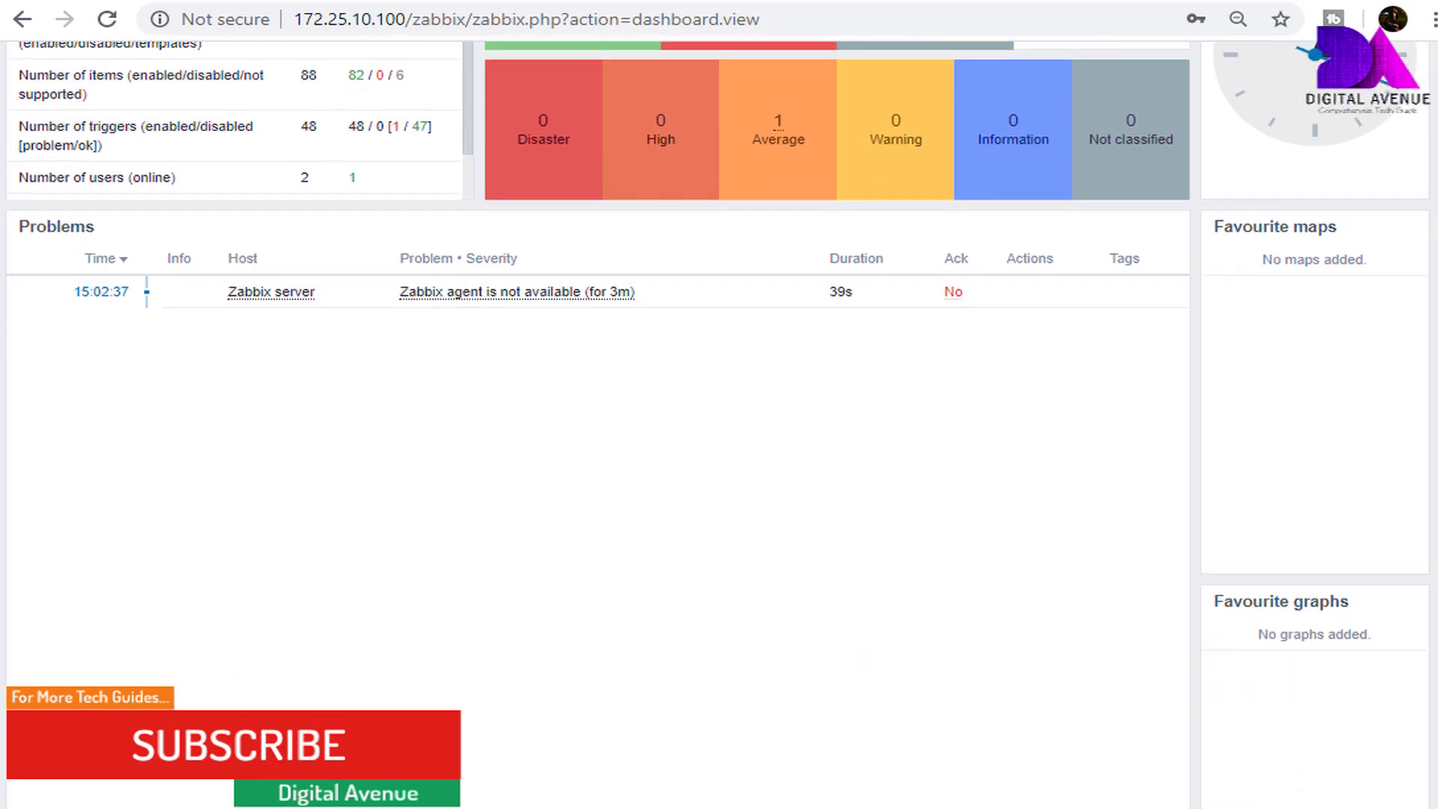
{"action": "scroll", "scroll_direction": "up", "scroll_amount": 3}
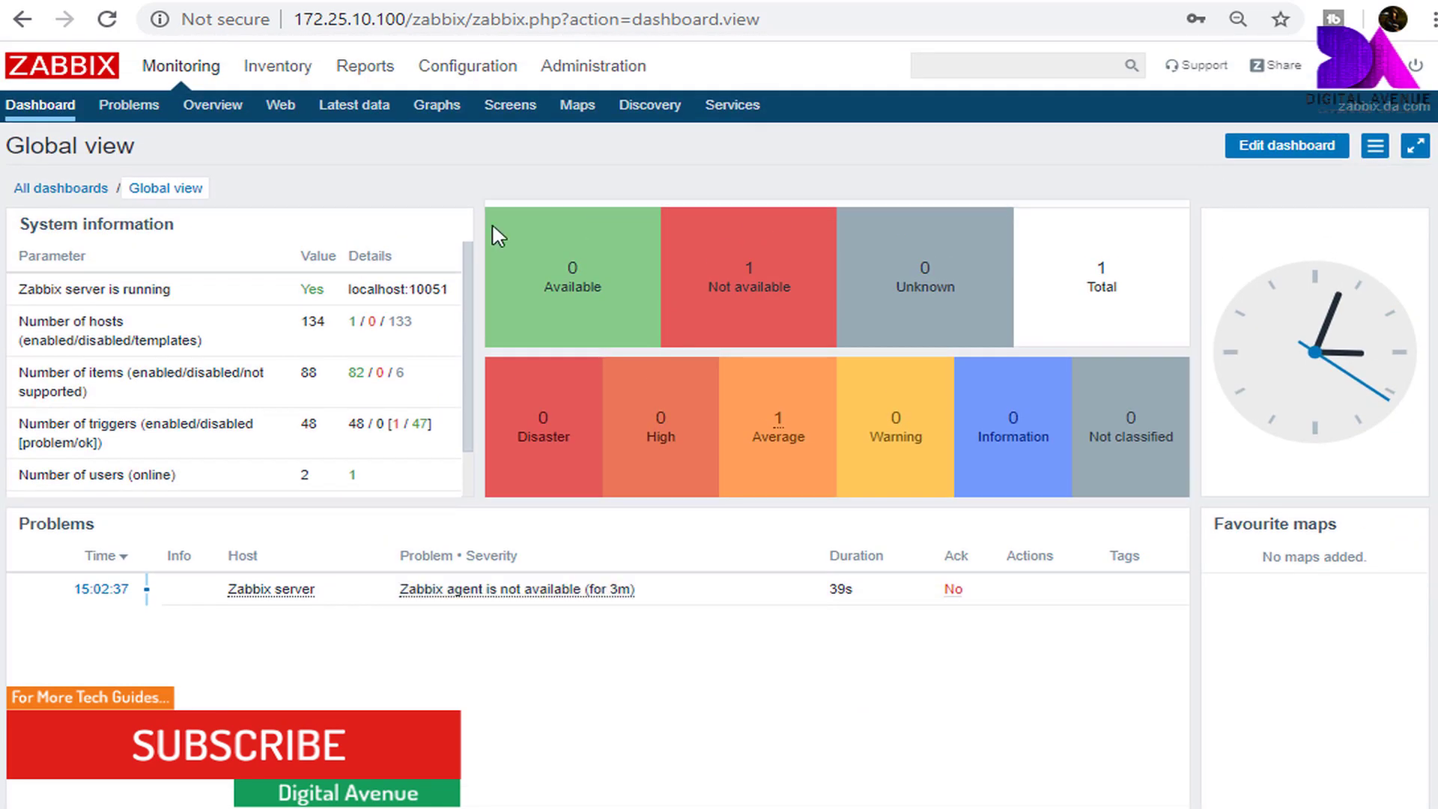
{"action": "double_click", "coordinate": [92, 289]}
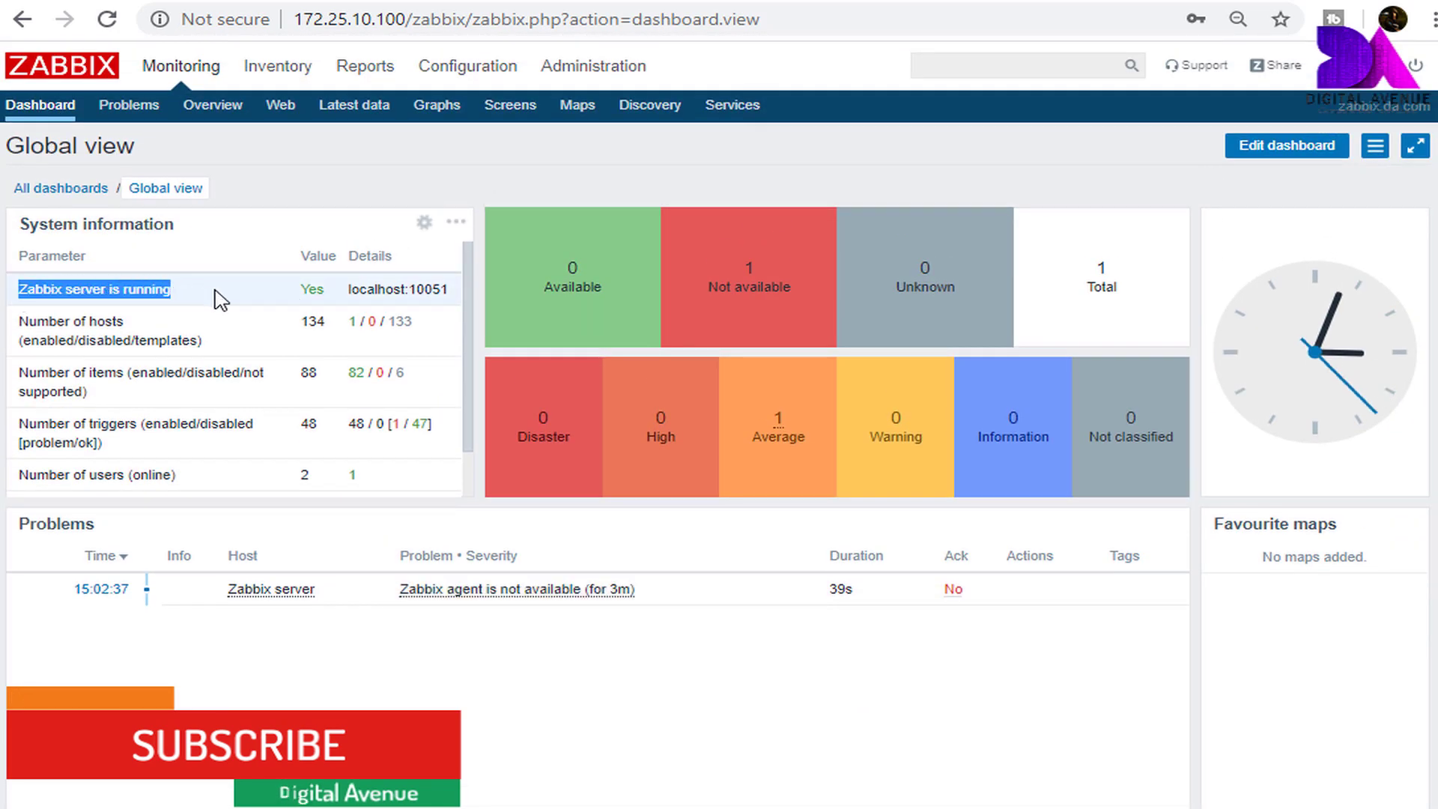